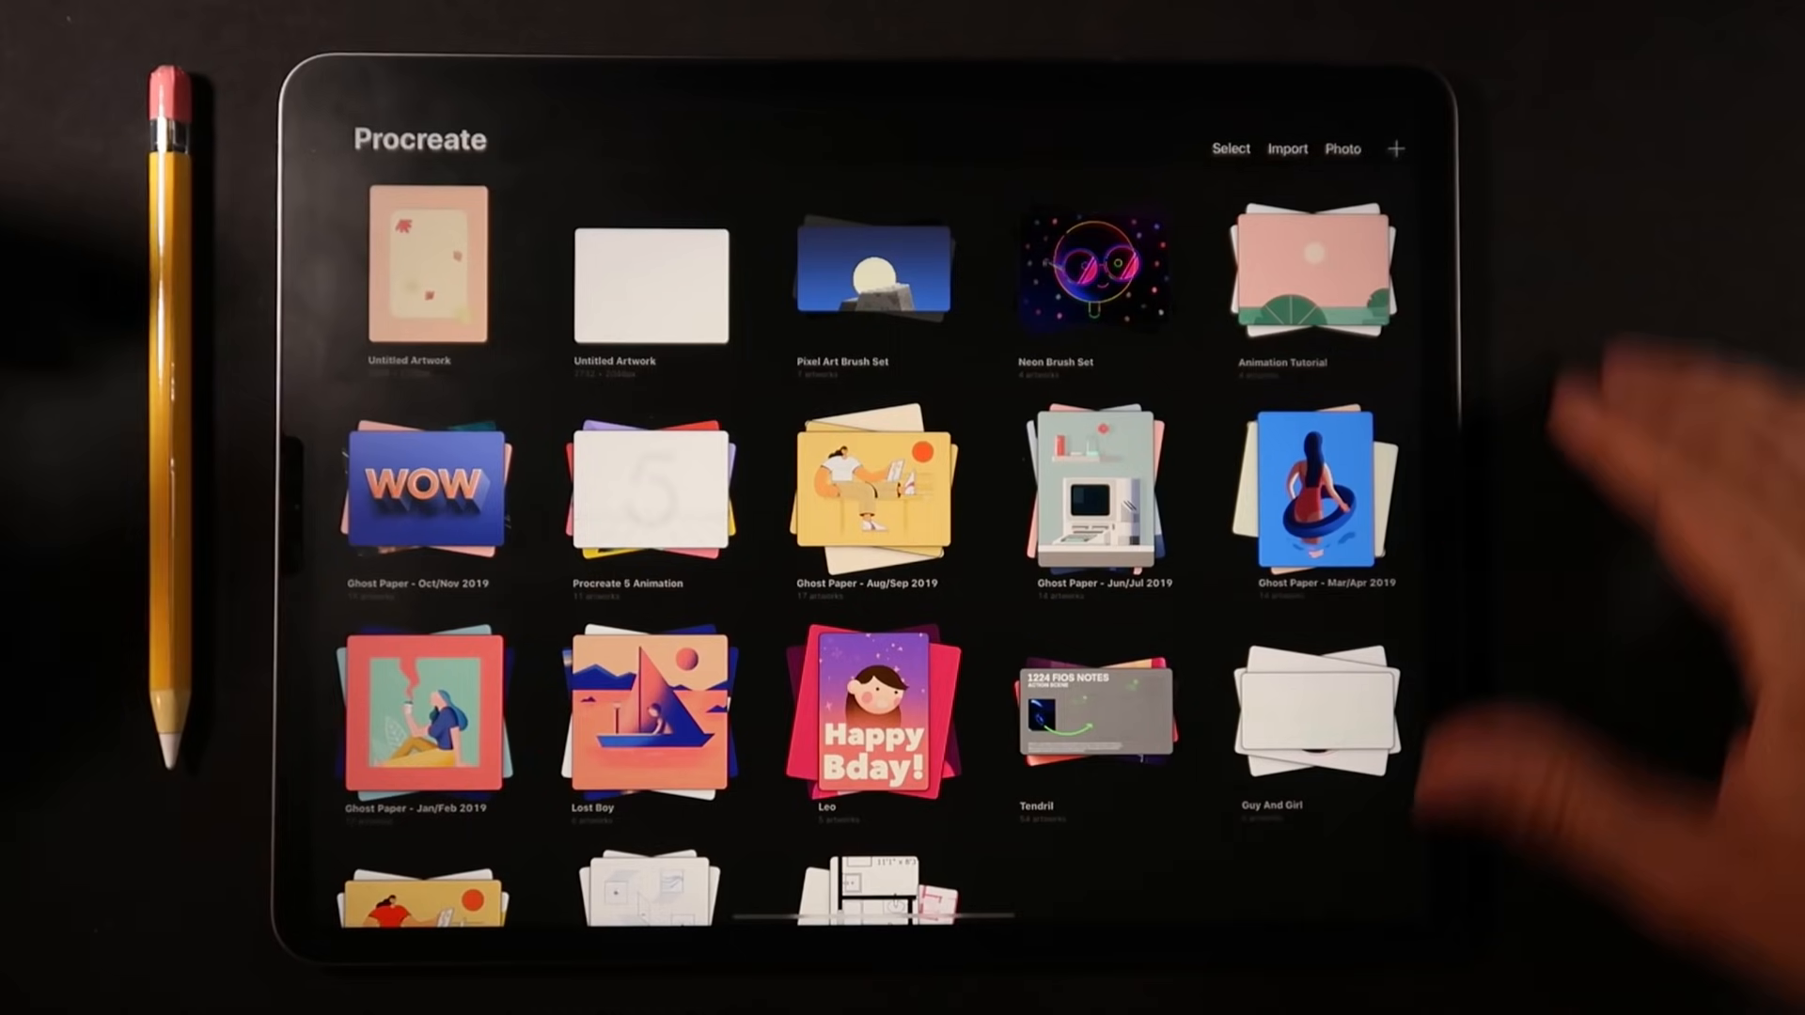
- Create a 1920×1080 canvas and fill Layer 1 with black
{"action": "left_click", "coordinate": [1396, 147]}
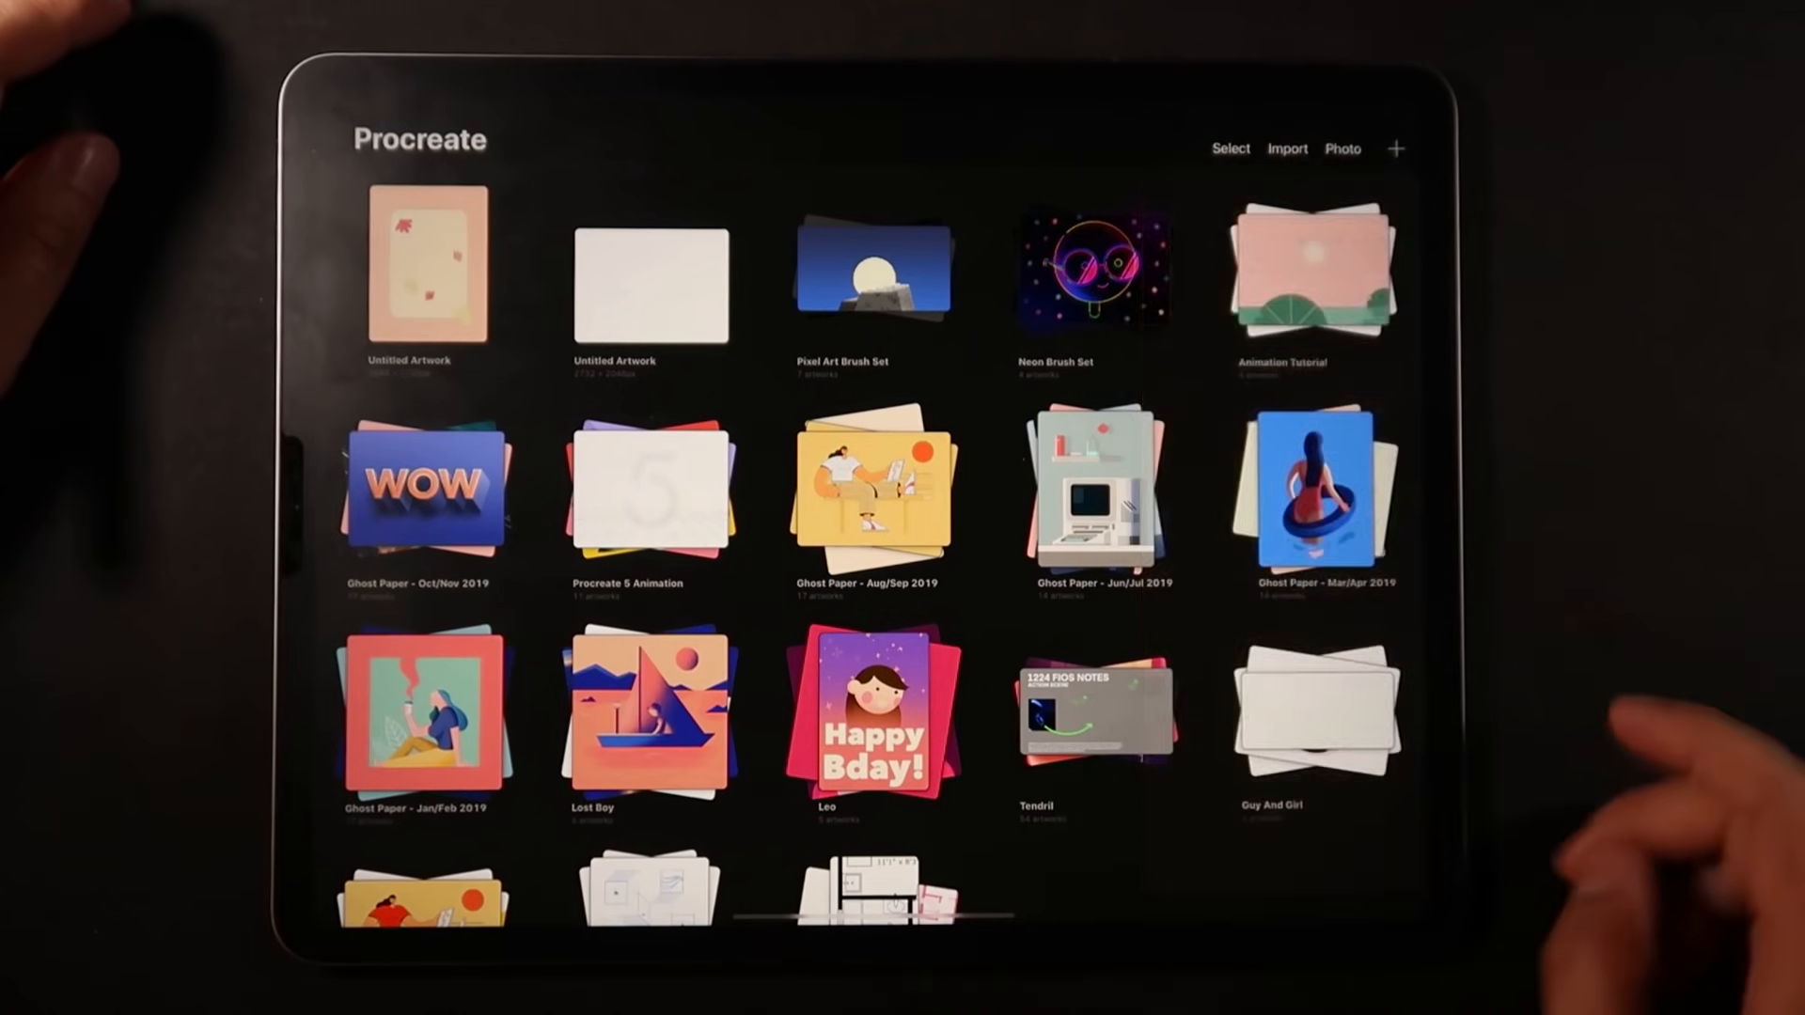
{"action": "left_click", "coordinate": [650, 284]}
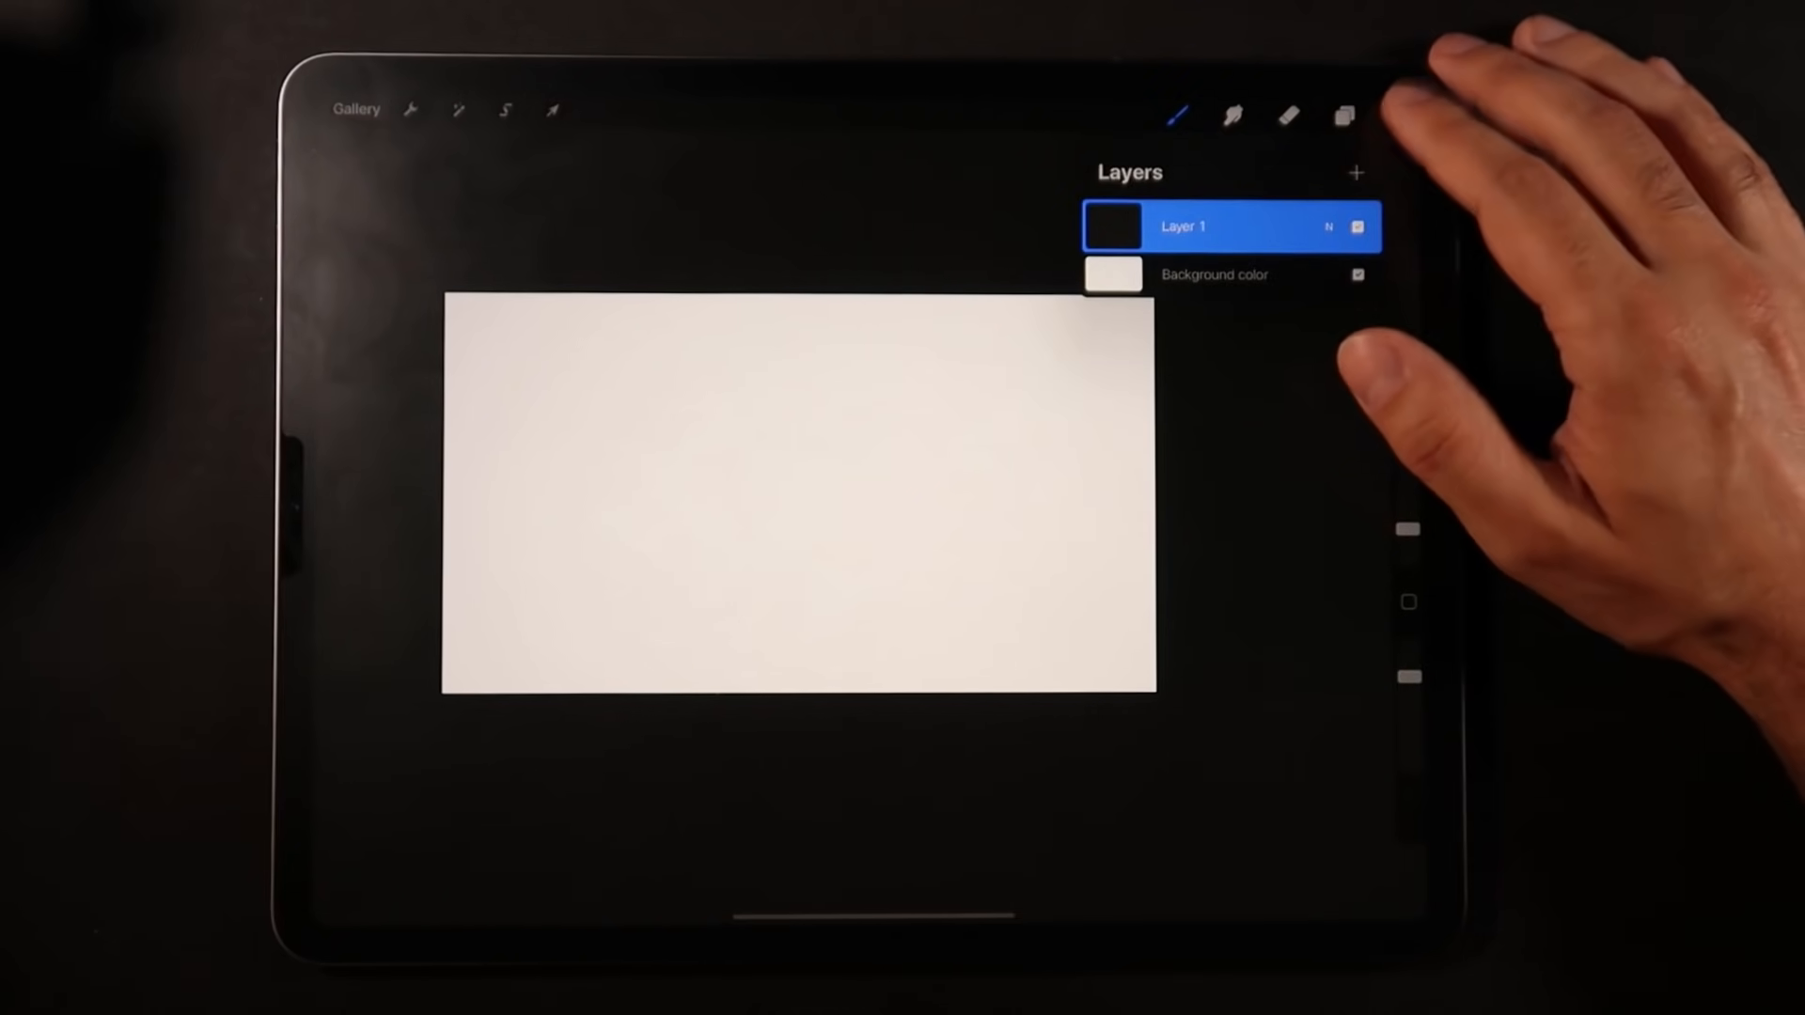
{"action": "left_click", "coordinate": [1343, 114]}
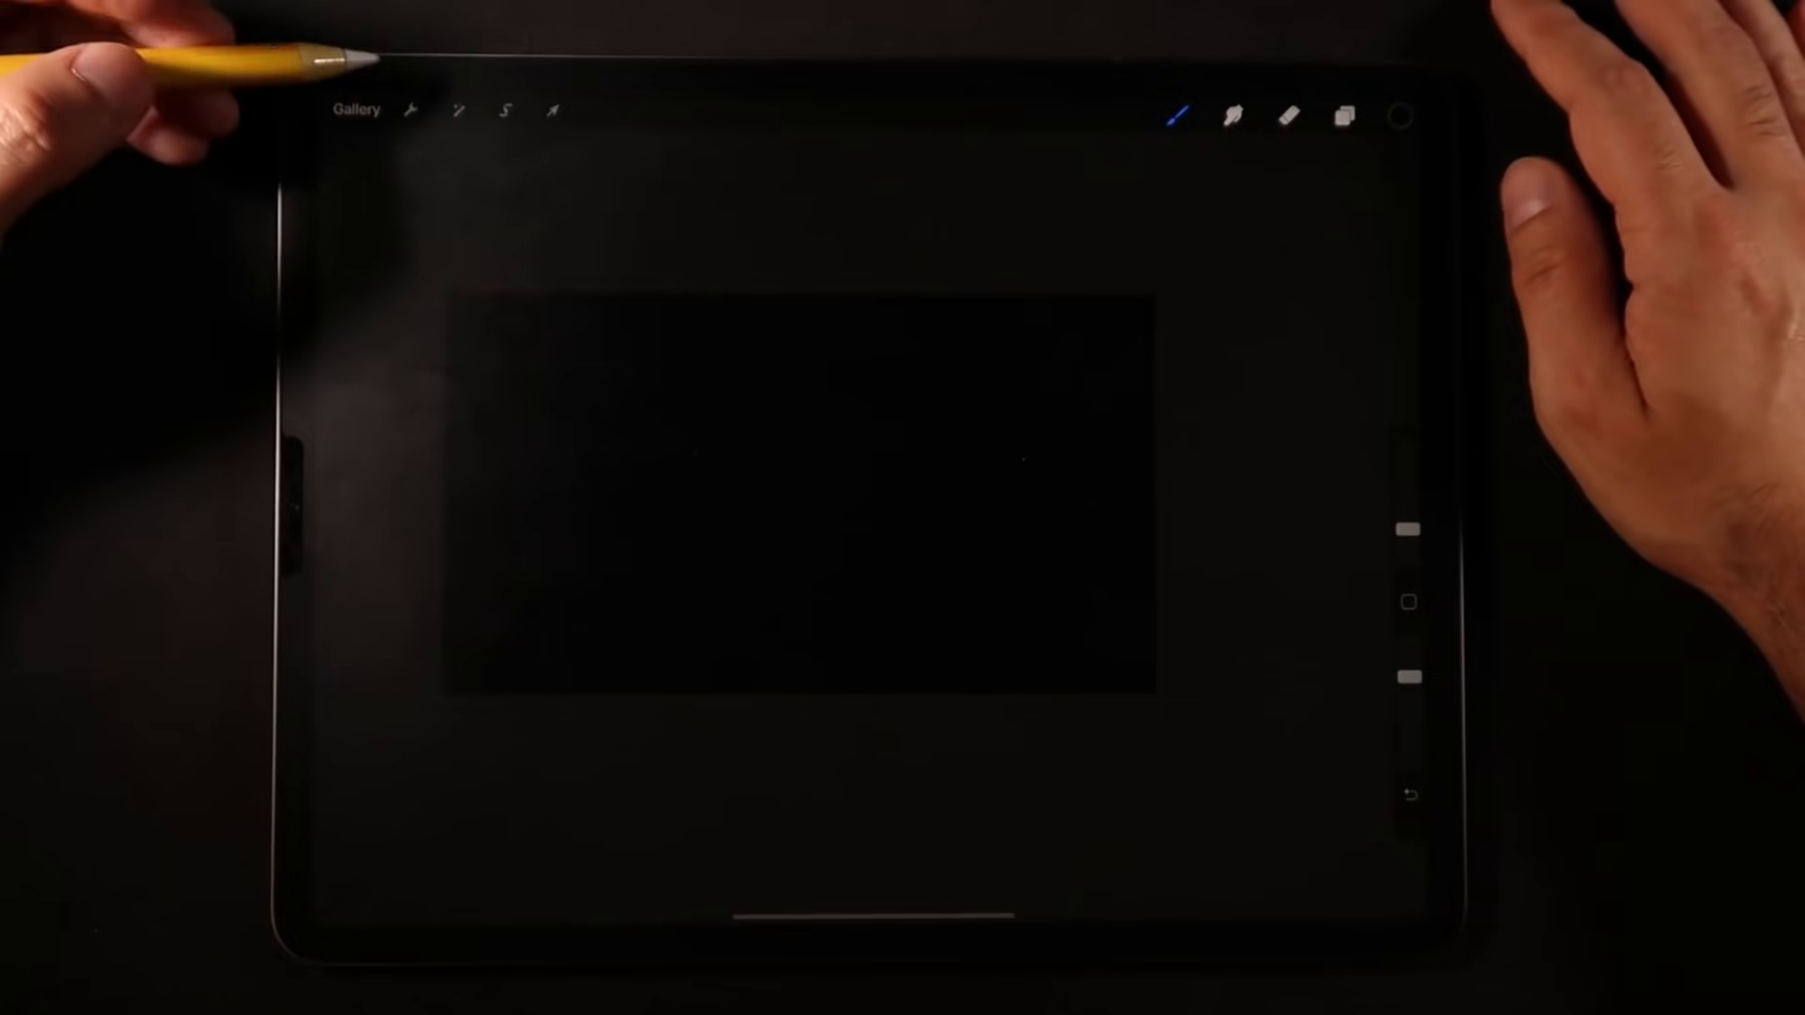
- Switch on the Drawing Guide from the Canvas actions
{"action": "left_click", "coordinate": [410, 111]}
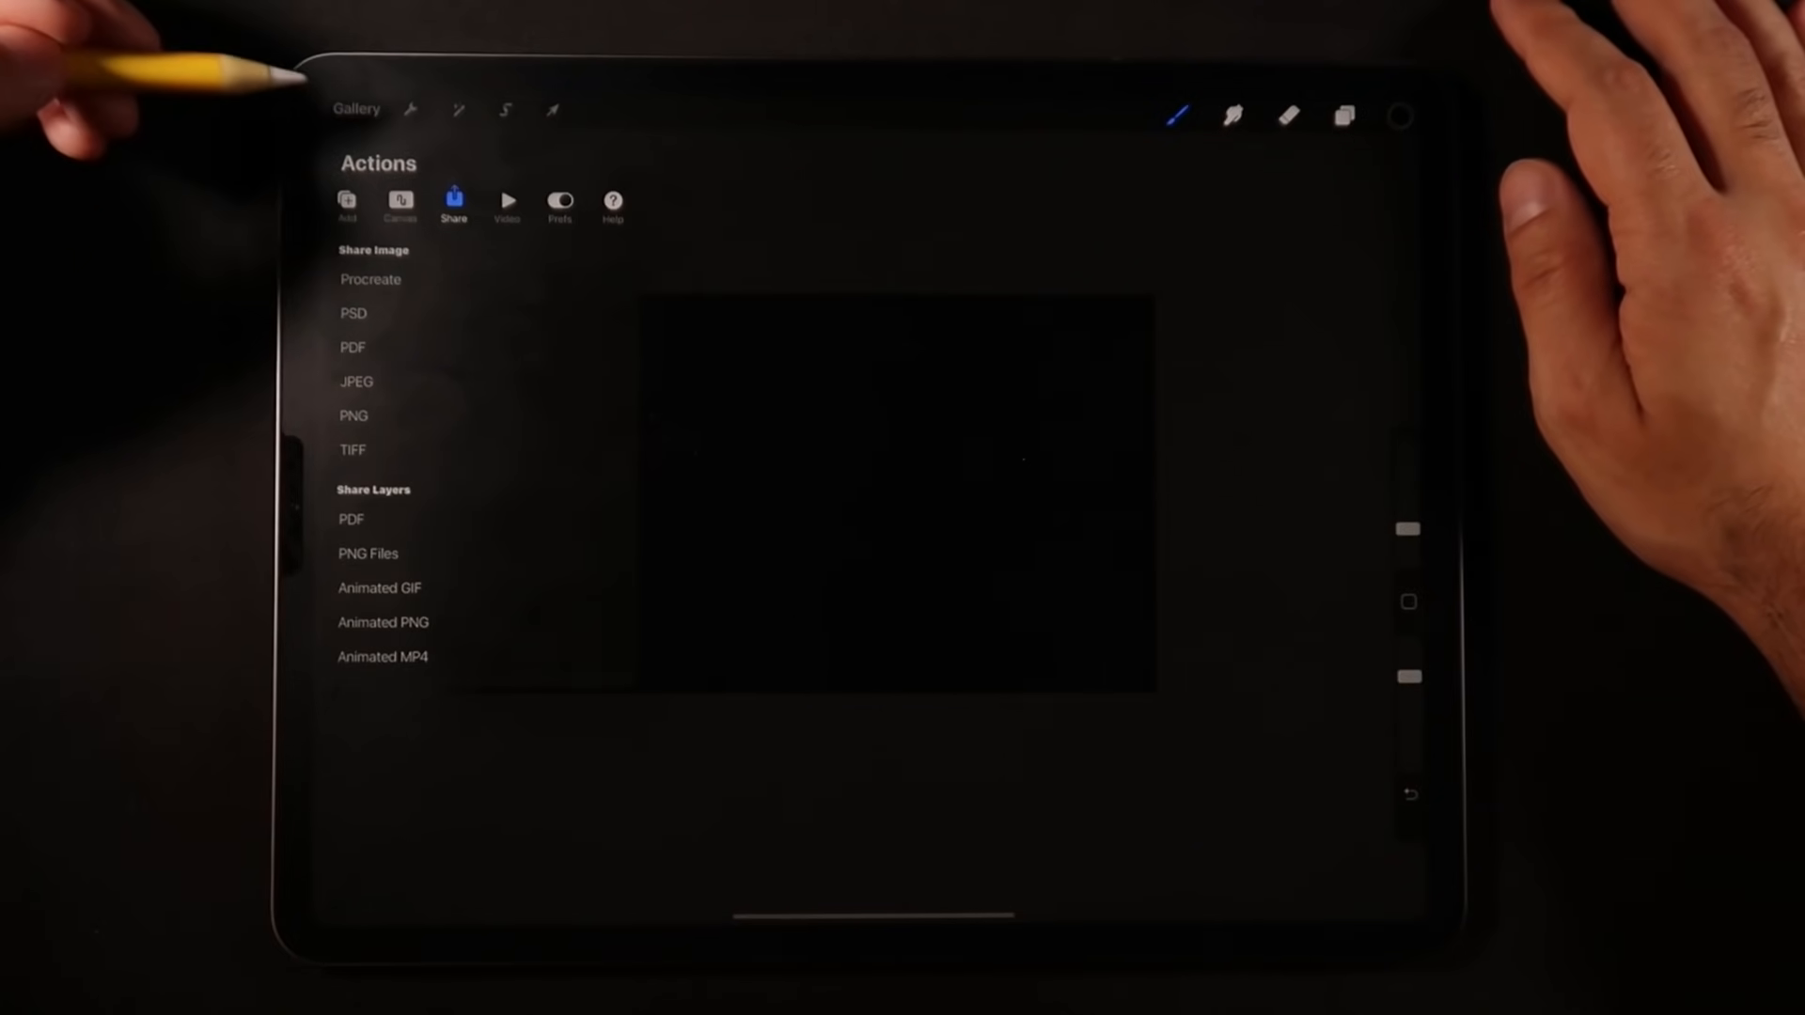
{"action": "left_click", "coordinate": [560, 201]}
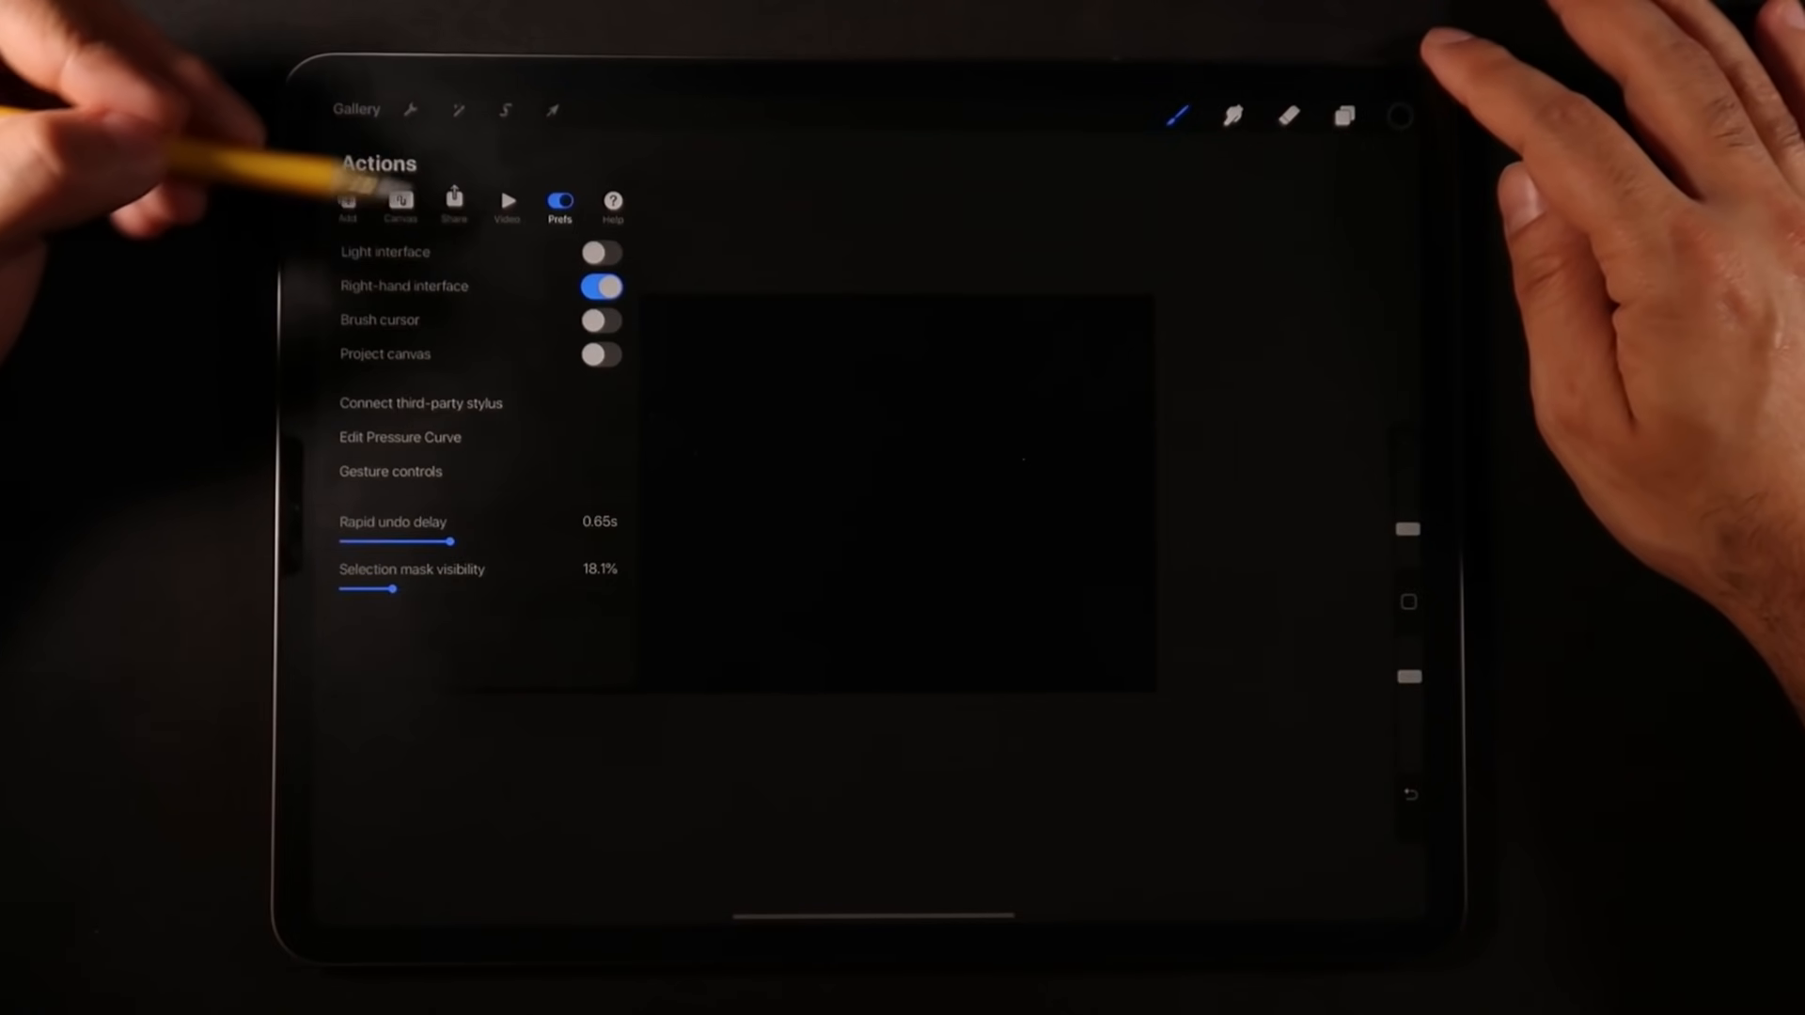
{"action": "left_click", "coordinate": [400, 205]}
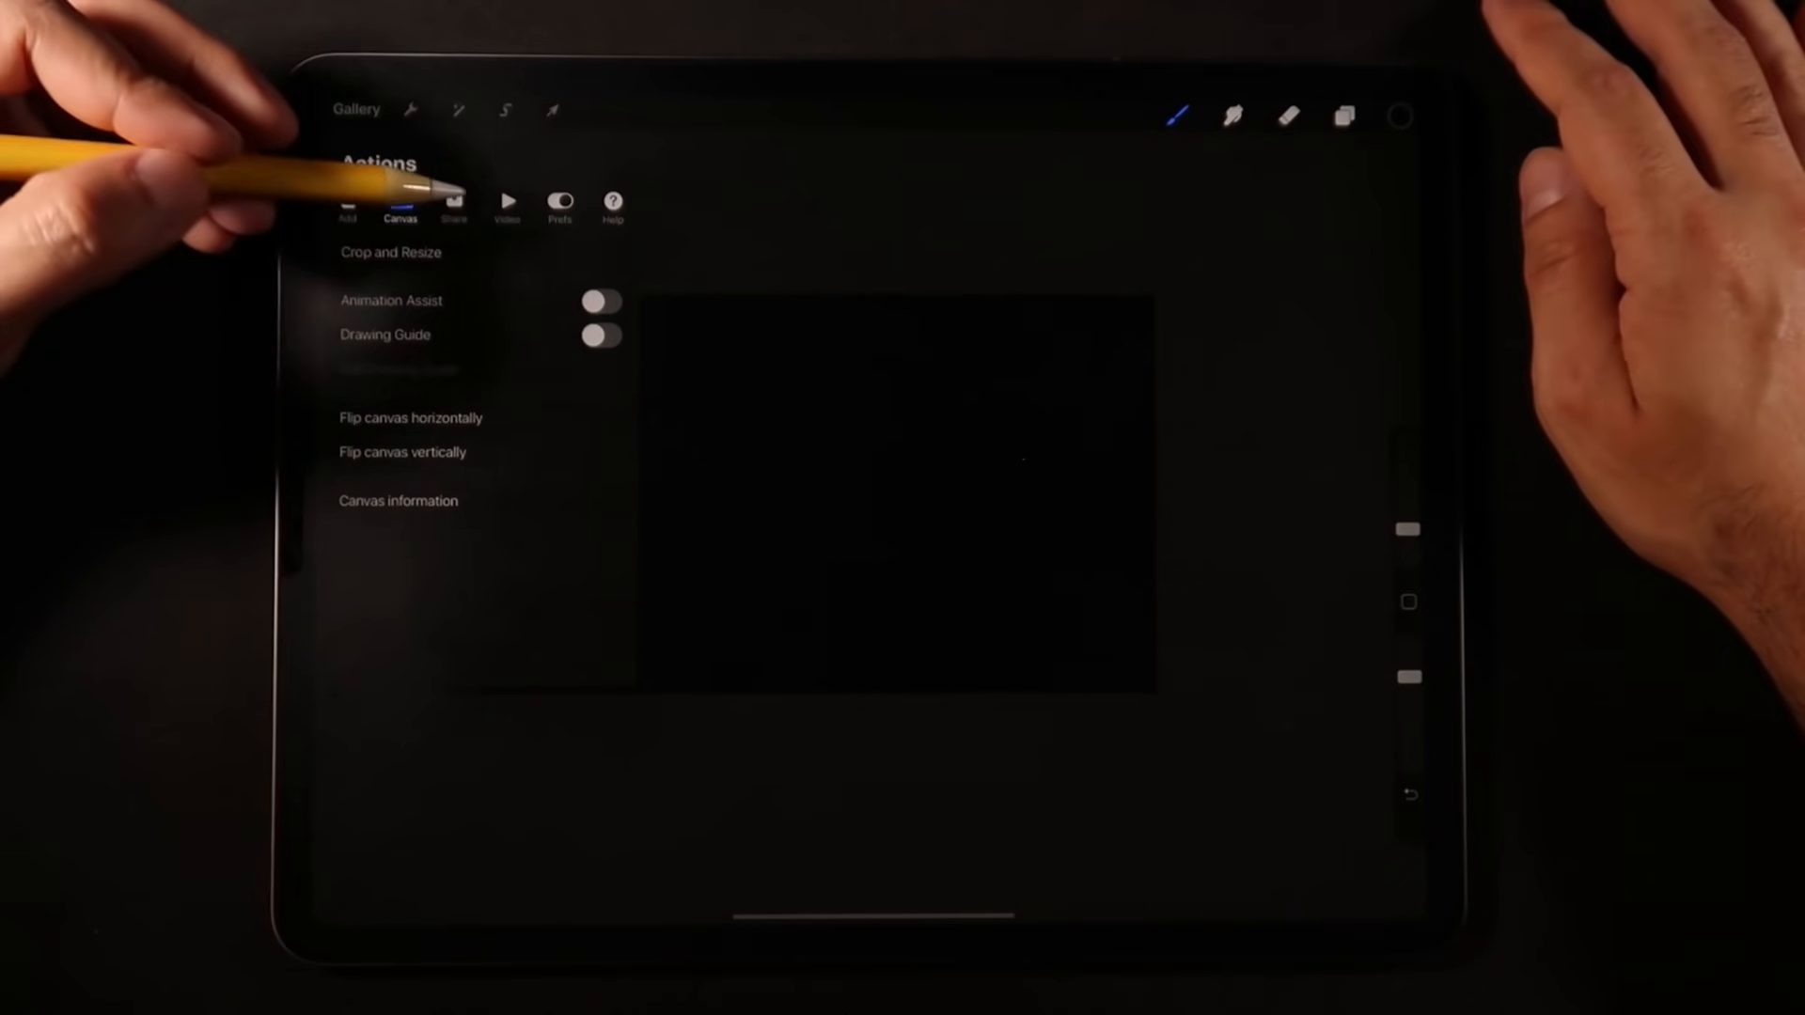
{"action": "left_click", "coordinate": [599, 334]}
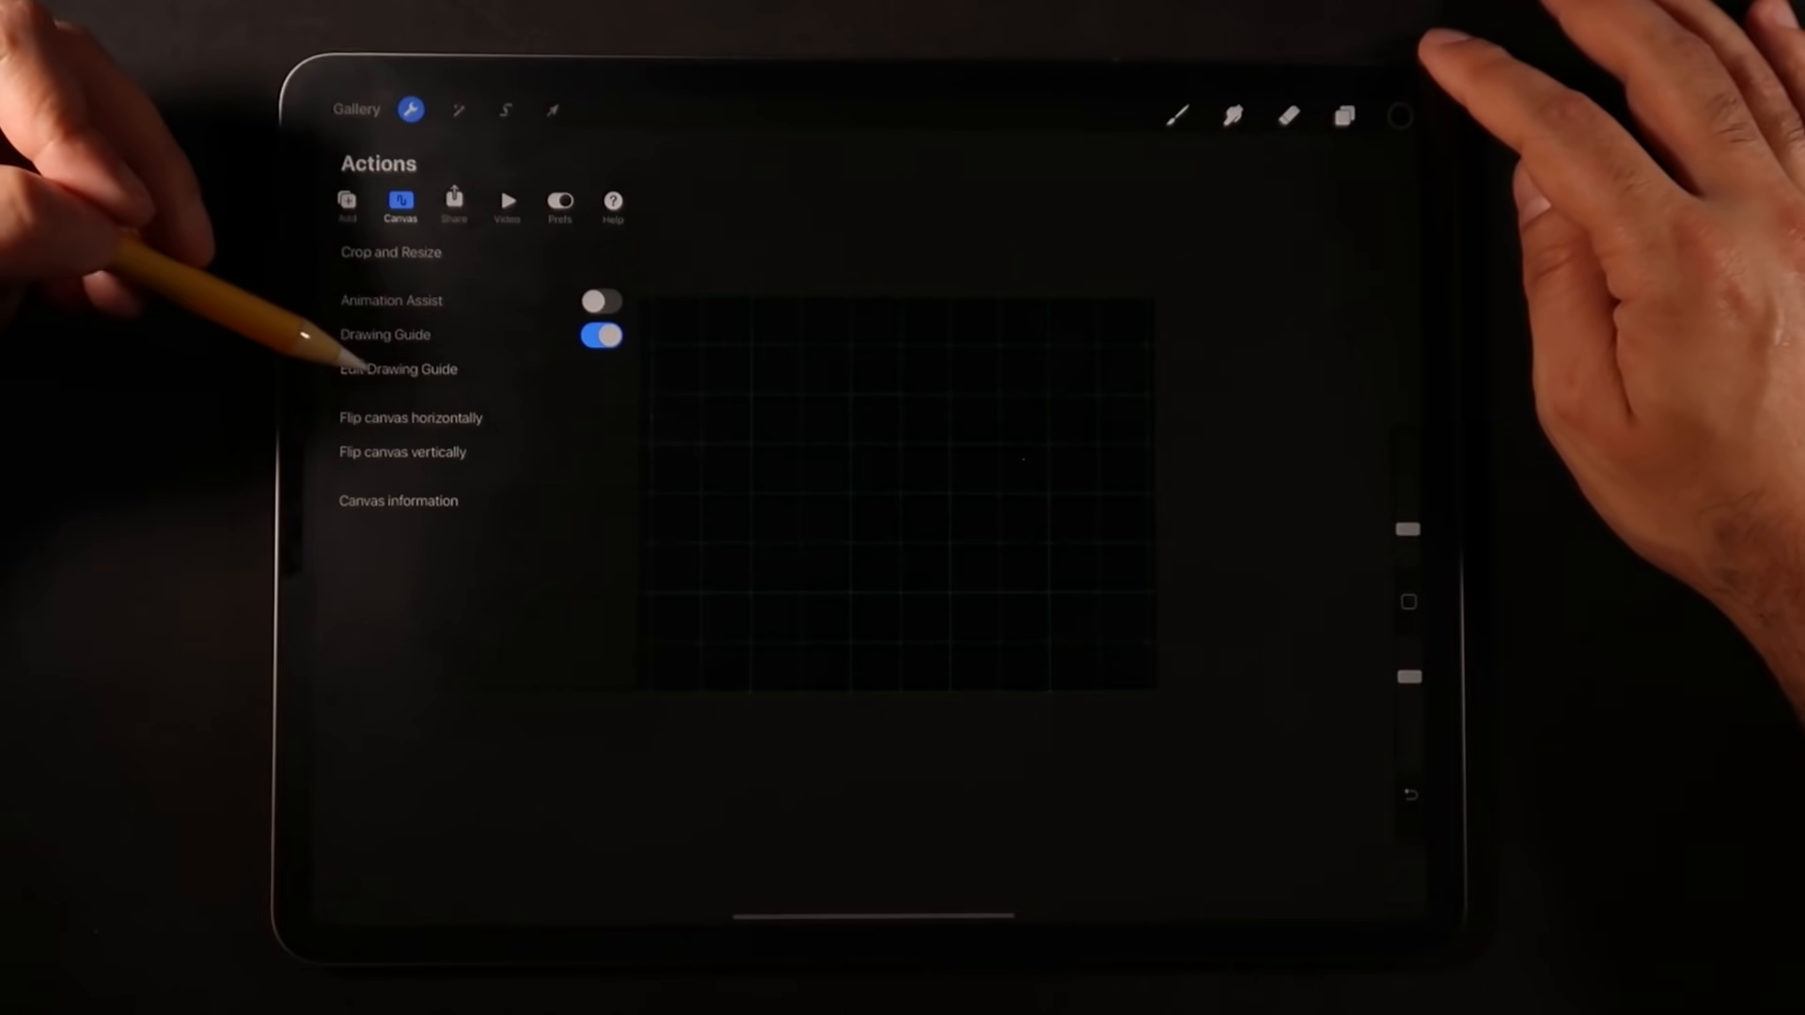
- Set the drawing guide to 99% opacity, maximum thickness and 0px grid size
{"action": "left_click", "coordinate": [397, 369]}
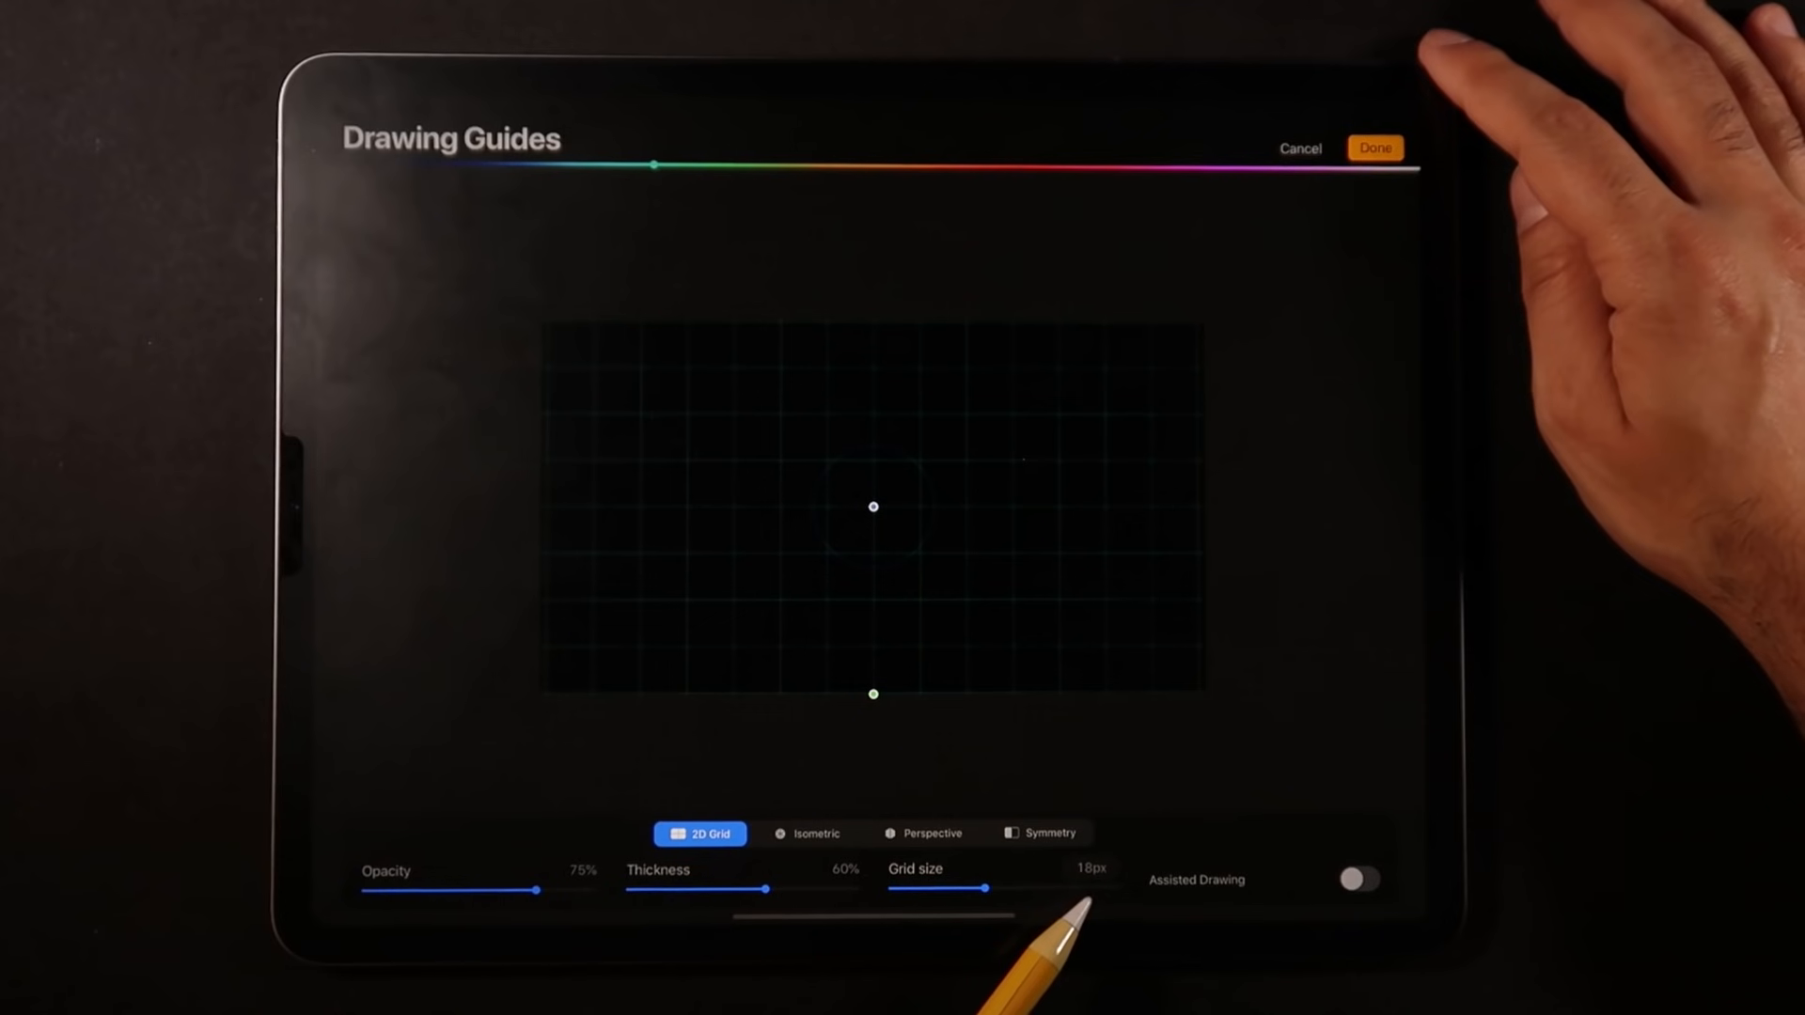
{"action": "left_click_drag", "start_coordinate": [539, 890], "coordinate": [589, 890]}
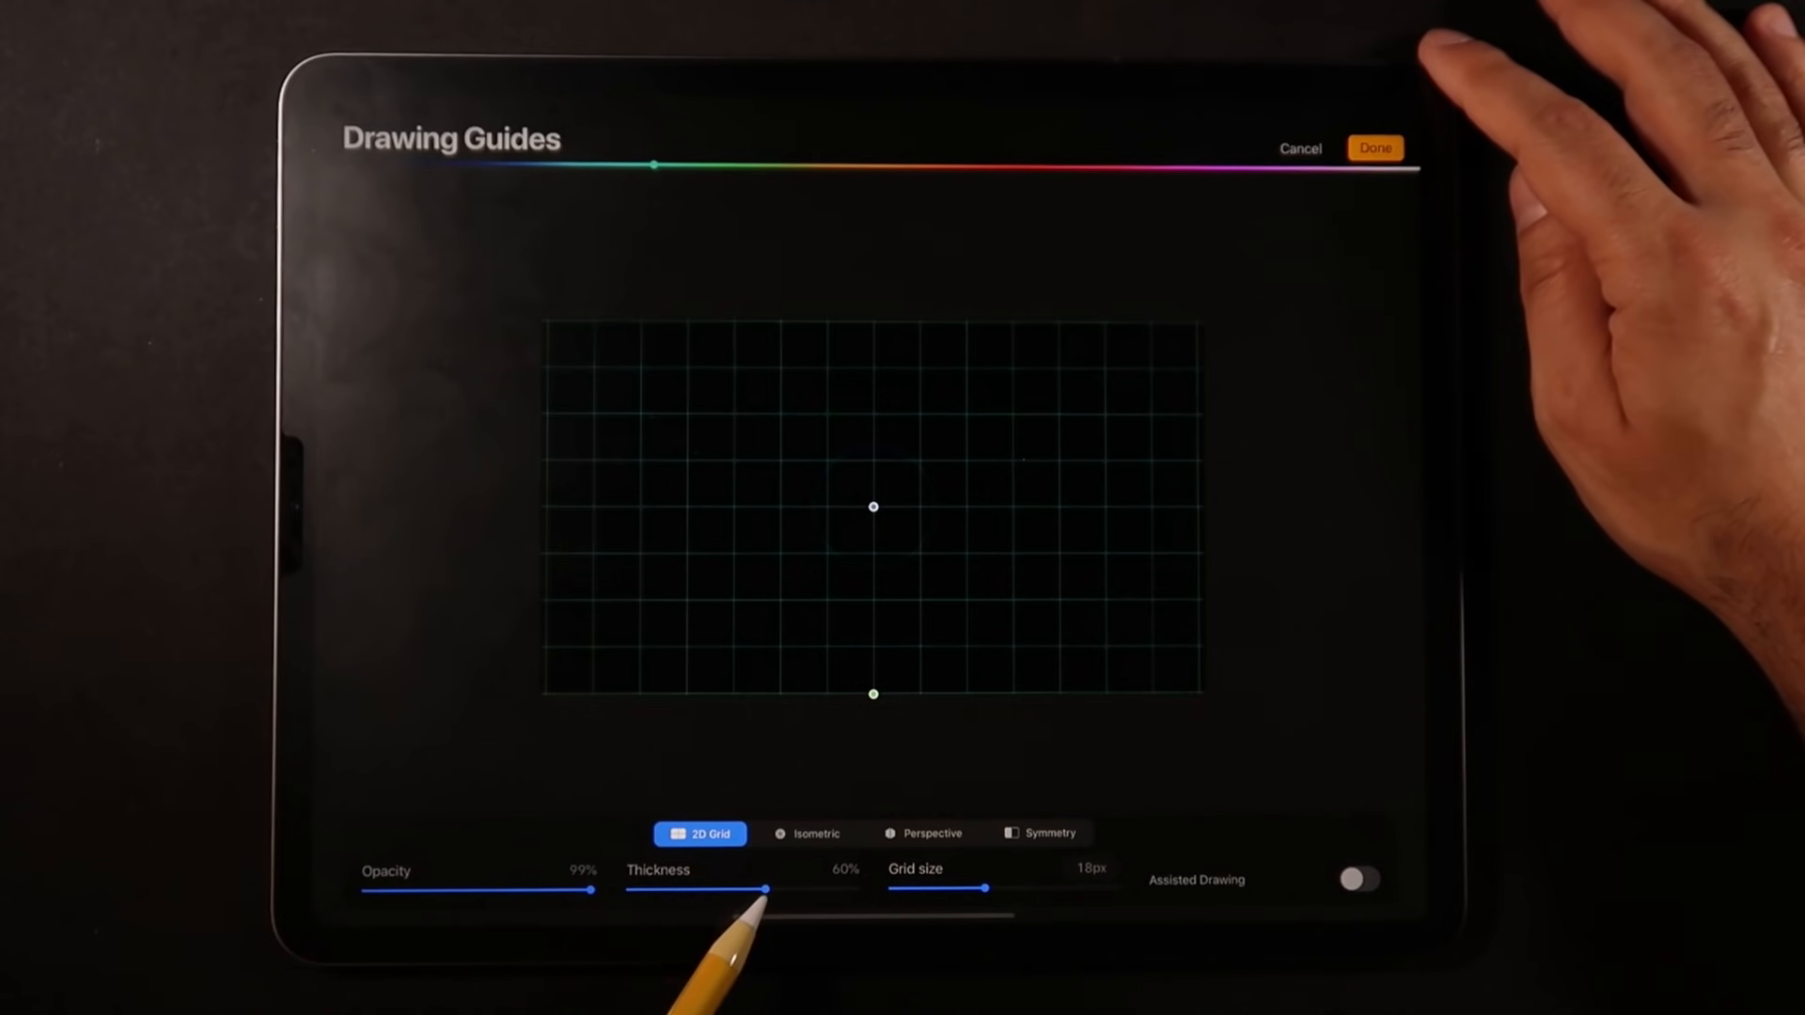
{"action": "left_click_drag", "start_coordinate": [769, 890], "coordinate": [861, 890]}
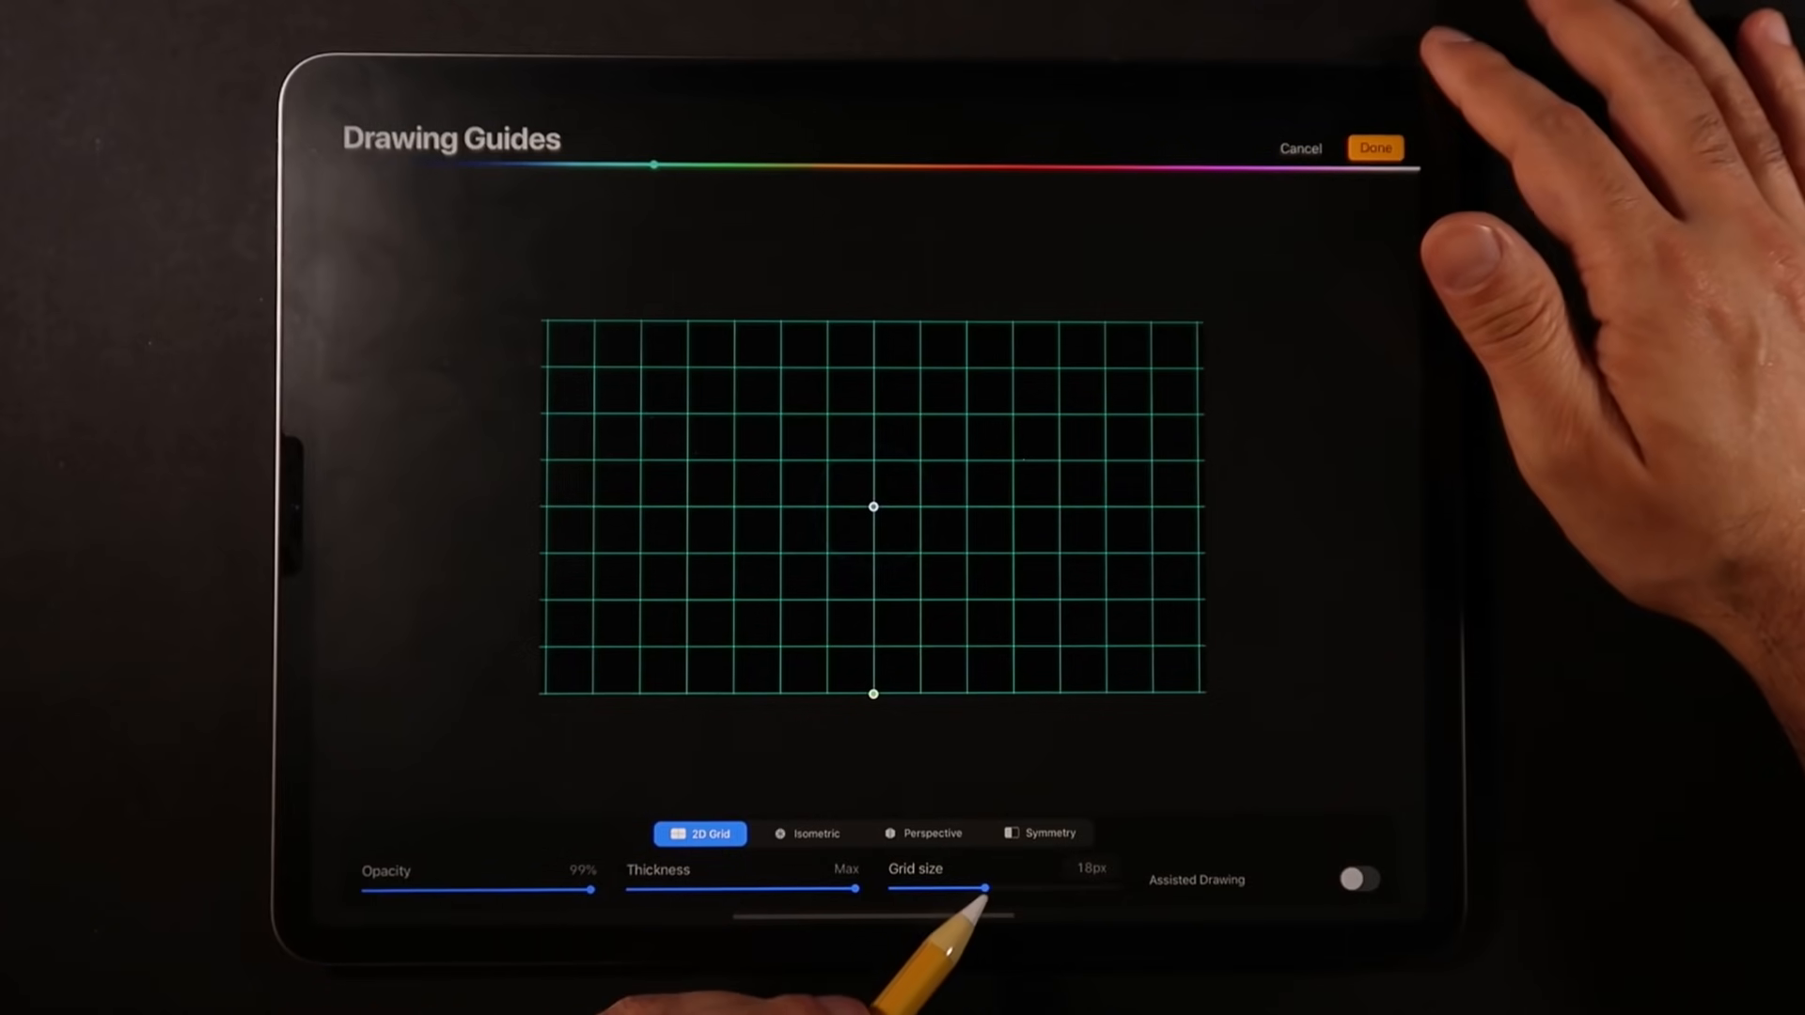
{"action": "left_click_drag", "start_coordinate": [981, 887], "coordinate": [895, 887]}
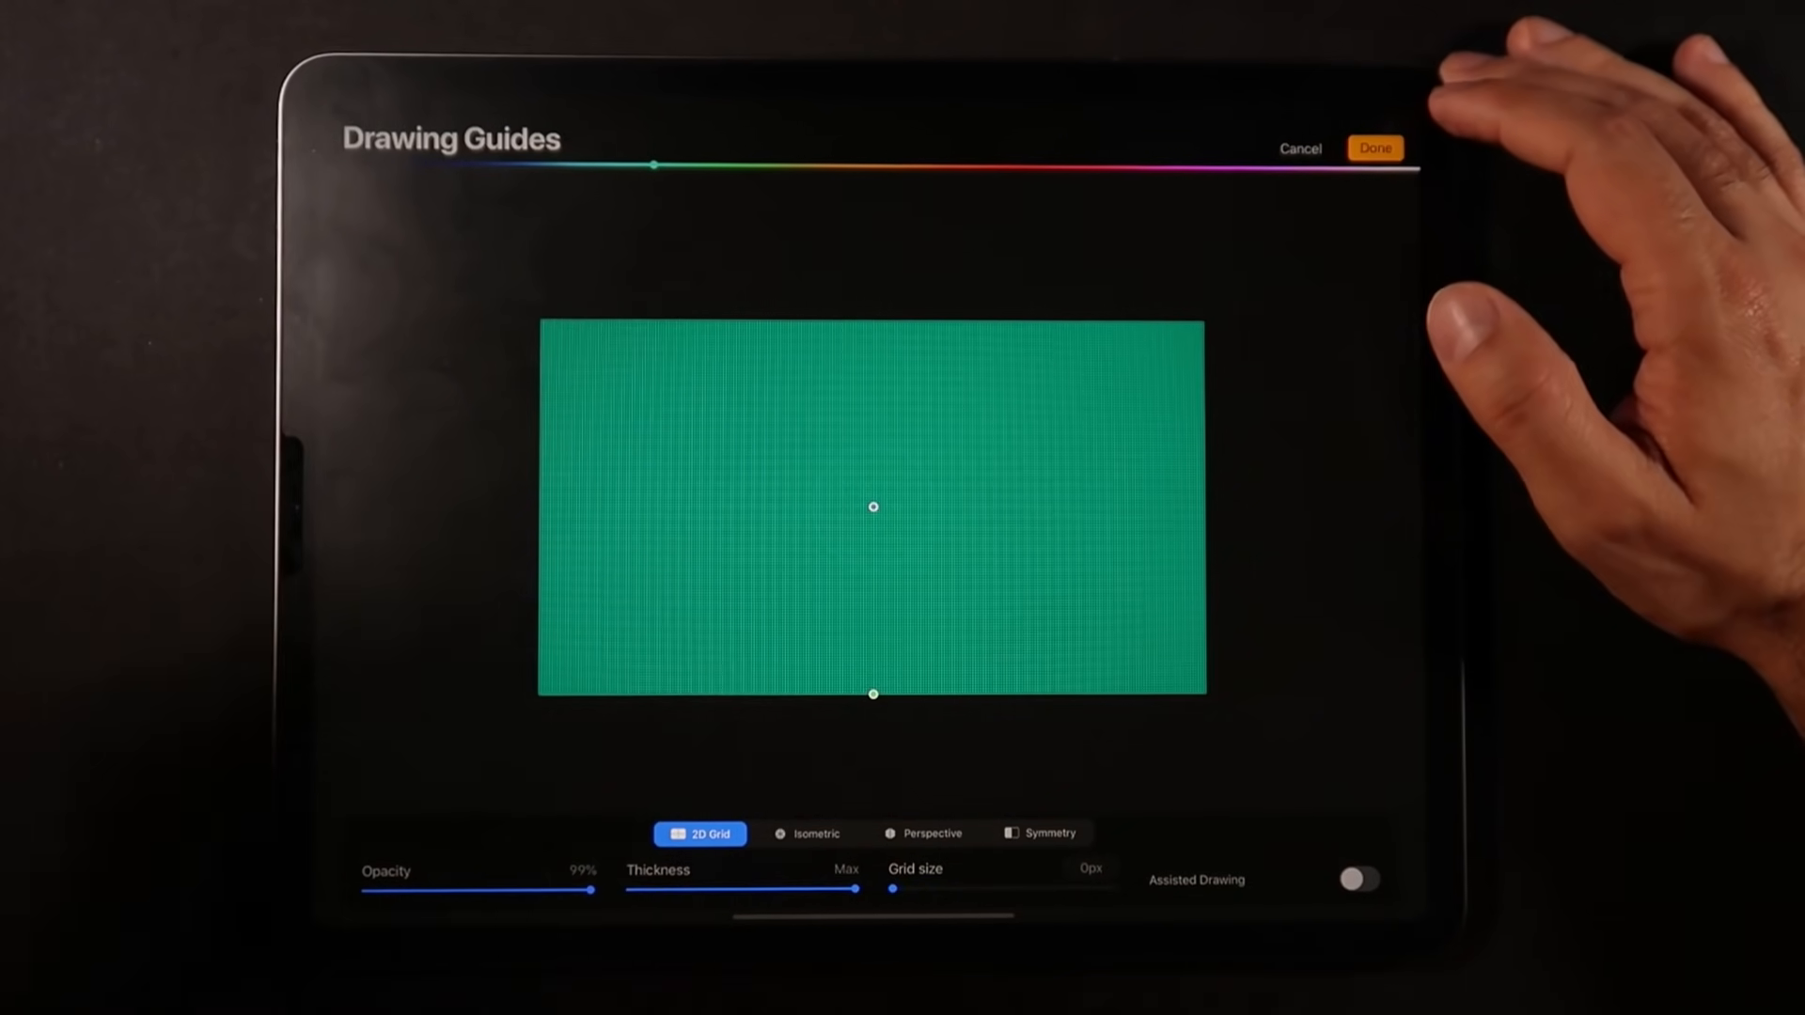
{"action": "left_click", "coordinate": [1374, 147]}
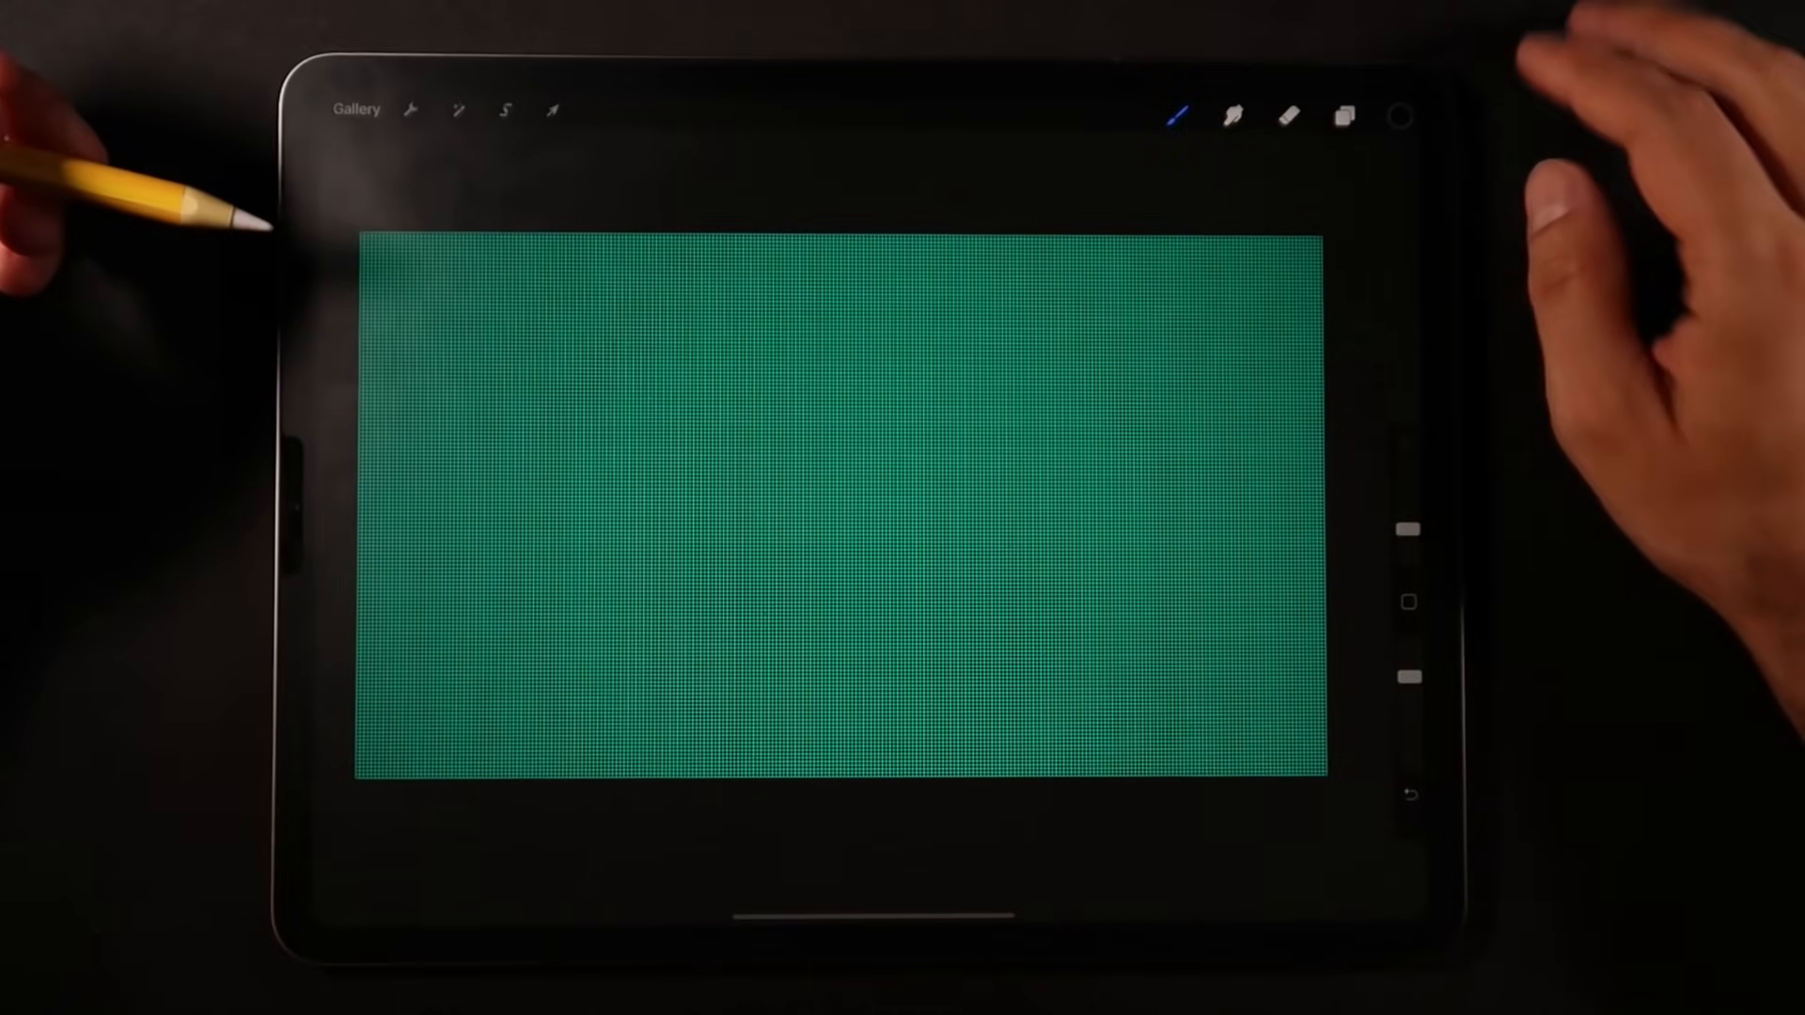
- Dim the drawing guide to about 59% opacity and 71% line thickness
{"action": "left_click", "coordinate": [410, 111]}
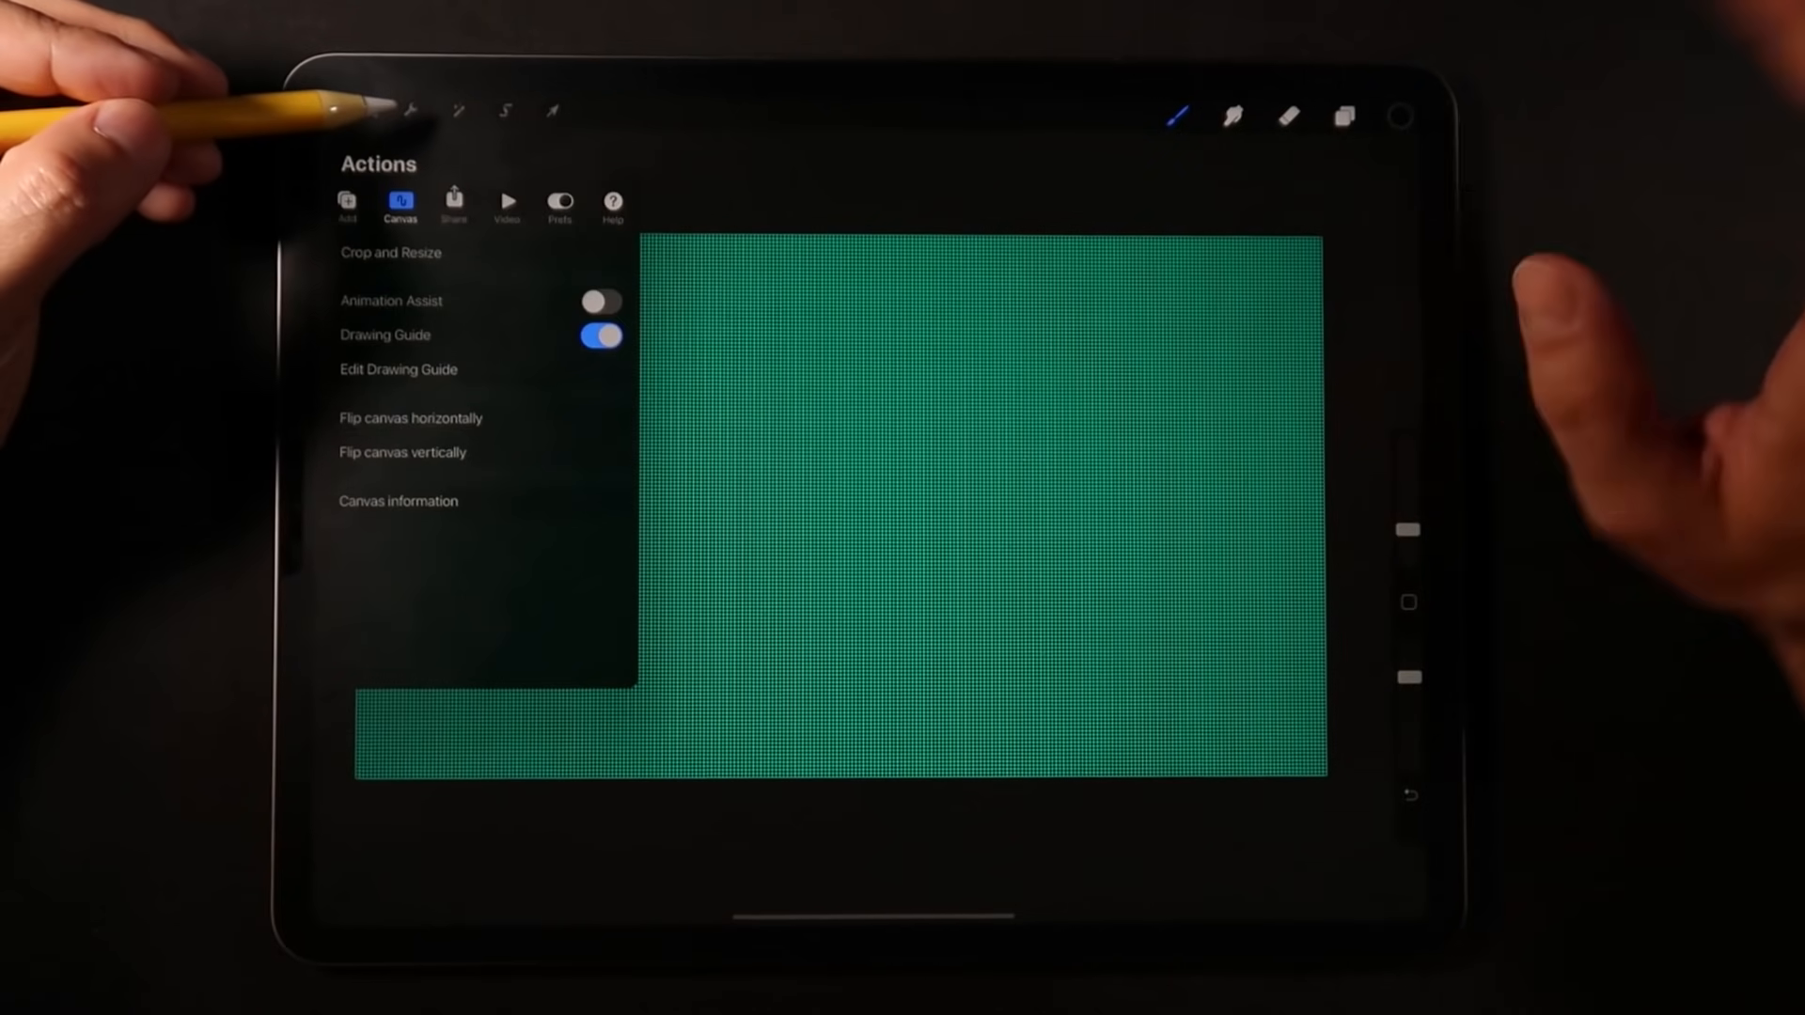
{"action": "left_click", "coordinate": [397, 369]}
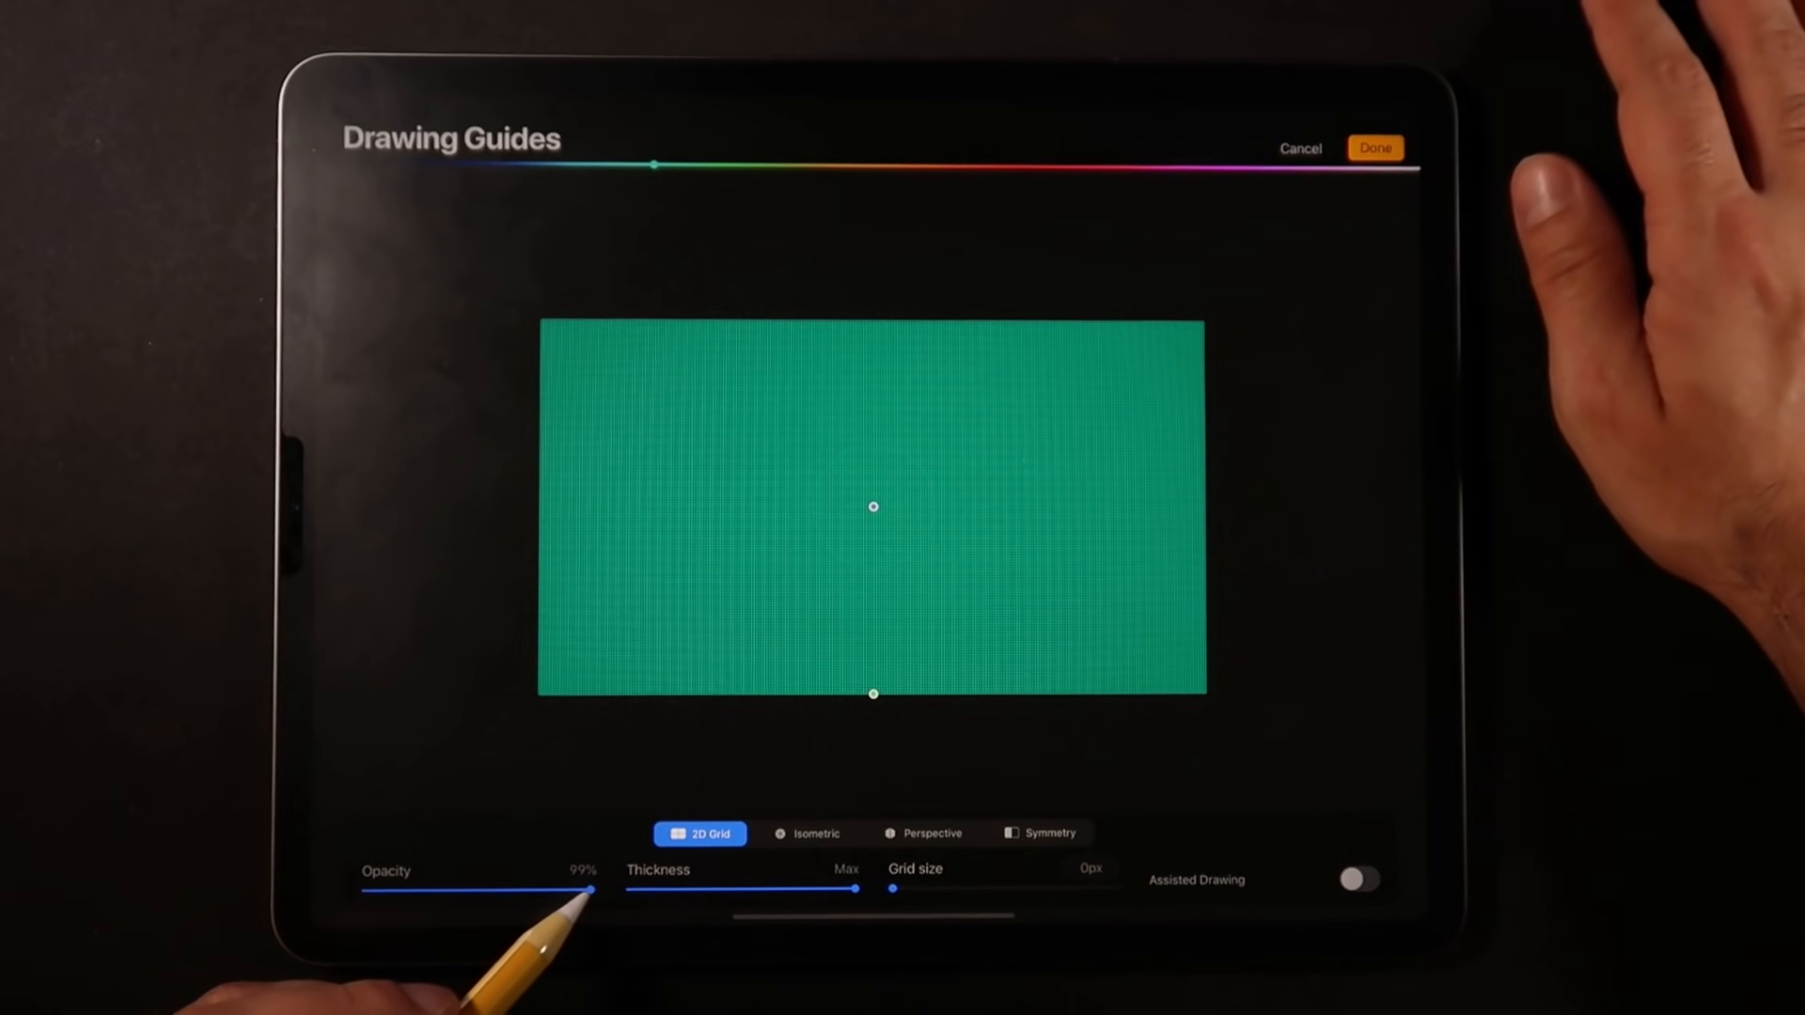
{"action": "left_click_drag", "start_coordinate": [591, 891], "coordinate": [461, 890]}
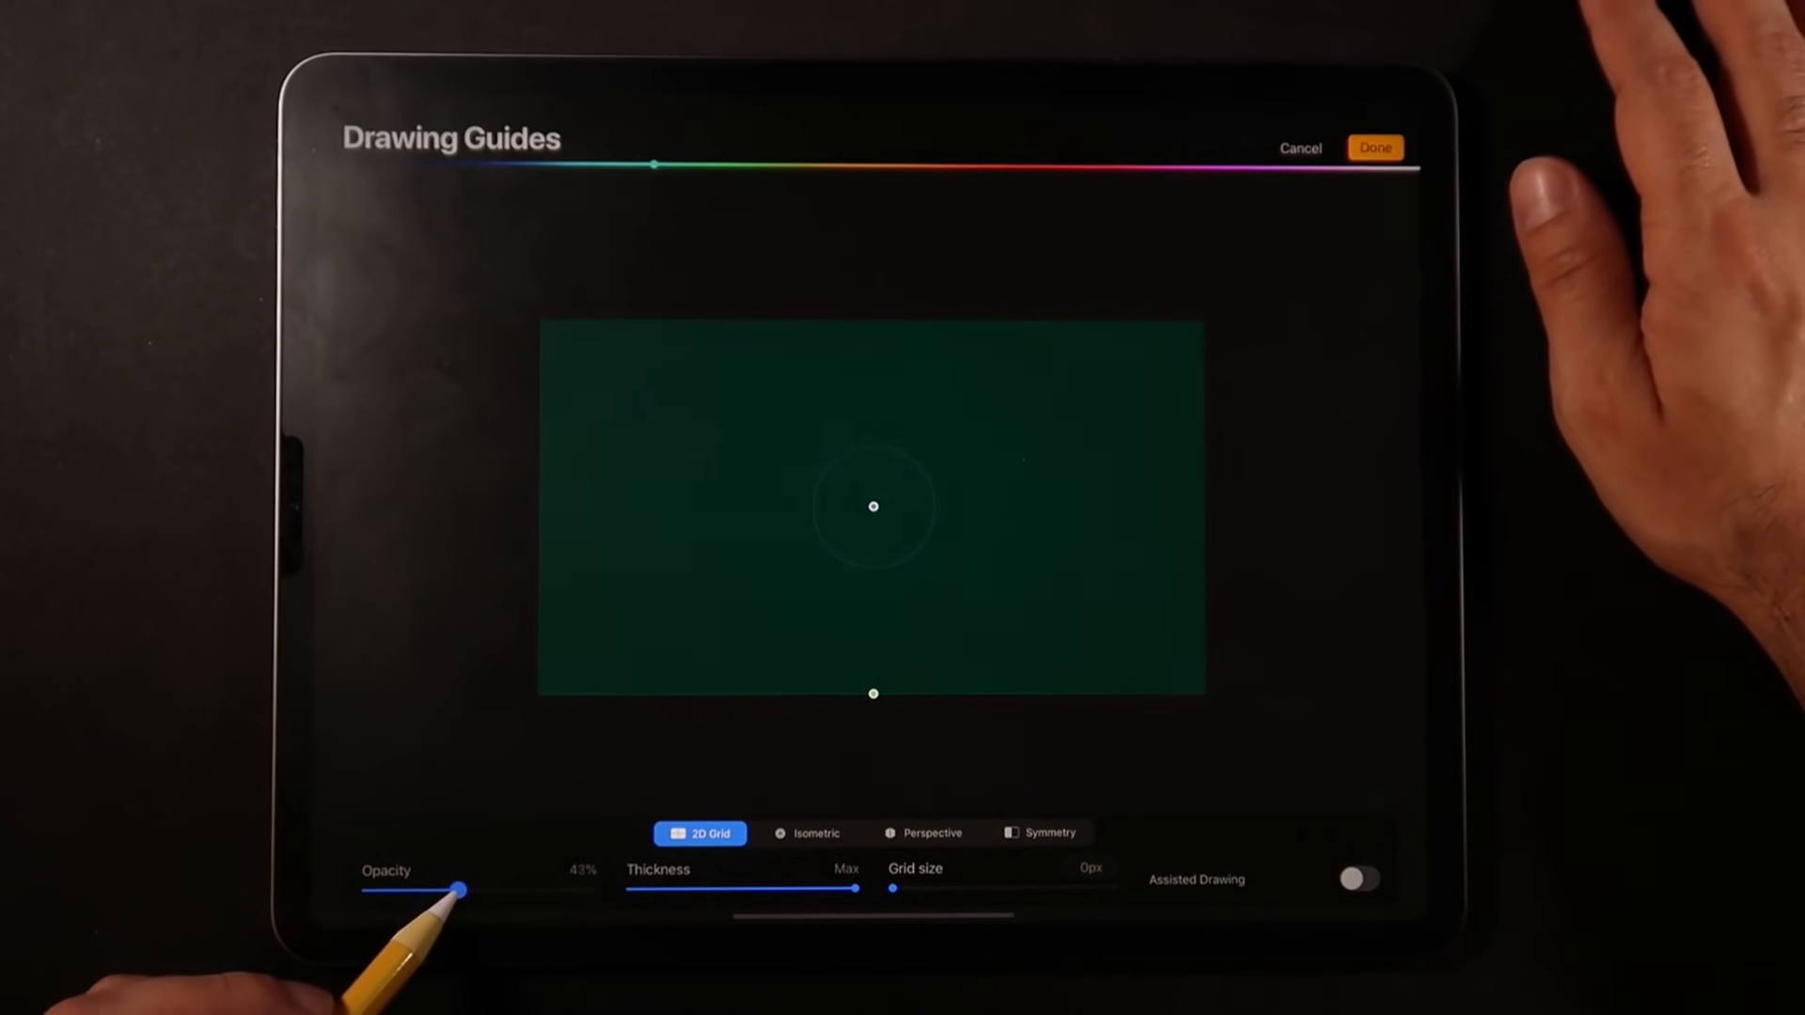
{"action": "left_click_drag", "start_coordinate": [860, 889], "coordinate": [786, 888]}
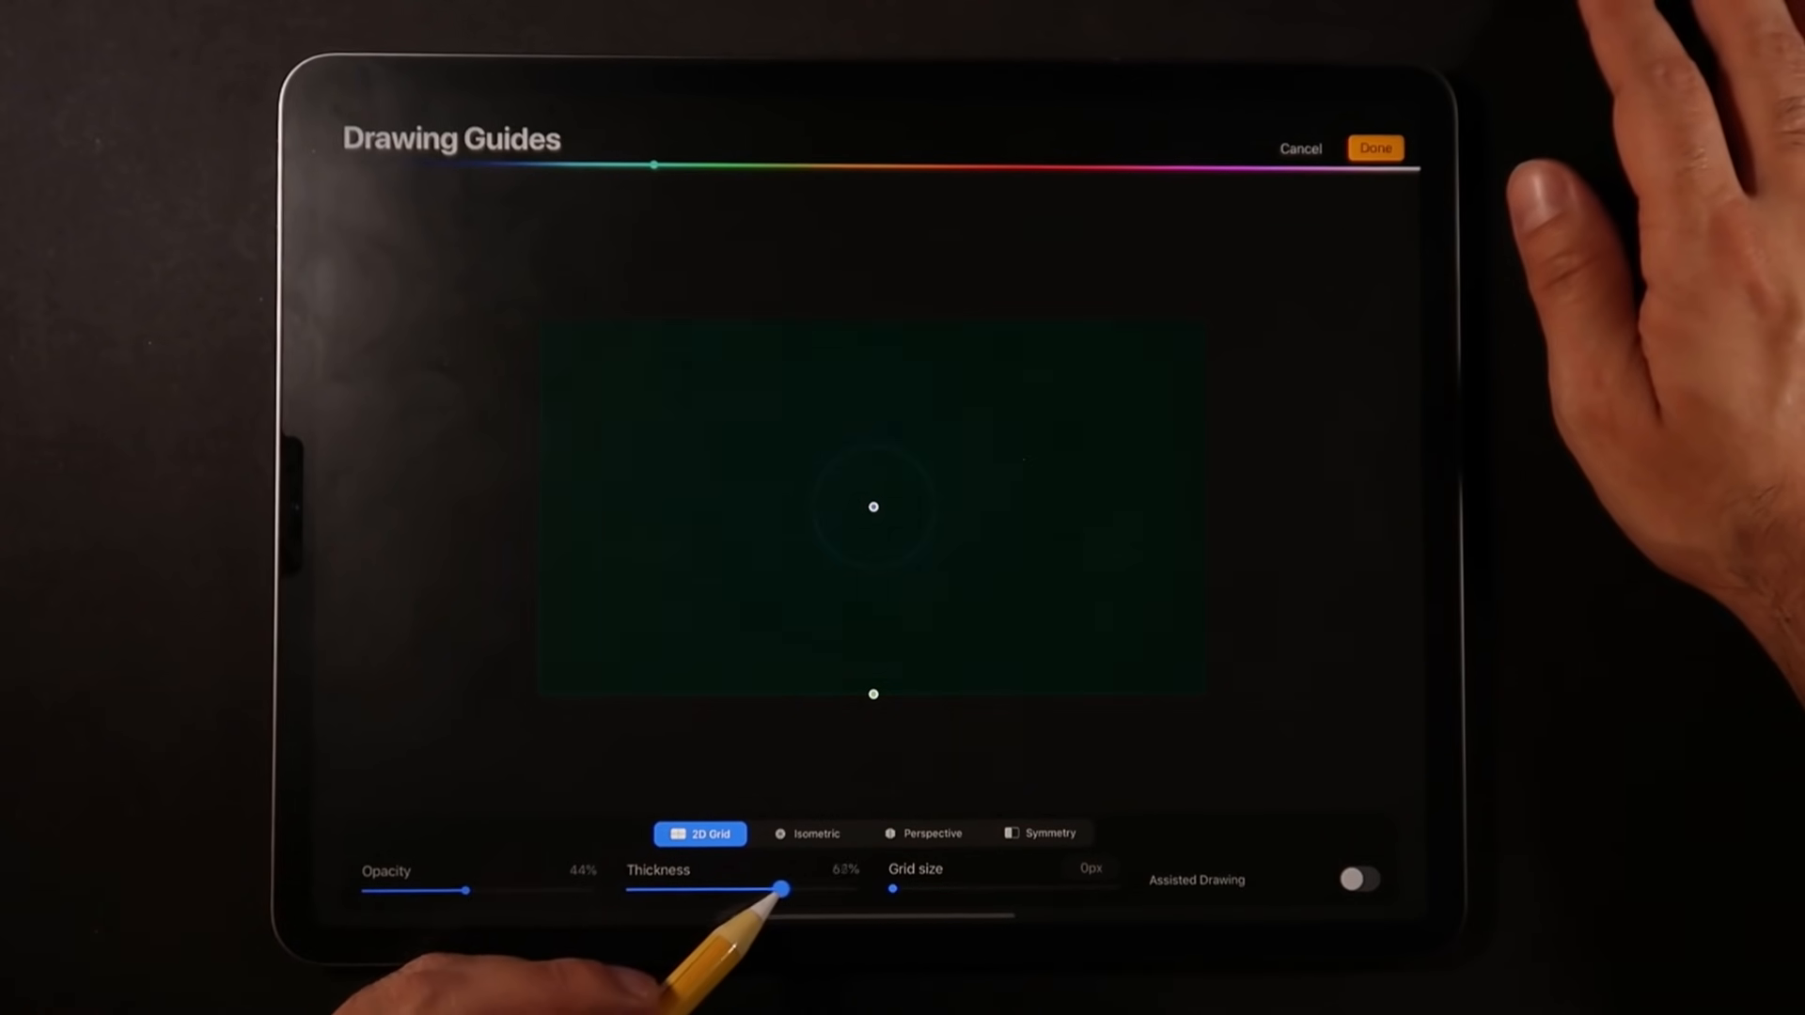
{"action": "left_click_drag", "start_coordinate": [783, 888], "coordinate": [789, 887]}
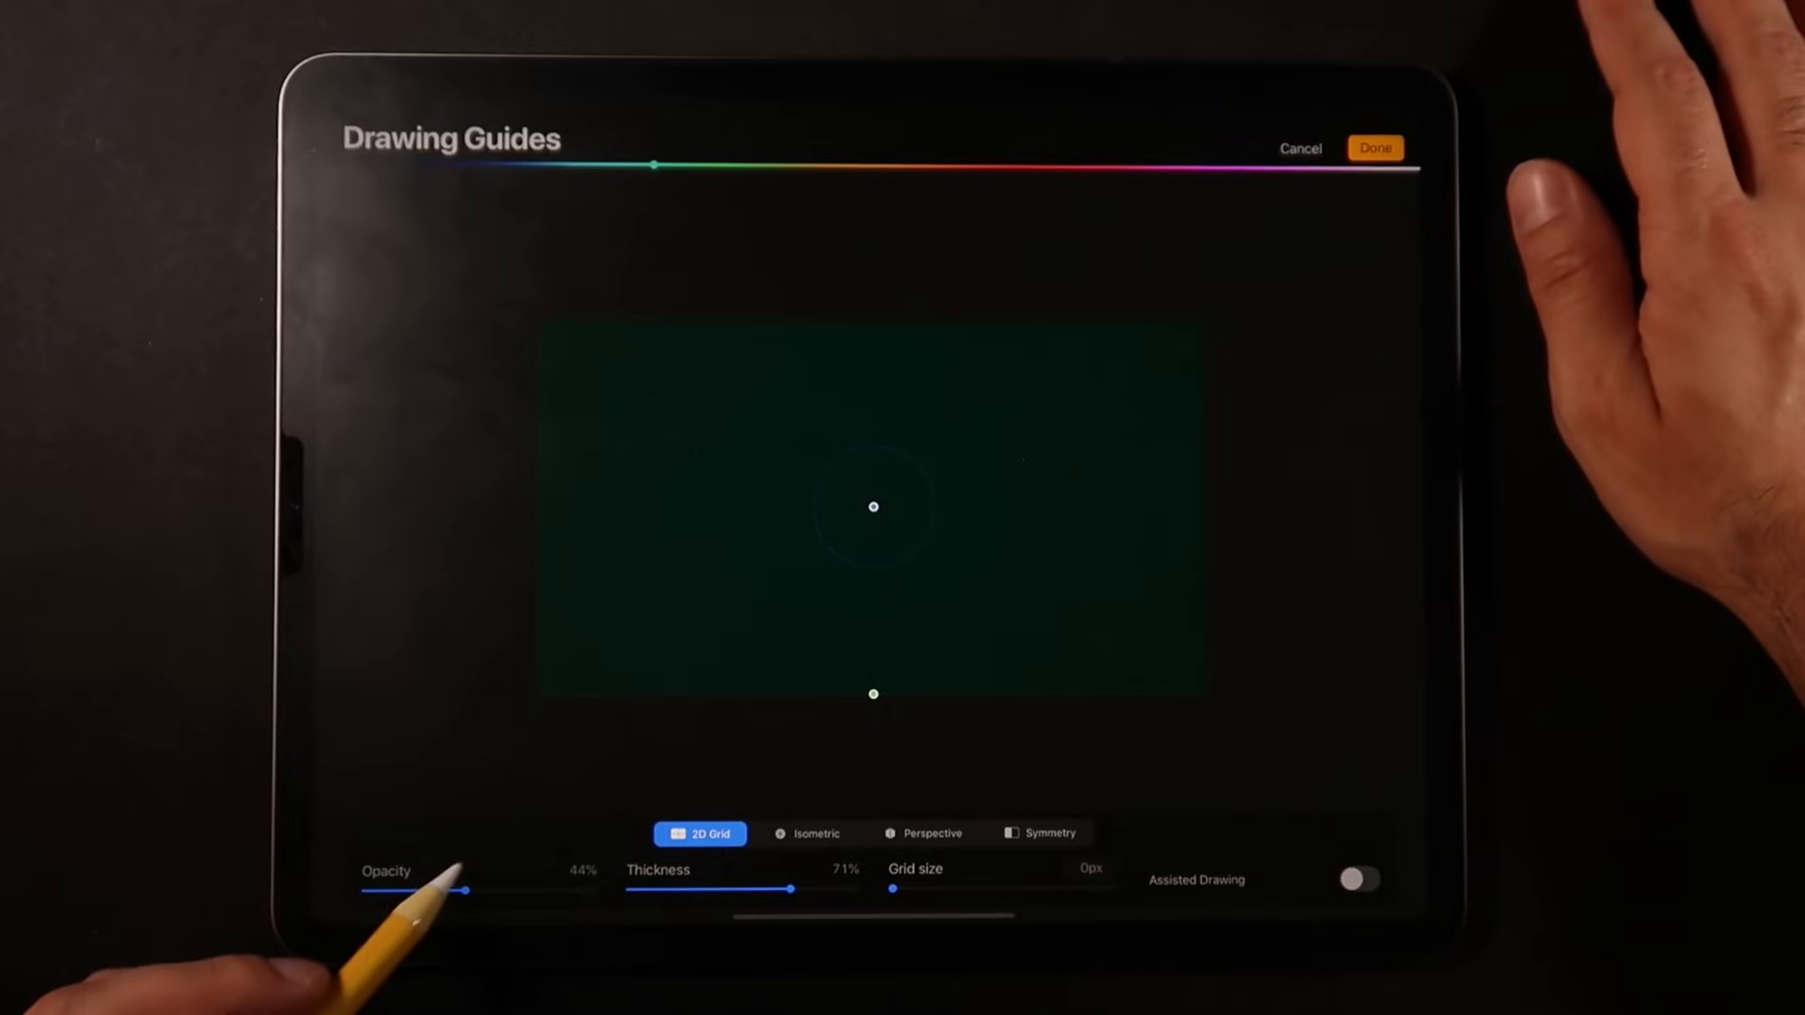
{"action": "left_click_drag", "start_coordinate": [437, 891], "coordinate": [495, 890]}
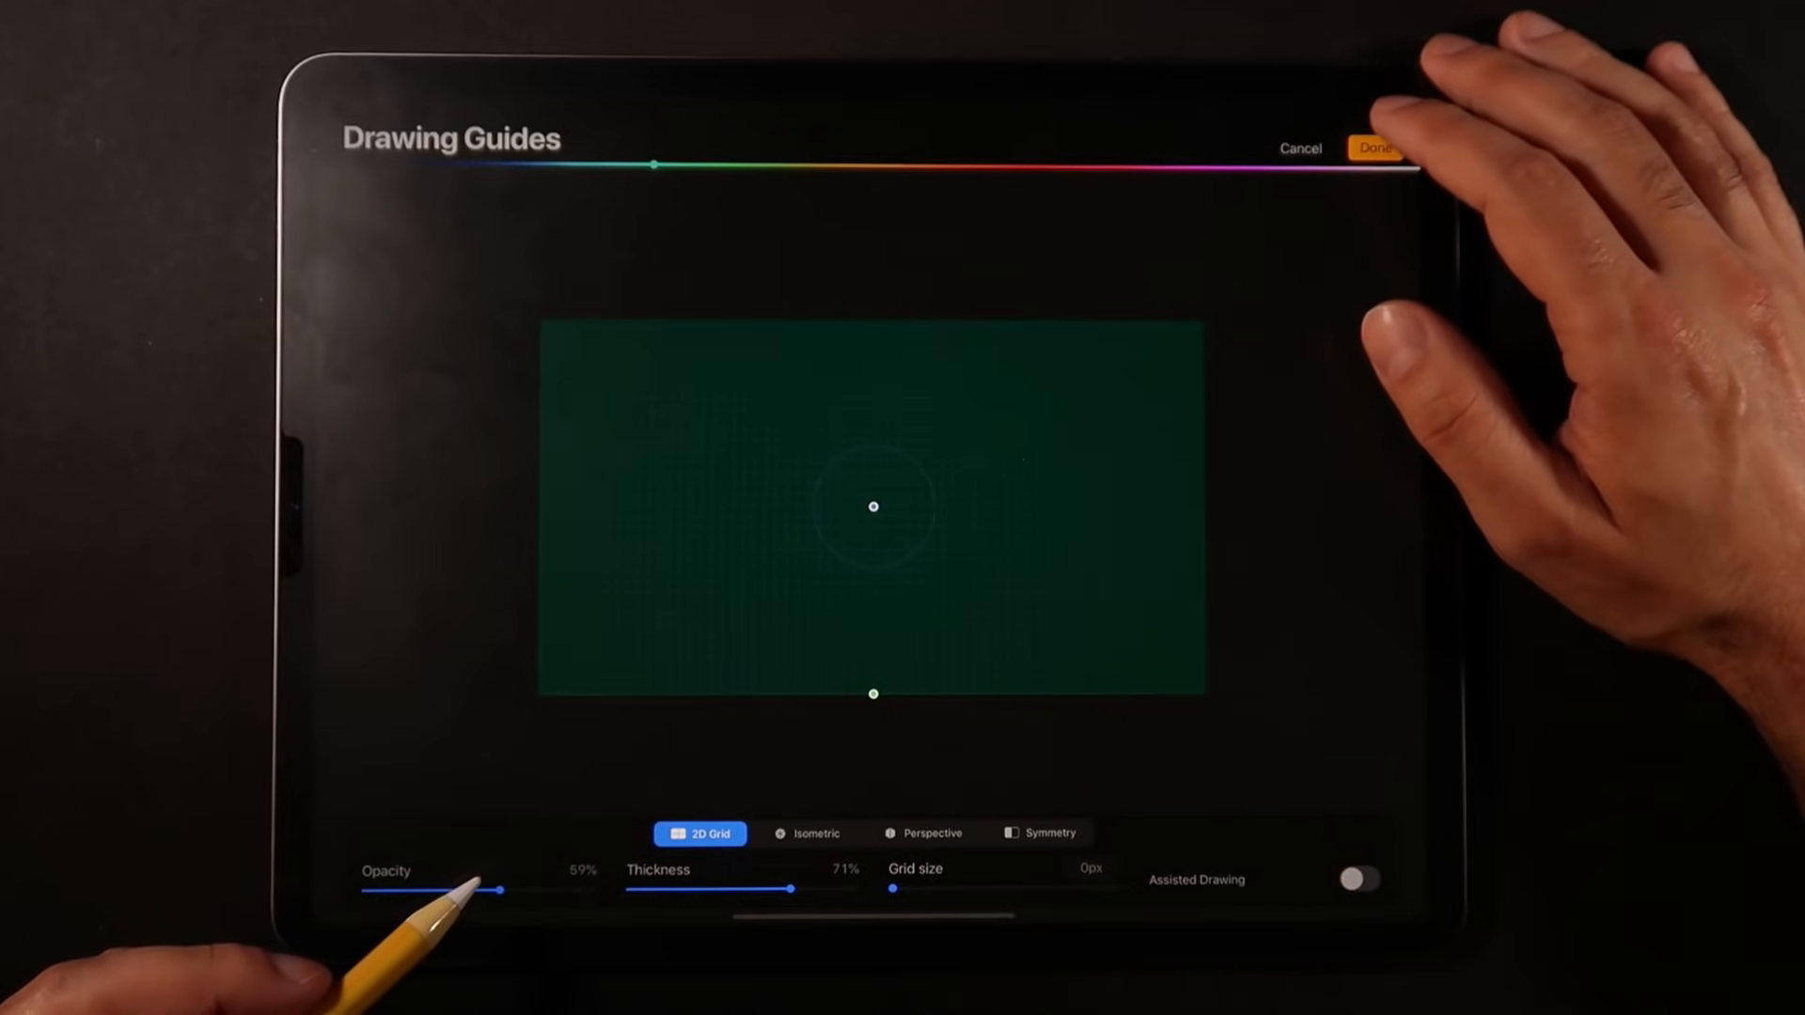
{"action": "left_click", "coordinate": [1375, 148]}
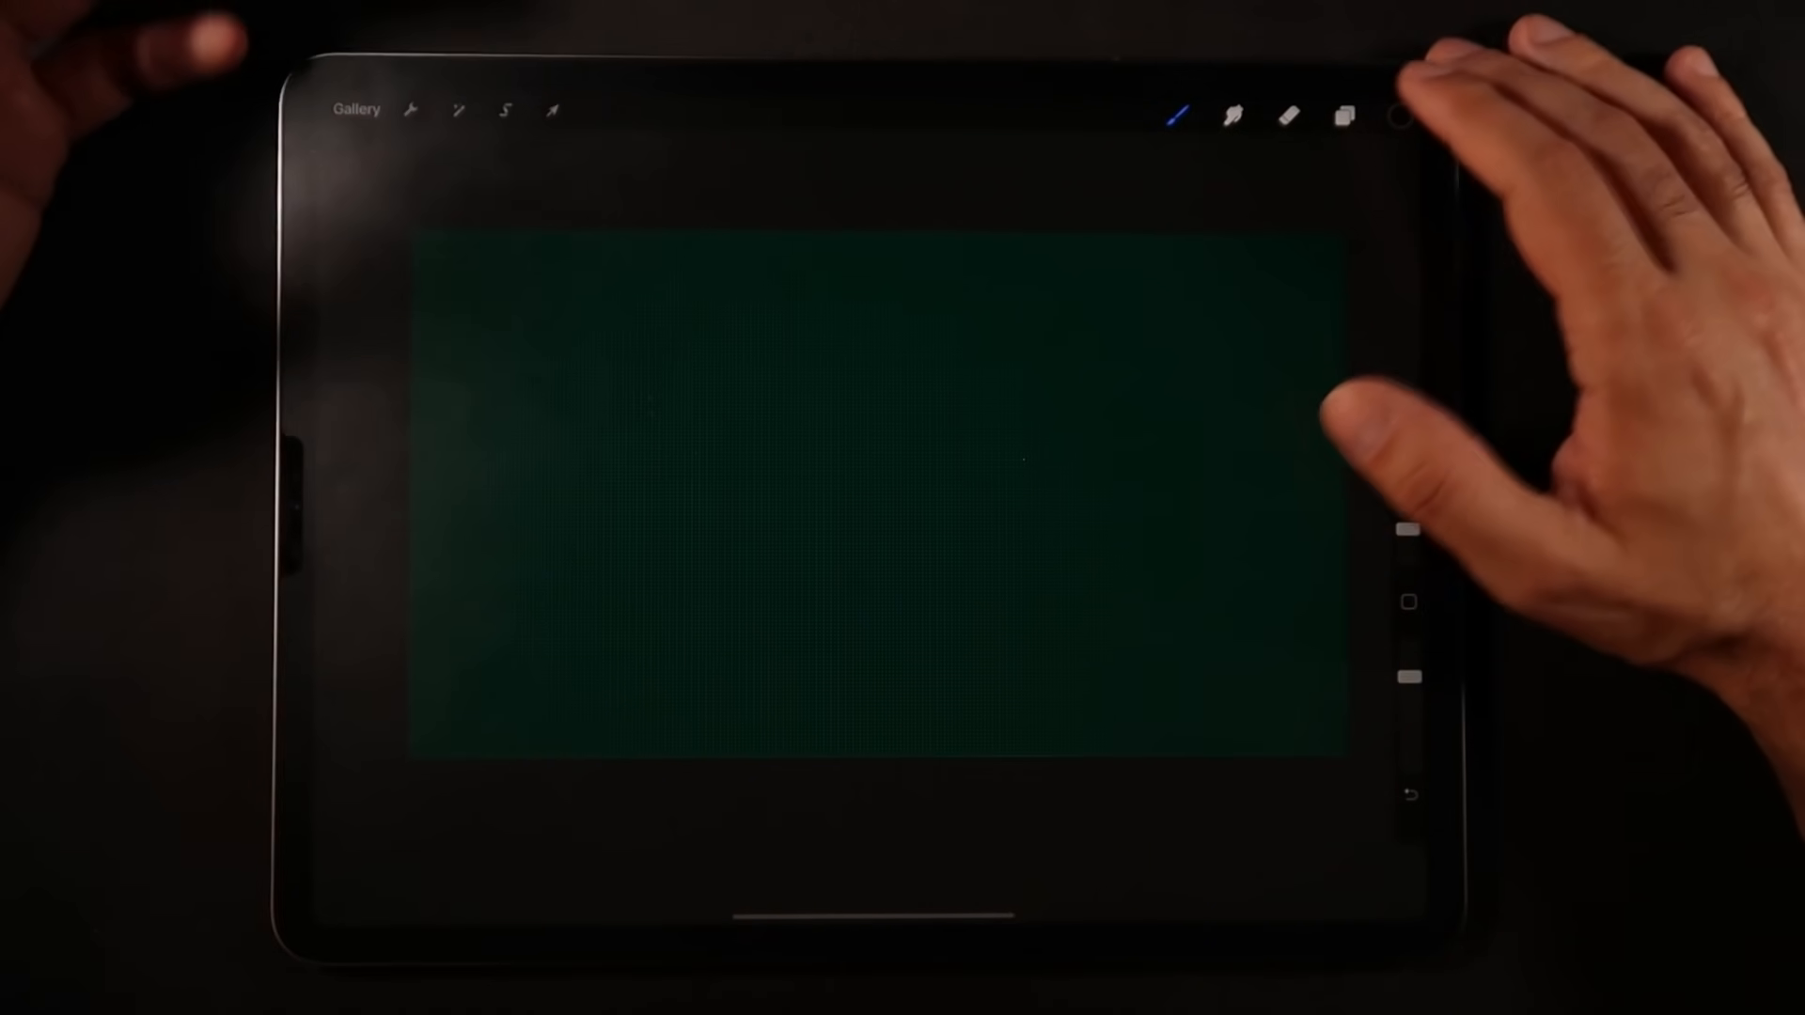
- Pick white as the colour and duplicate Hard Airbrush as Hard Airbrush 1
{"action": "left_click", "coordinate": [1401, 114]}
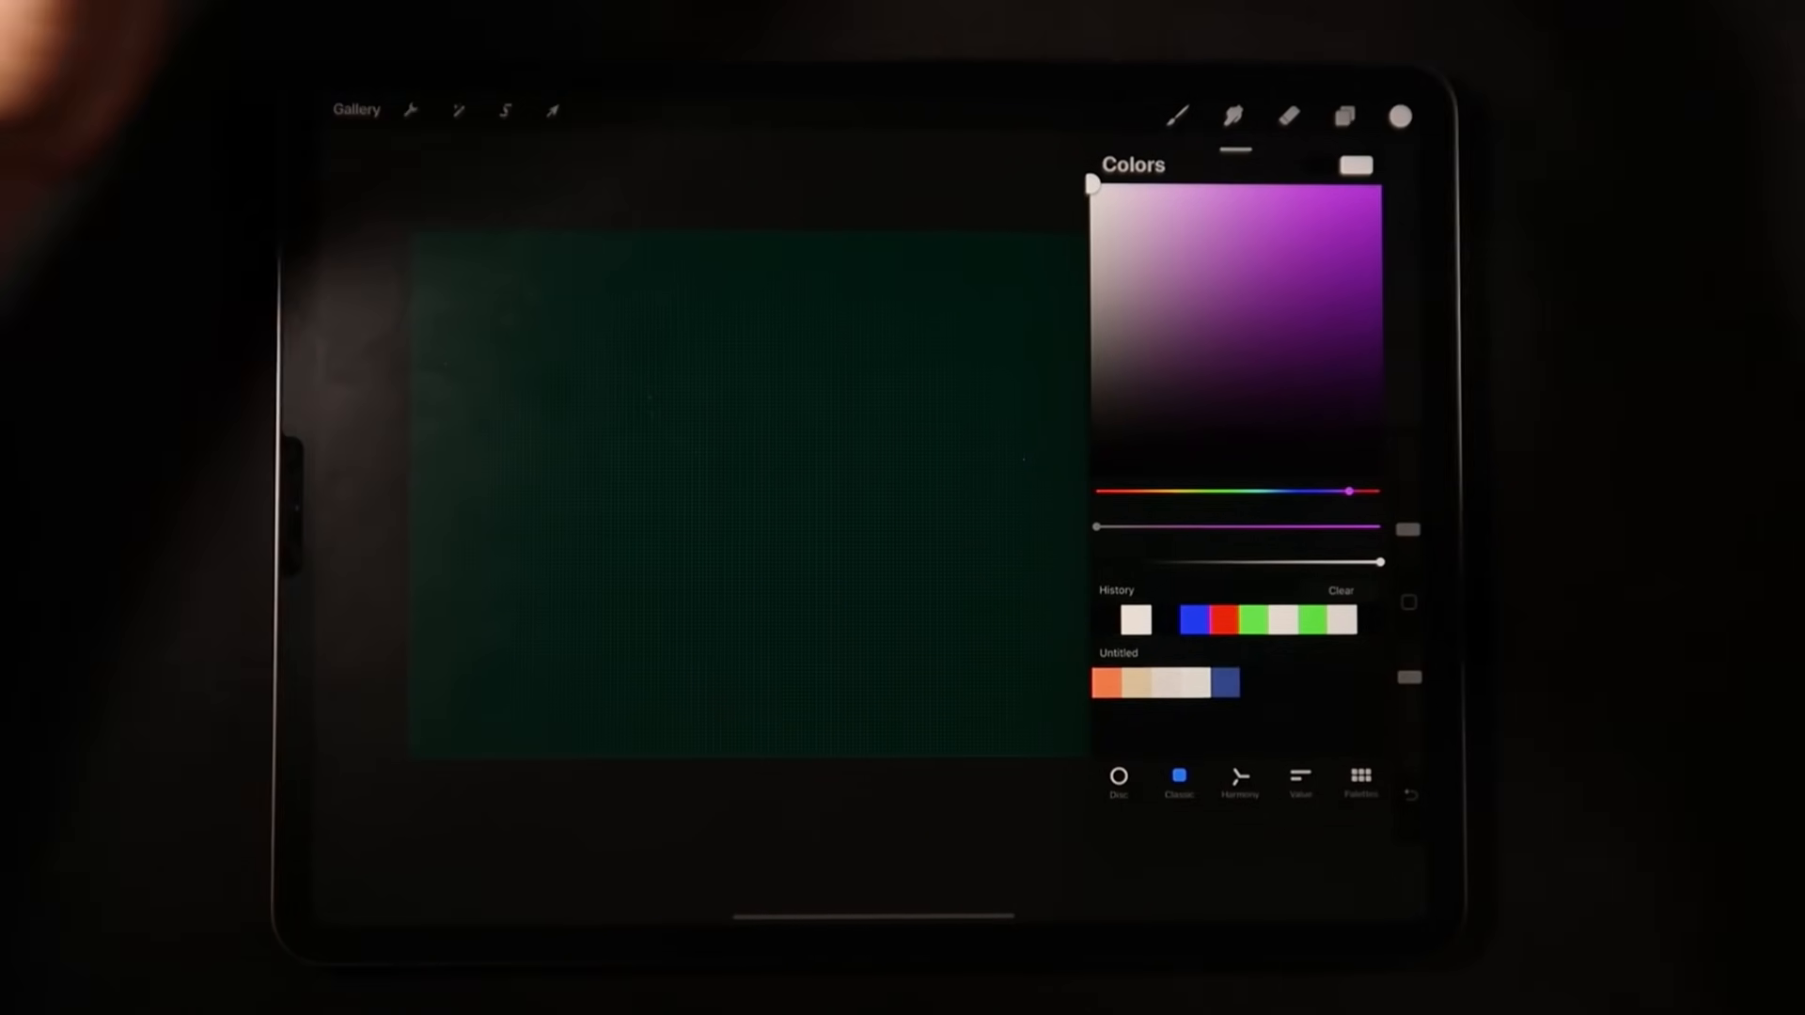
{"action": "left_click", "coordinate": [1176, 115]}
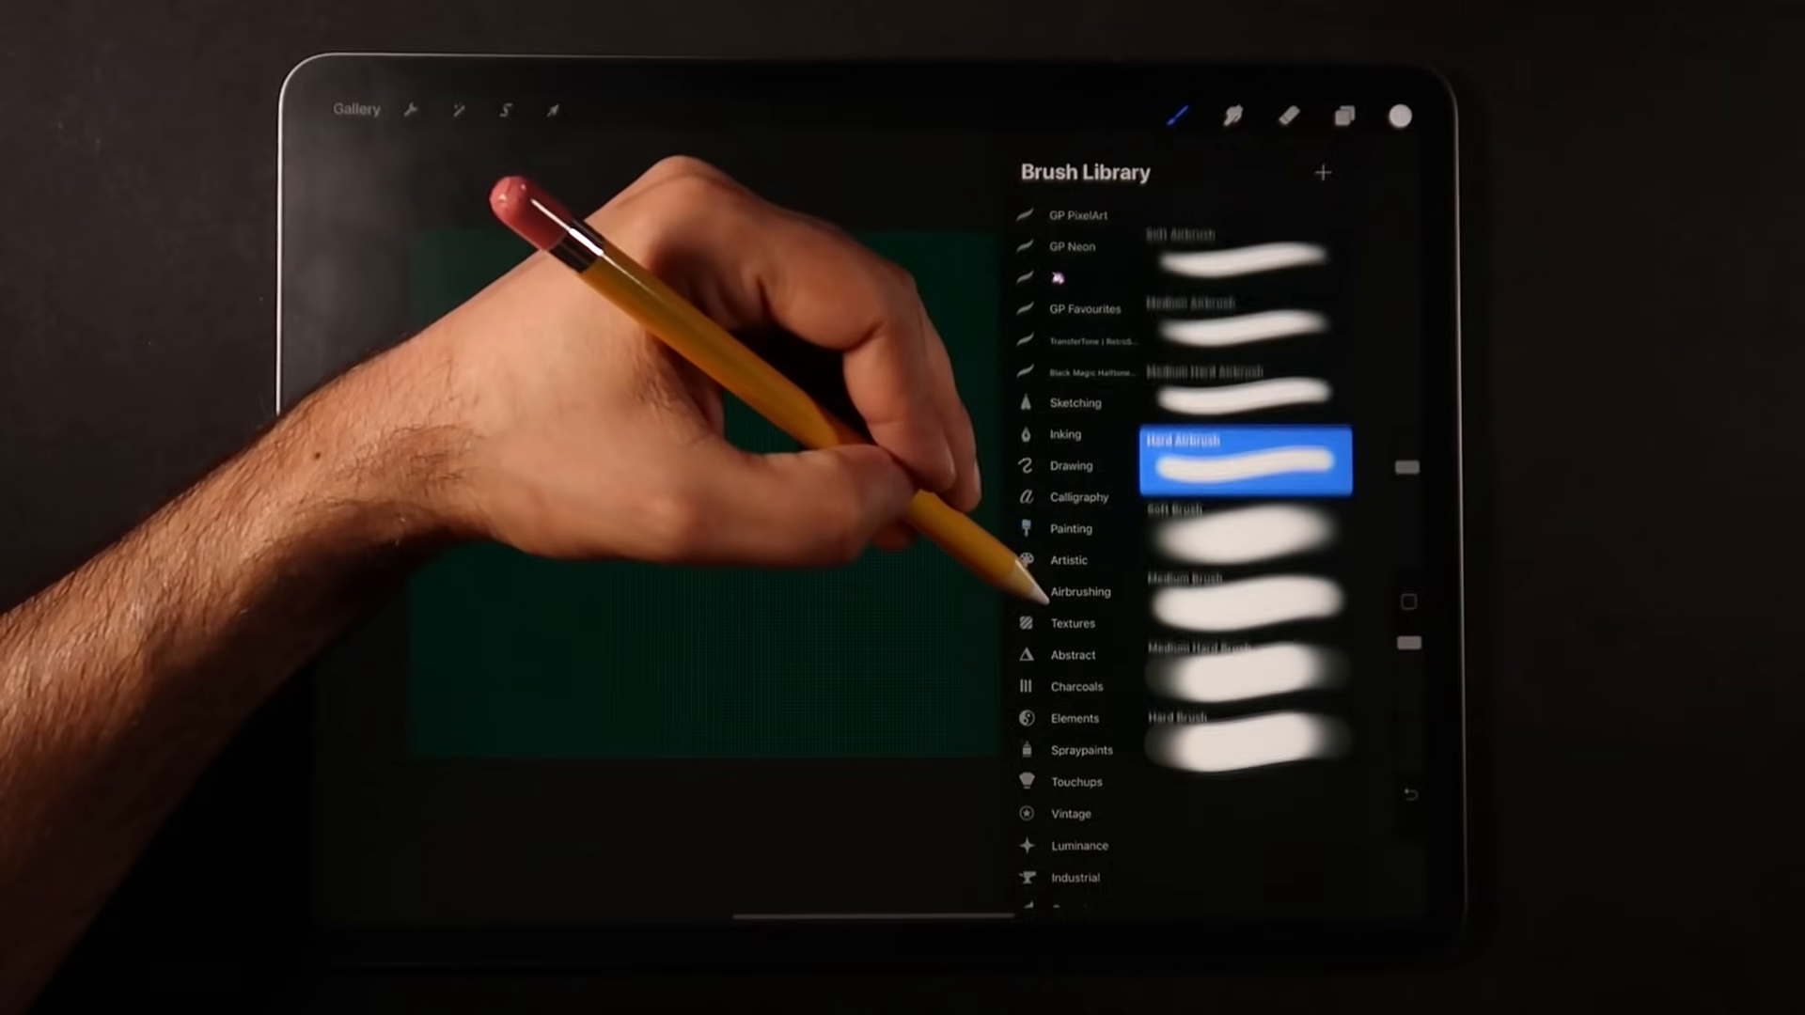
{"action": "left_click", "coordinate": [1081, 592]}
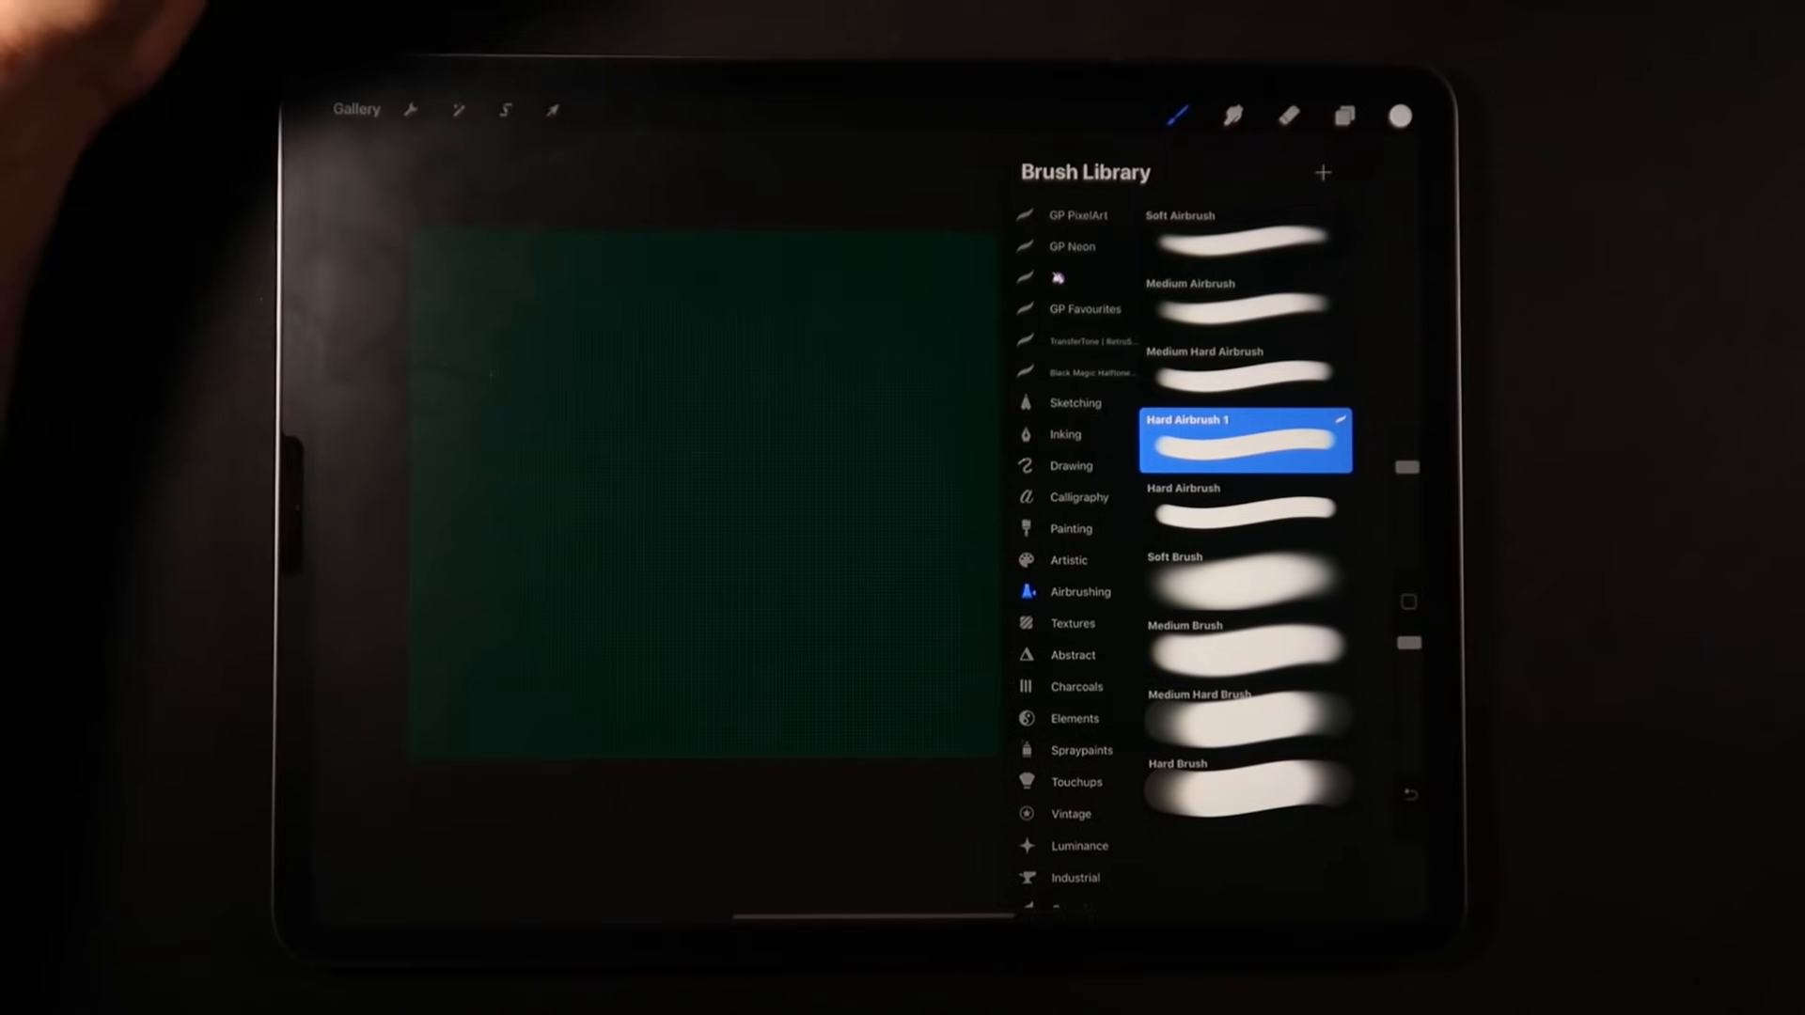
{"action": "double_click", "coordinate": [1246, 440]}
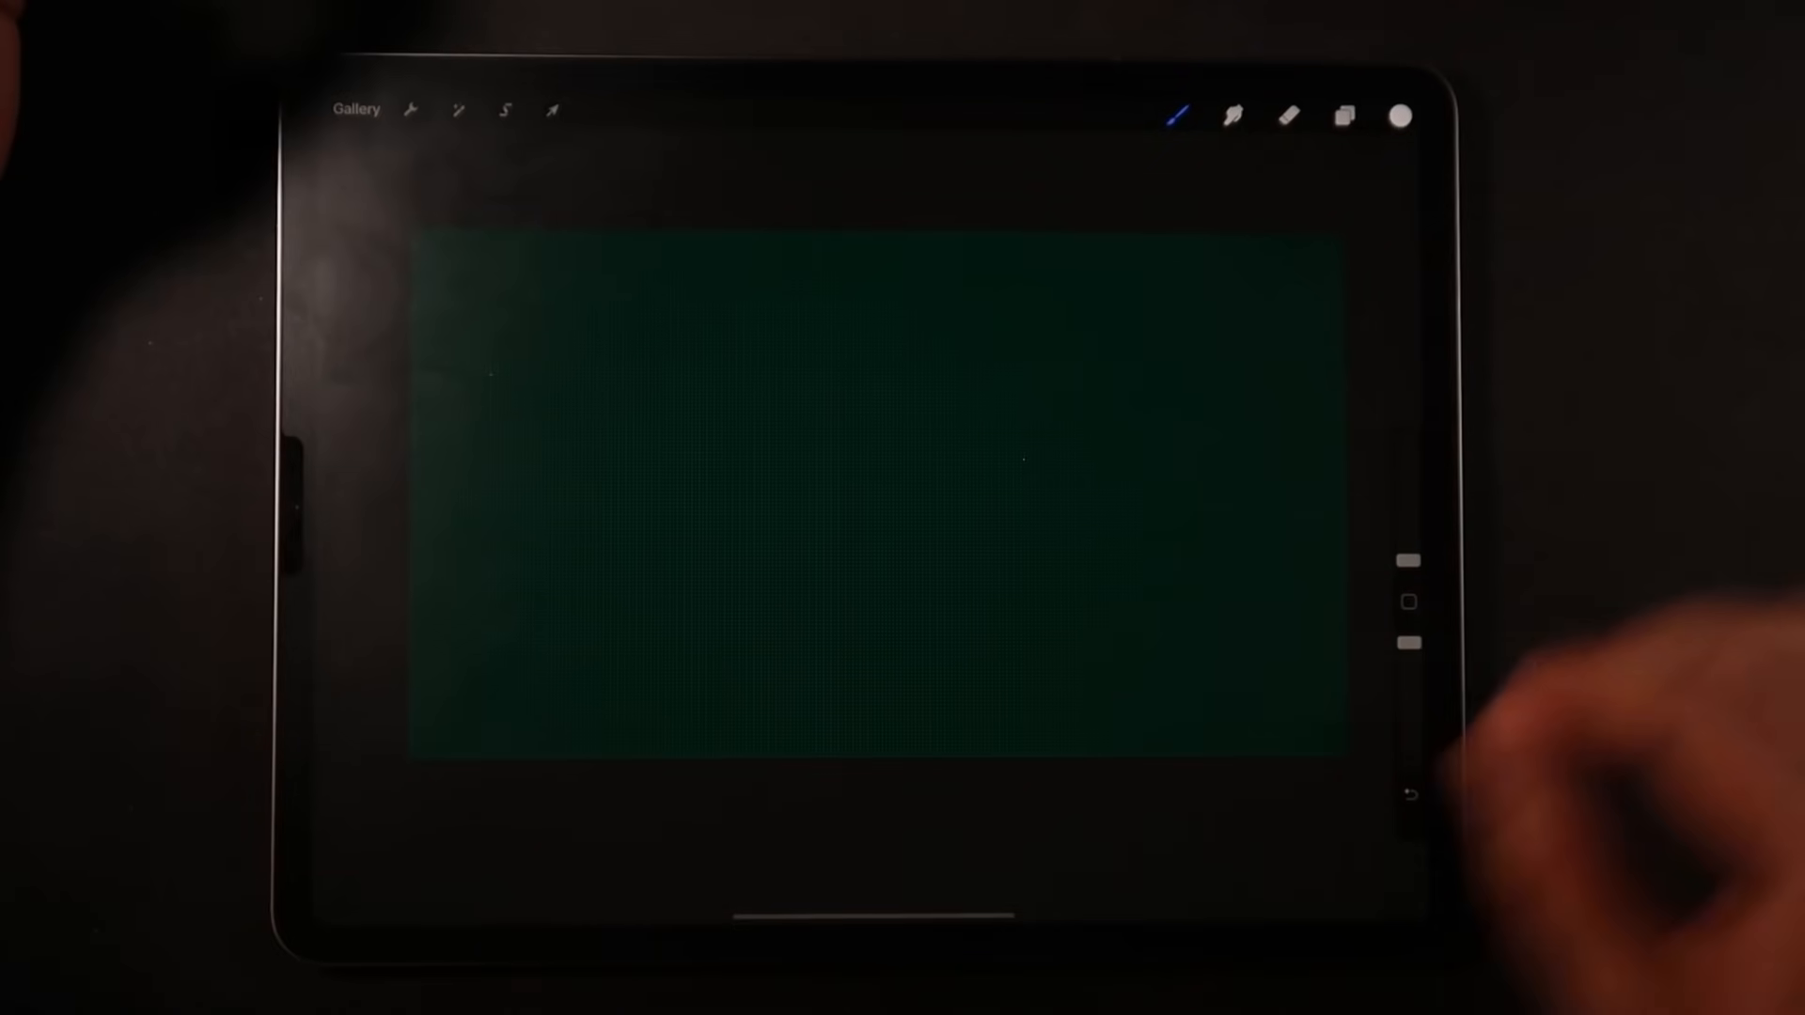
{"action": "left_click_drag", "start_coordinate": [725, 586], "coordinate": [1163, 305]}
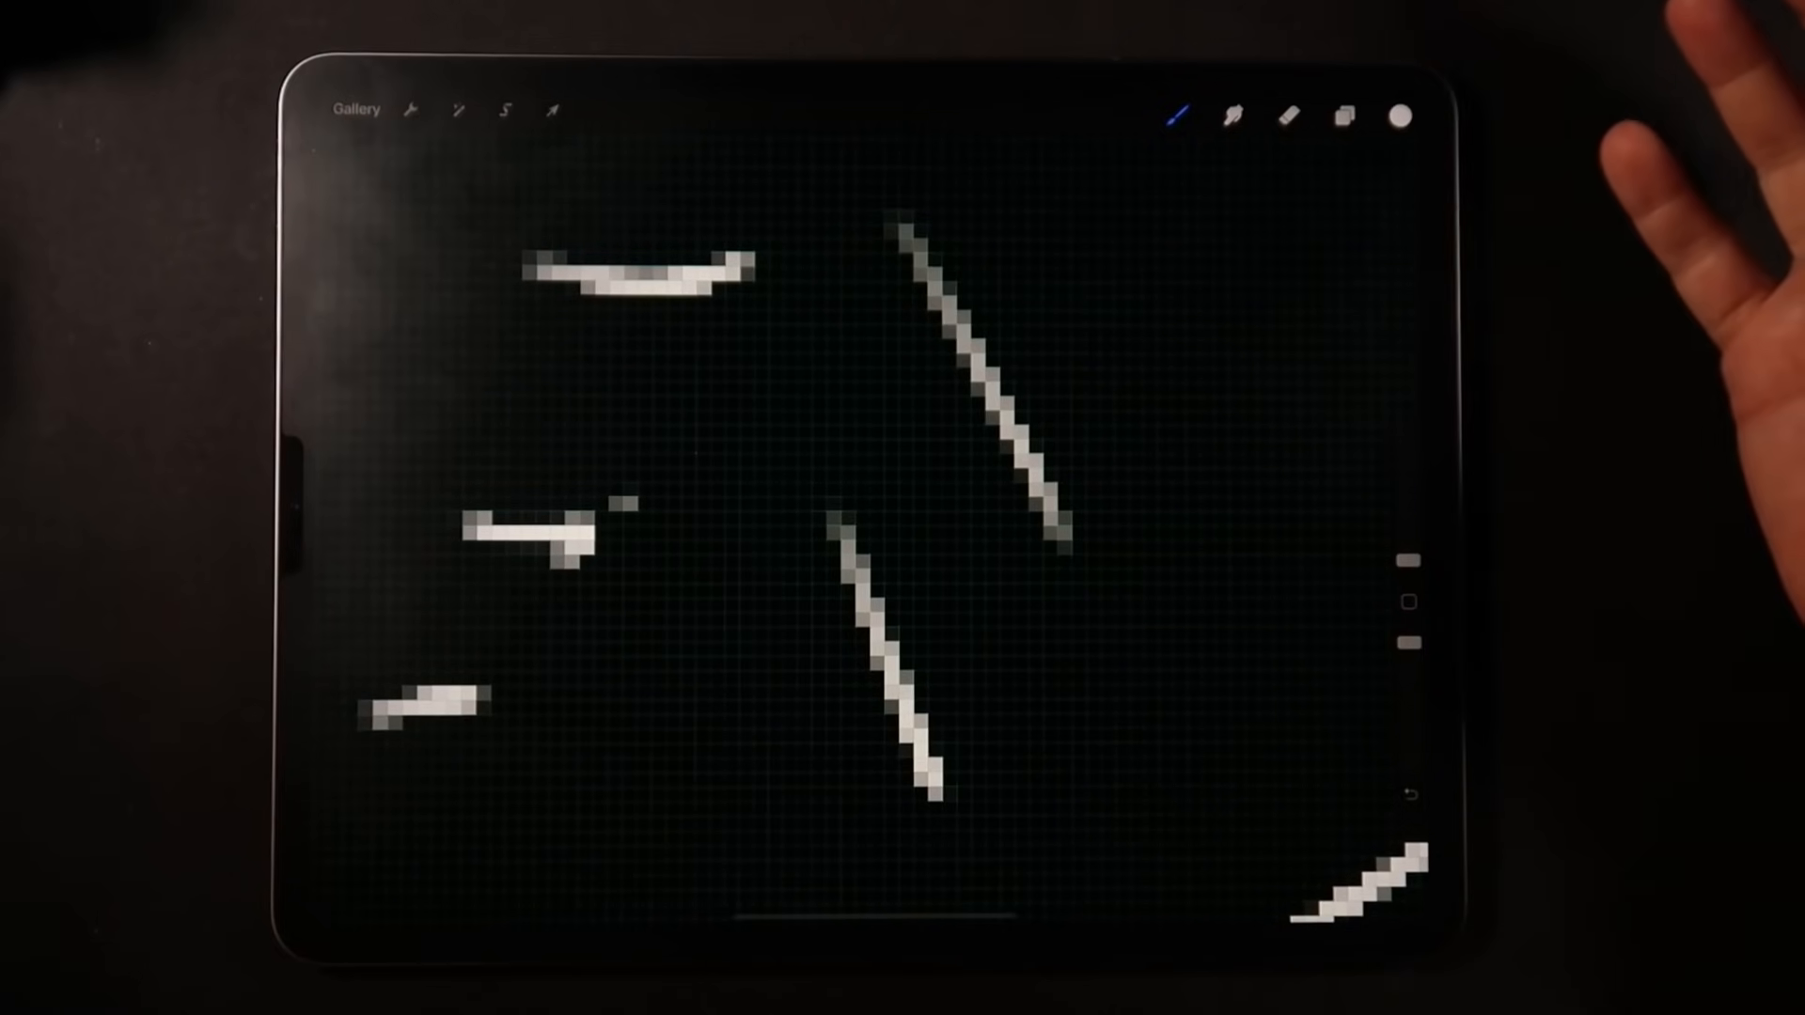
{"action": "left_click_drag", "start_coordinate": [547, 783], "coordinate": [1394, 277]}
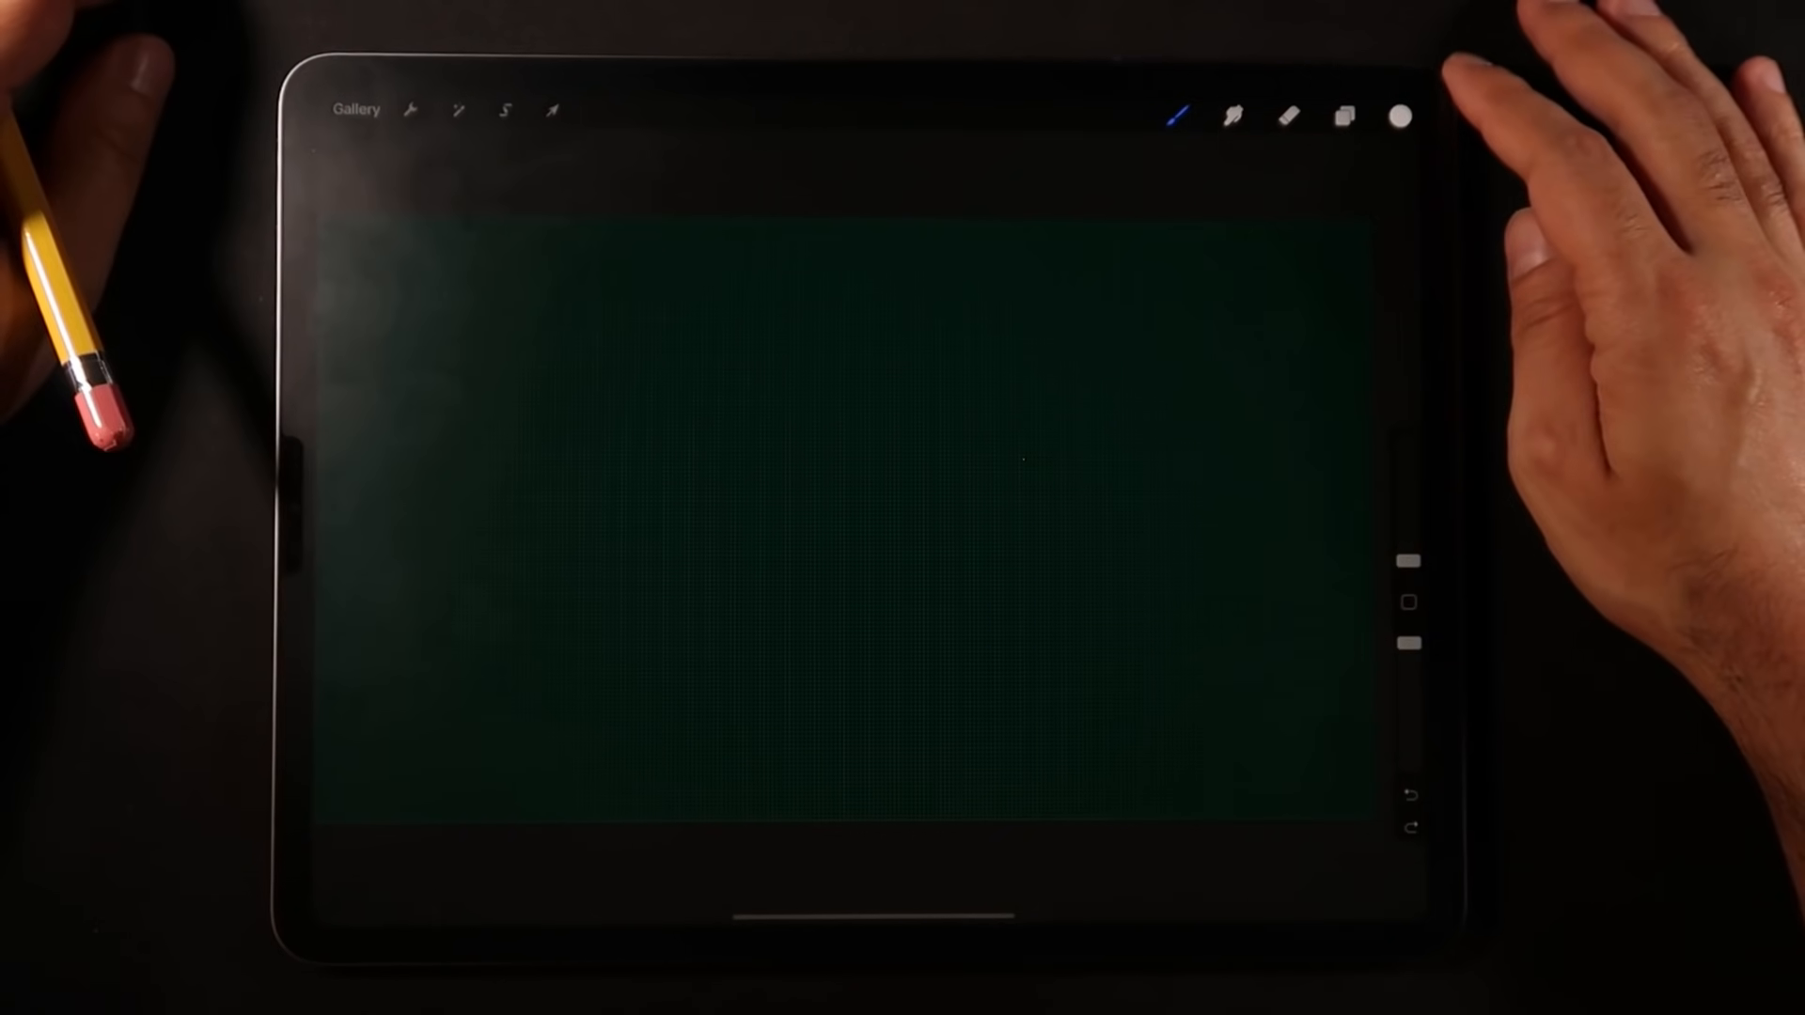
- Open Brush Studio for Hard Airbrush 1 and show its Taper section
{"action": "left_click", "coordinate": [1173, 115]}
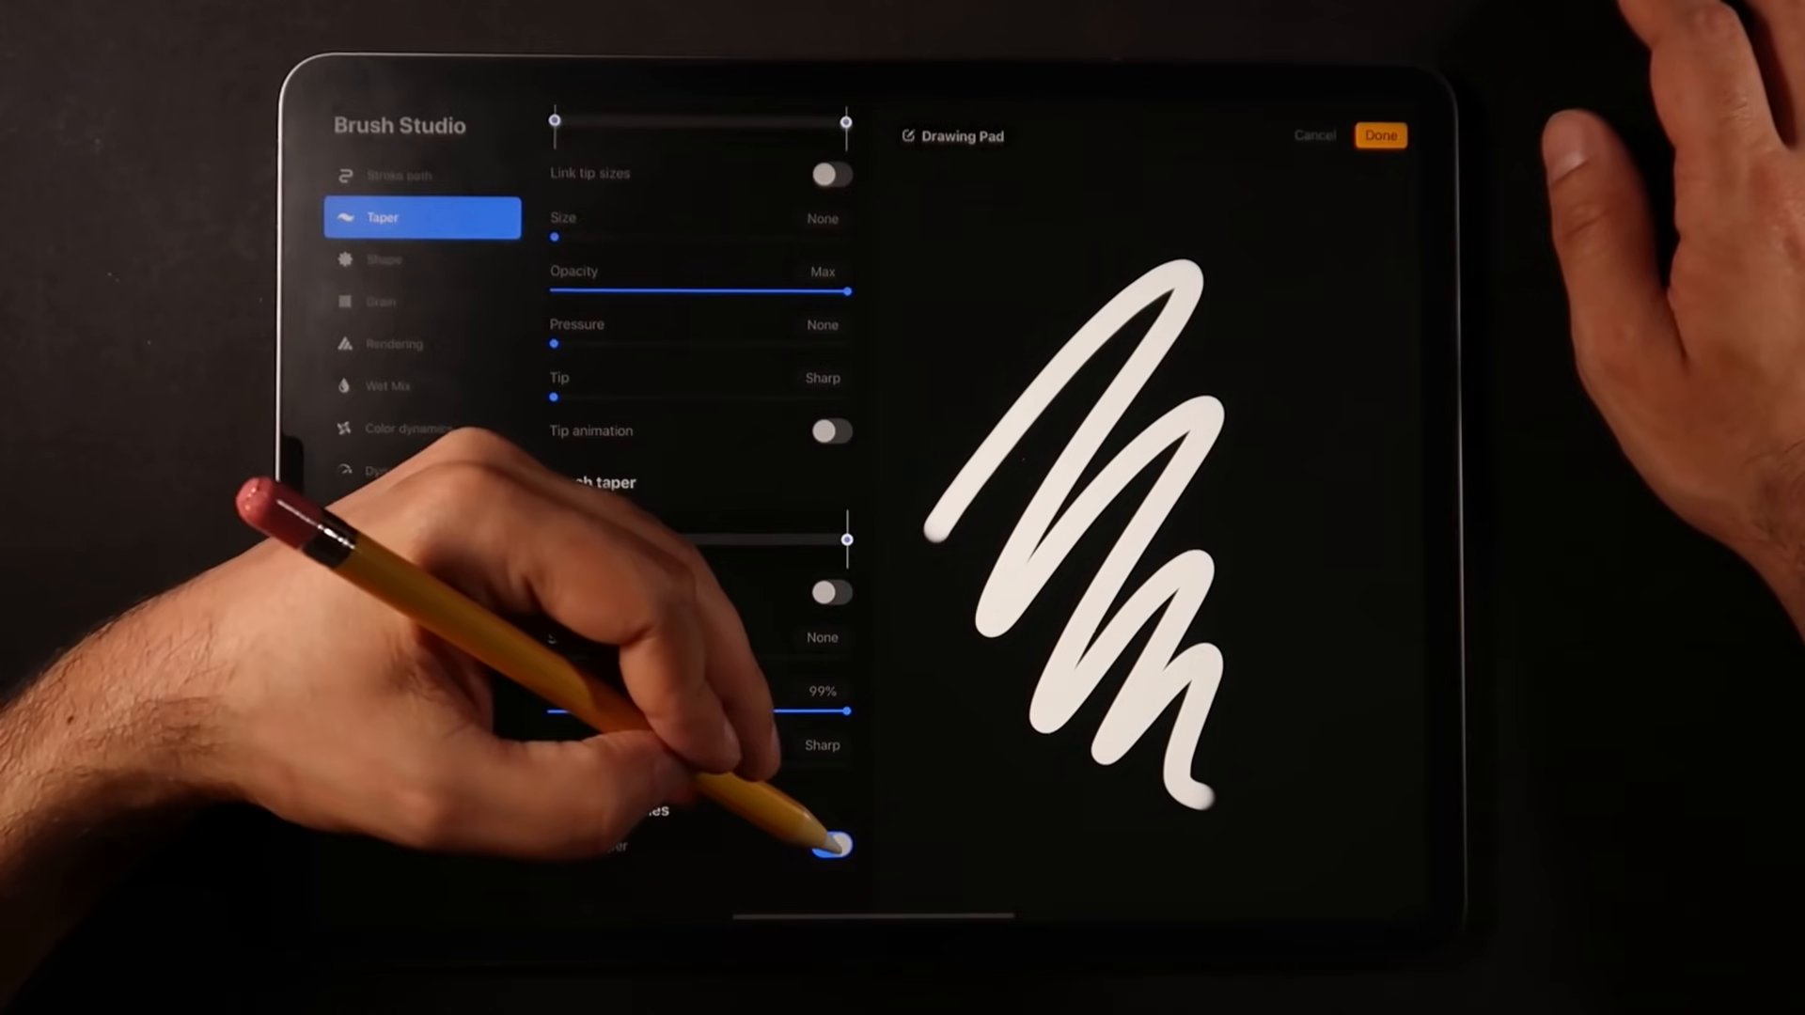
{"action": "scroll", "scroll_direction": "down", "scroll_amount": 3}
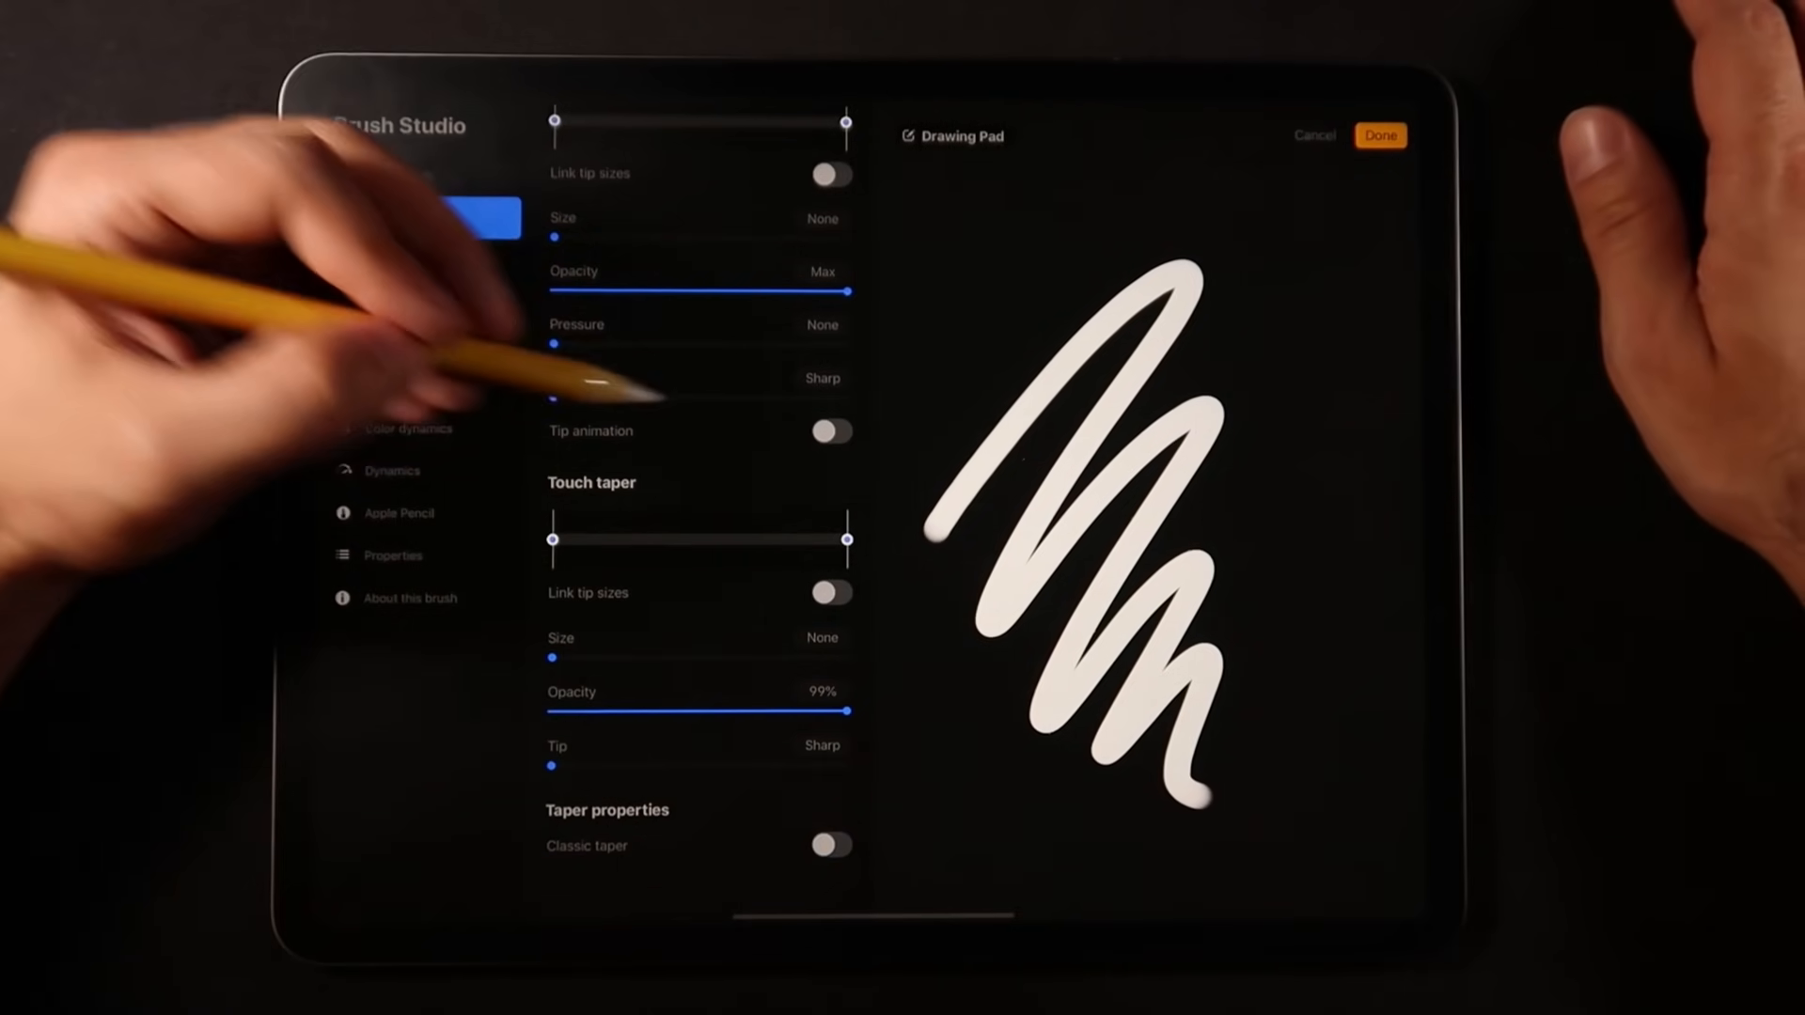
{"action": "left_click", "coordinate": [383, 216]}
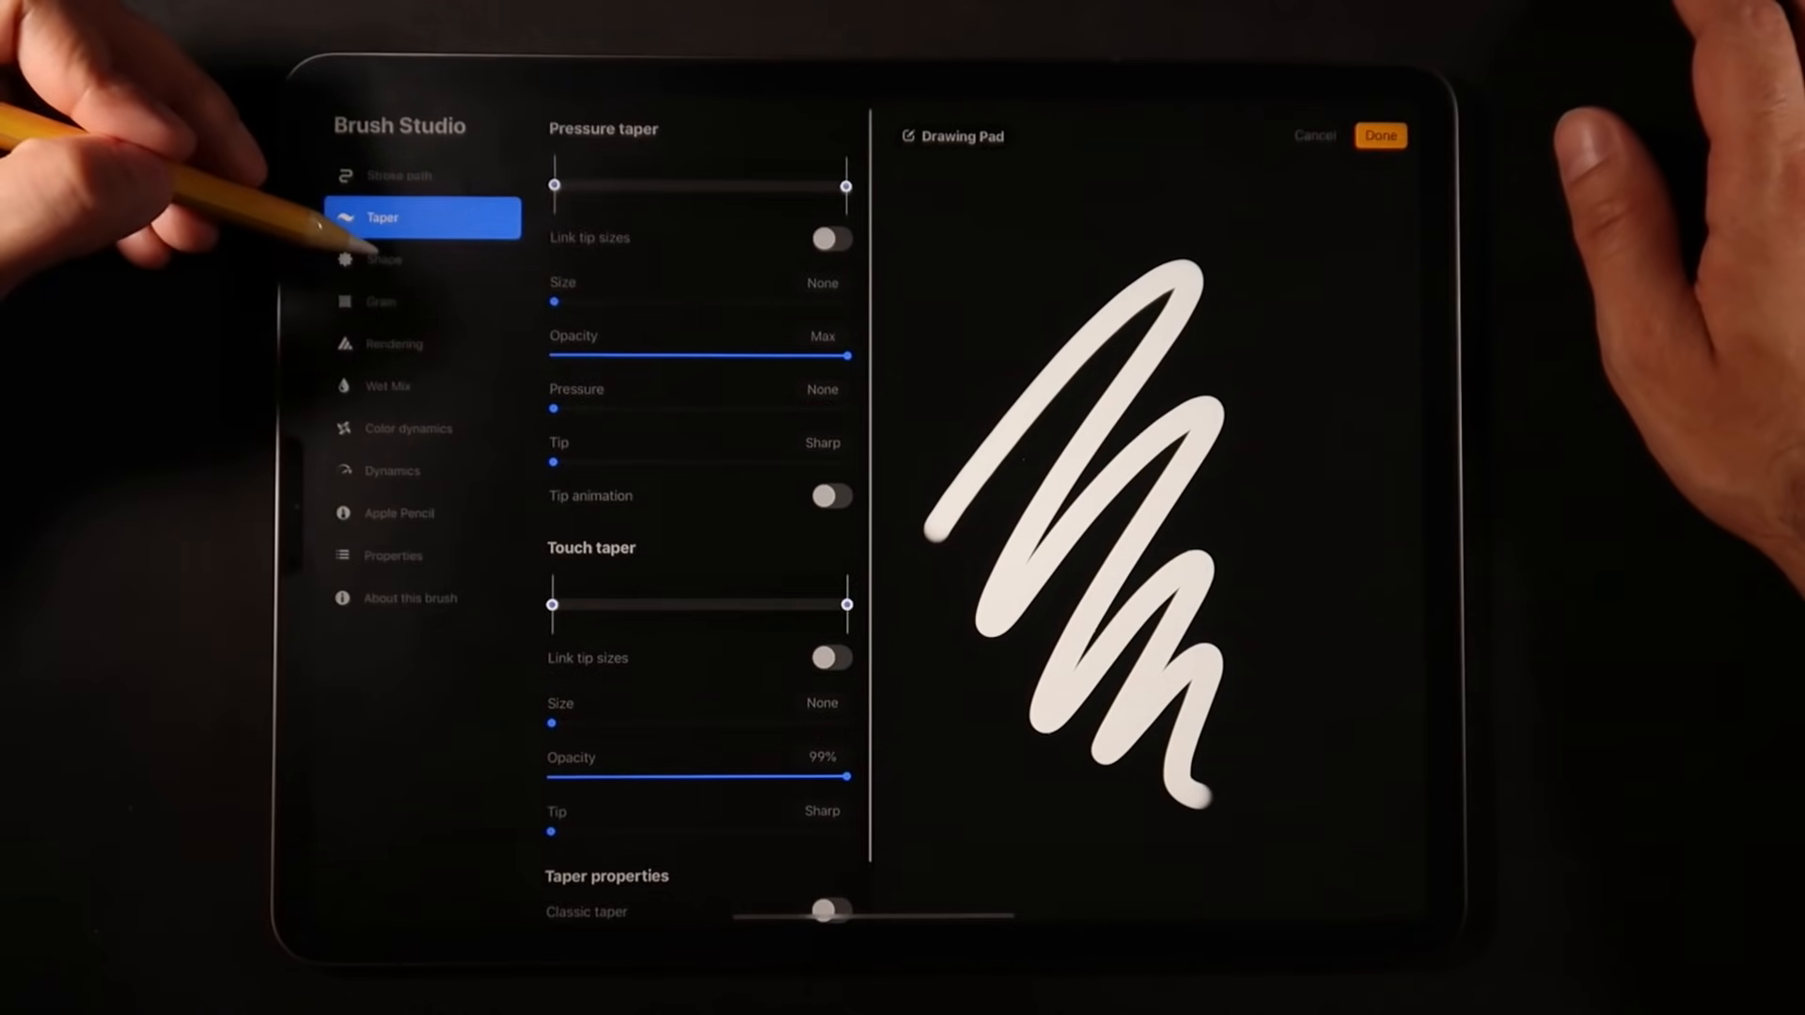
{"action": "left_click", "coordinate": [384, 259]}
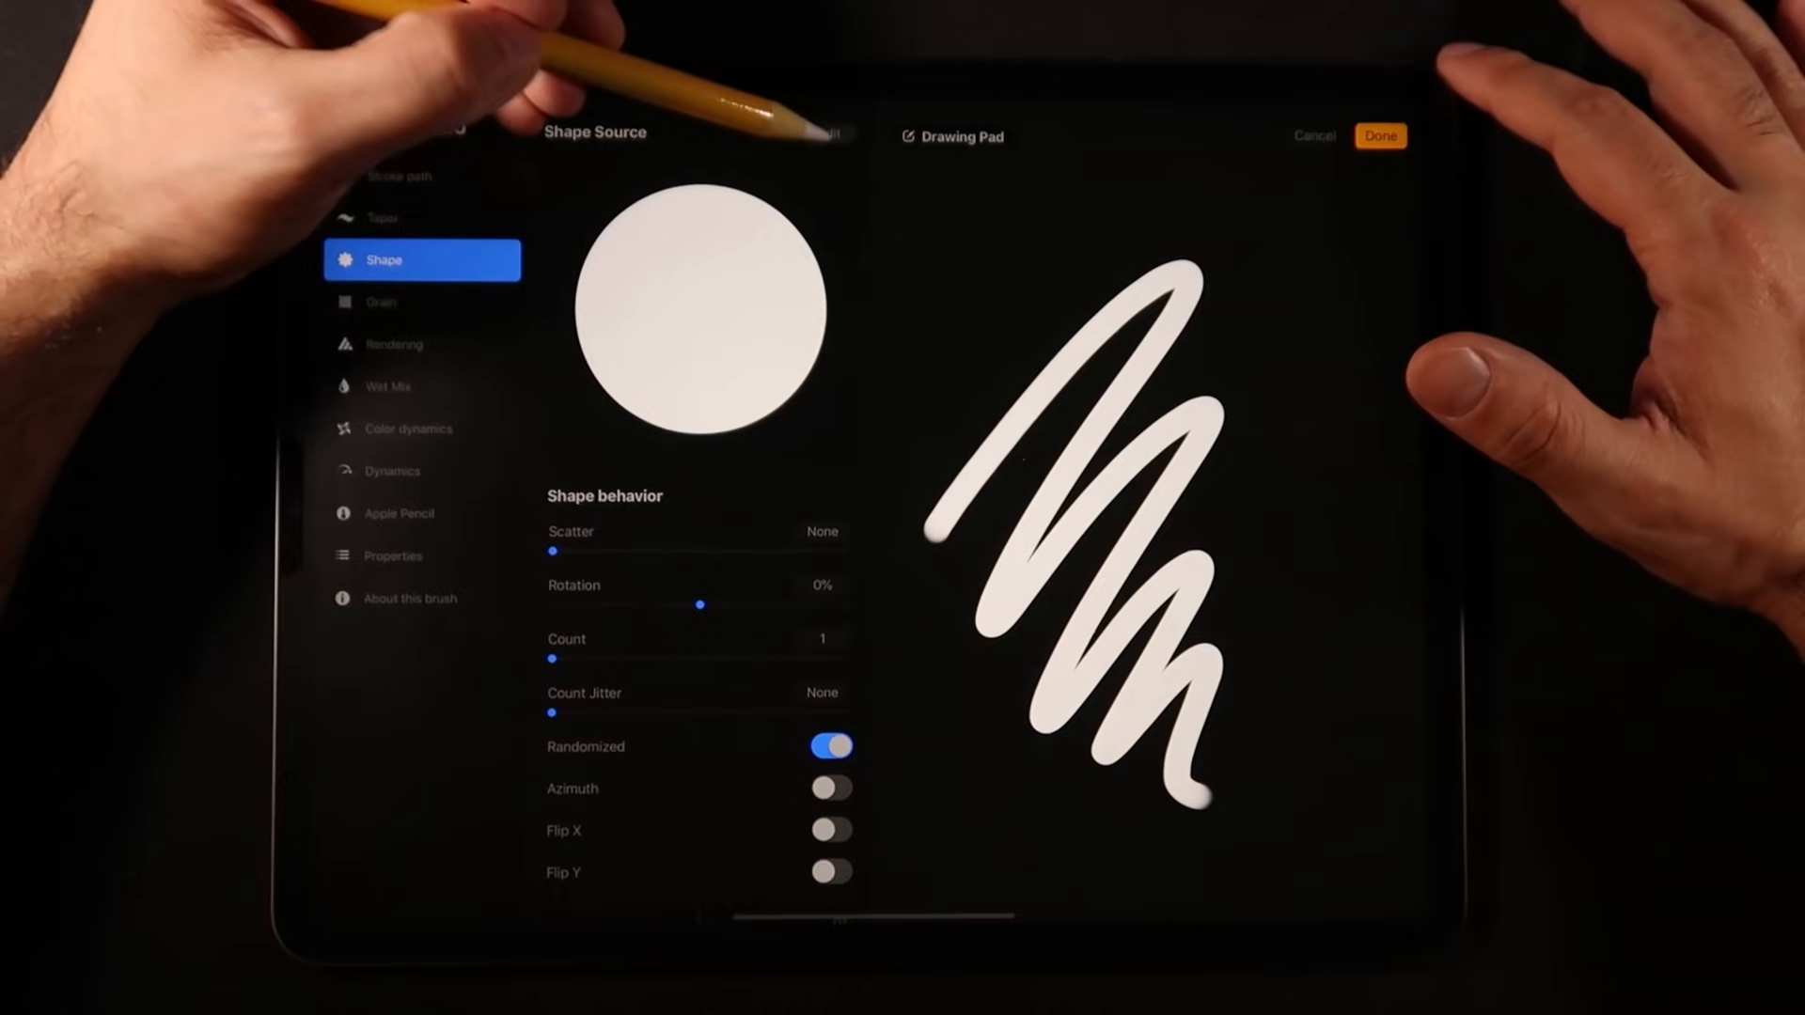
- Import a white floral ornament from the Source Library as the brush shape
{"action": "left_click", "coordinate": [1247, 148]}
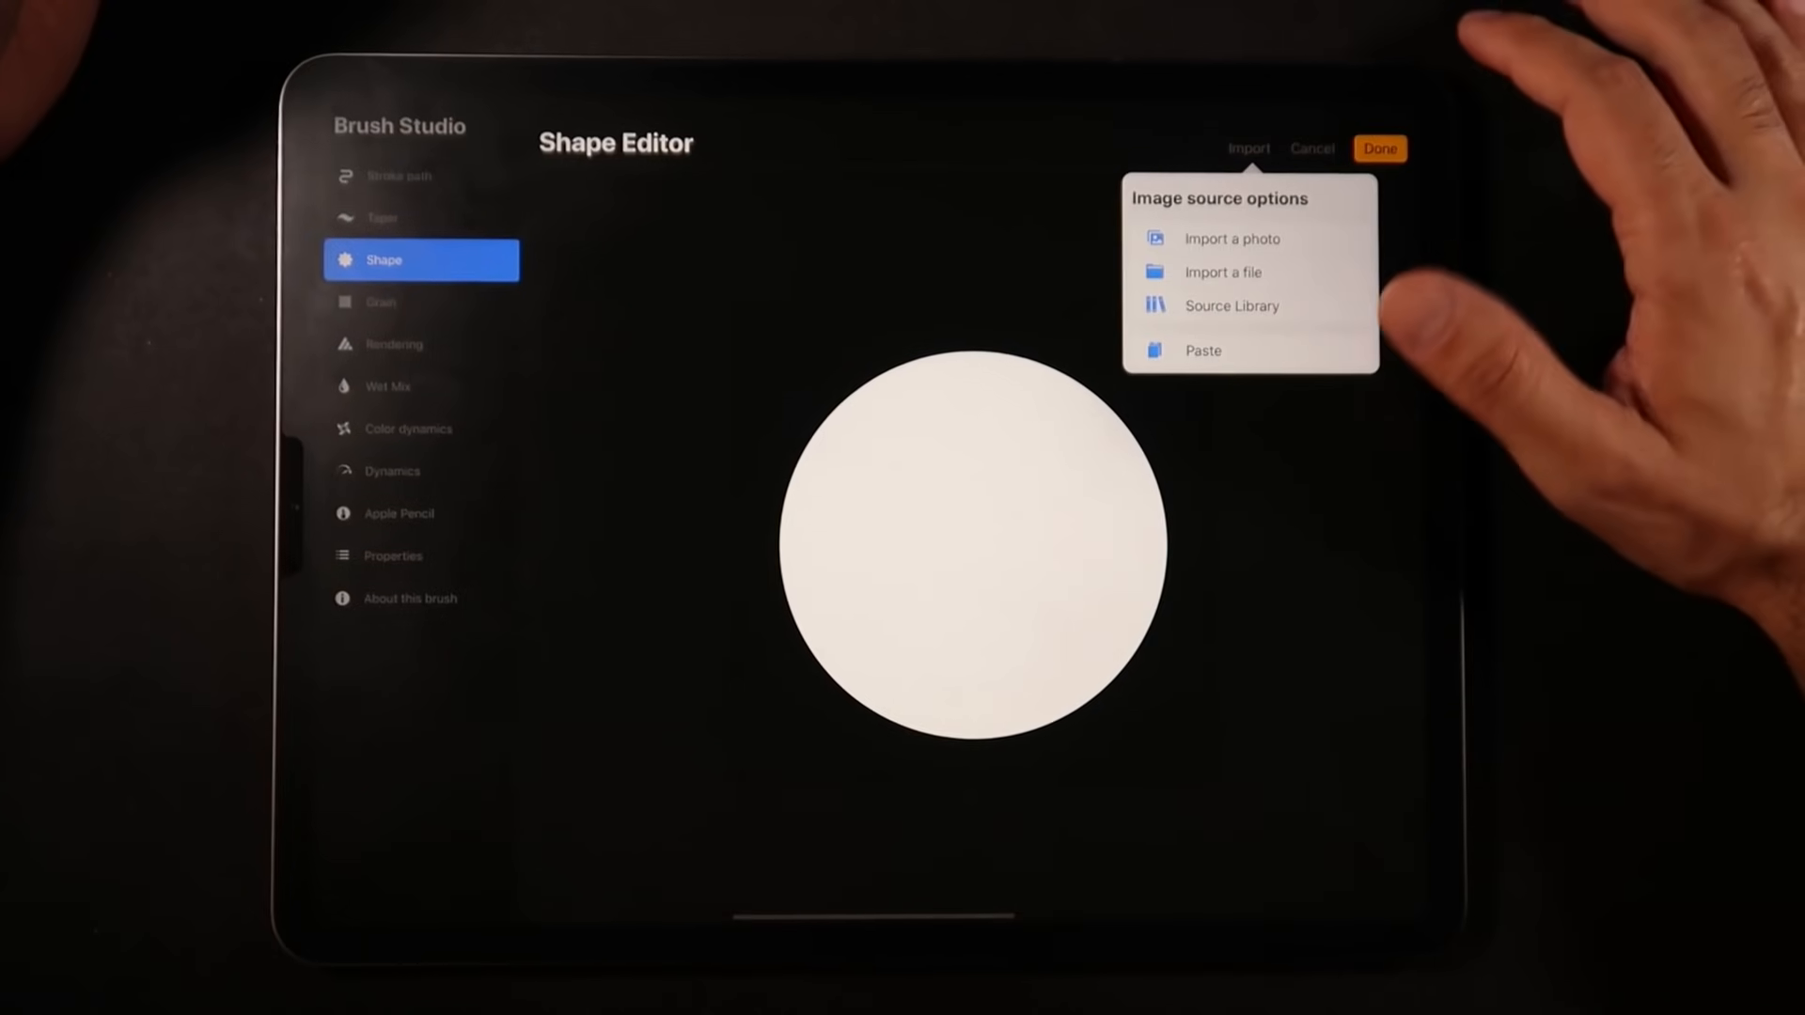
{"action": "left_click", "coordinate": [1232, 305]}
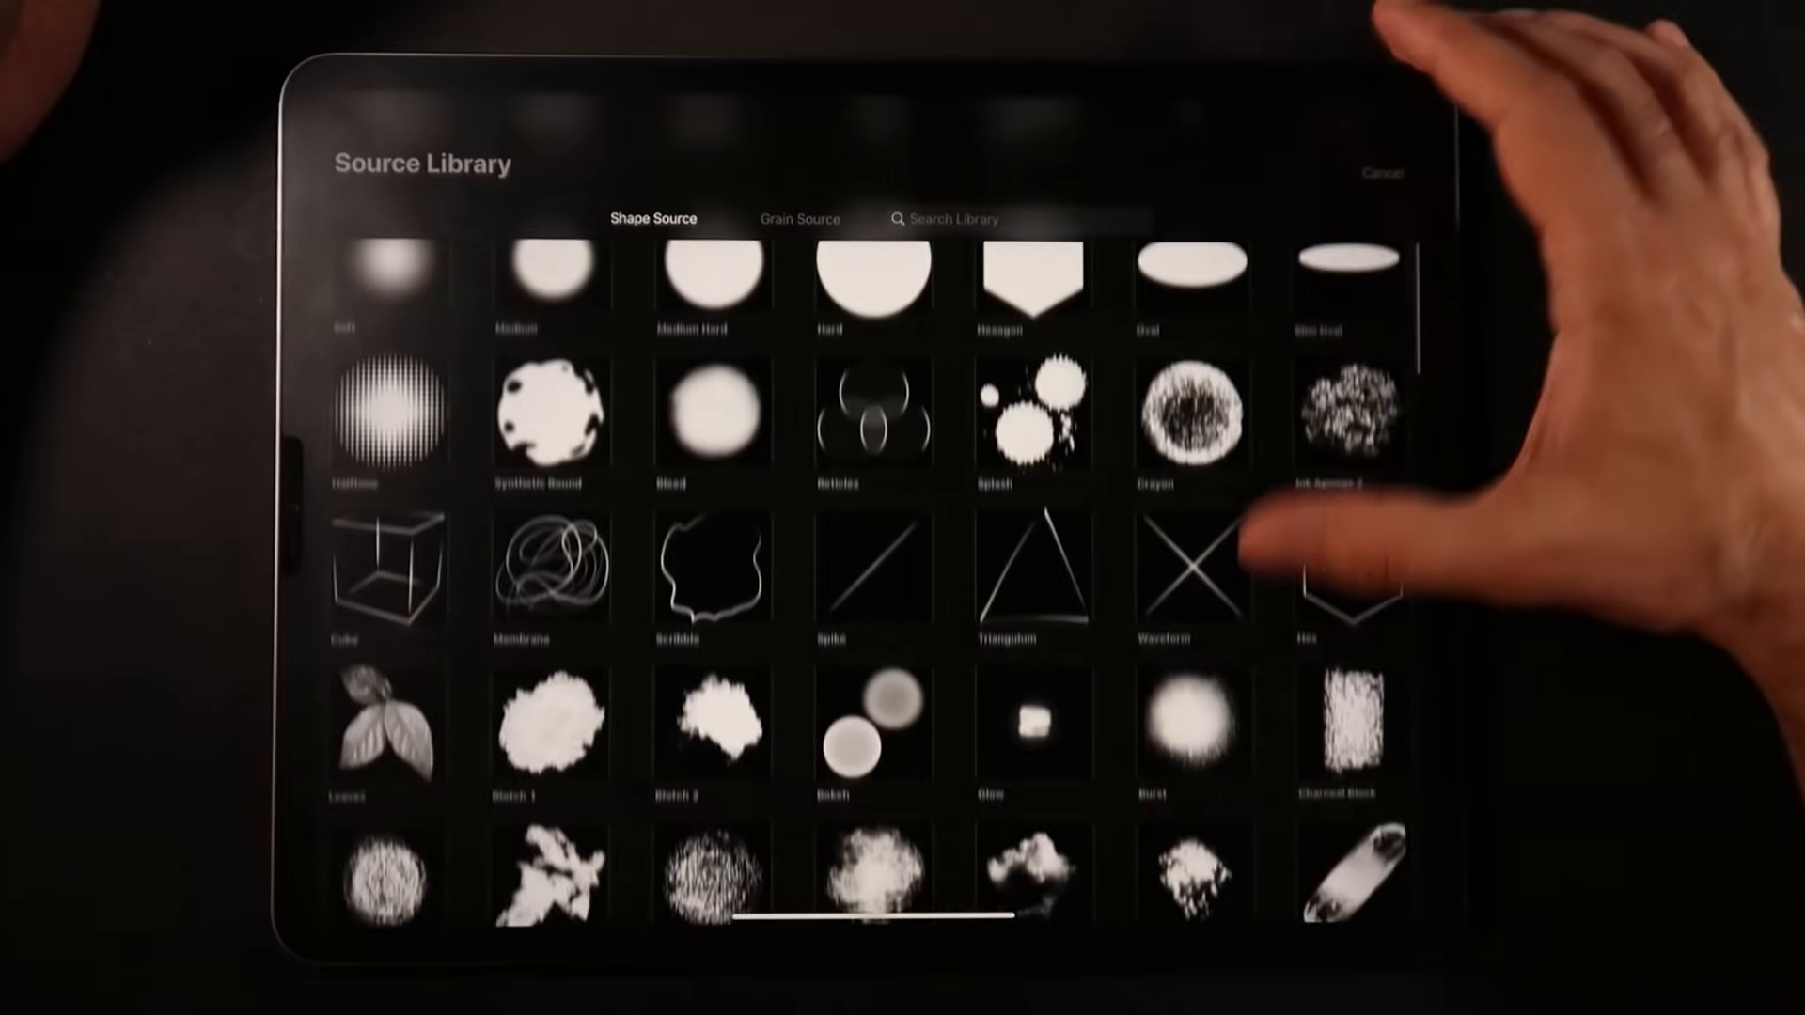
{"action": "scroll", "scroll_direction": "down", "scroll_amount": 3}
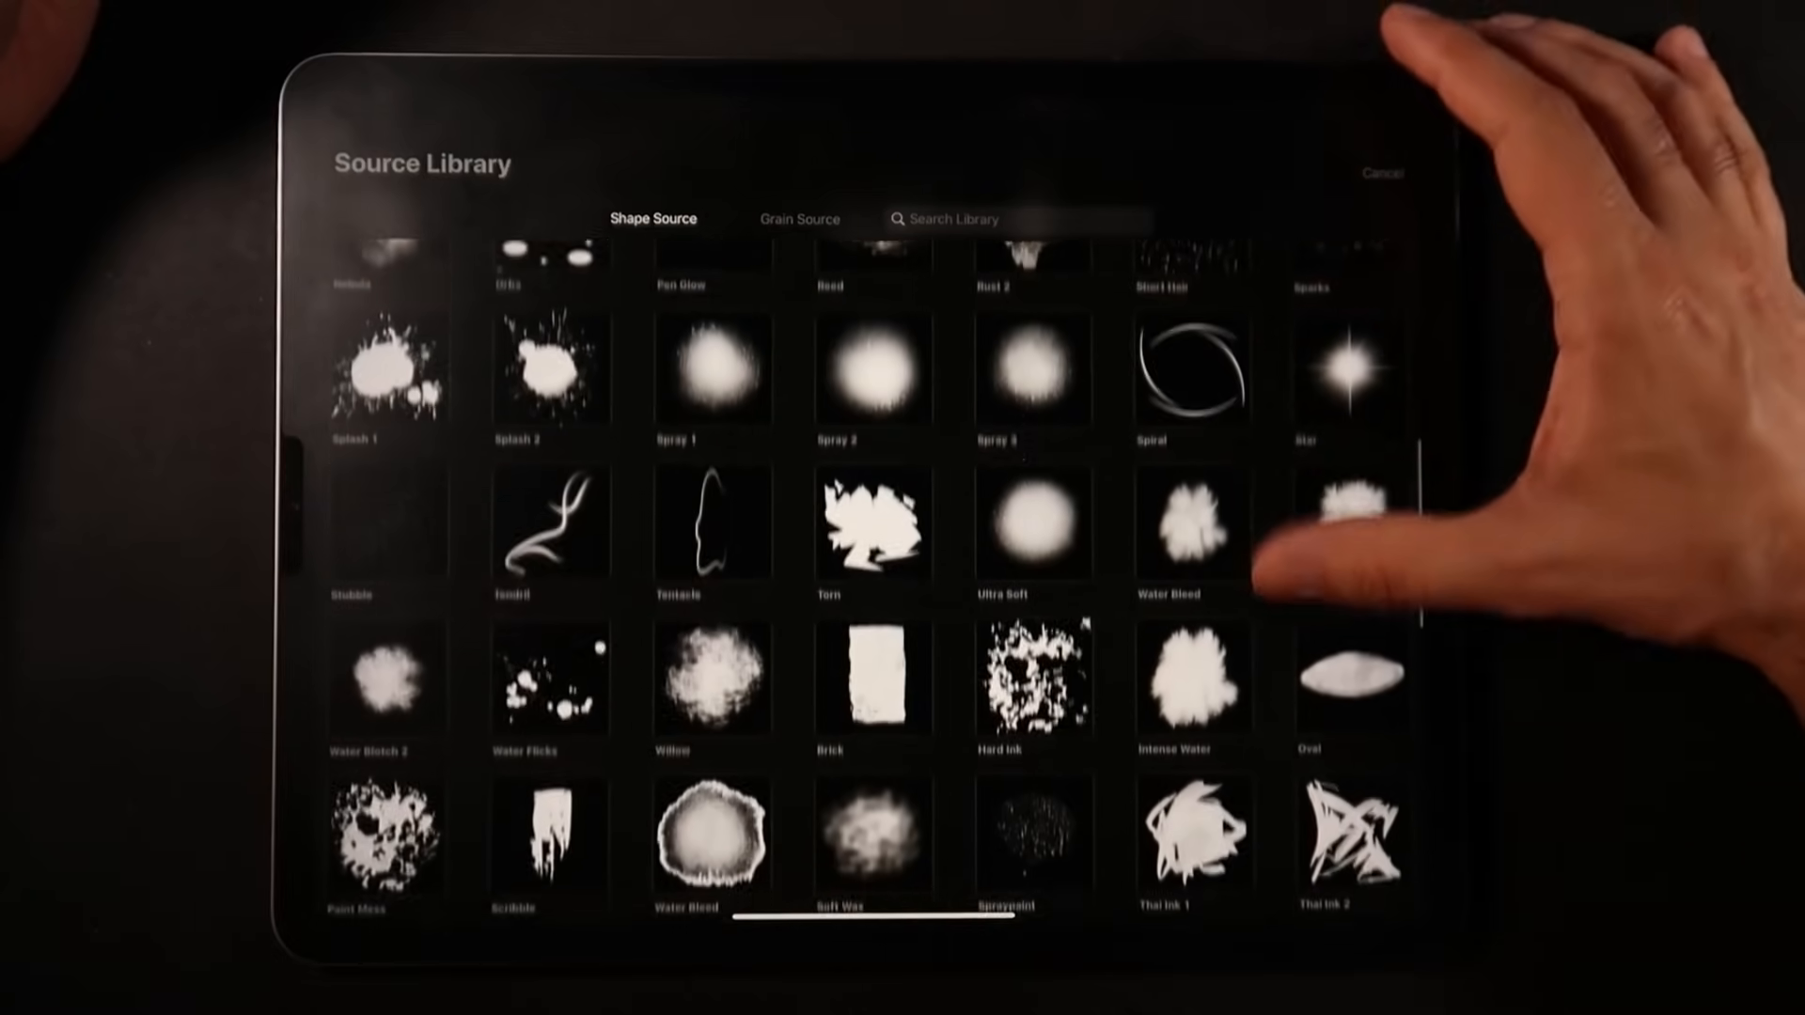
{"action": "scroll", "scroll_direction": "down", "scroll_amount": 3}
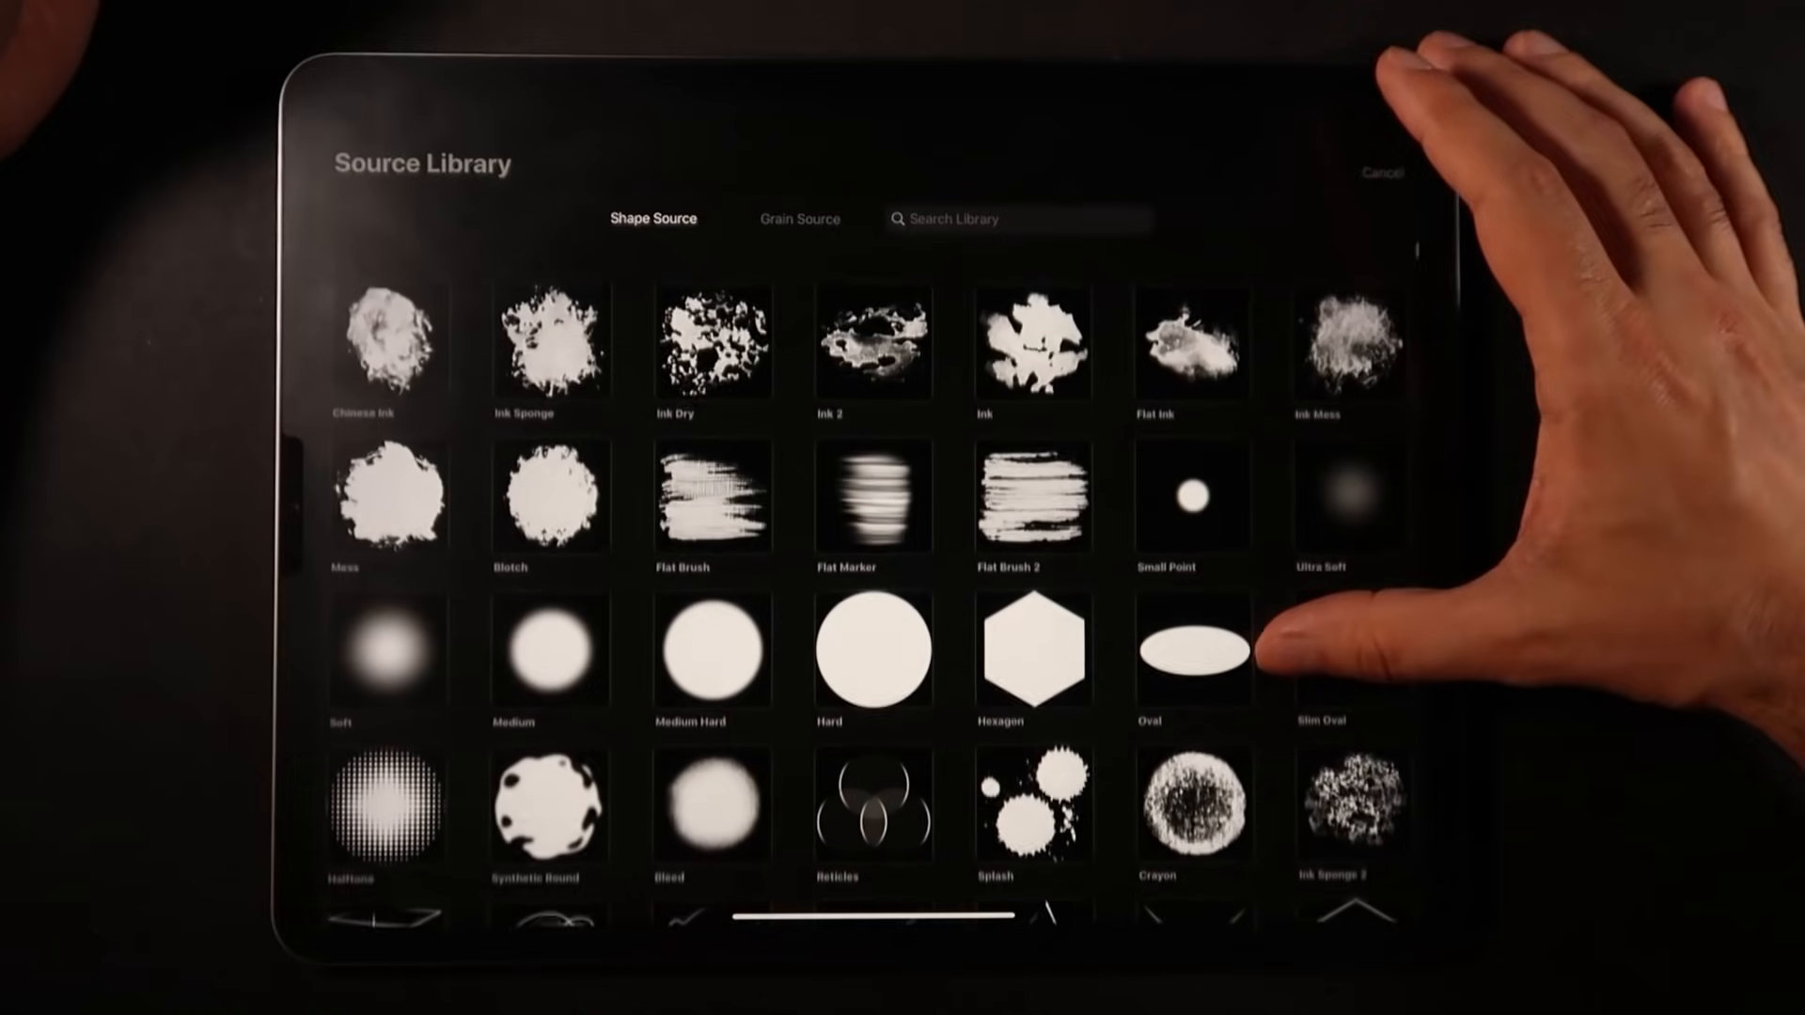
{"action": "left_click", "coordinate": [799, 219]}
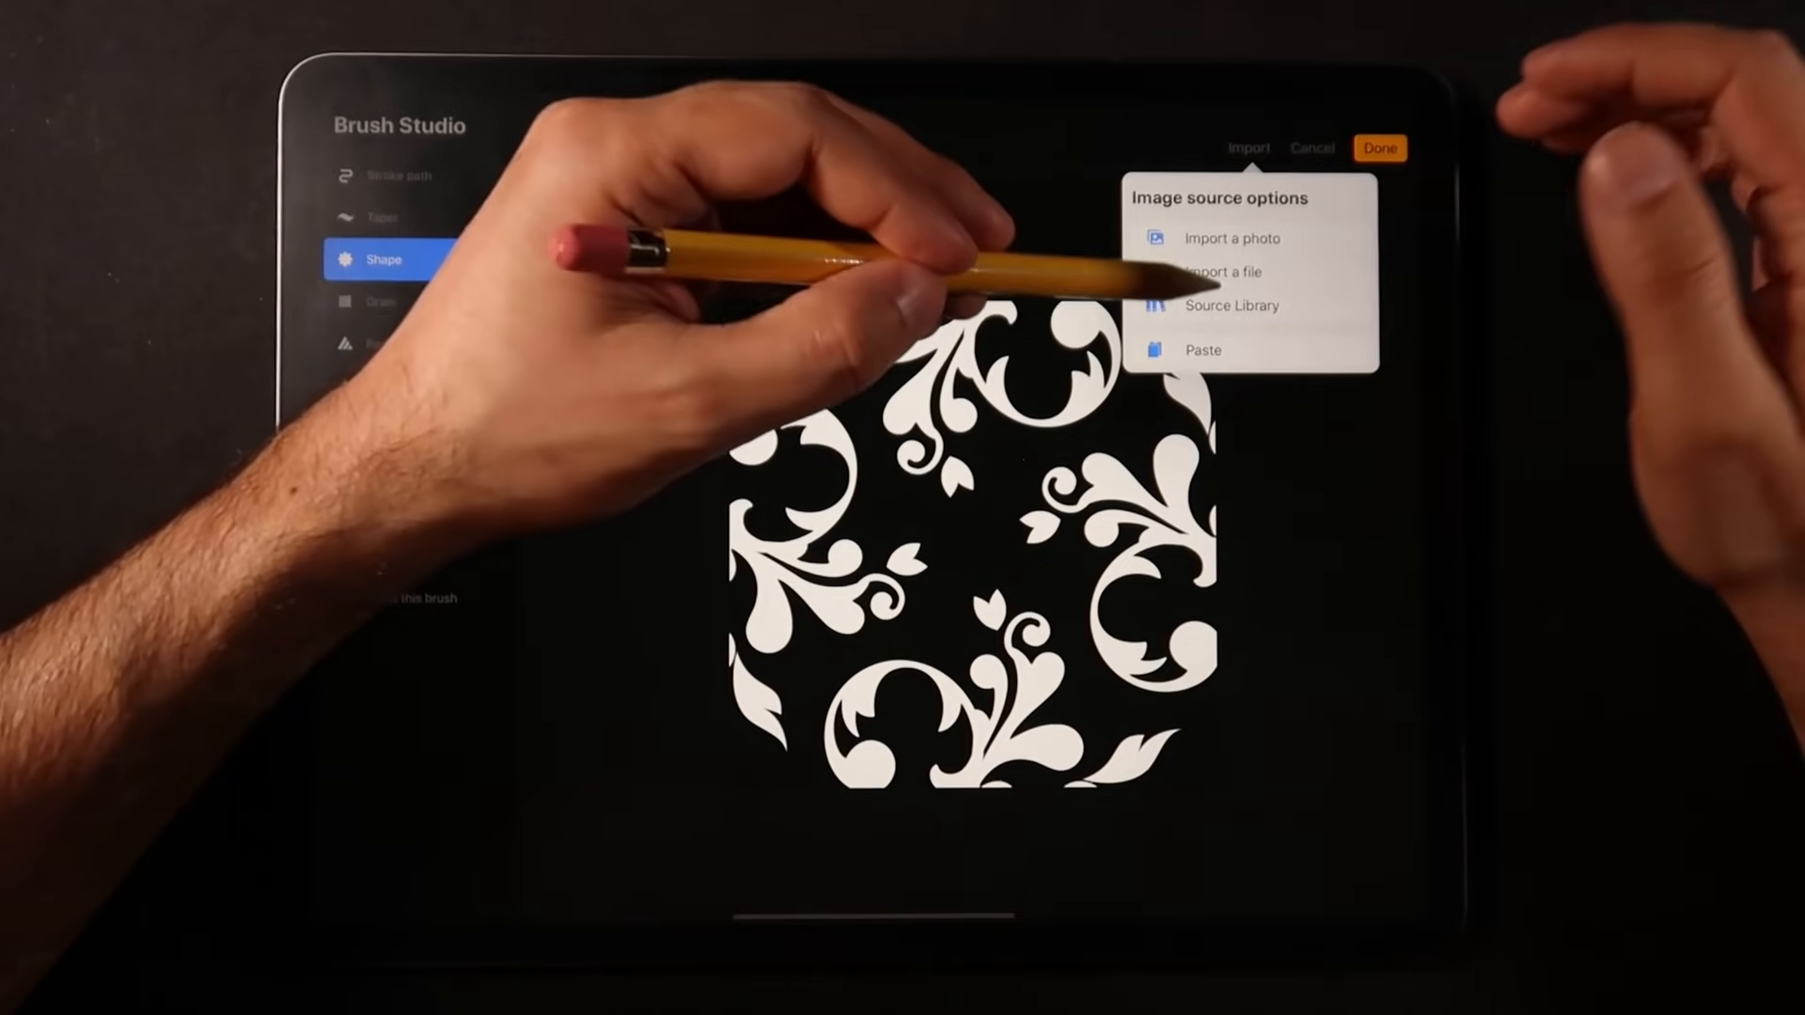
- Paste a square brush shape with Randomized off and No filtering, and test it
{"action": "left_click", "coordinate": [1230, 305]}
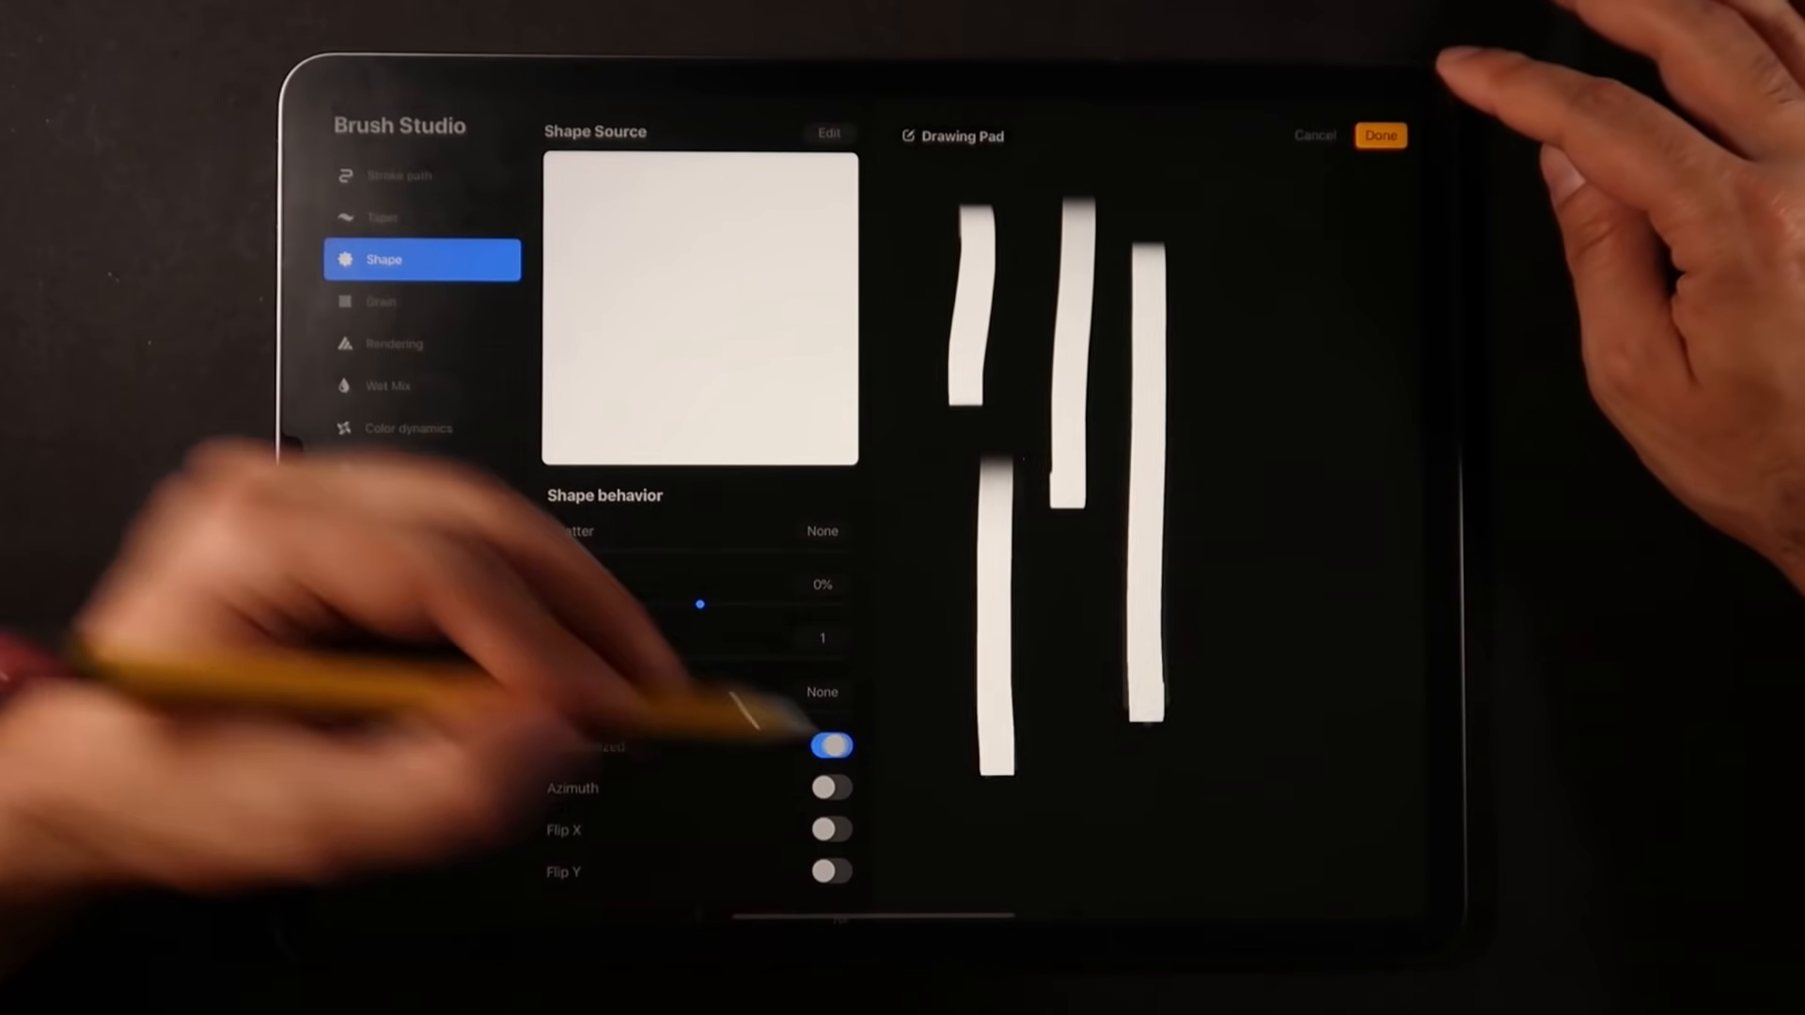
{"action": "left_click", "coordinate": [830, 745]}
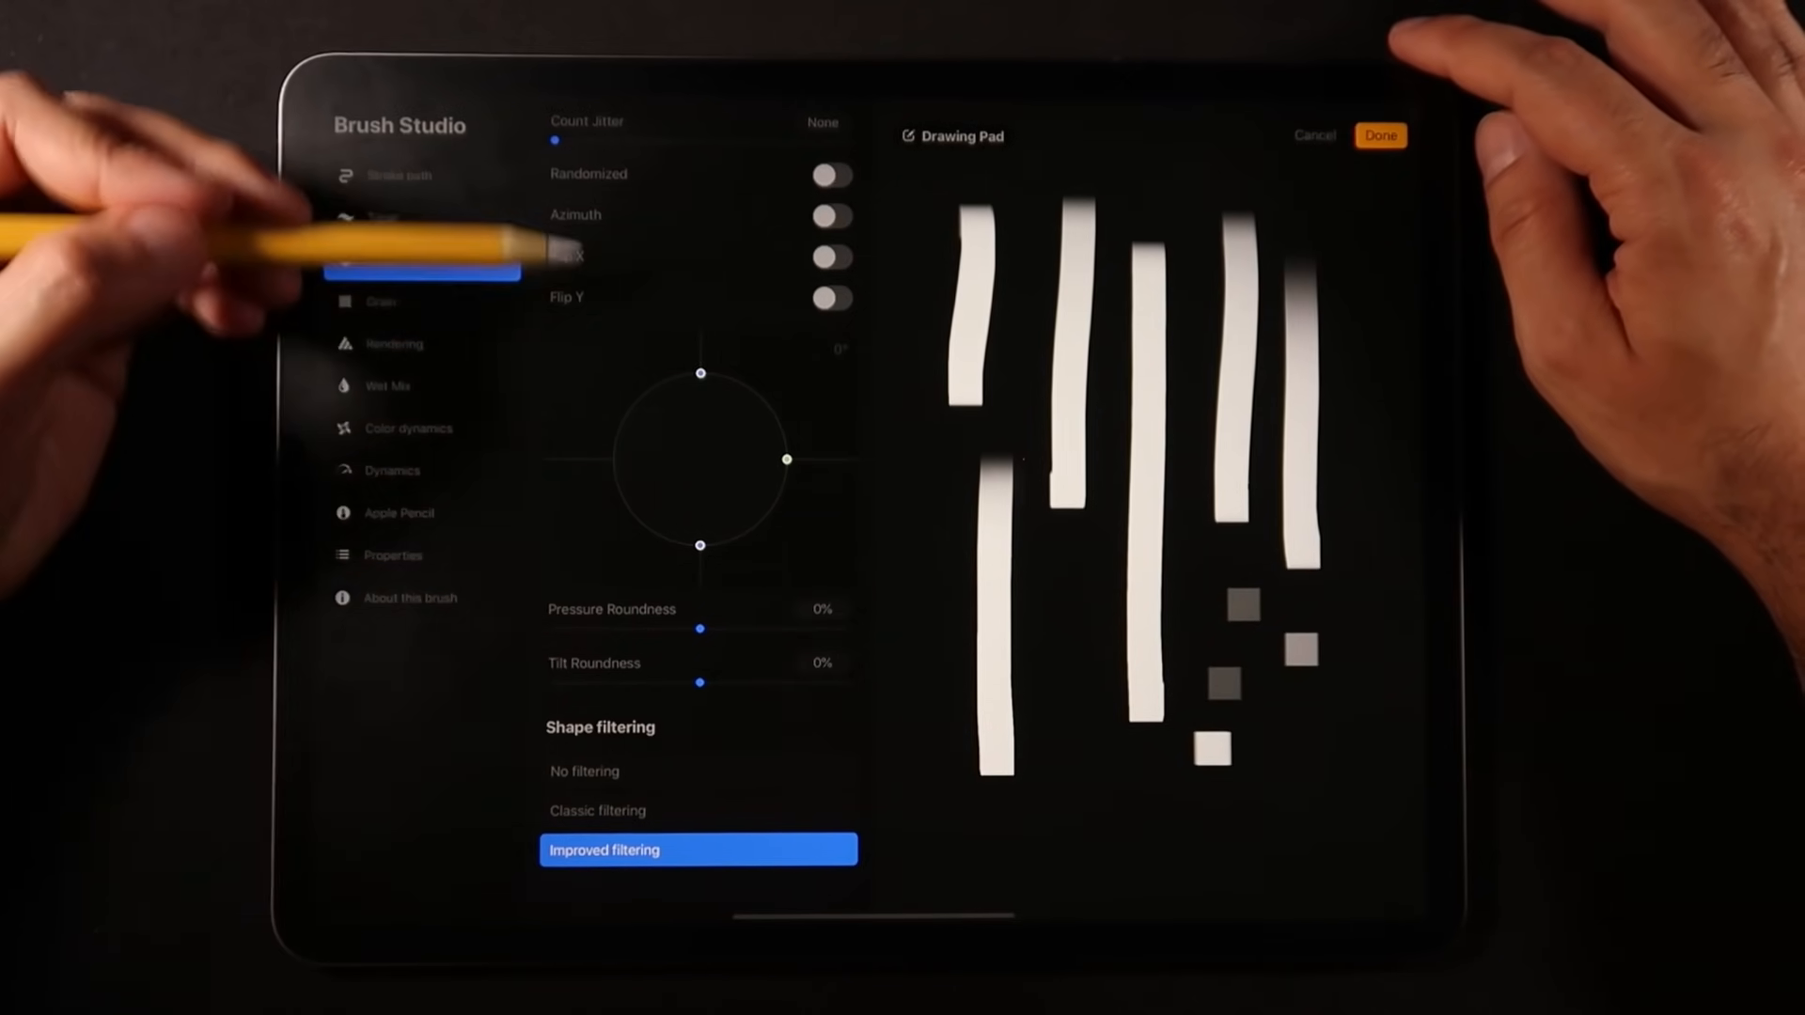
{"action": "left_click", "coordinate": [698, 770]}
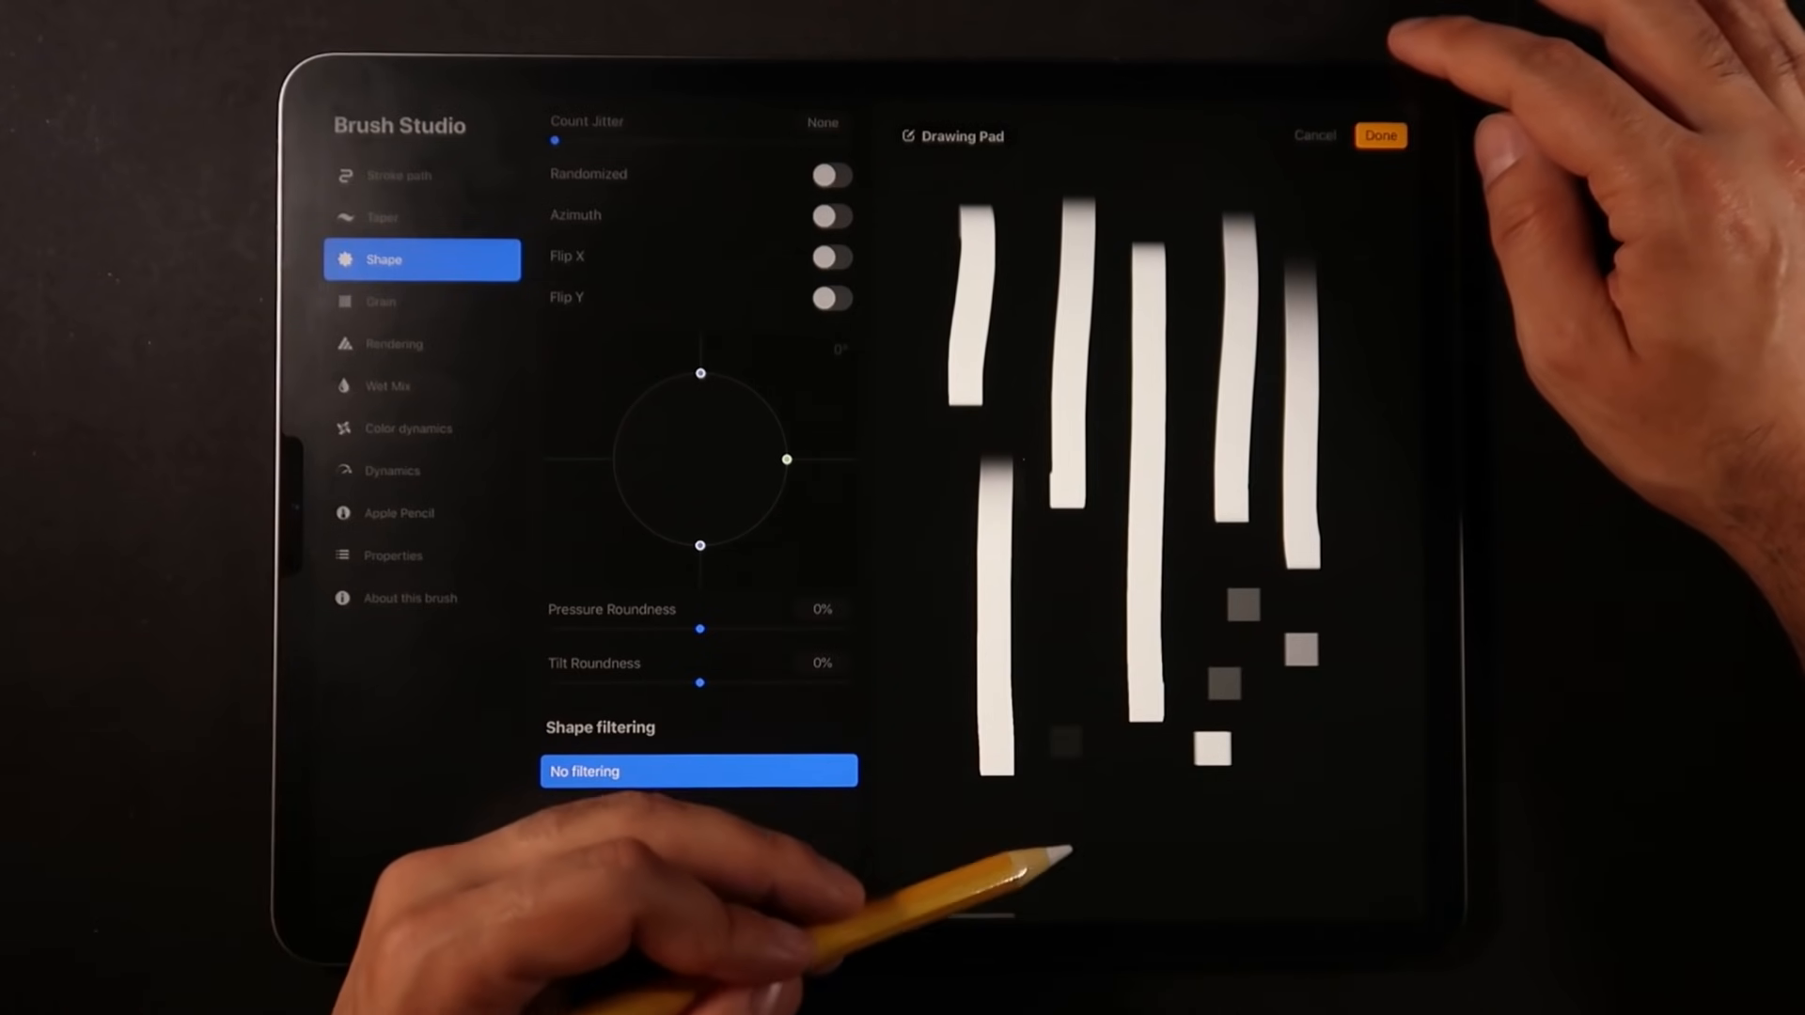
{"action": "left_click", "coordinate": [698, 771]}
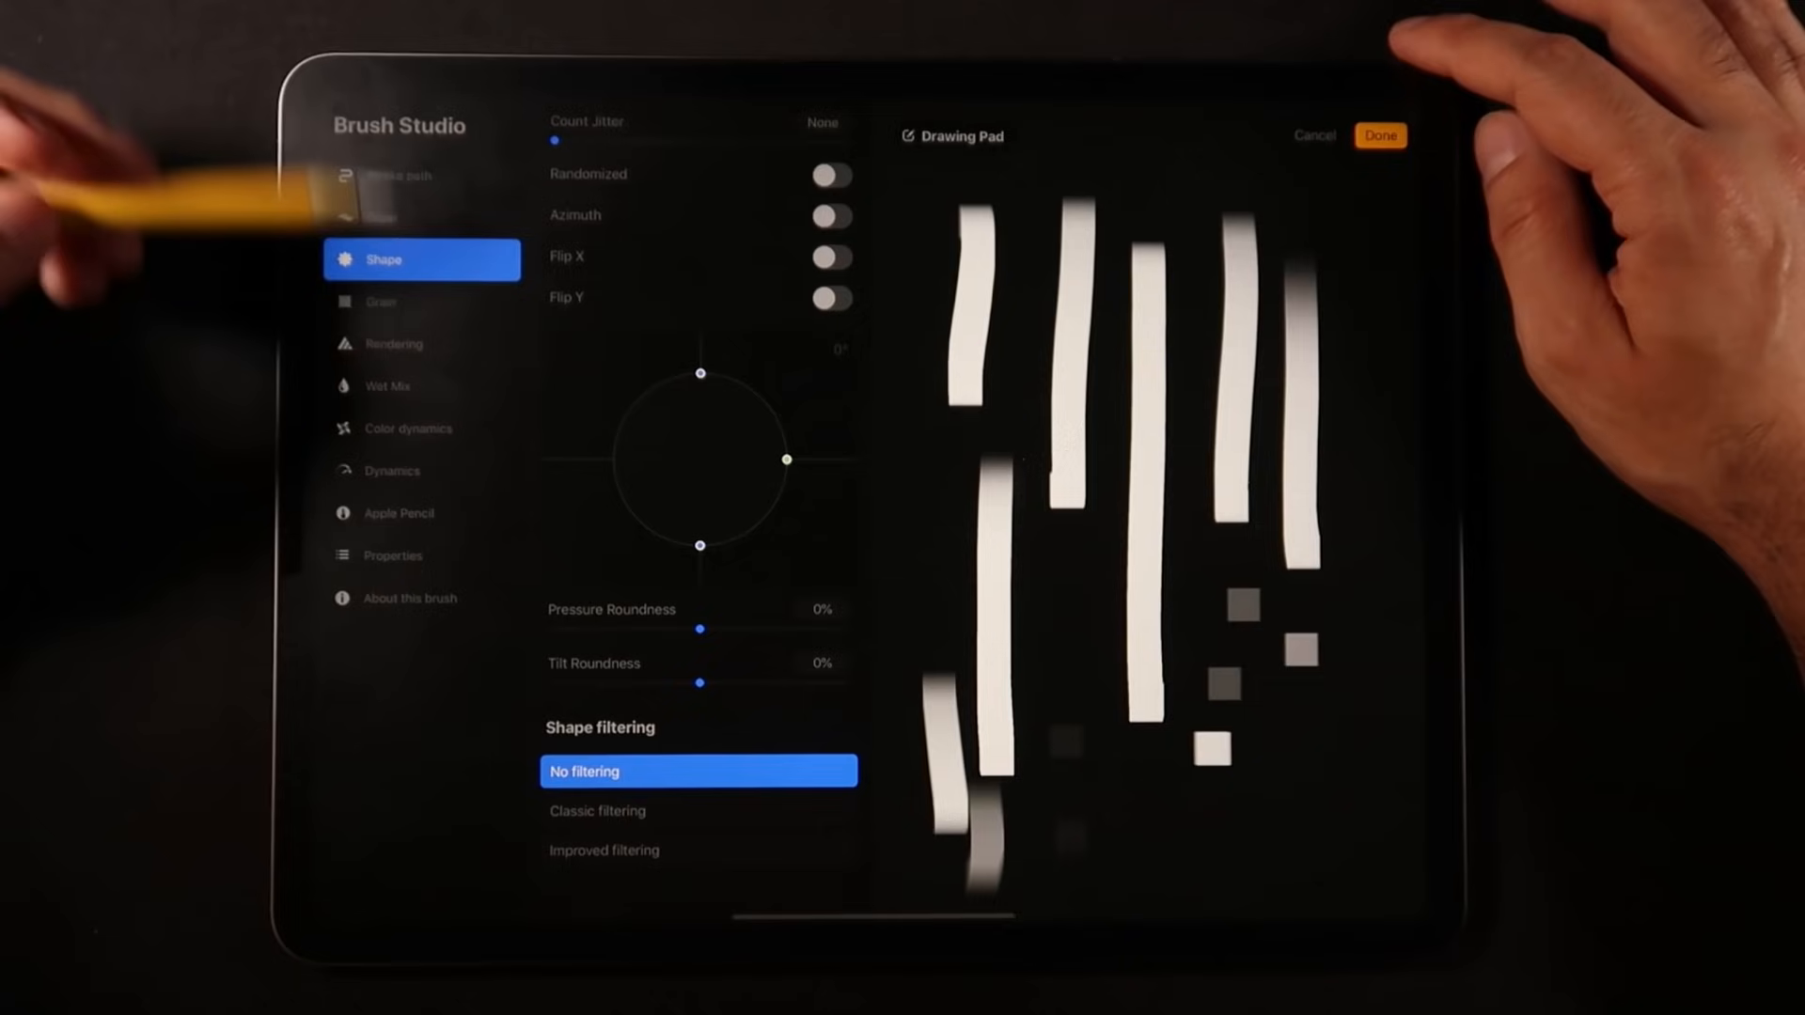
{"action": "left_click", "coordinate": [379, 301]}
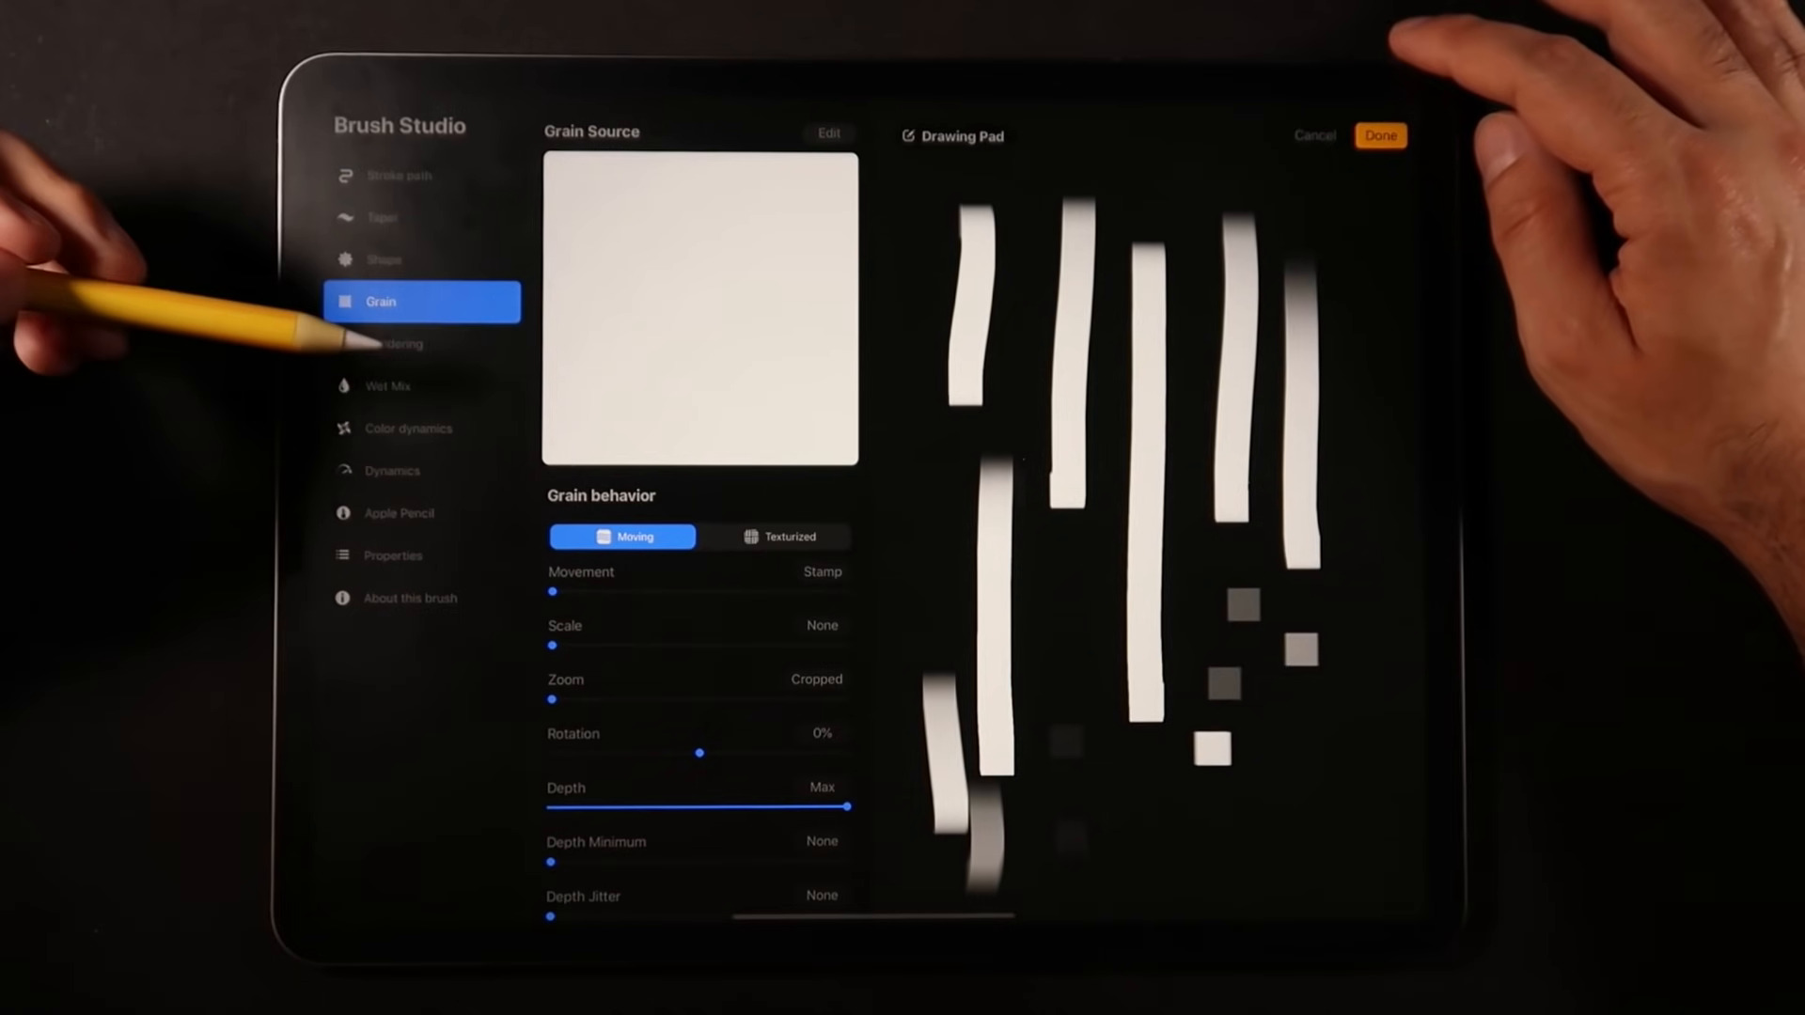
- Review Rendering, Wet Mix, Color dynamics and Dynamics, ending on Apple Pencil settings
{"action": "scroll", "scroll_direction": "down", "scroll_amount": 3}
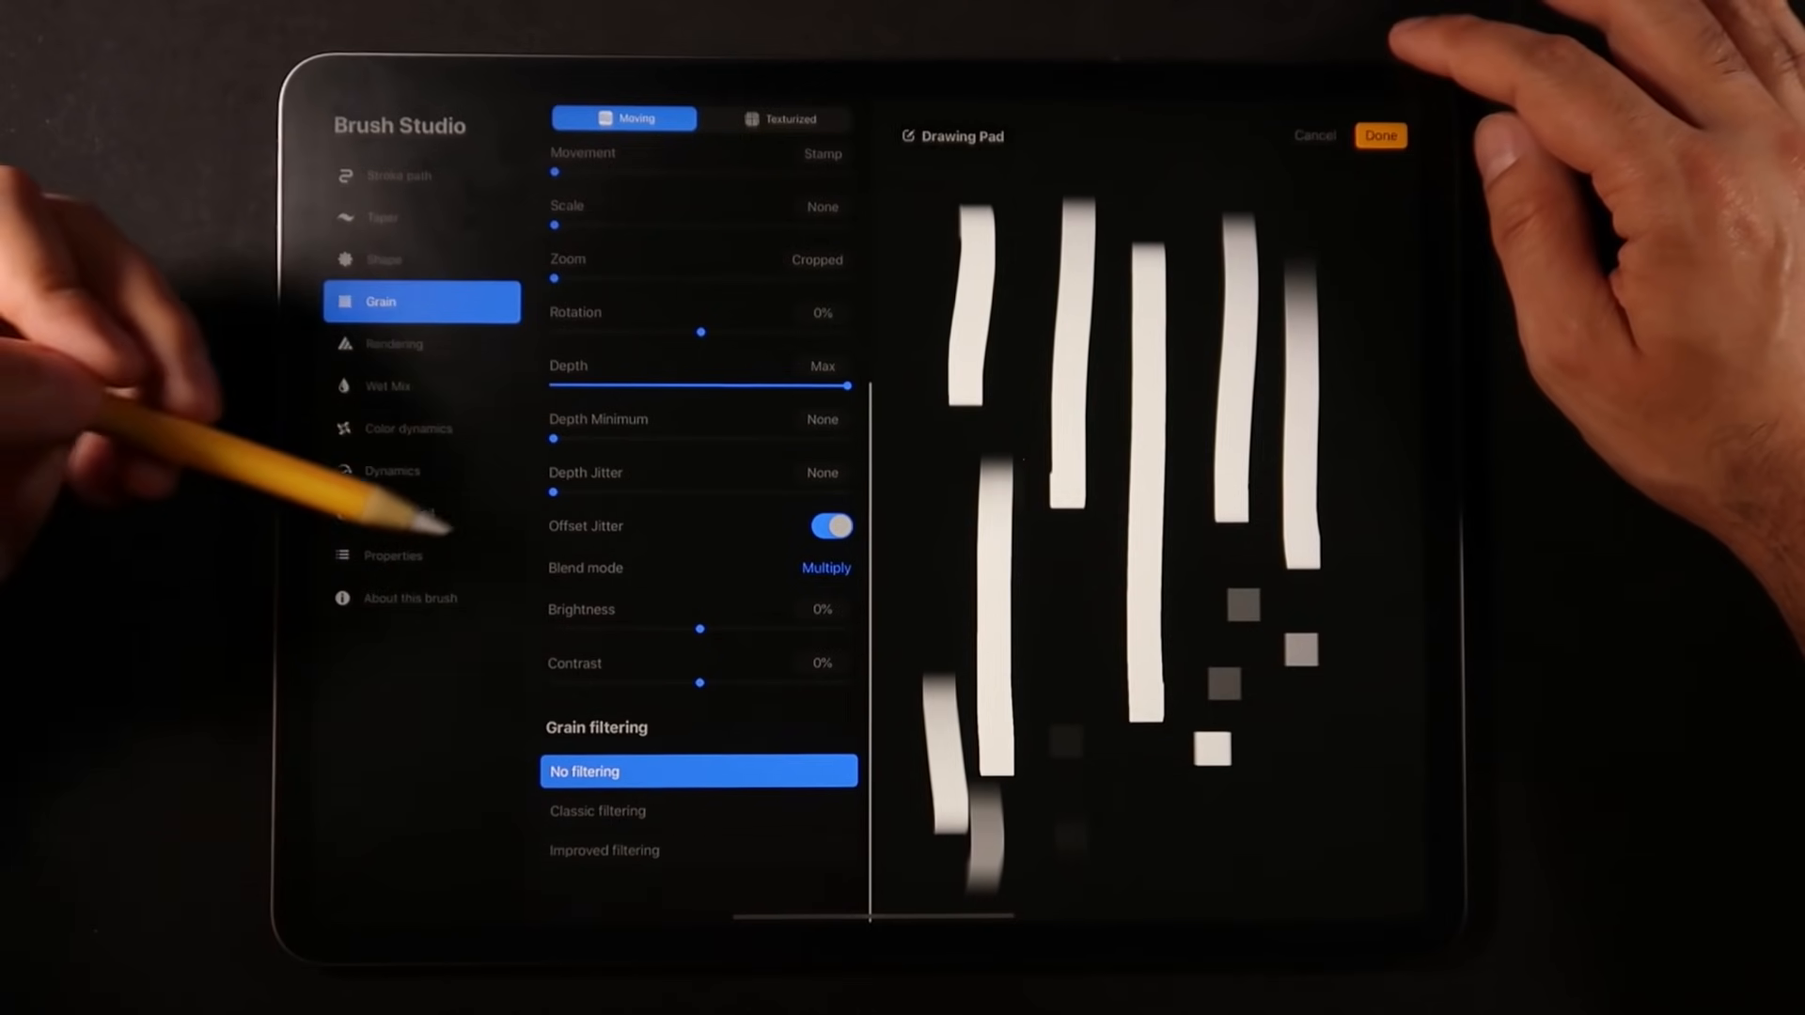
{"action": "left_click", "coordinate": [395, 343]}
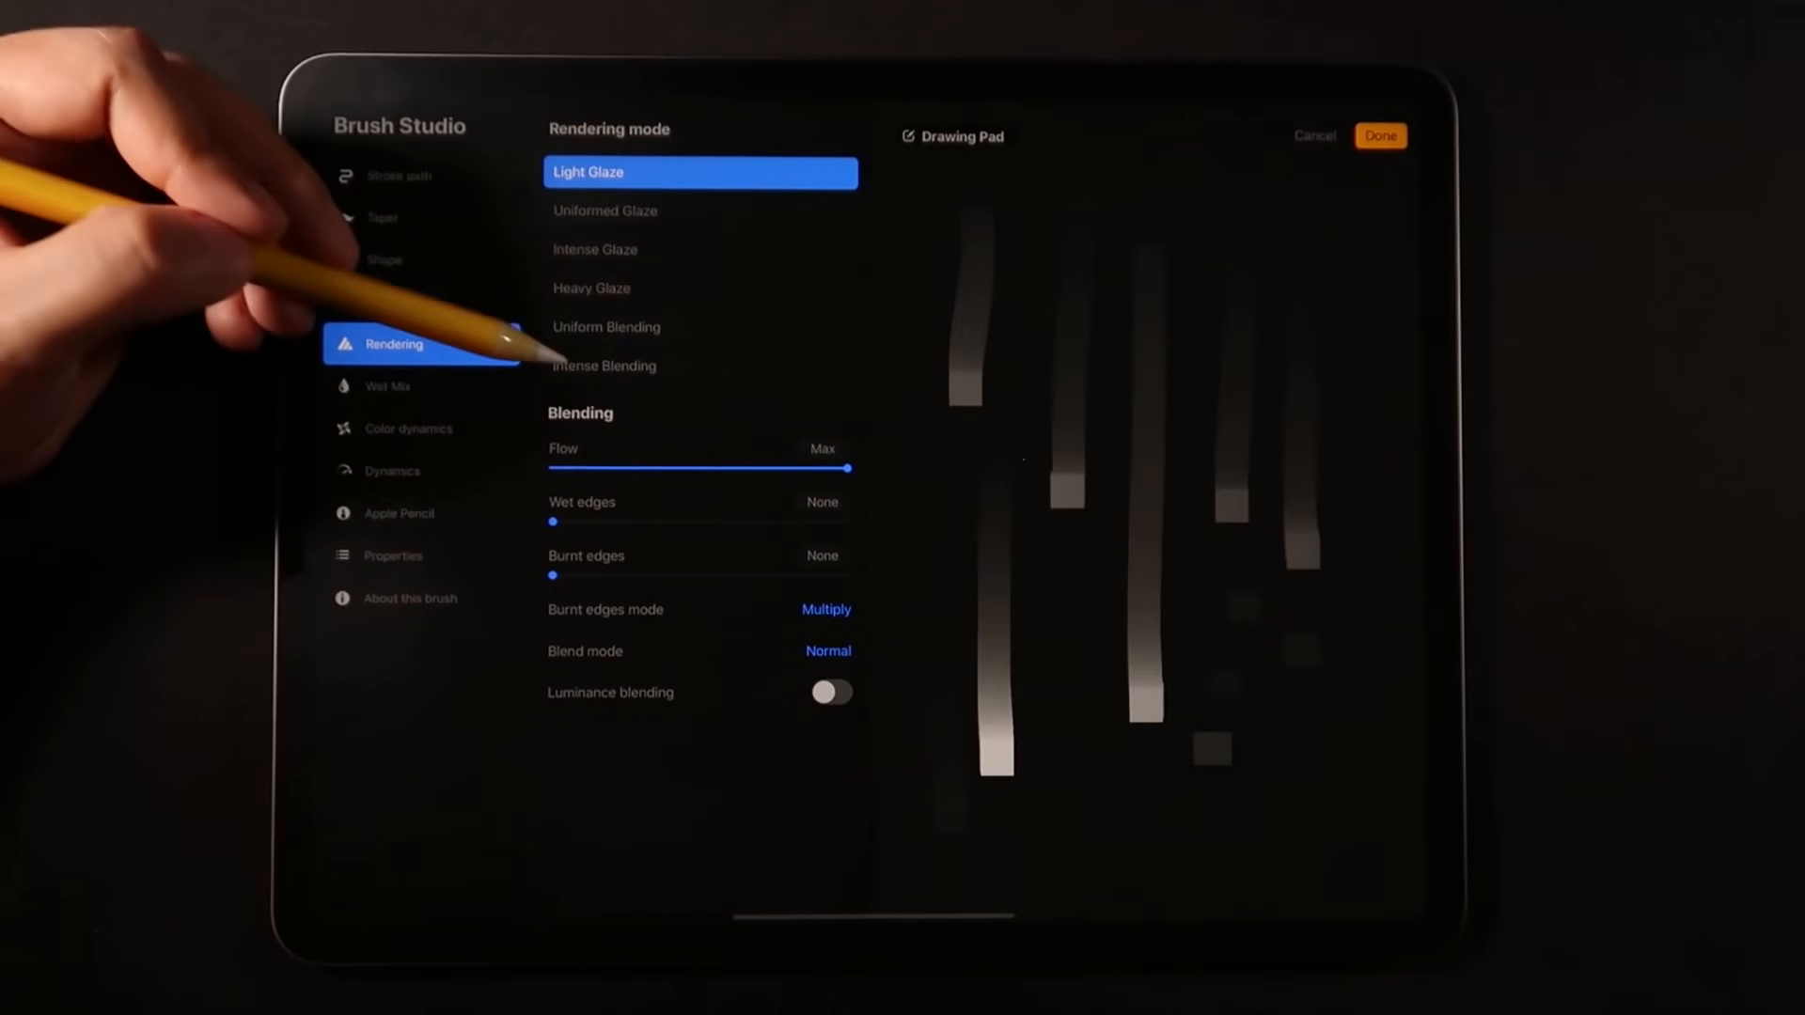
{"action": "left_click", "coordinate": [389, 386]}
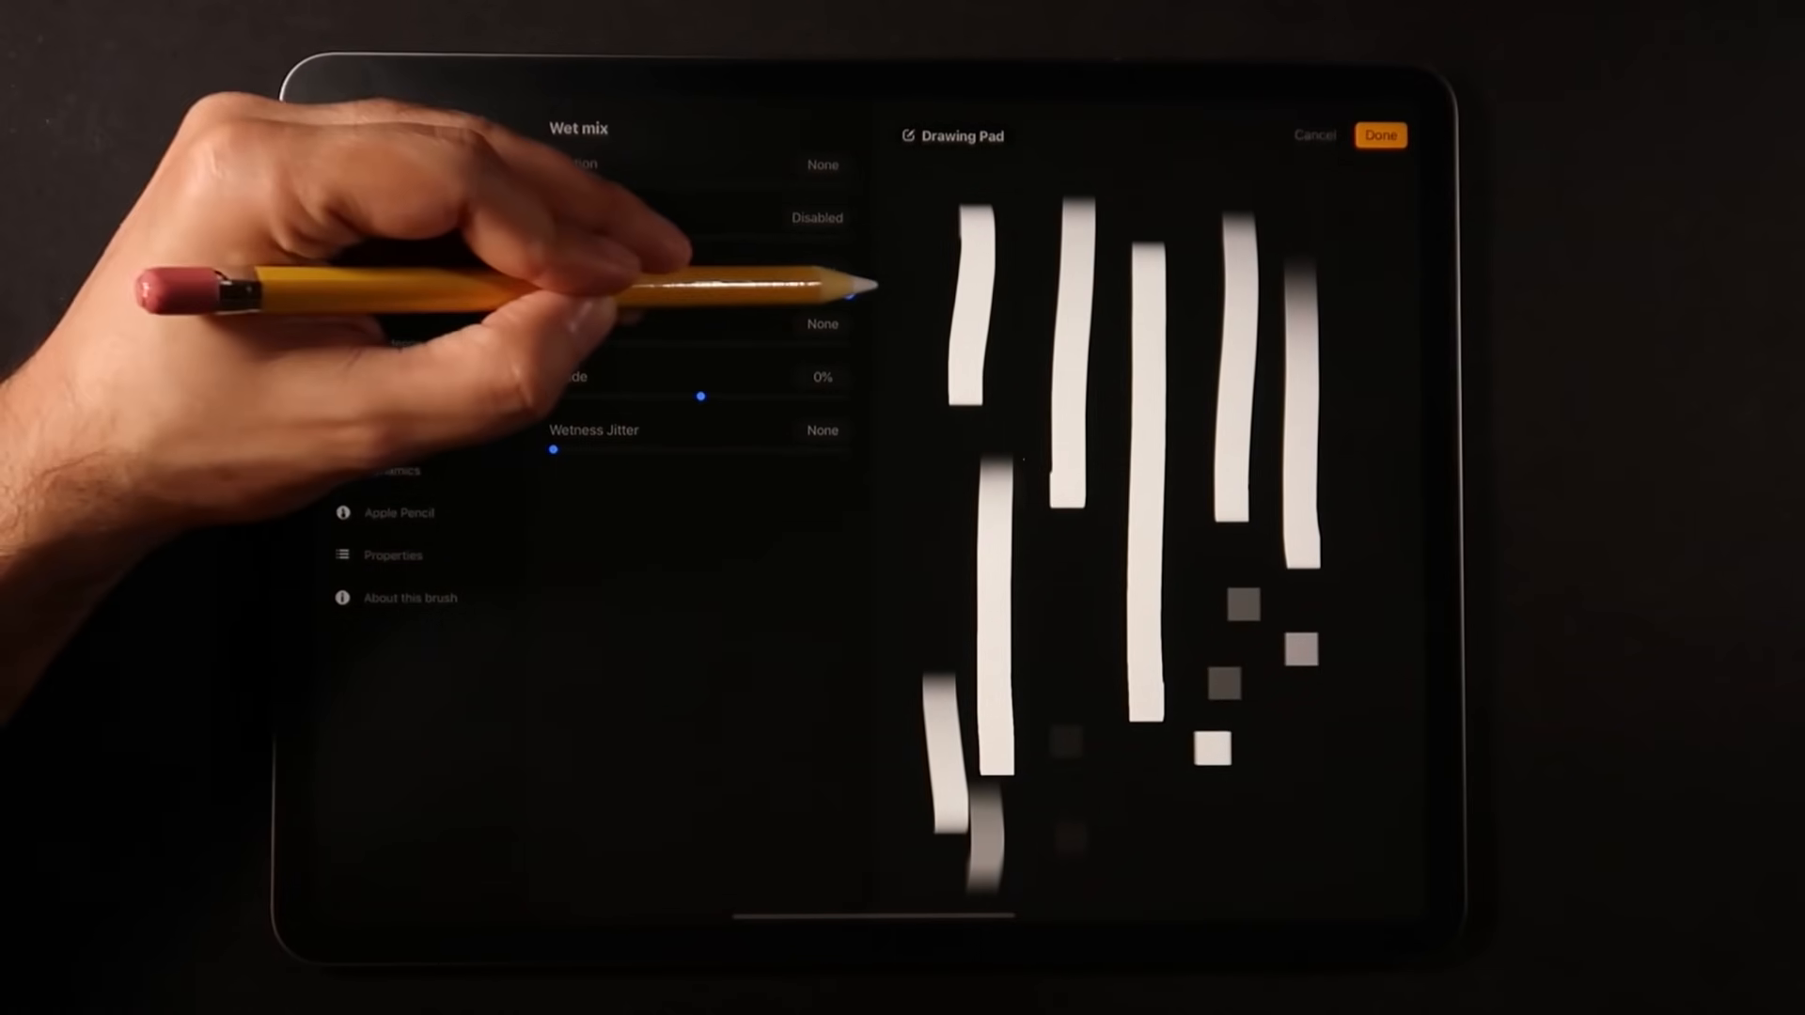
{"action": "left_click", "coordinate": [386, 385]}
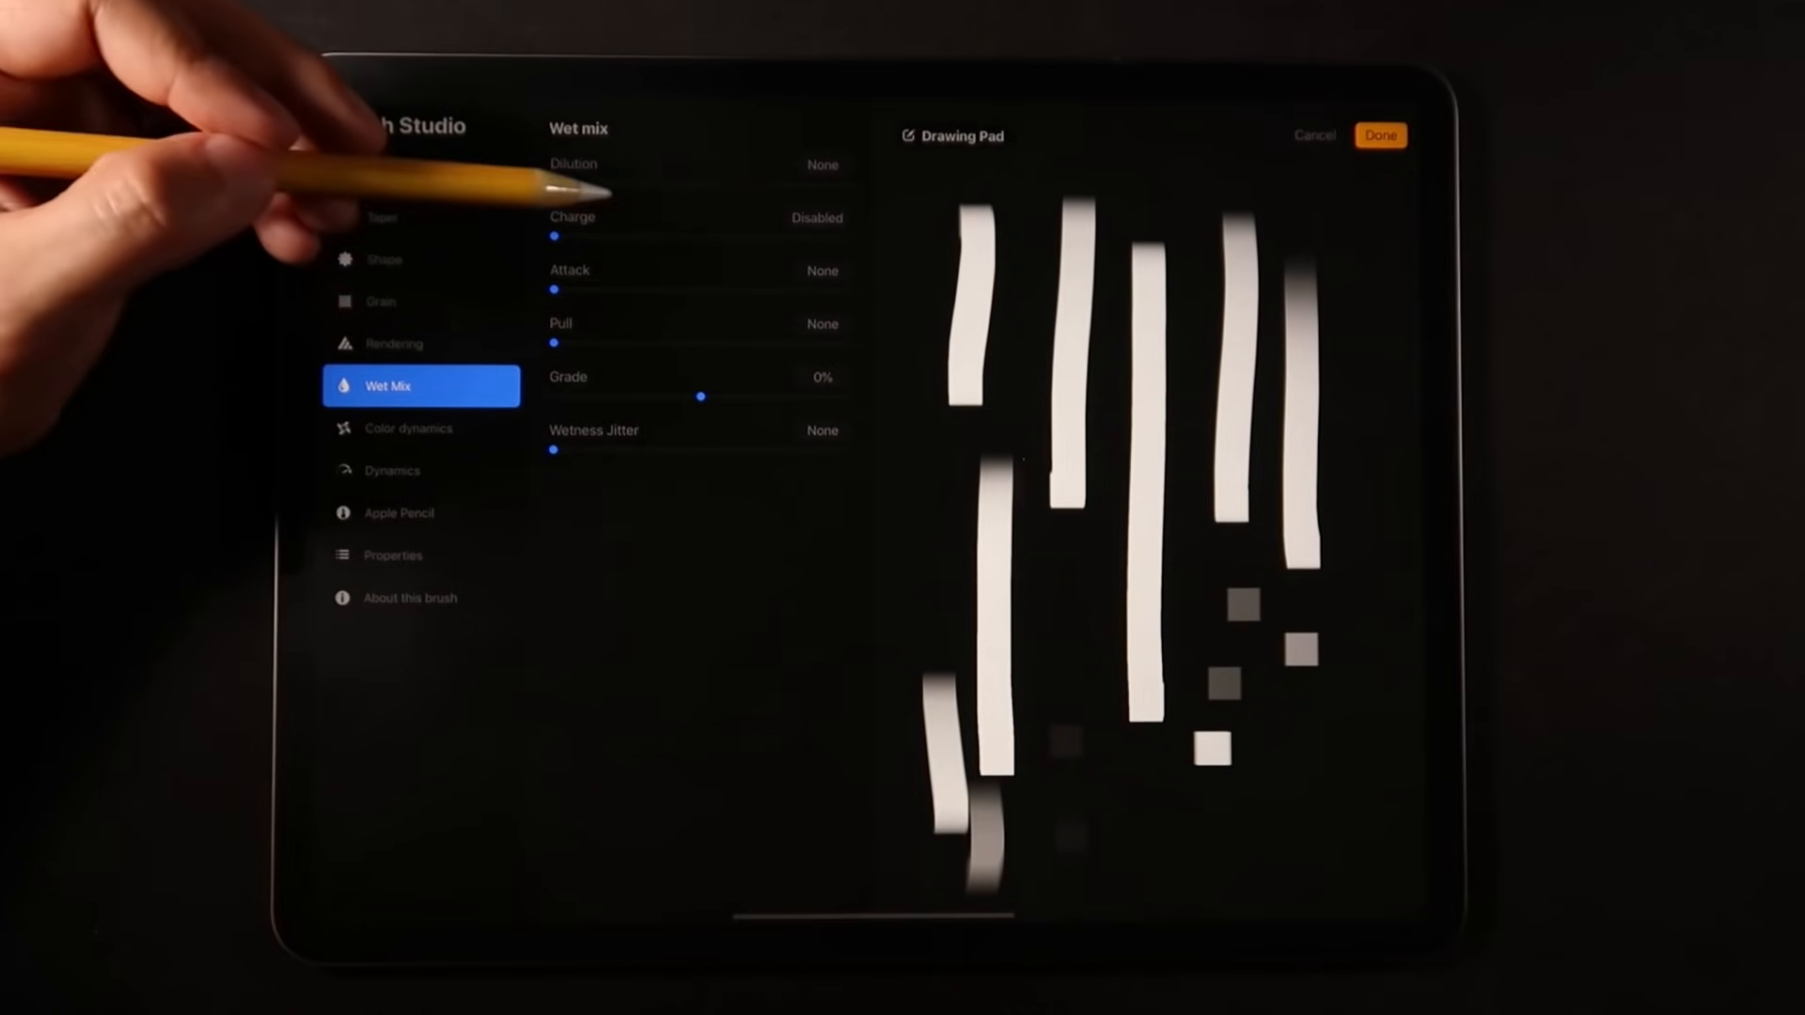
{"action": "left_click", "coordinate": [420, 428]}
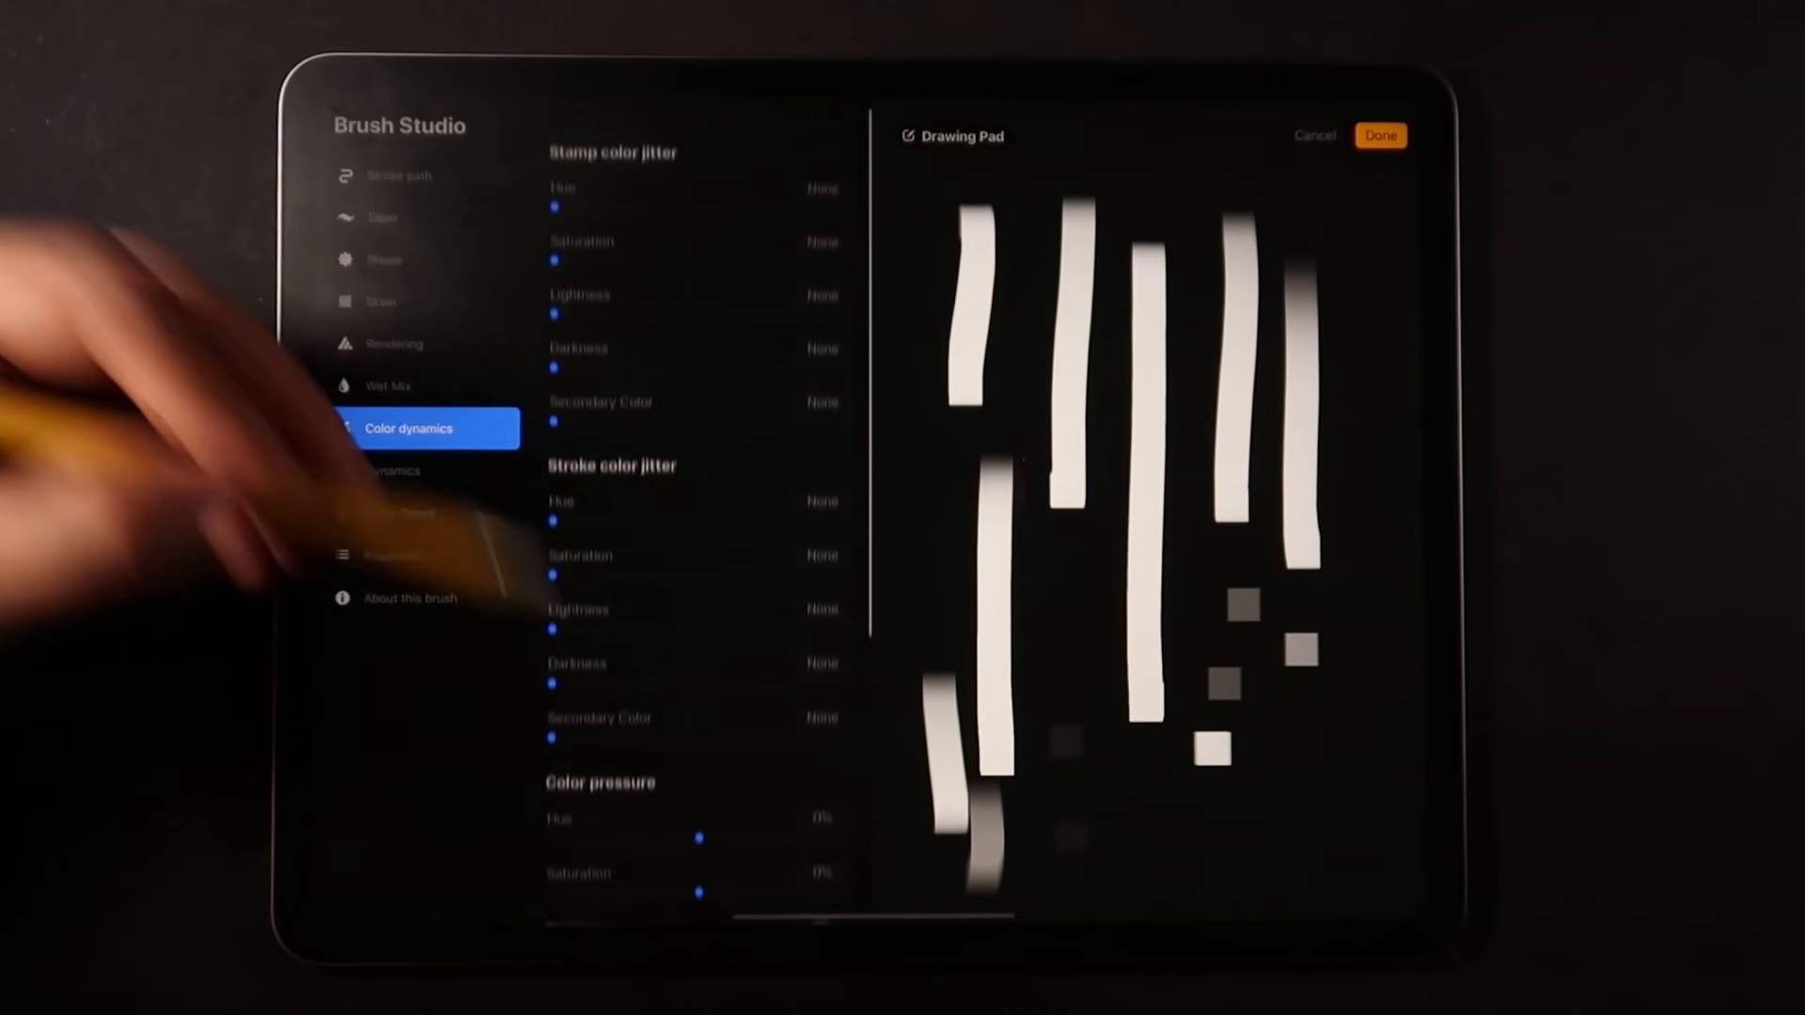
{"action": "left_click", "coordinate": [409, 470]}
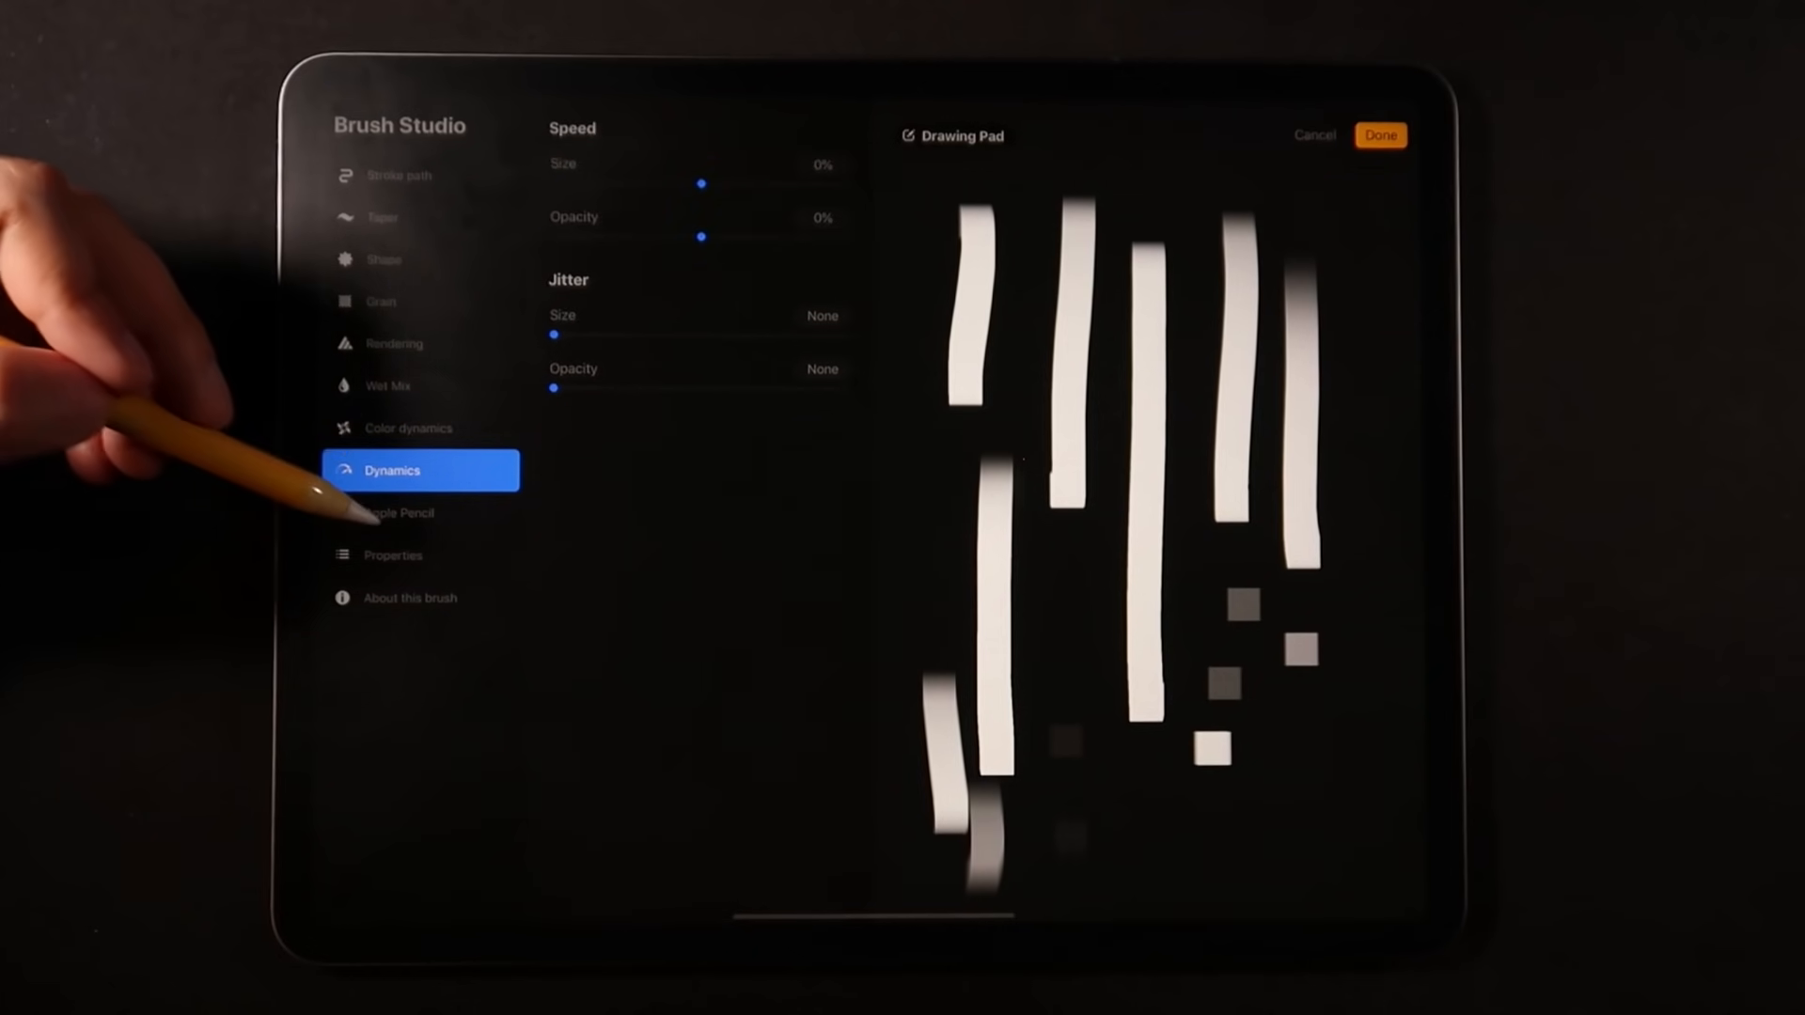
{"action": "left_click", "coordinate": [420, 512]}
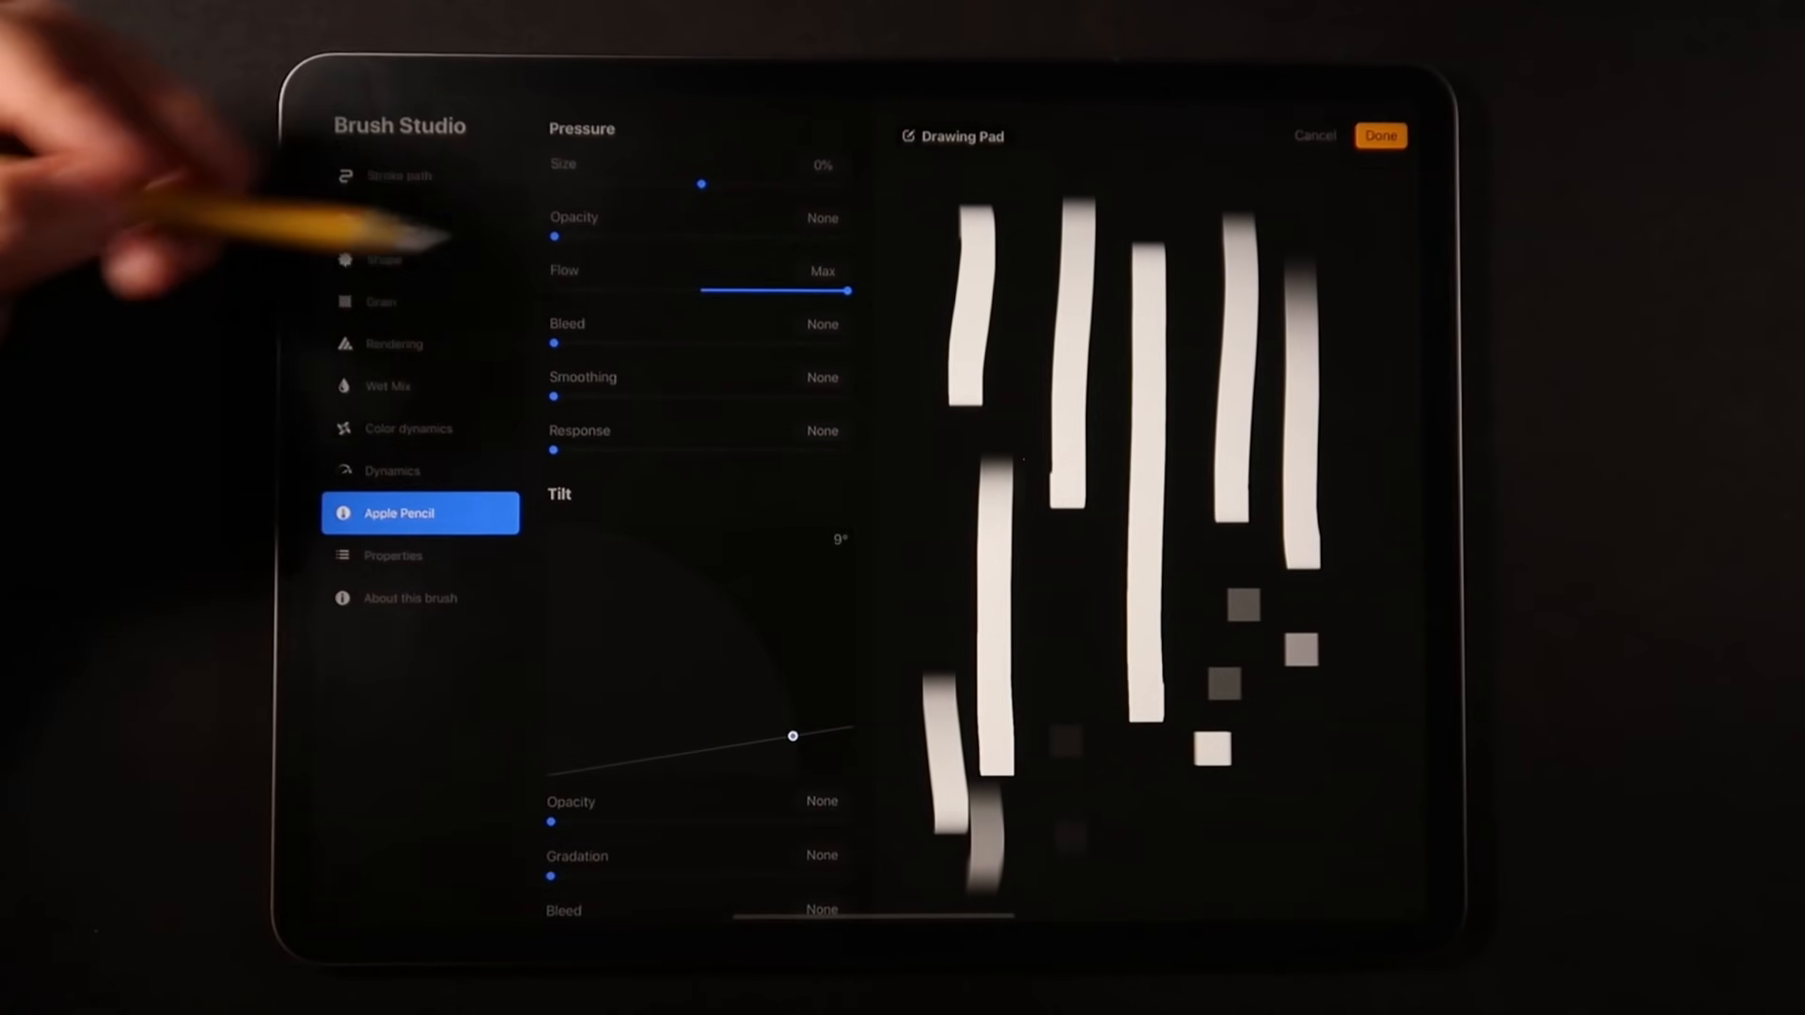
- Set Apple Pencil Pressure Flow to 0% and the tilt angle to 90°
{"action": "left_click_drag", "start_coordinate": [850, 289], "coordinate": [702, 288]}
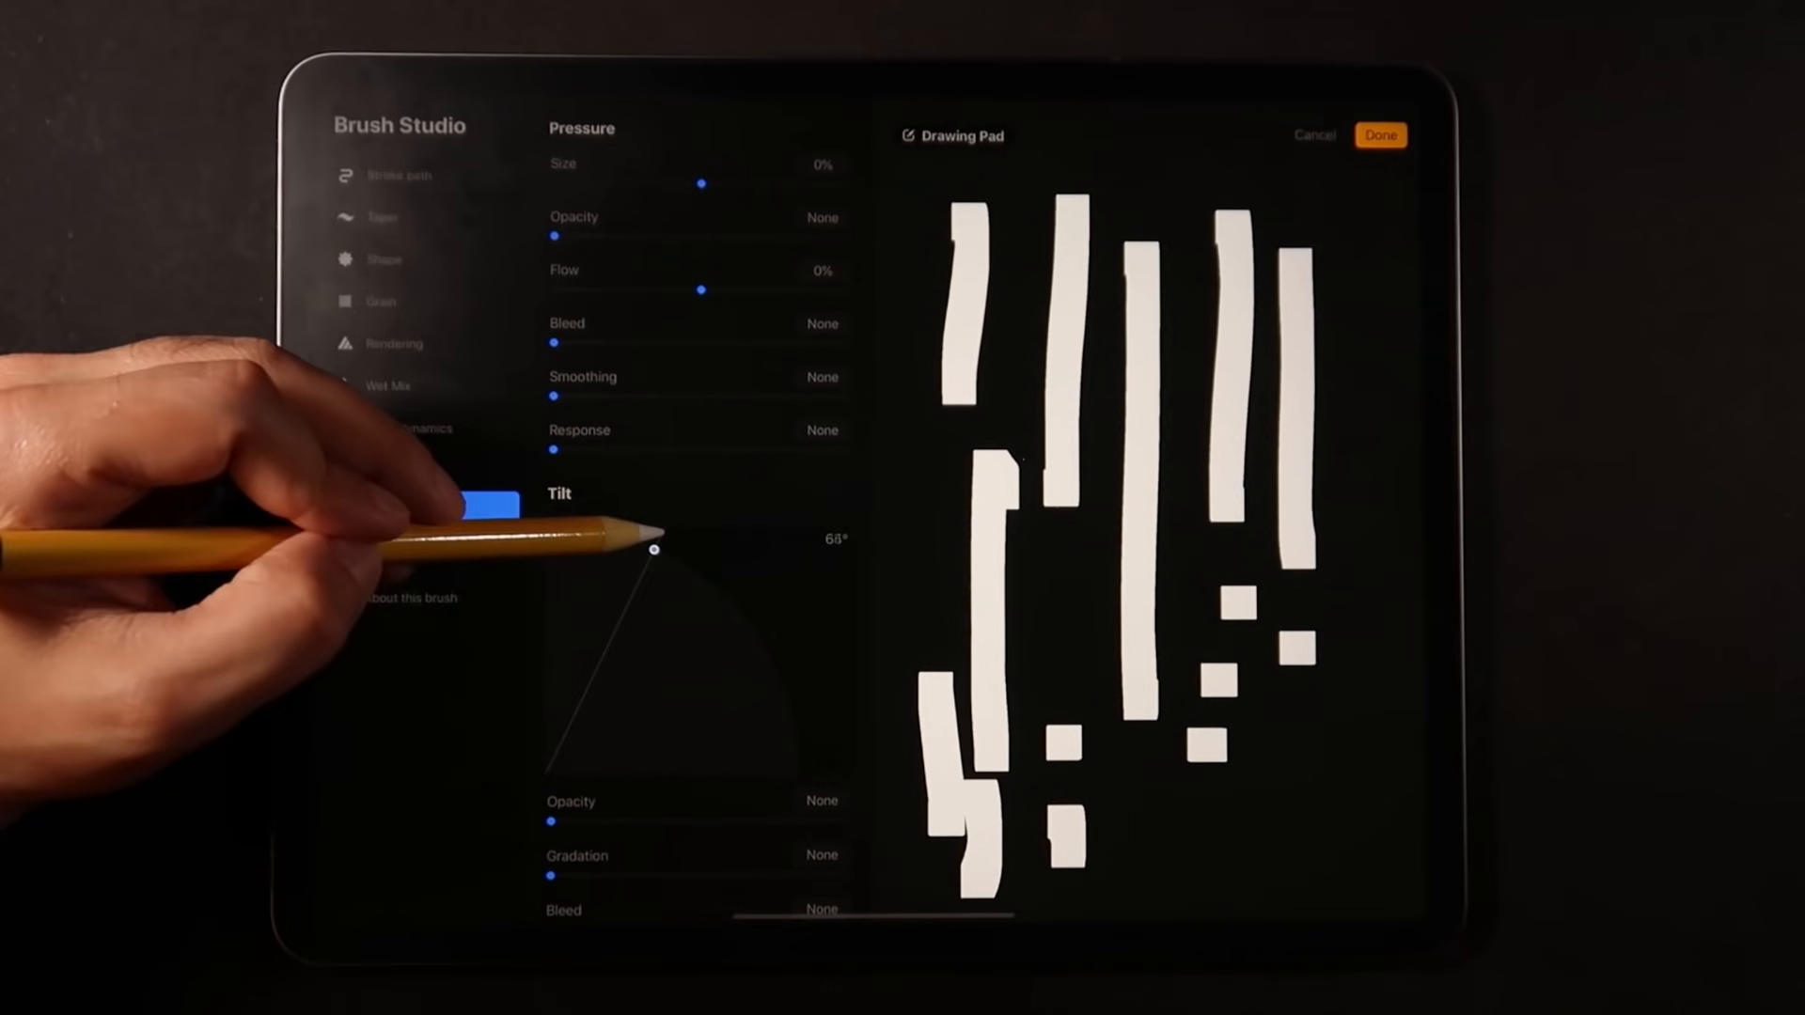
{"action": "left_click_drag", "start_coordinate": [657, 550], "coordinate": [733, 611]}
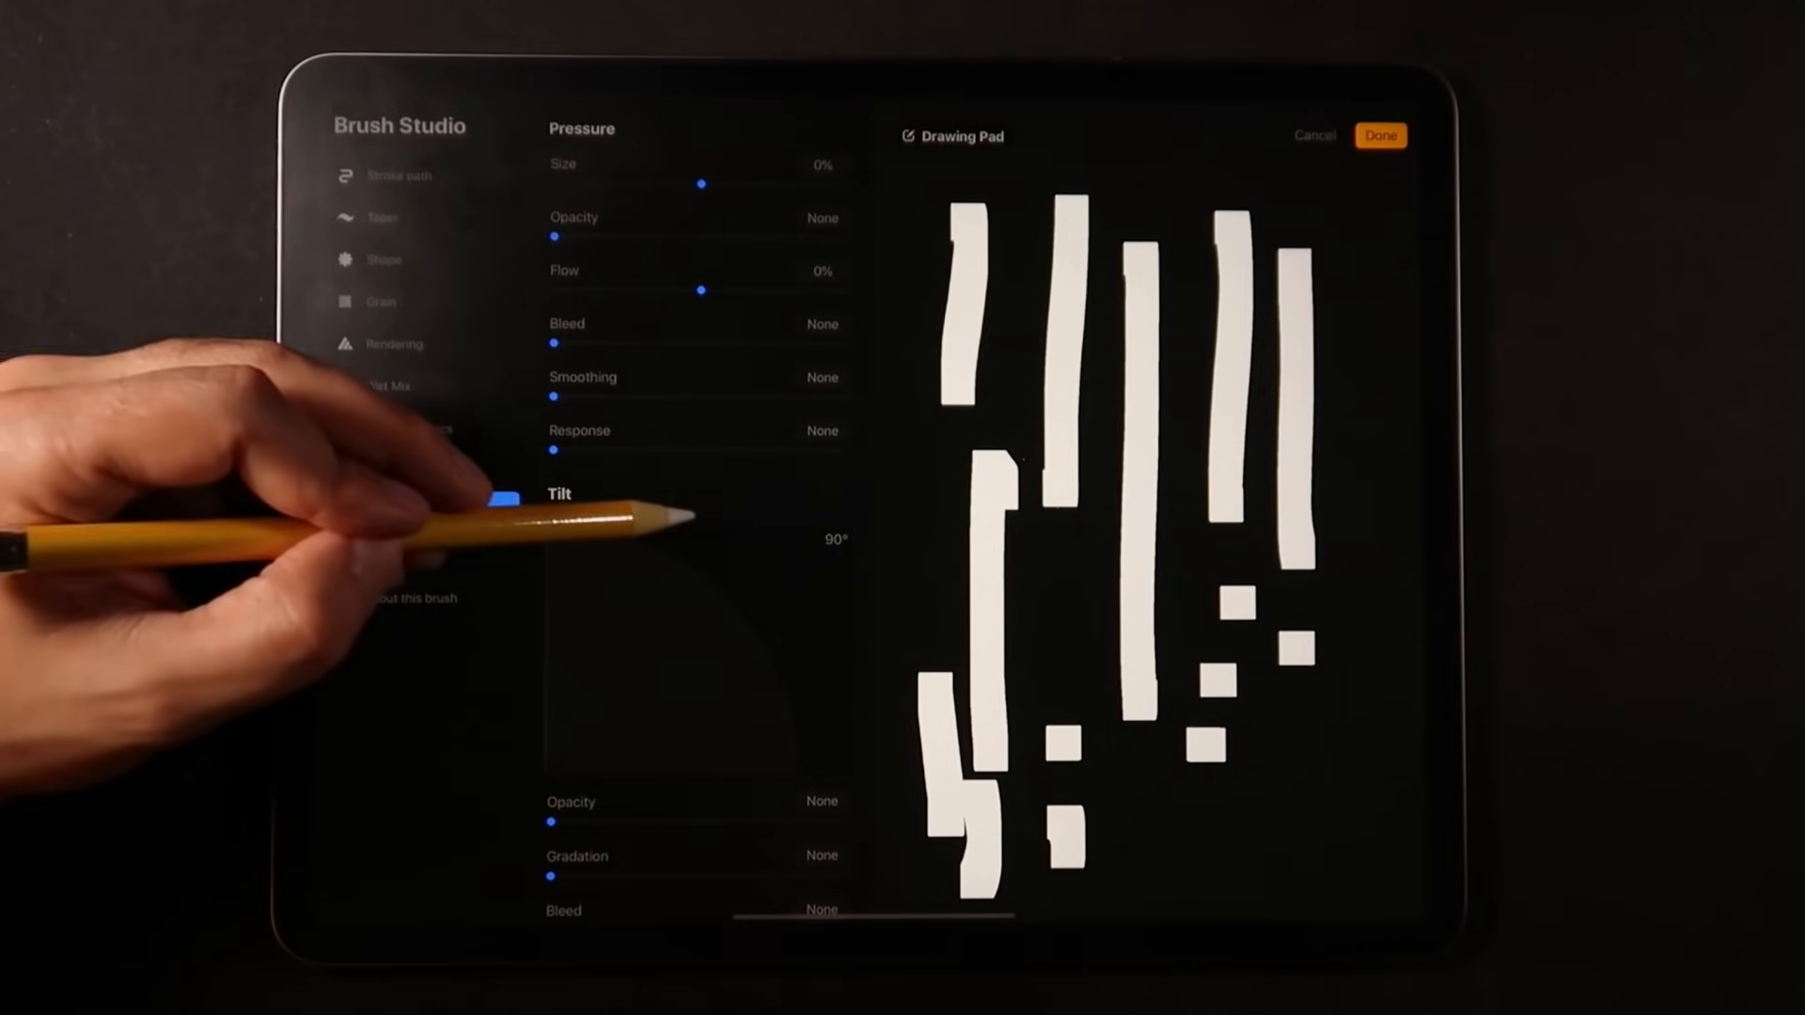
{"action": "left_click", "coordinate": [397, 512]}
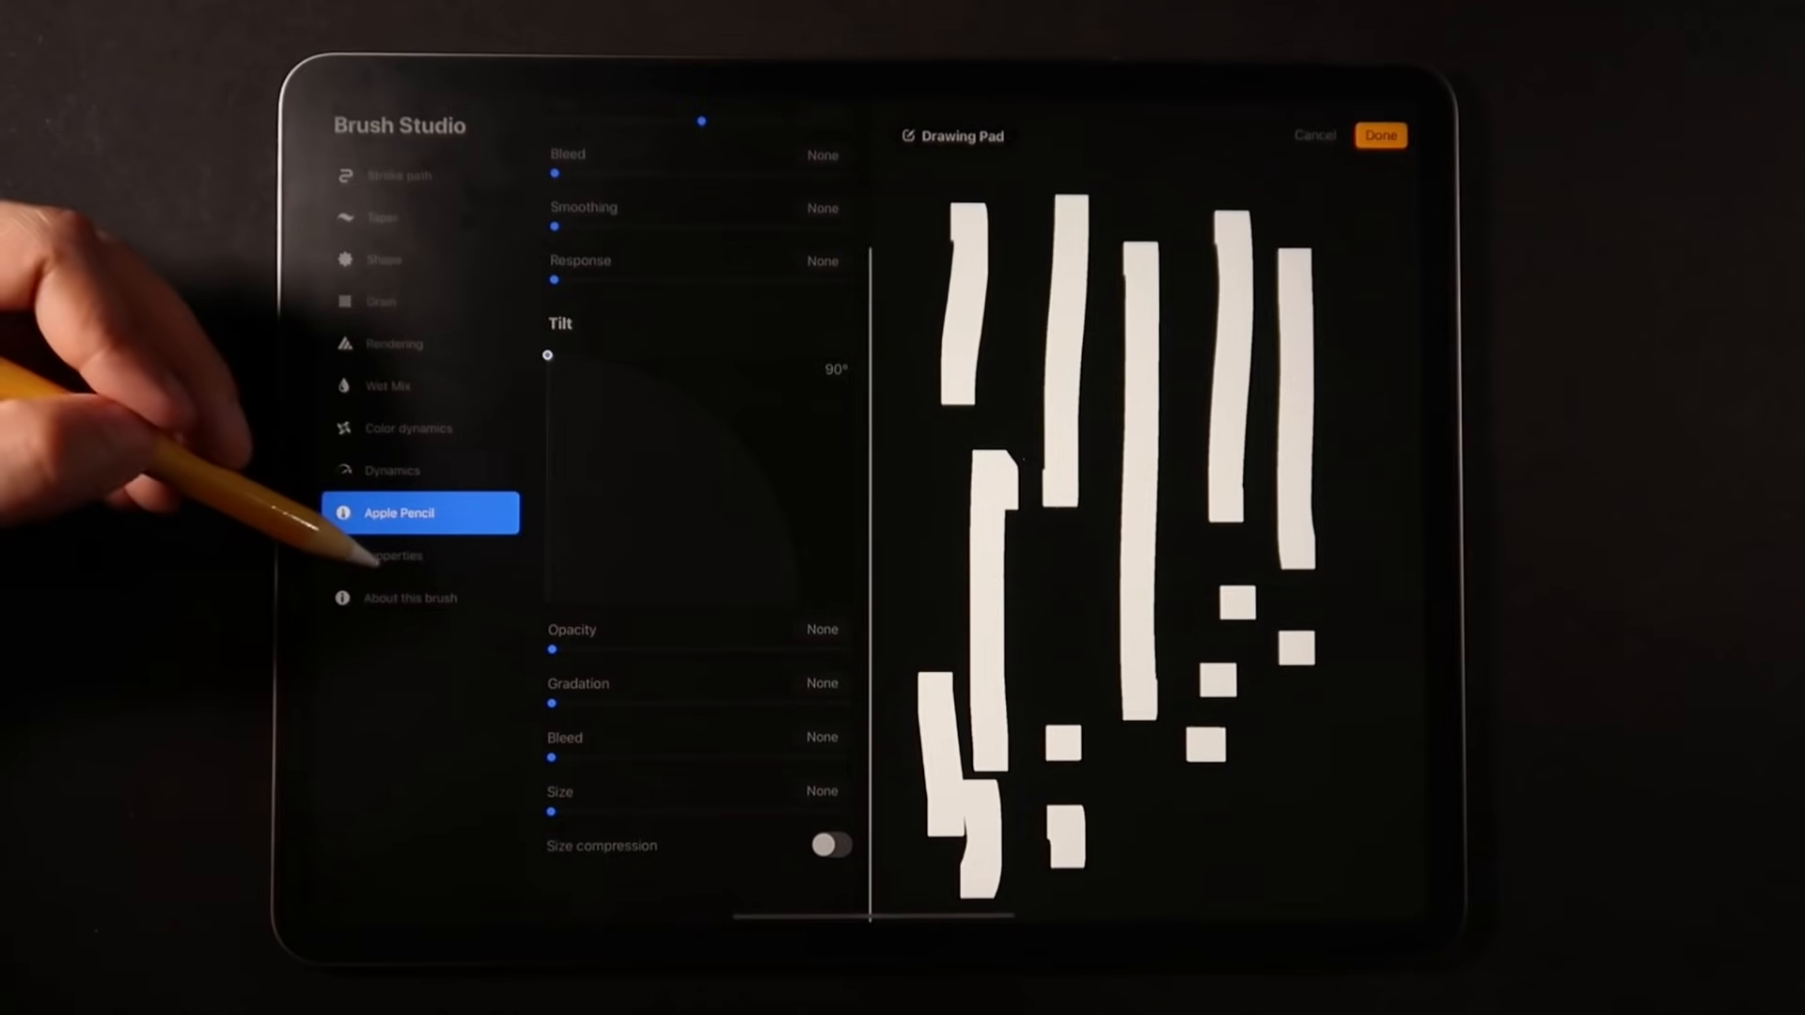
{"action": "left_click", "coordinate": [394, 555]}
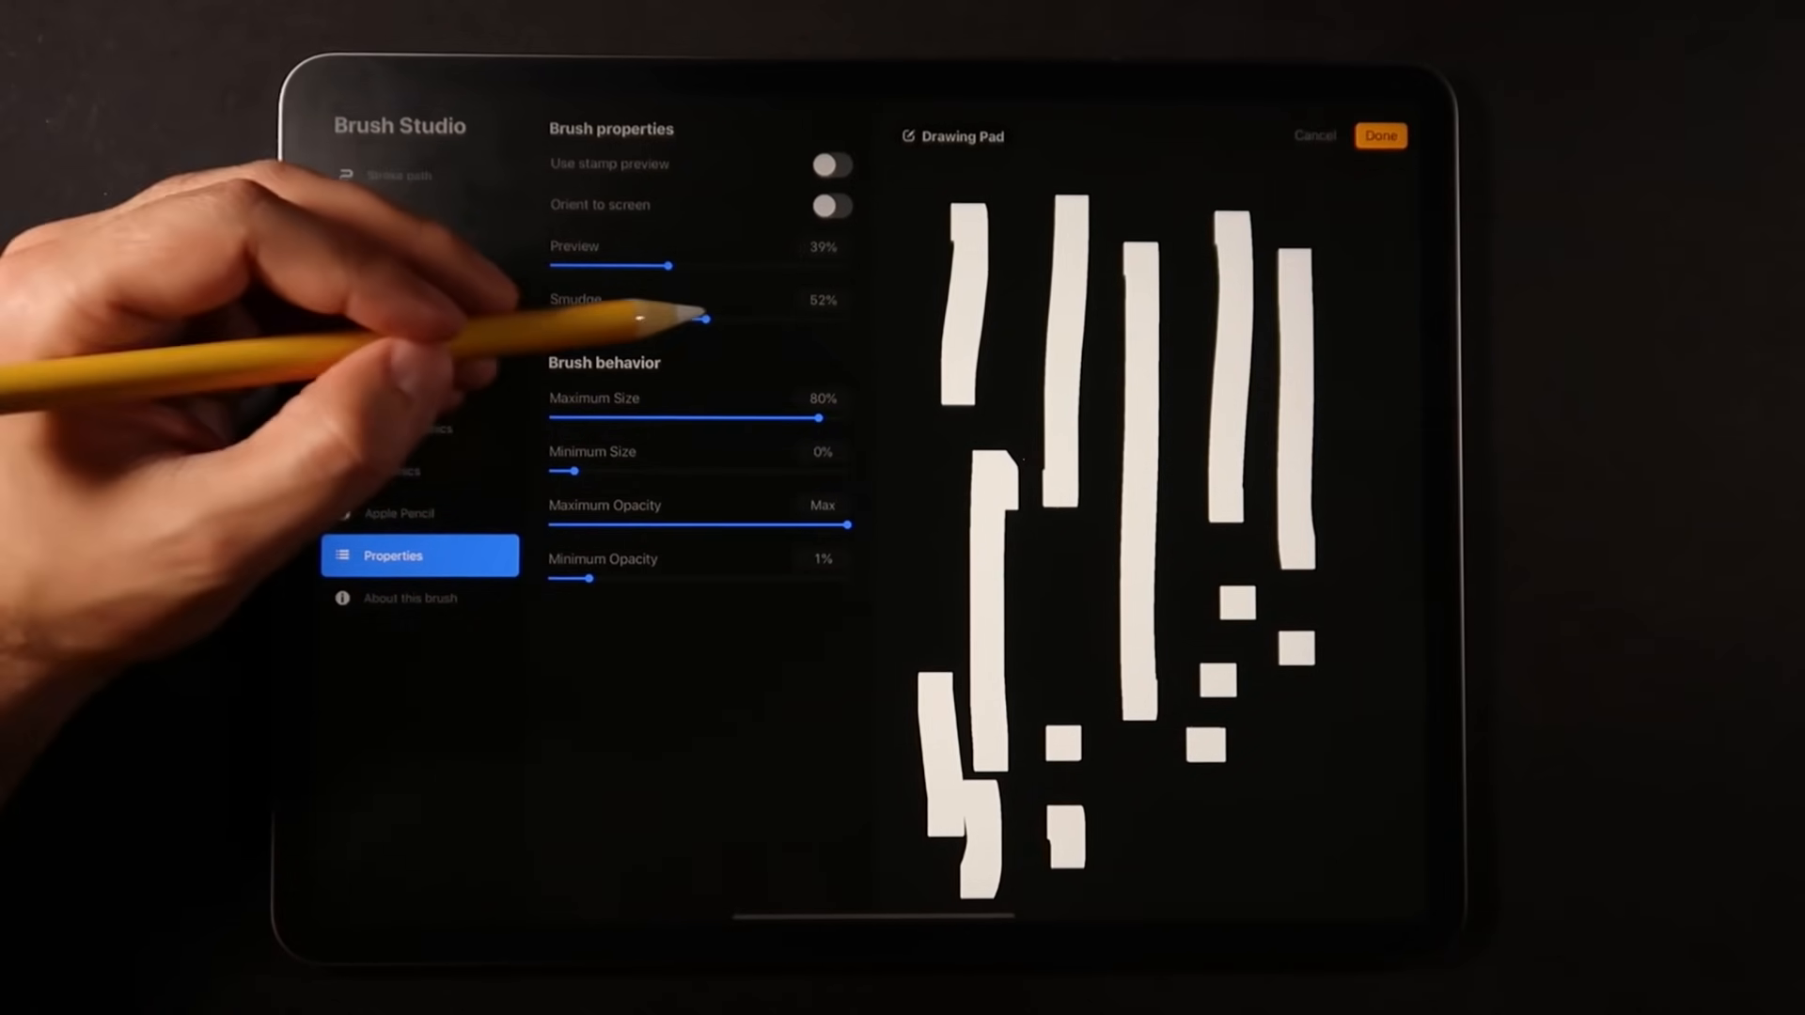
- Set the brush's maximum and minimum size to 1% and save the brush
{"action": "left_click_drag", "start_coordinate": [826, 416], "coordinate": [600, 416]}
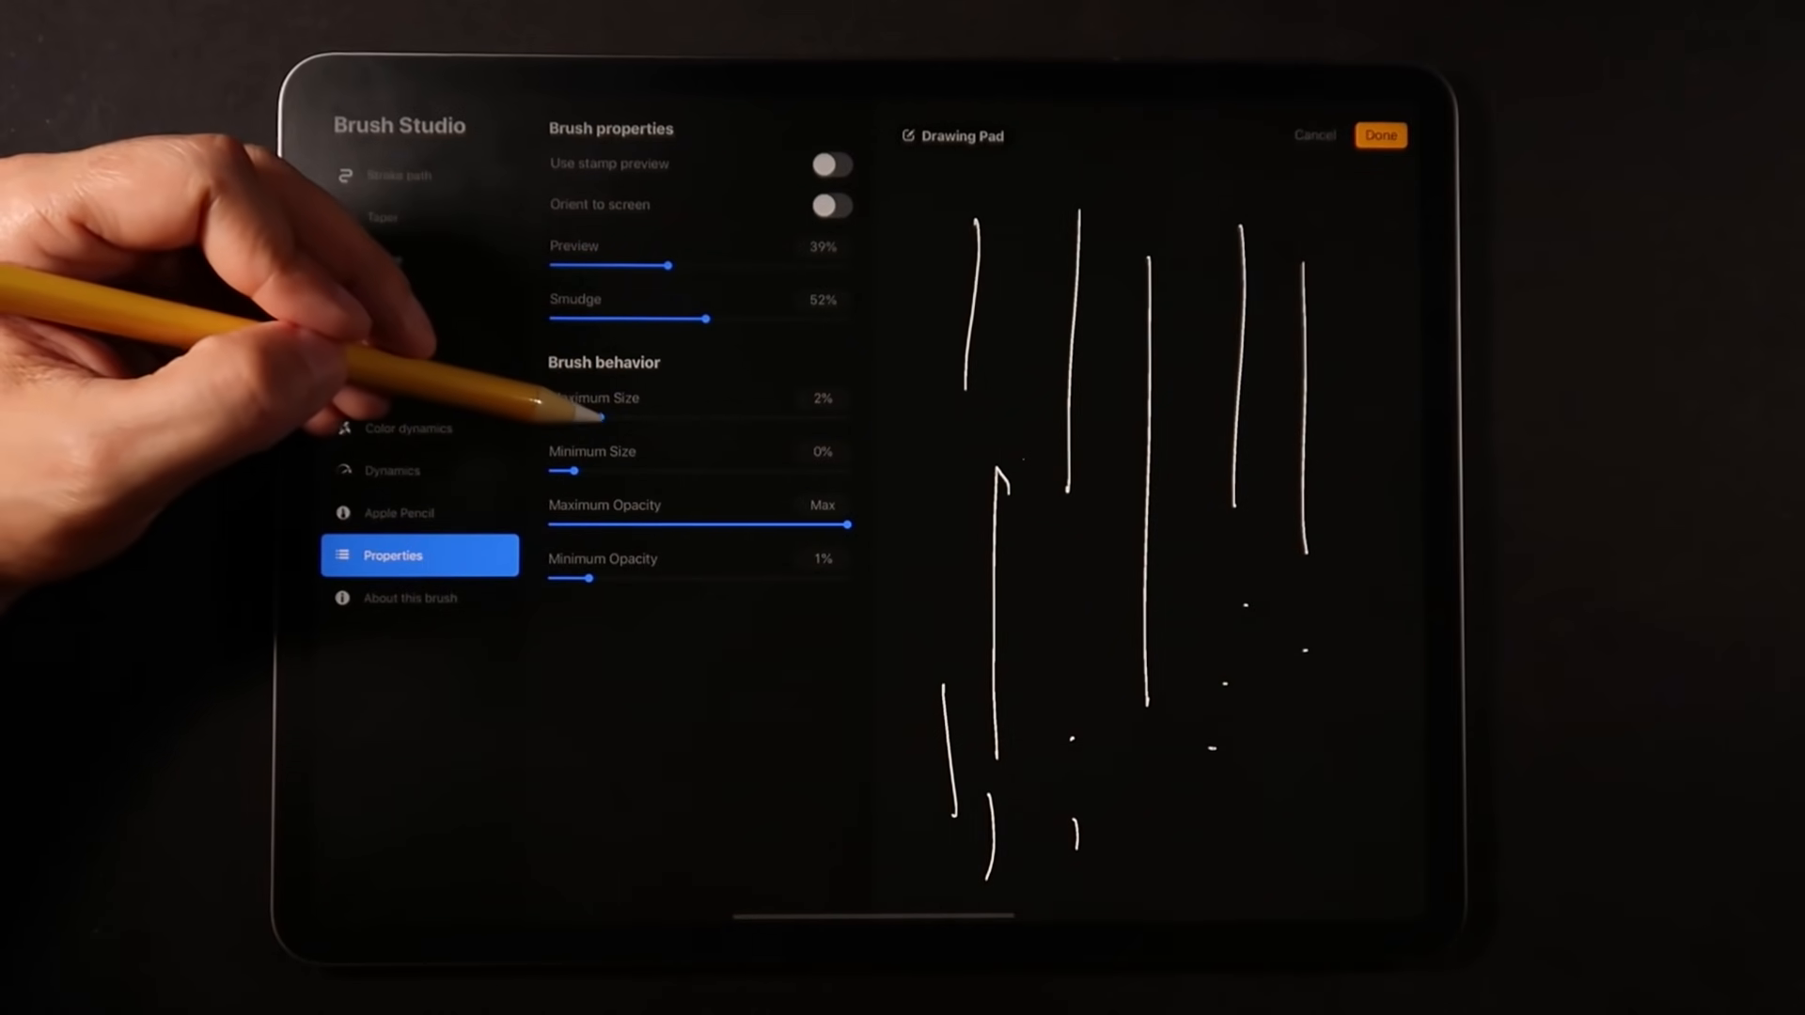
{"action": "left_click_drag", "start_coordinate": [599, 417], "coordinate": [564, 416]}
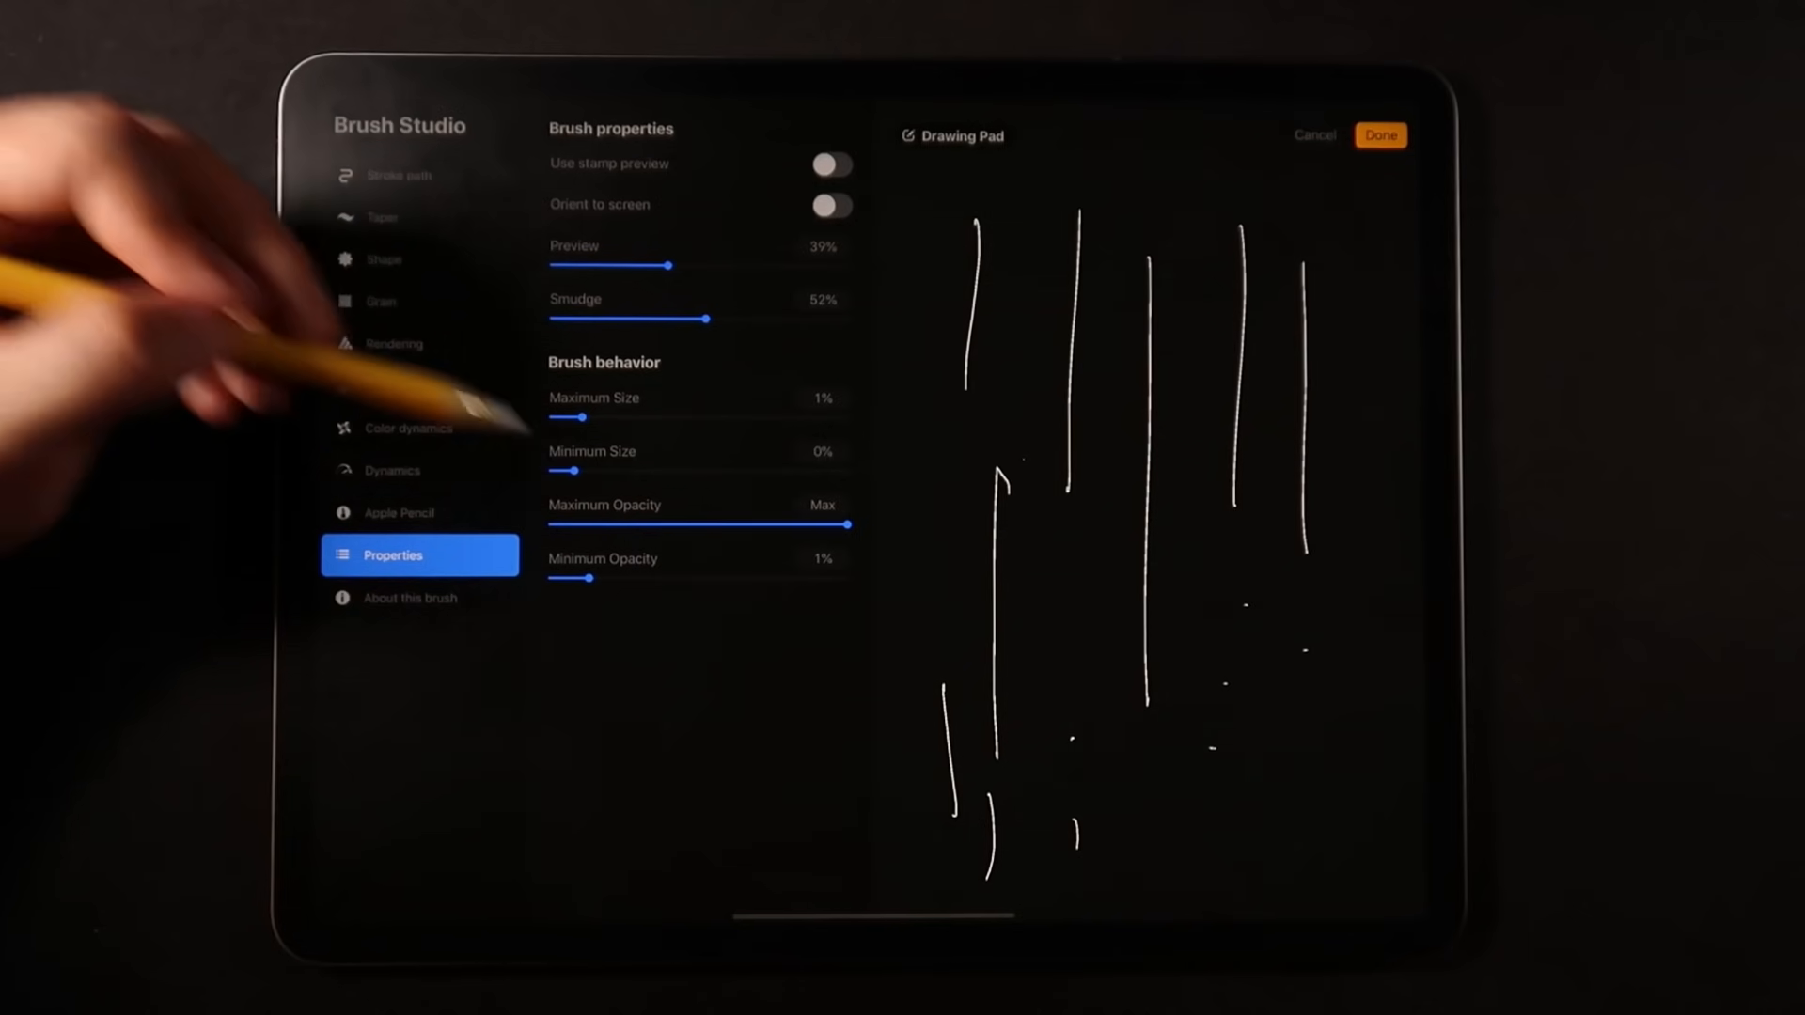
{"action": "left_click_drag", "start_coordinate": [560, 470], "coordinate": [576, 470]}
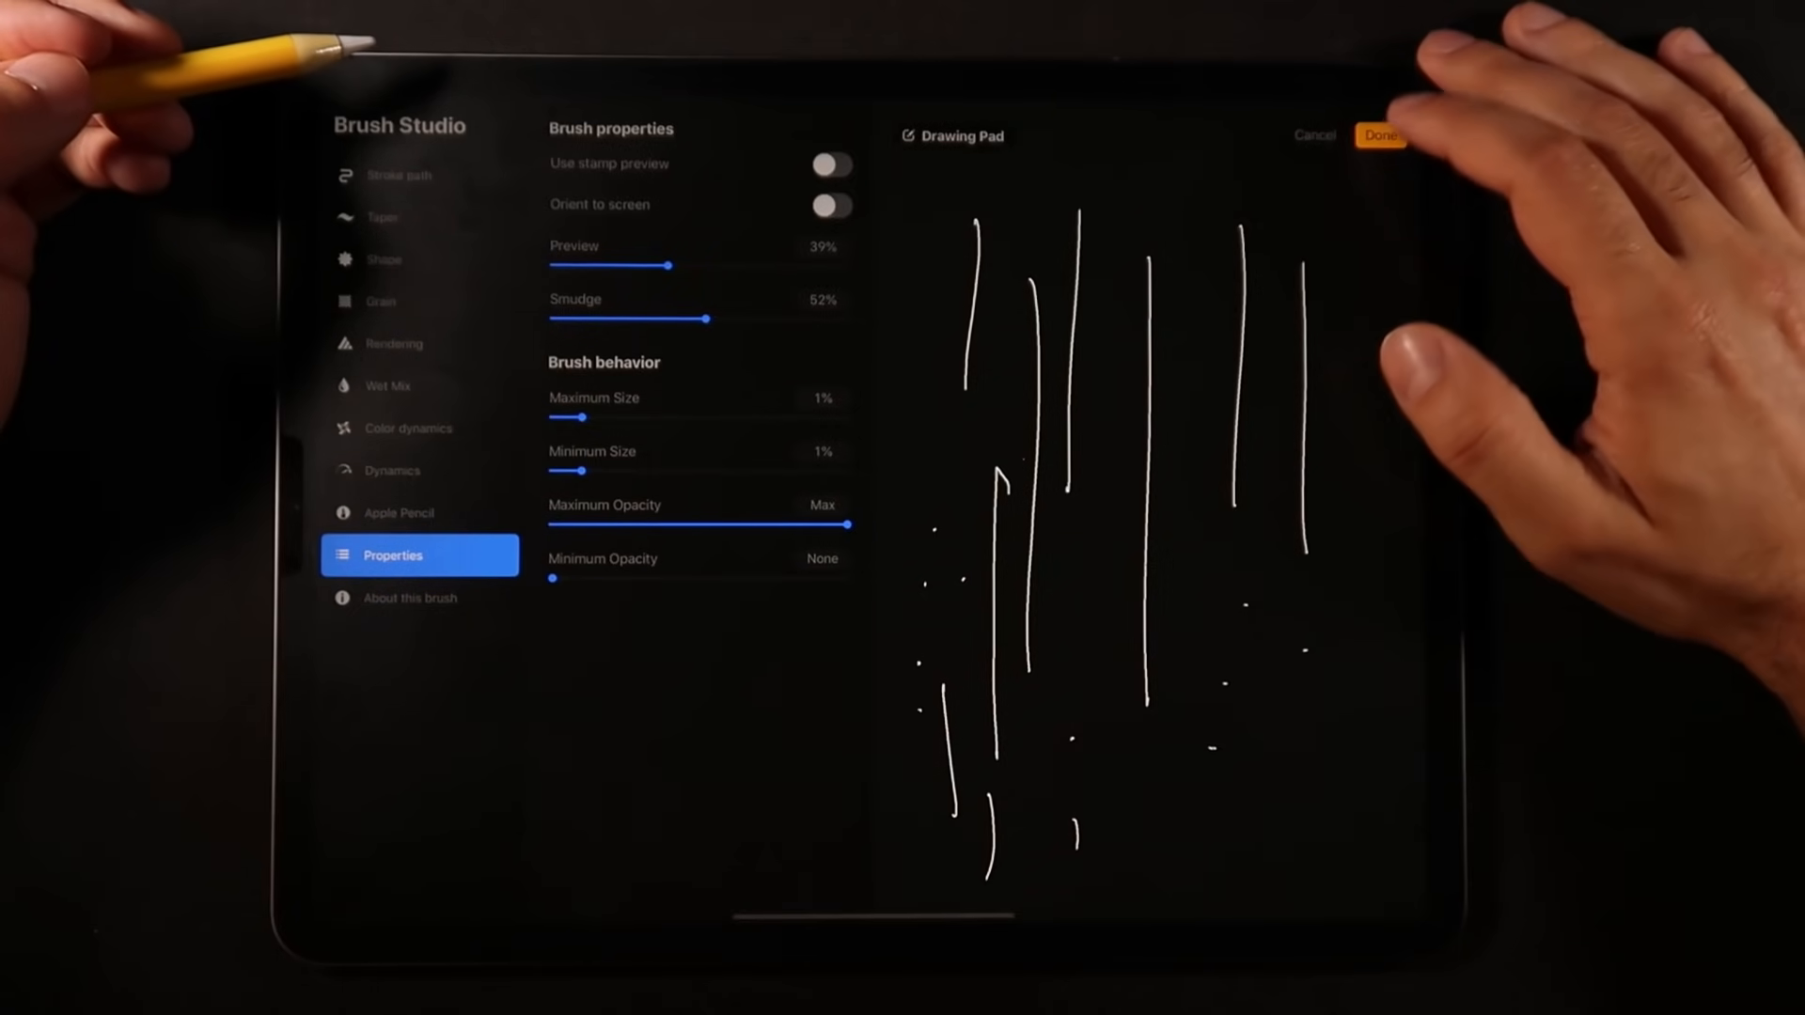
{"action": "left_click", "coordinate": [1381, 135]}
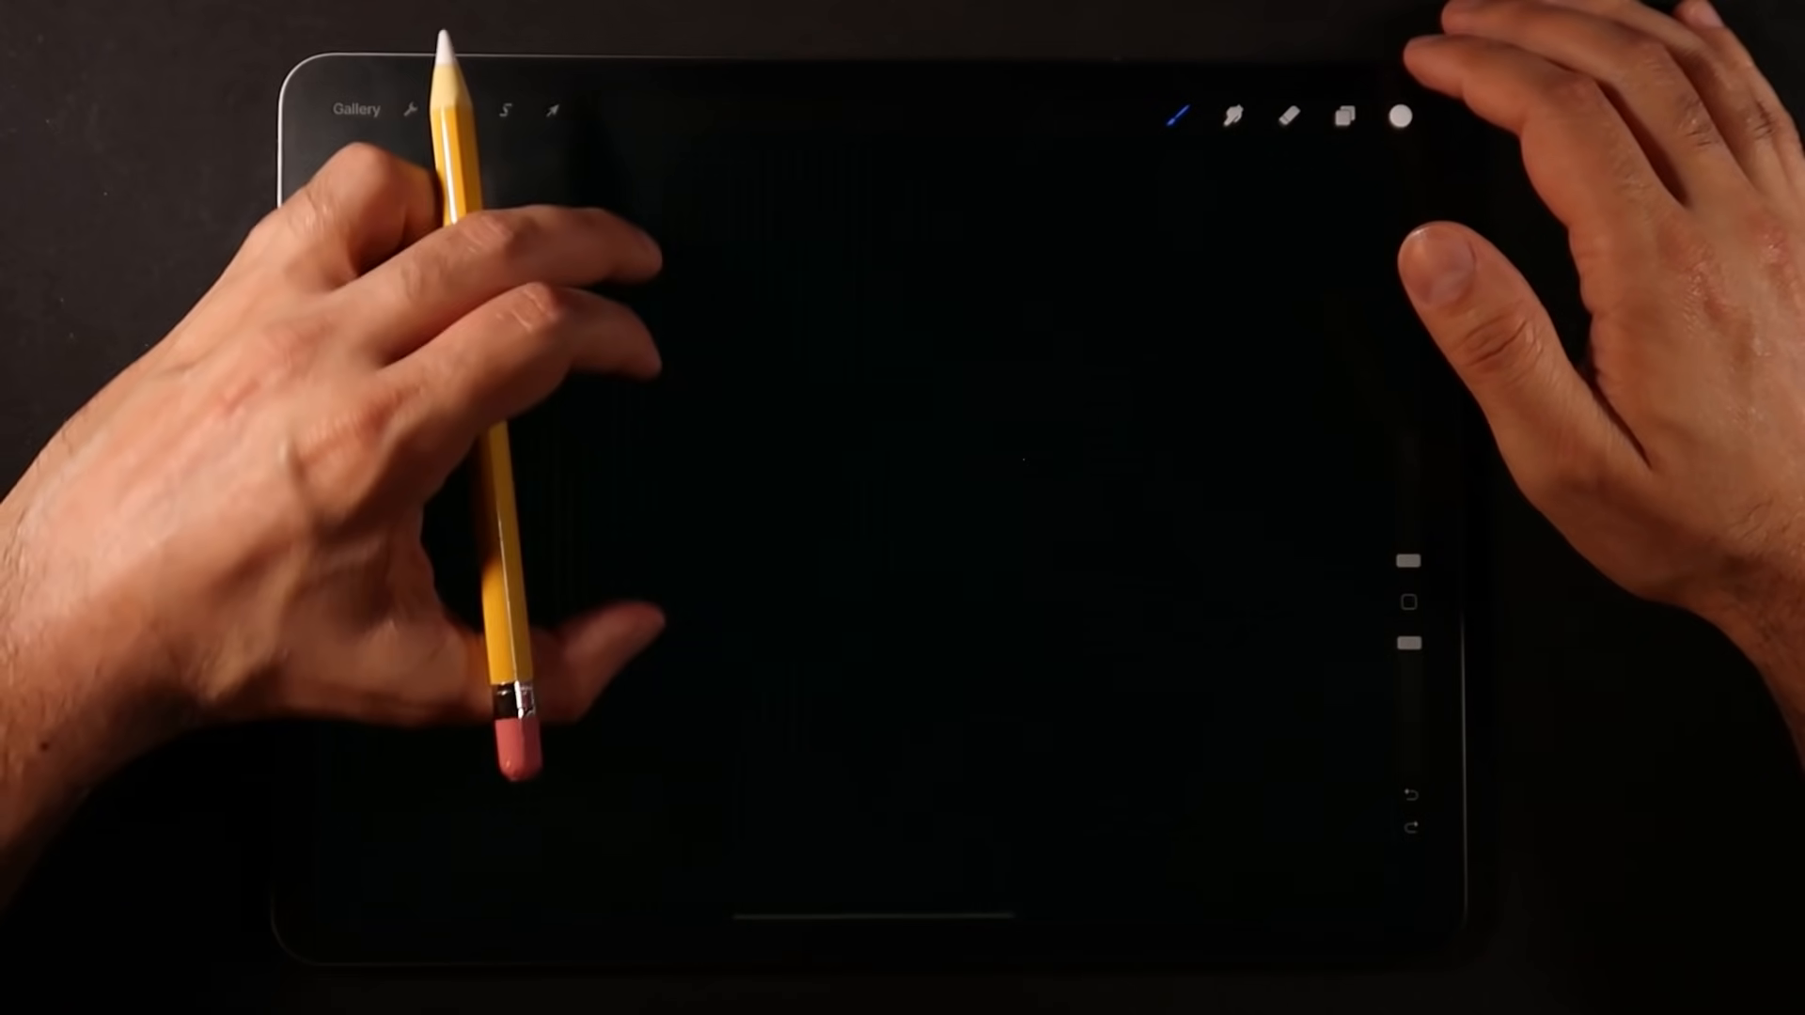
- Dab single square pixels across the grid with the new 1% brush
{"action": "left_click_drag", "start_coordinate": [714, 409], "coordinate": [661, 461]}
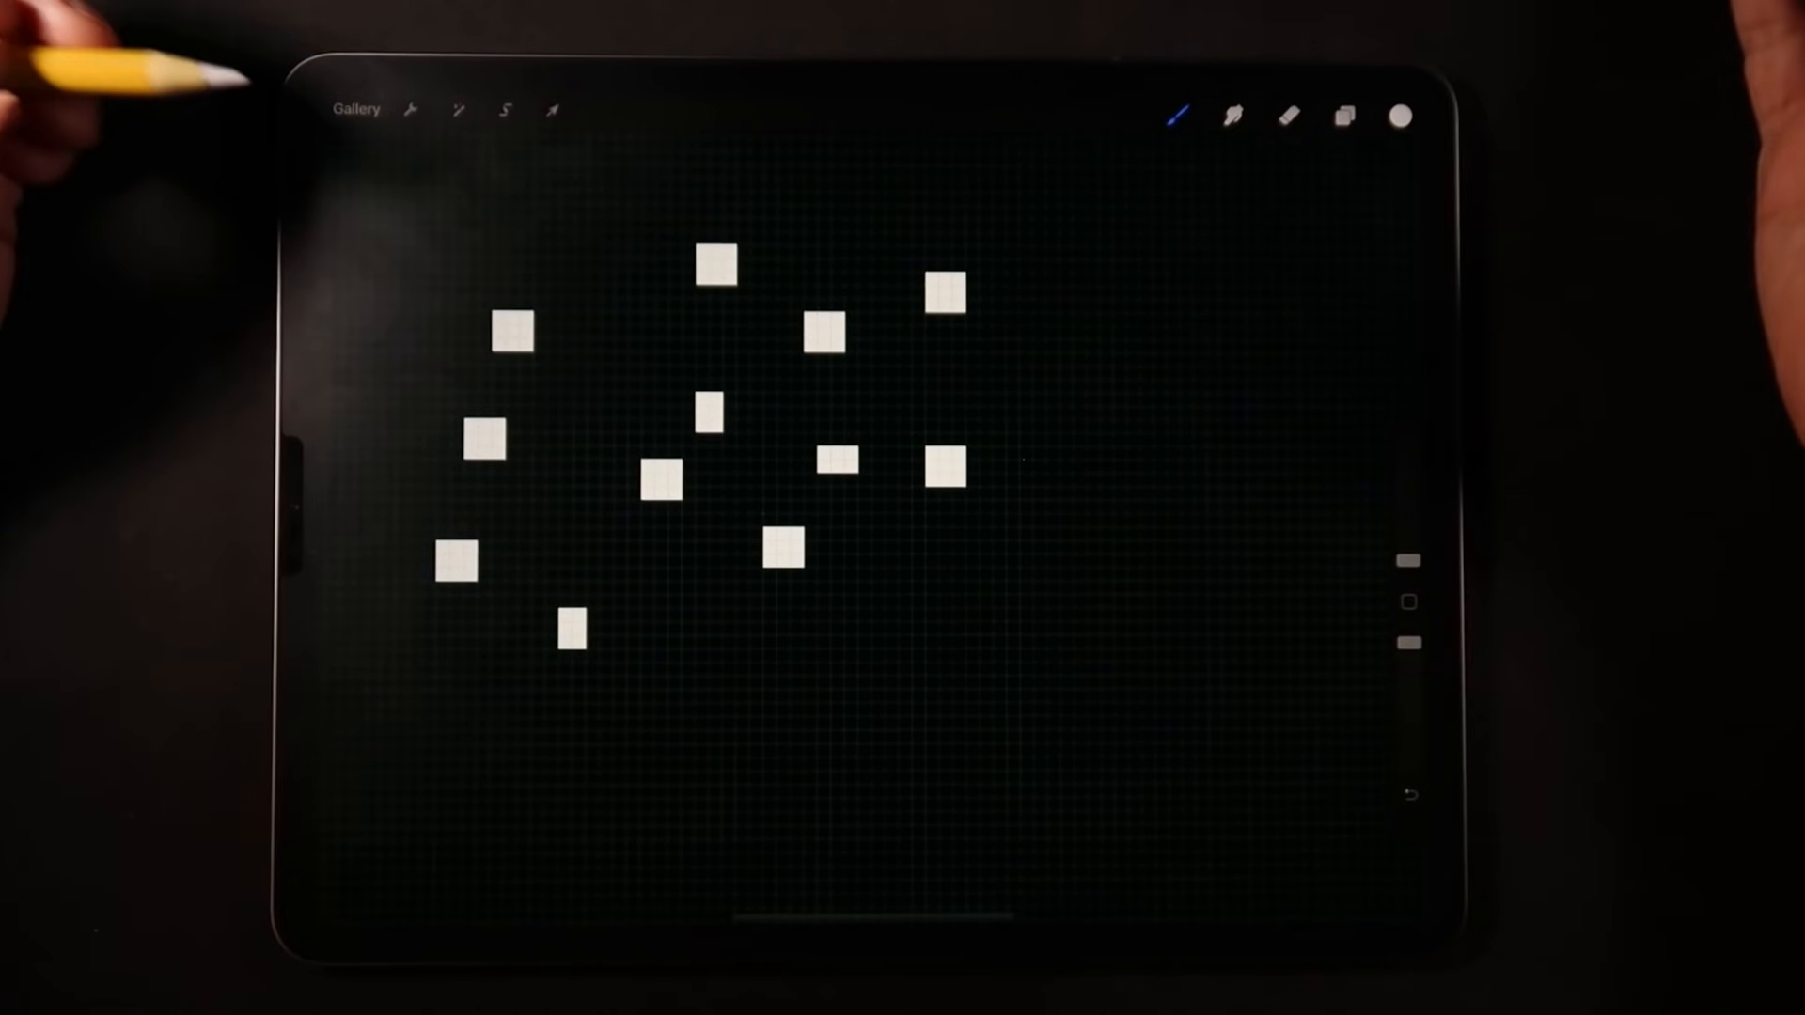
{"action": "left_click", "coordinate": [410, 111]}
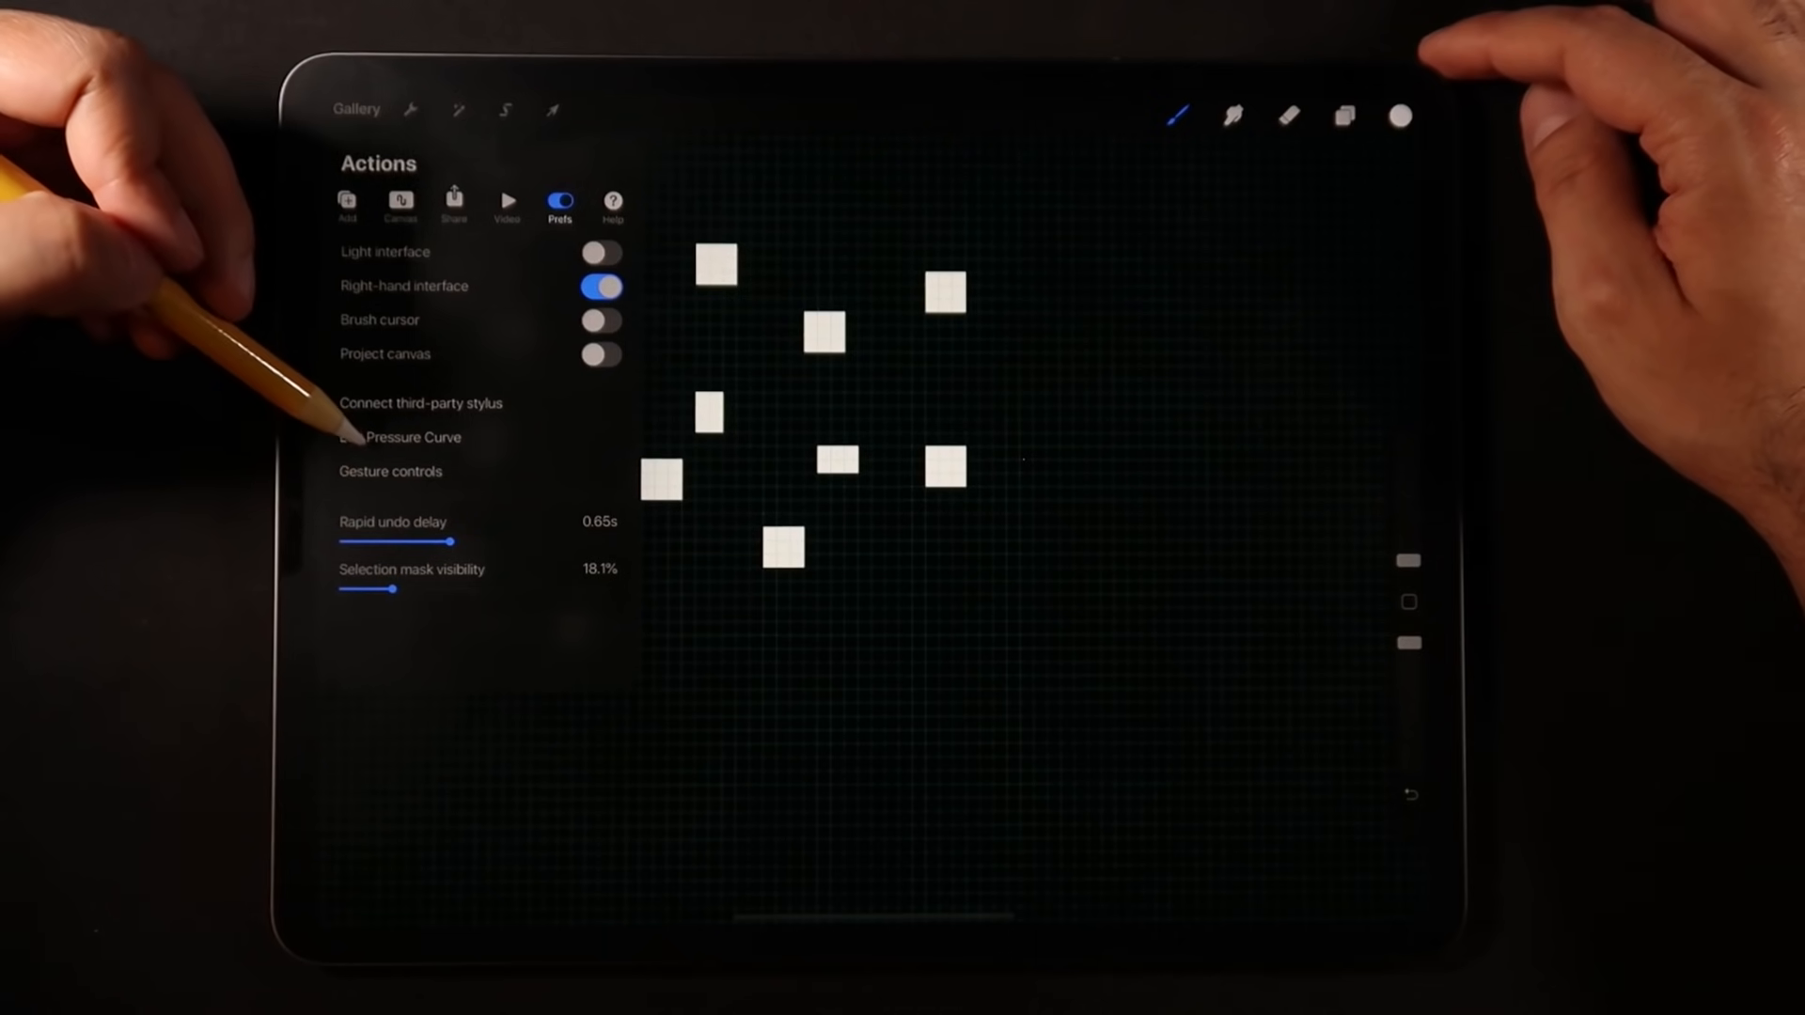
- View the pencil pressure curve editor in Prefs, then close it
{"action": "left_click", "coordinate": [399, 436]}
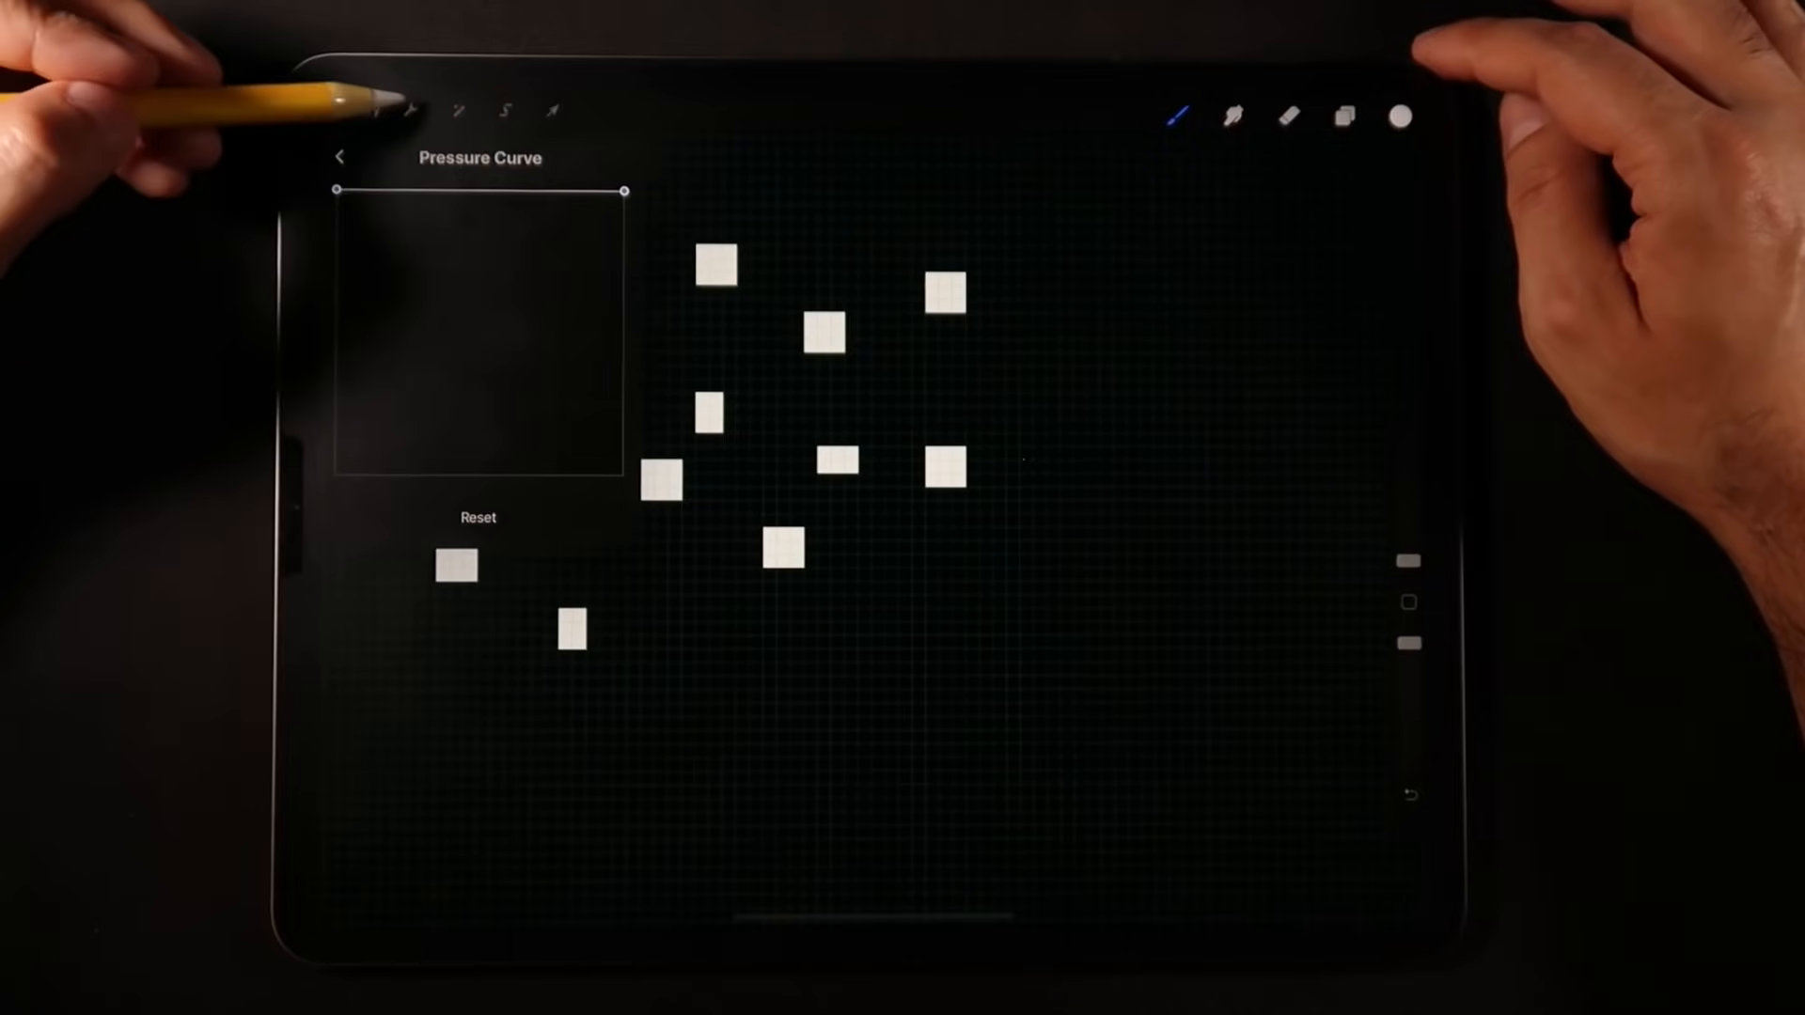
{"action": "left_click", "coordinate": [340, 157]}
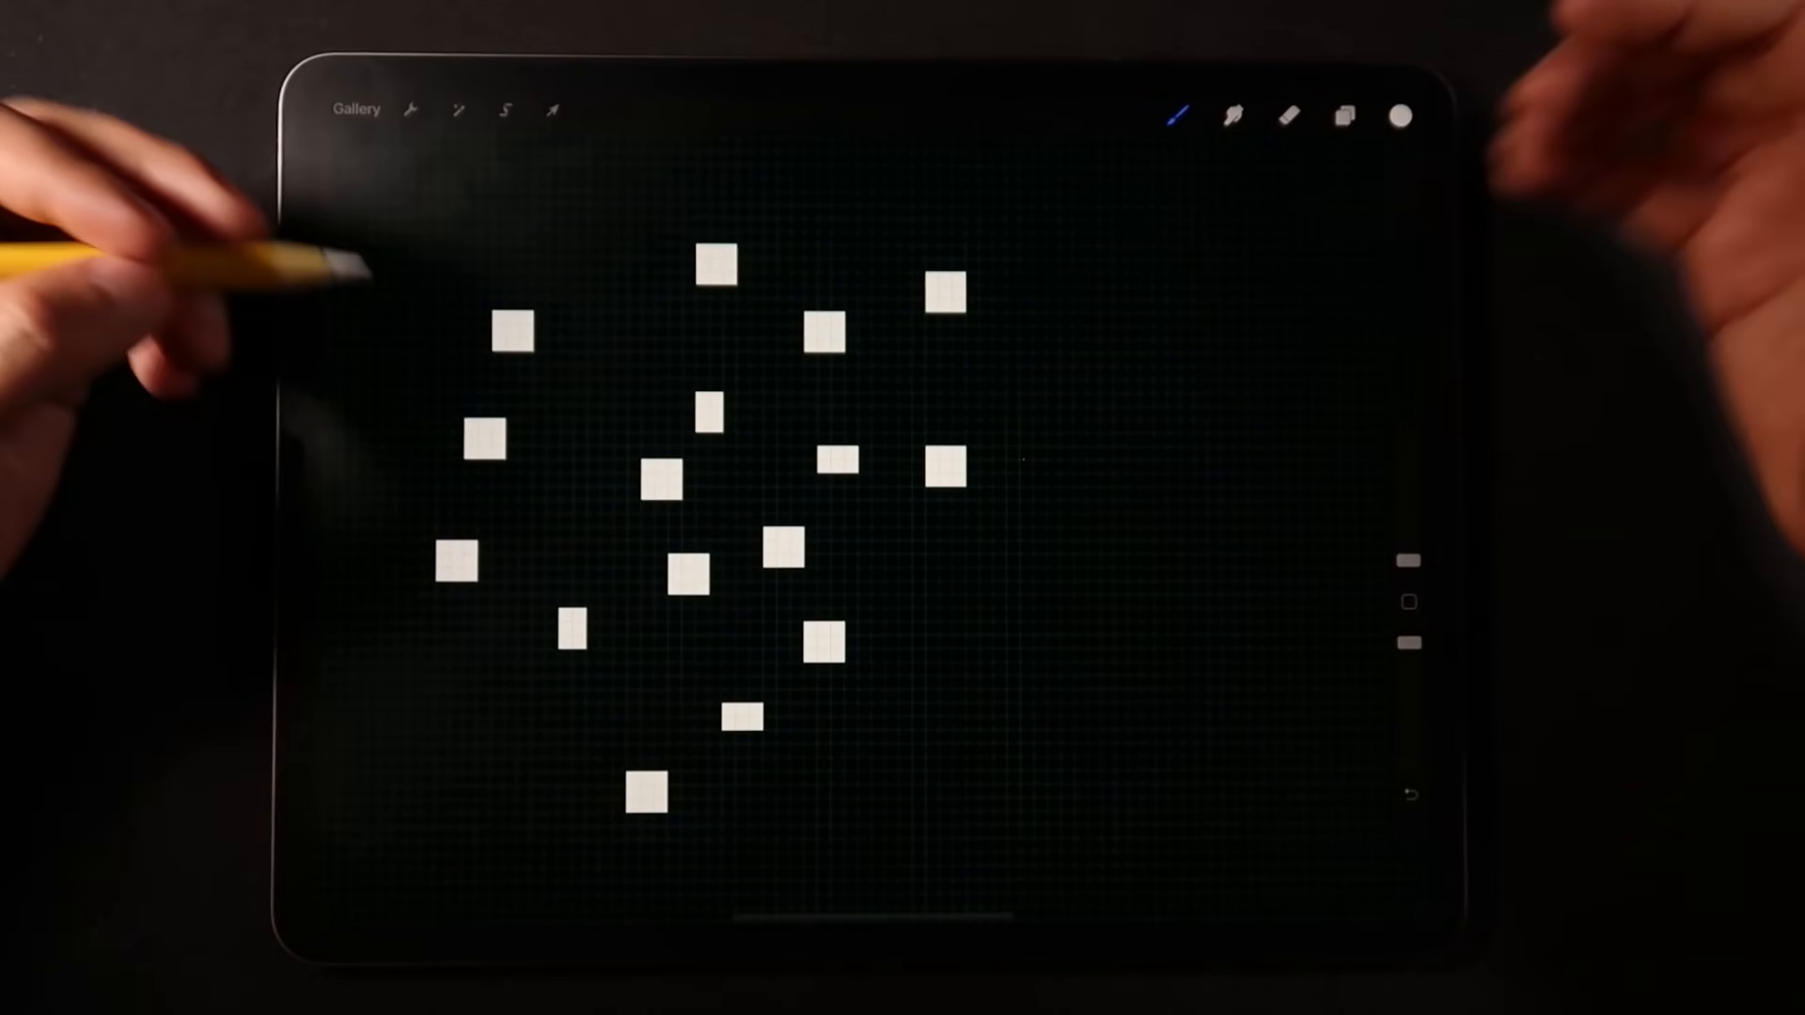
- Draw a tall straight vertical white bar on the pixel grid
{"action": "left_click_drag", "start_coordinate": [595, 207], "coordinate": [595, 518]}
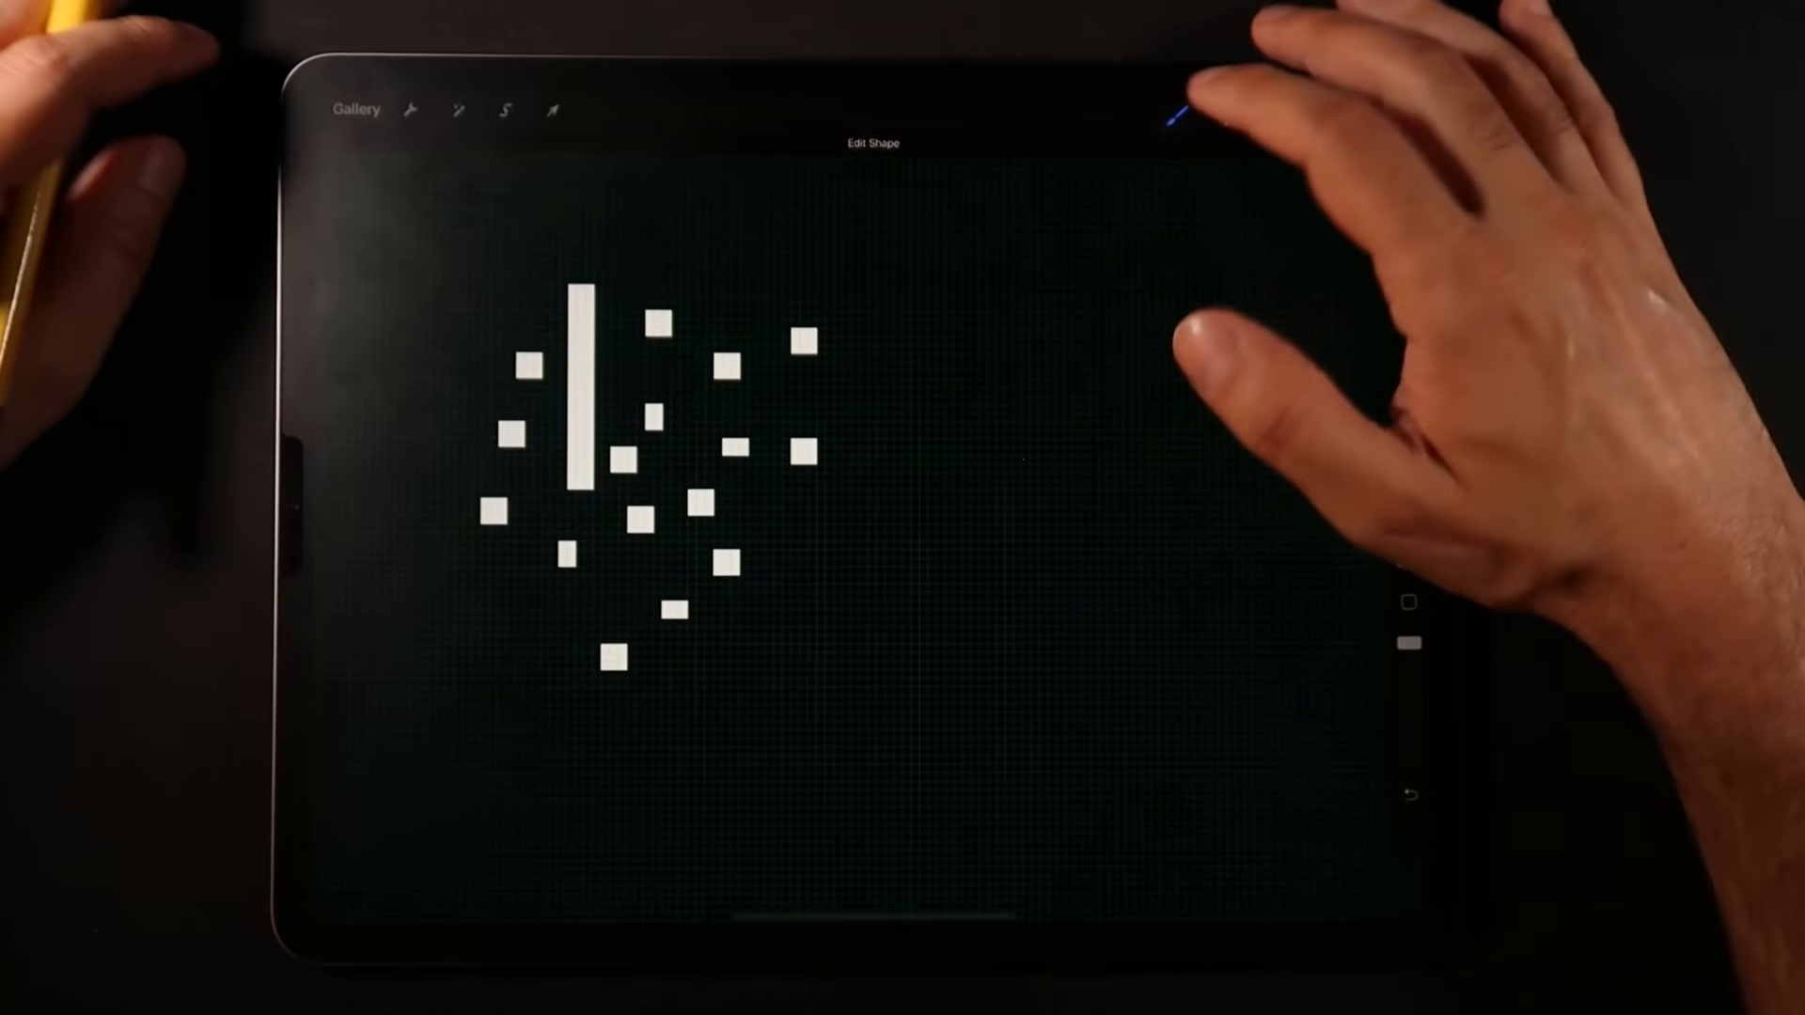
{"action": "left_click", "coordinate": [1204, 114]}
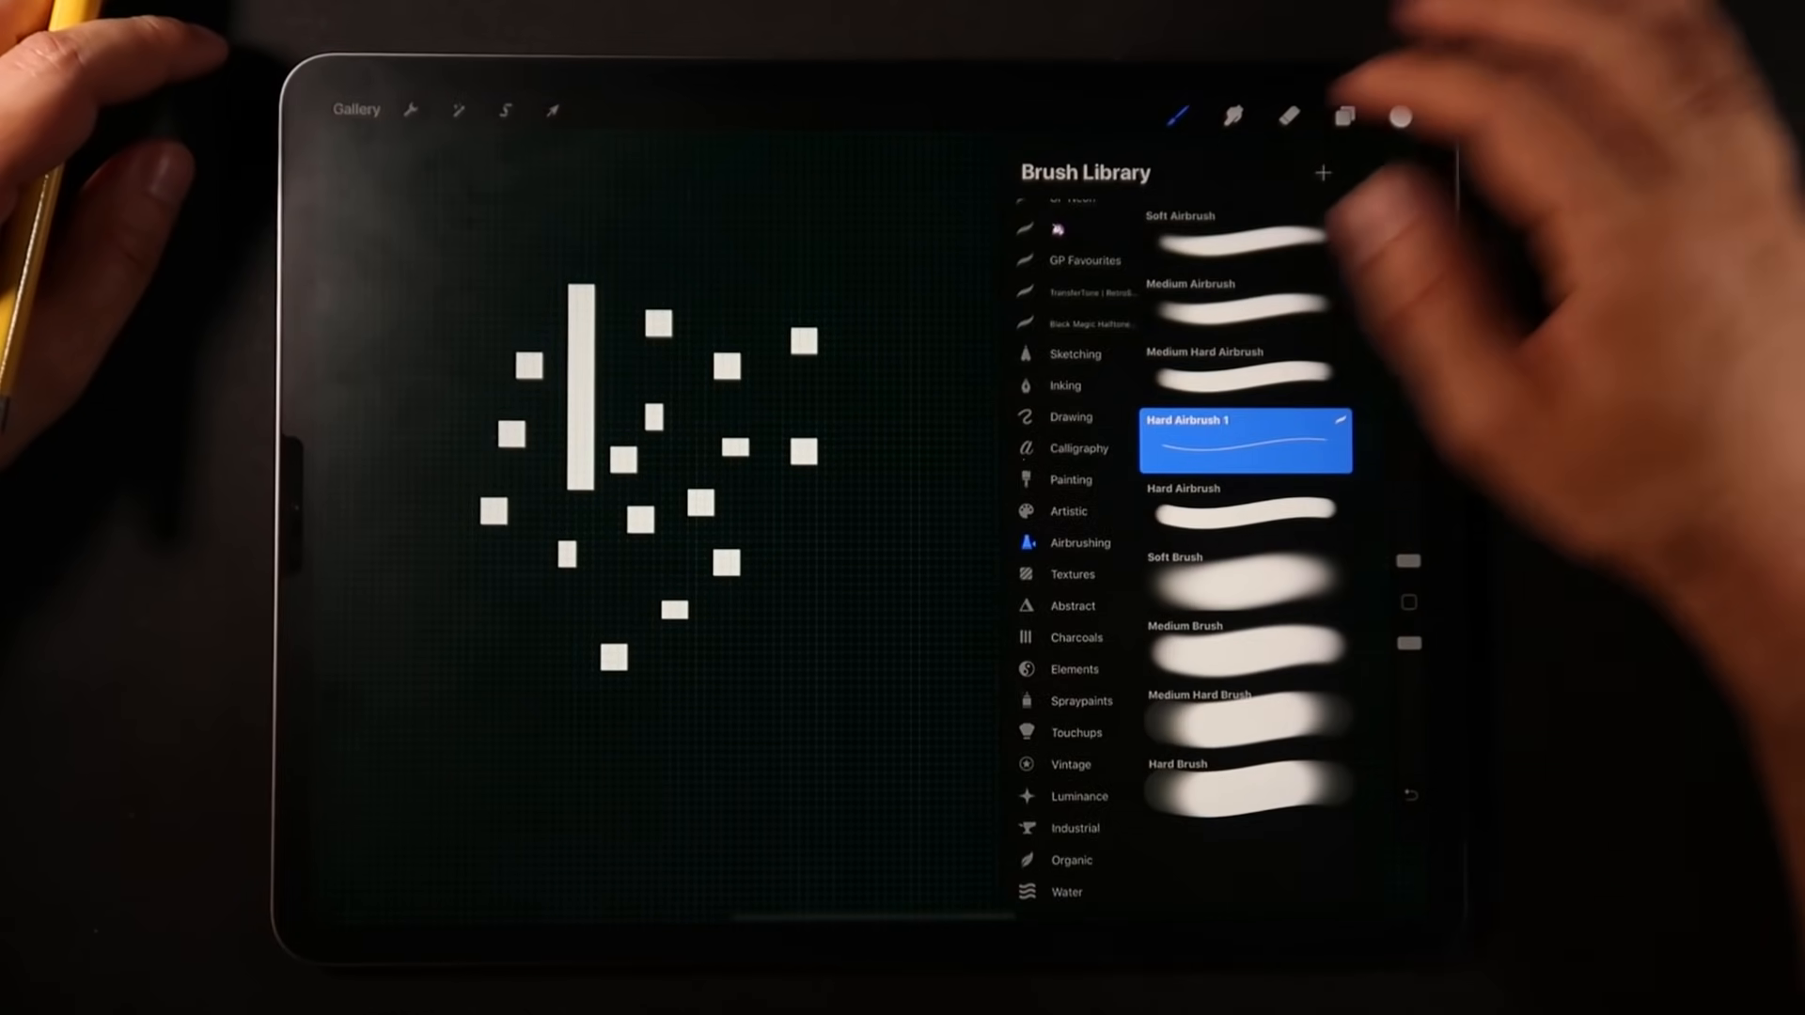
- Open the selected brush's Shape settings in Brush Studio, then close the editor
{"action": "scroll", "scroll_direction": "down", "scroll_amount": 3}
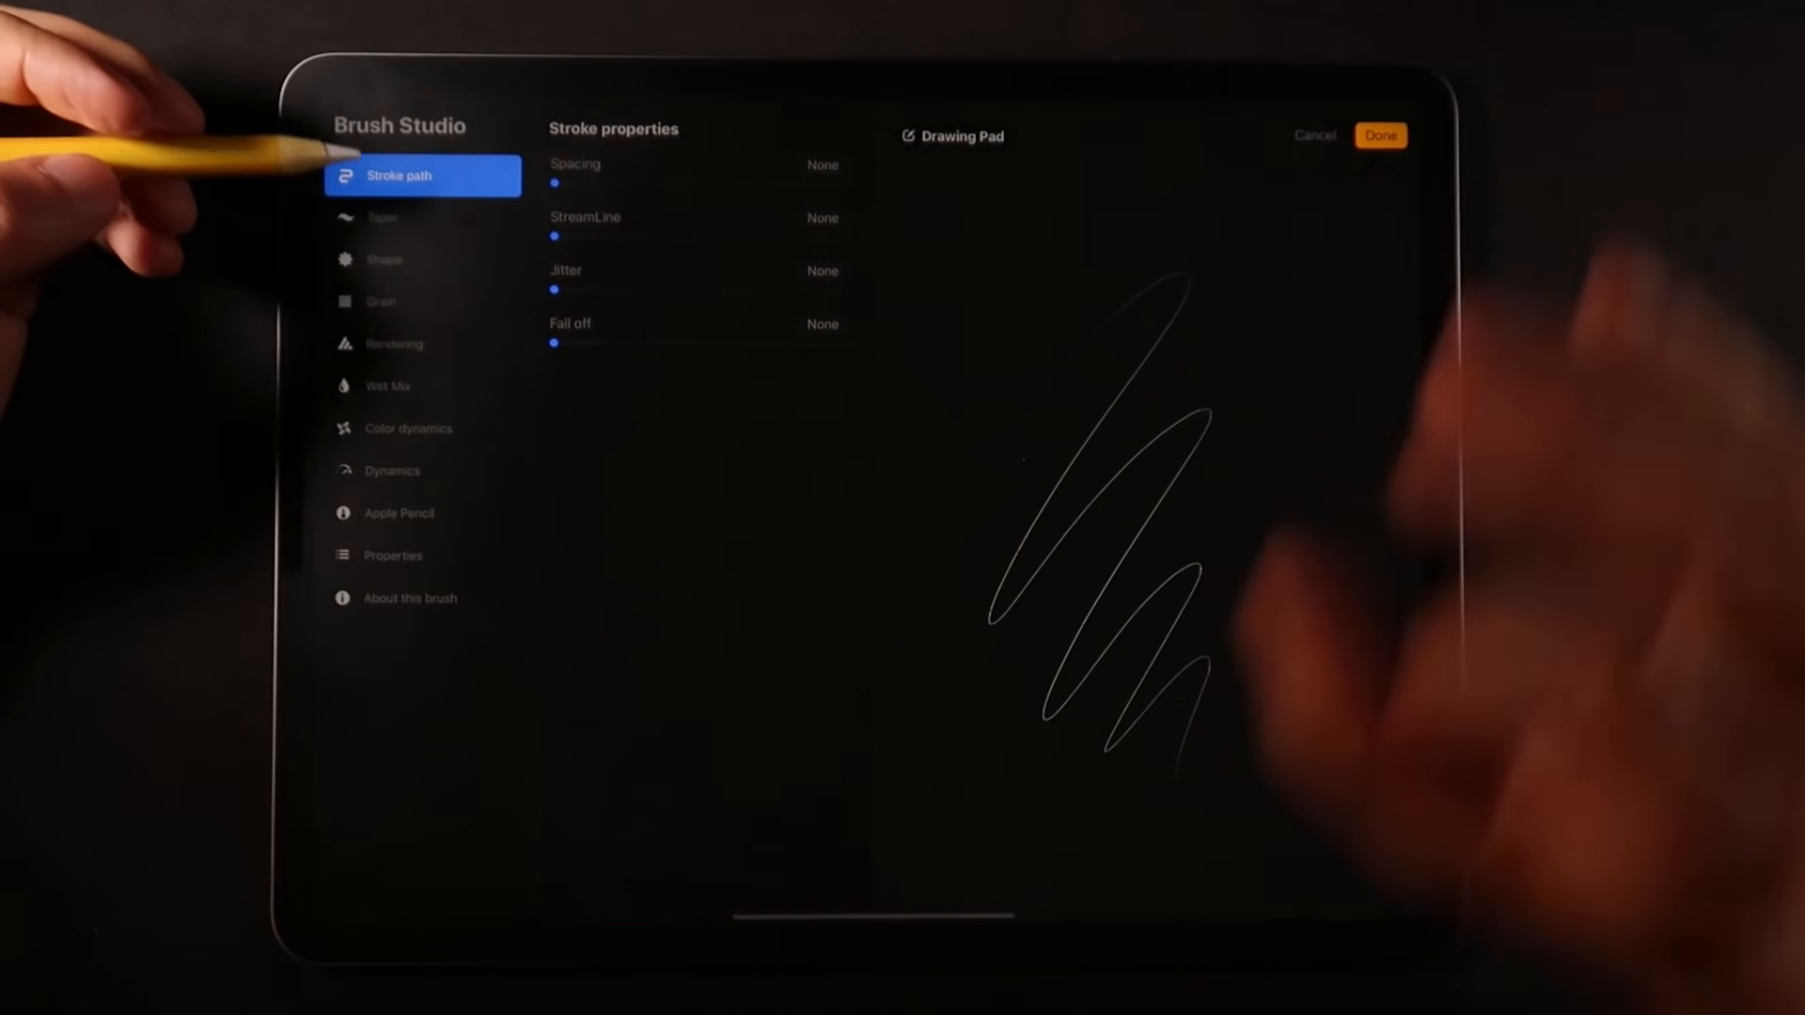
{"action": "left_click", "coordinate": [384, 260]}
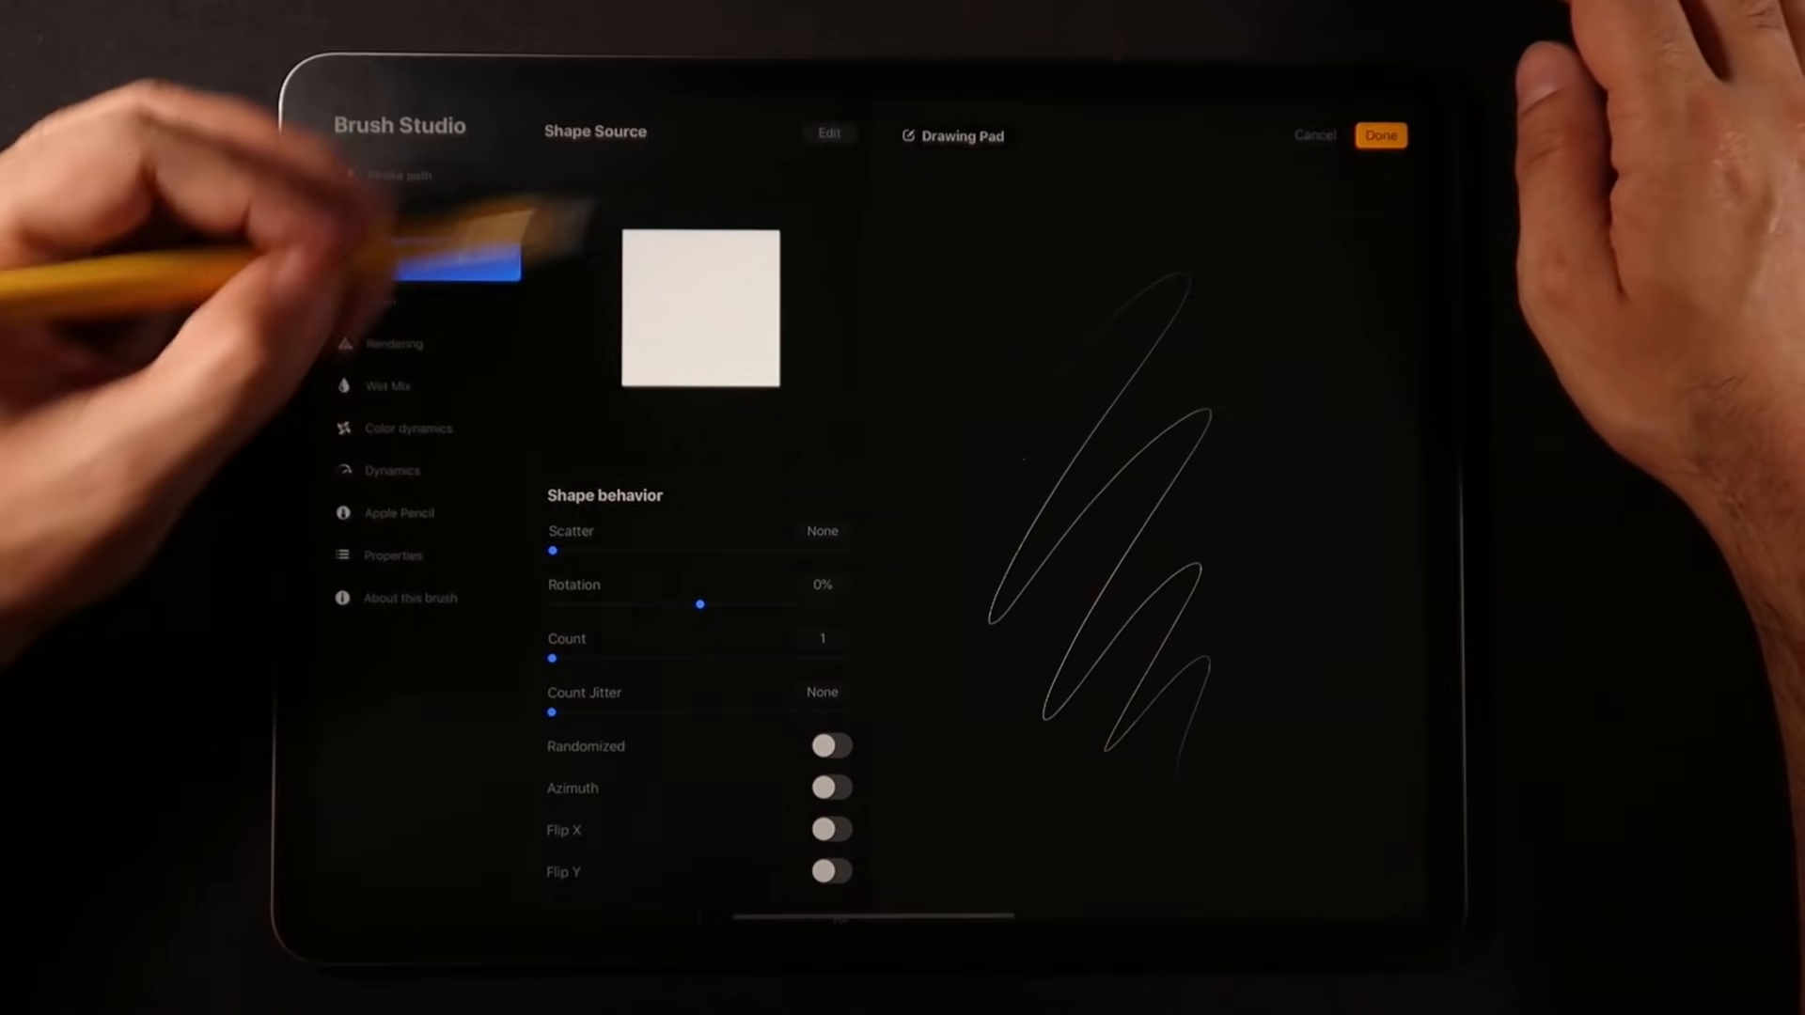
{"action": "left_click", "coordinate": [383, 259]}
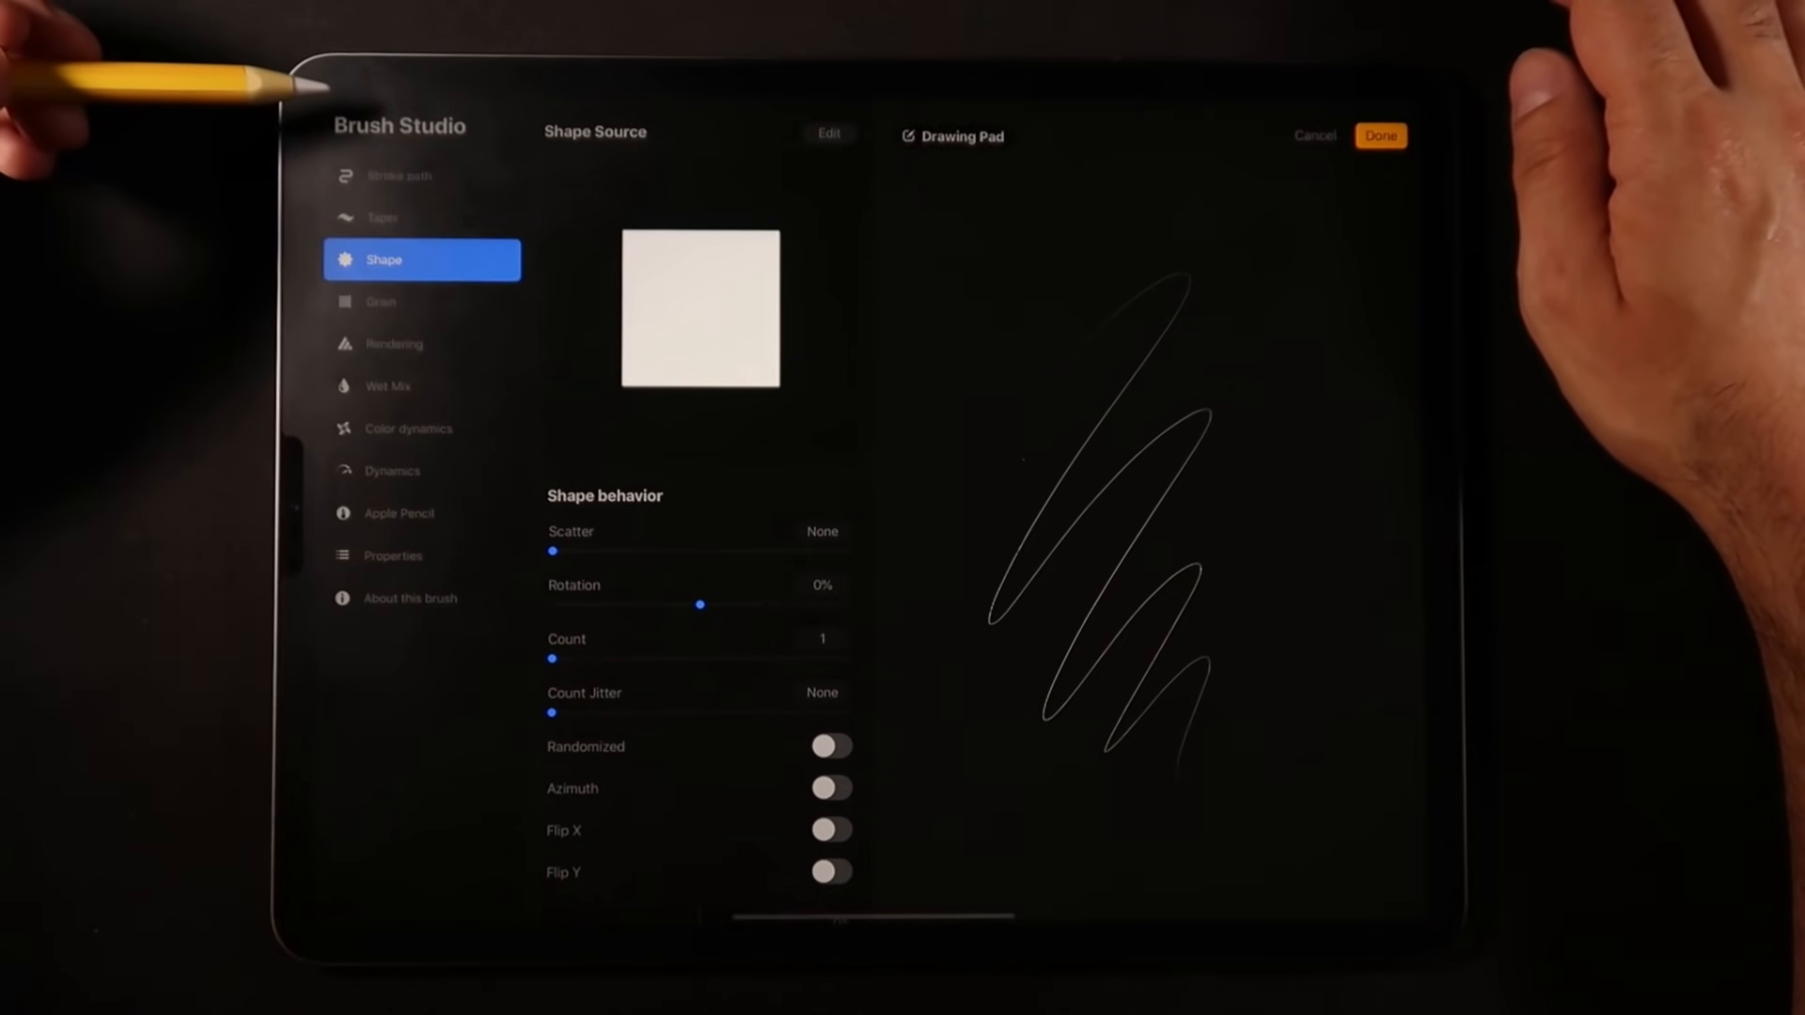
{"action": "left_click", "coordinate": [1380, 136]}
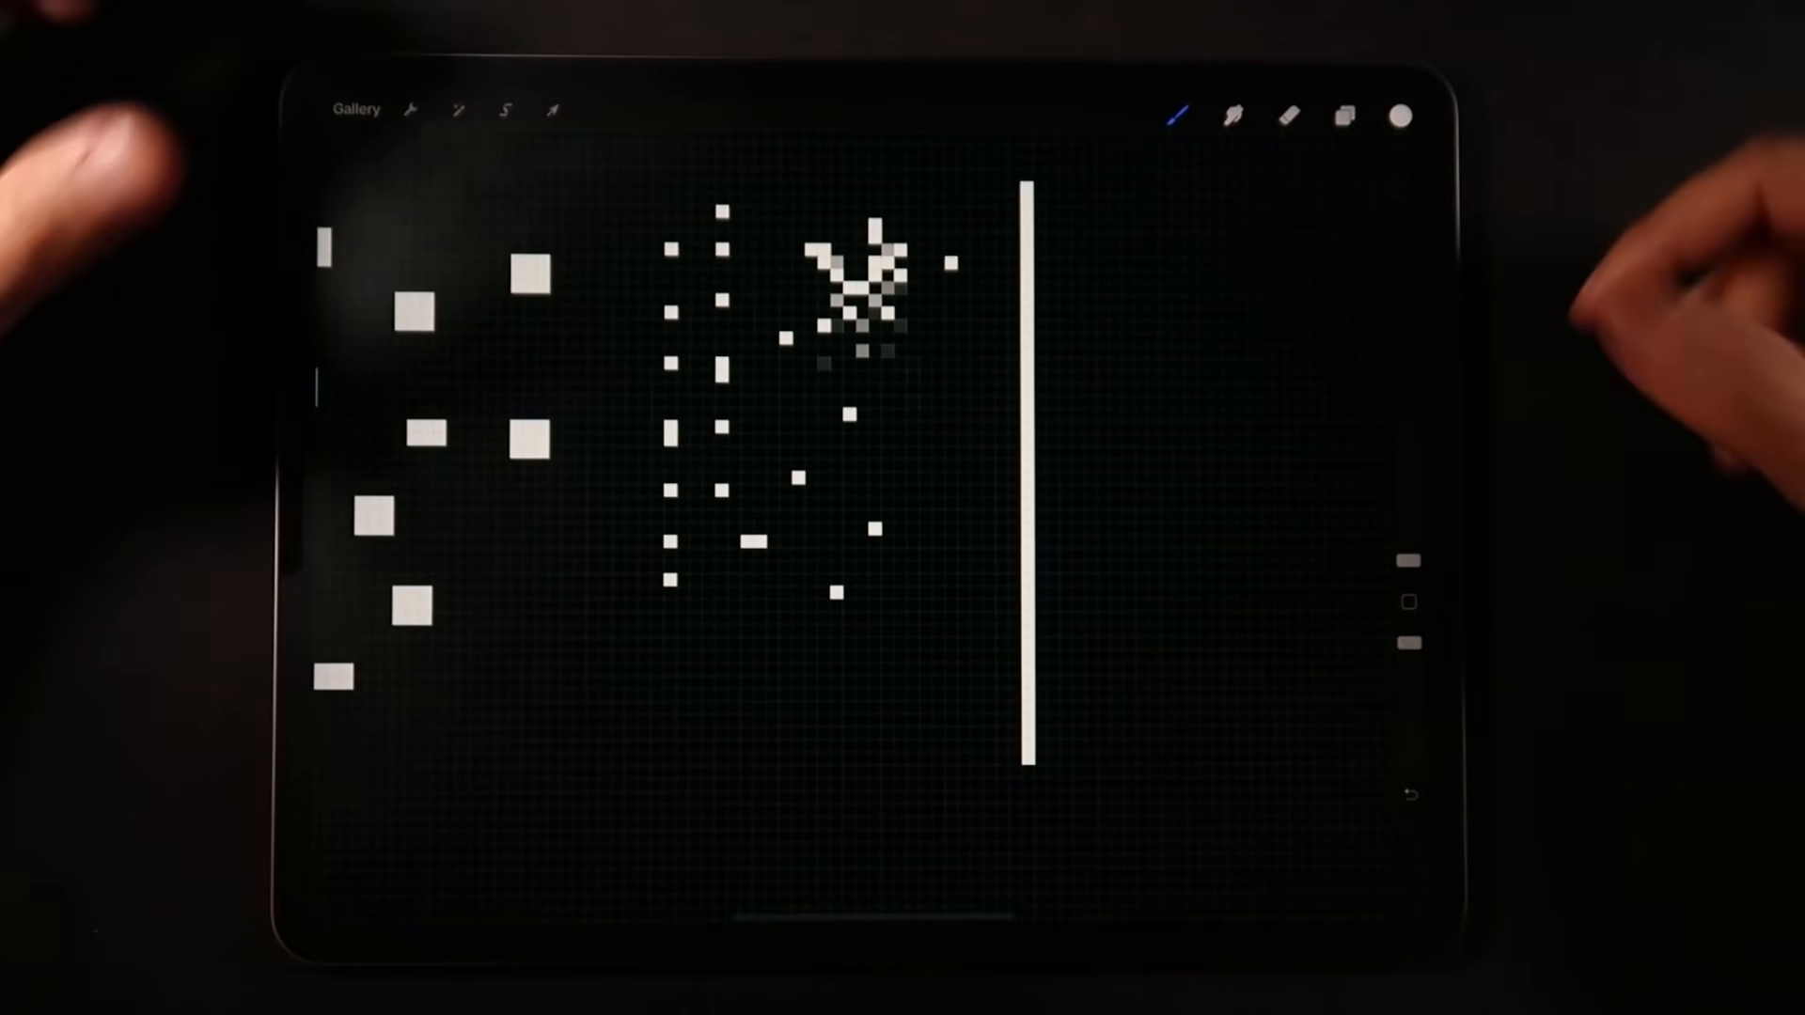
- Open the Brush Library after drawing dots, a starburst and a vertical line
{"action": "left_click", "coordinate": [1173, 115]}
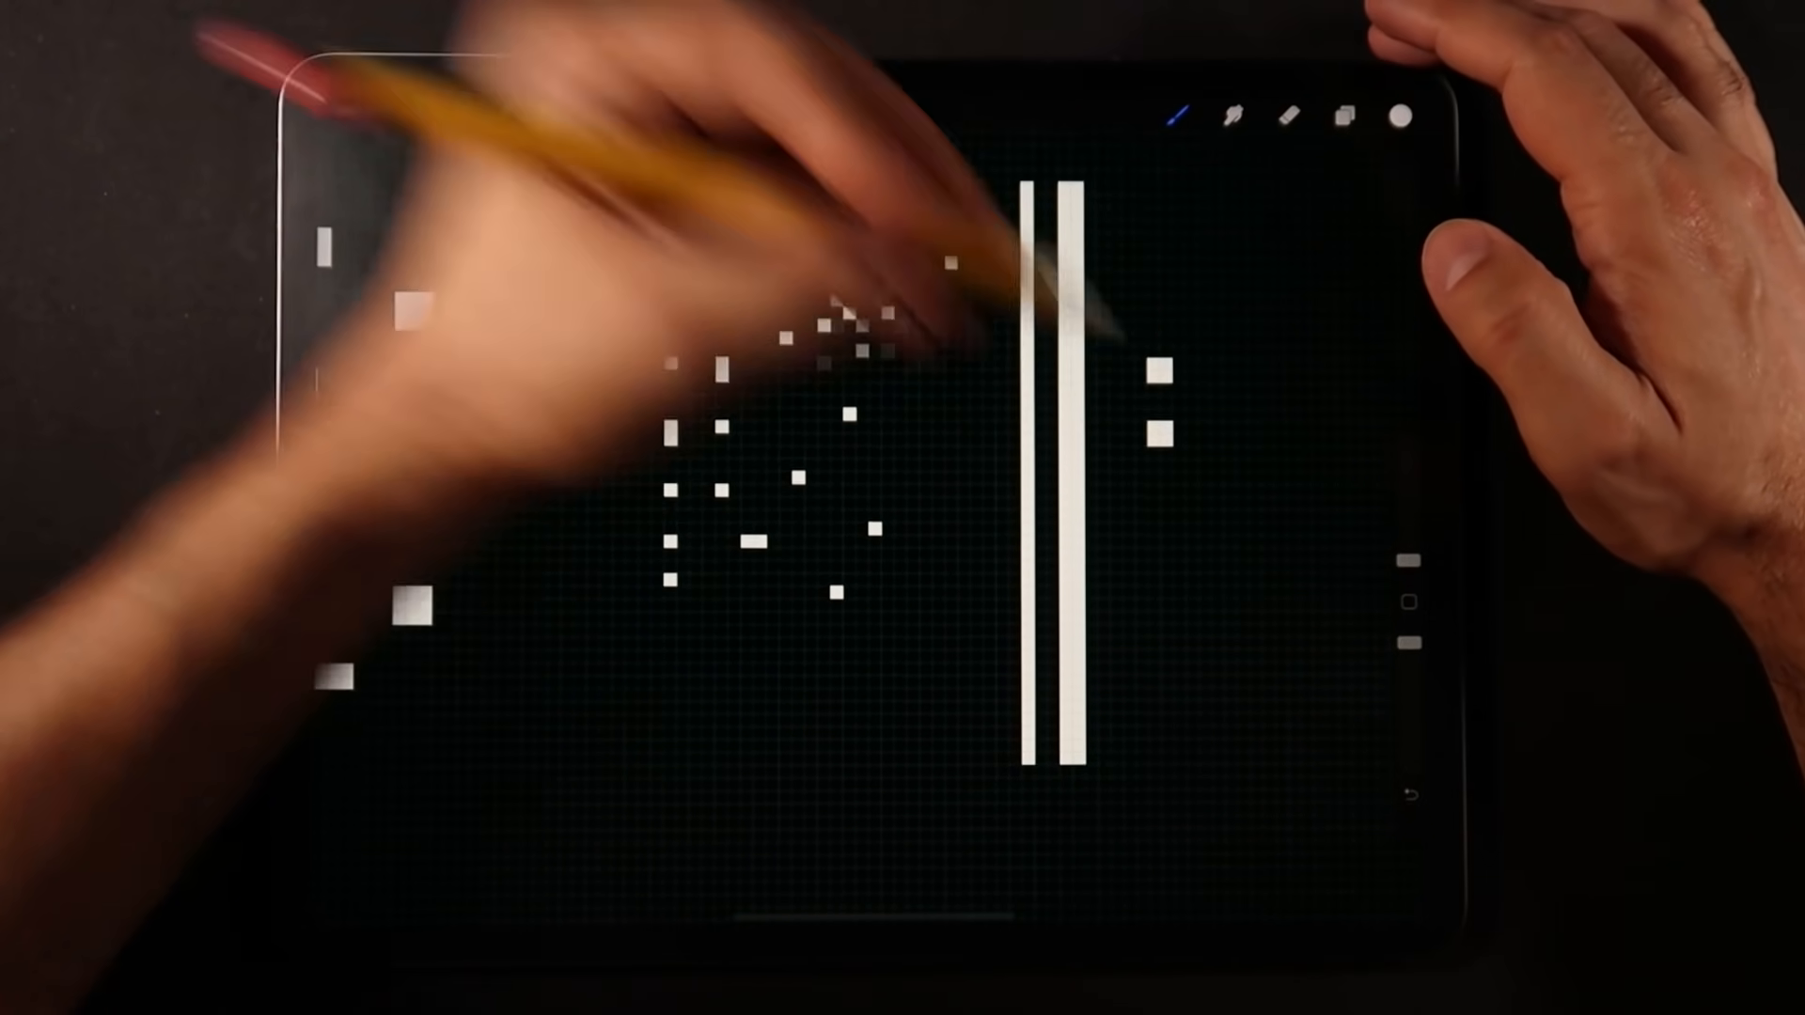
- Open the Brush Library to pick the pixel round brush for circles and sparkles
{"action": "left_click", "coordinate": [1225, 115]}
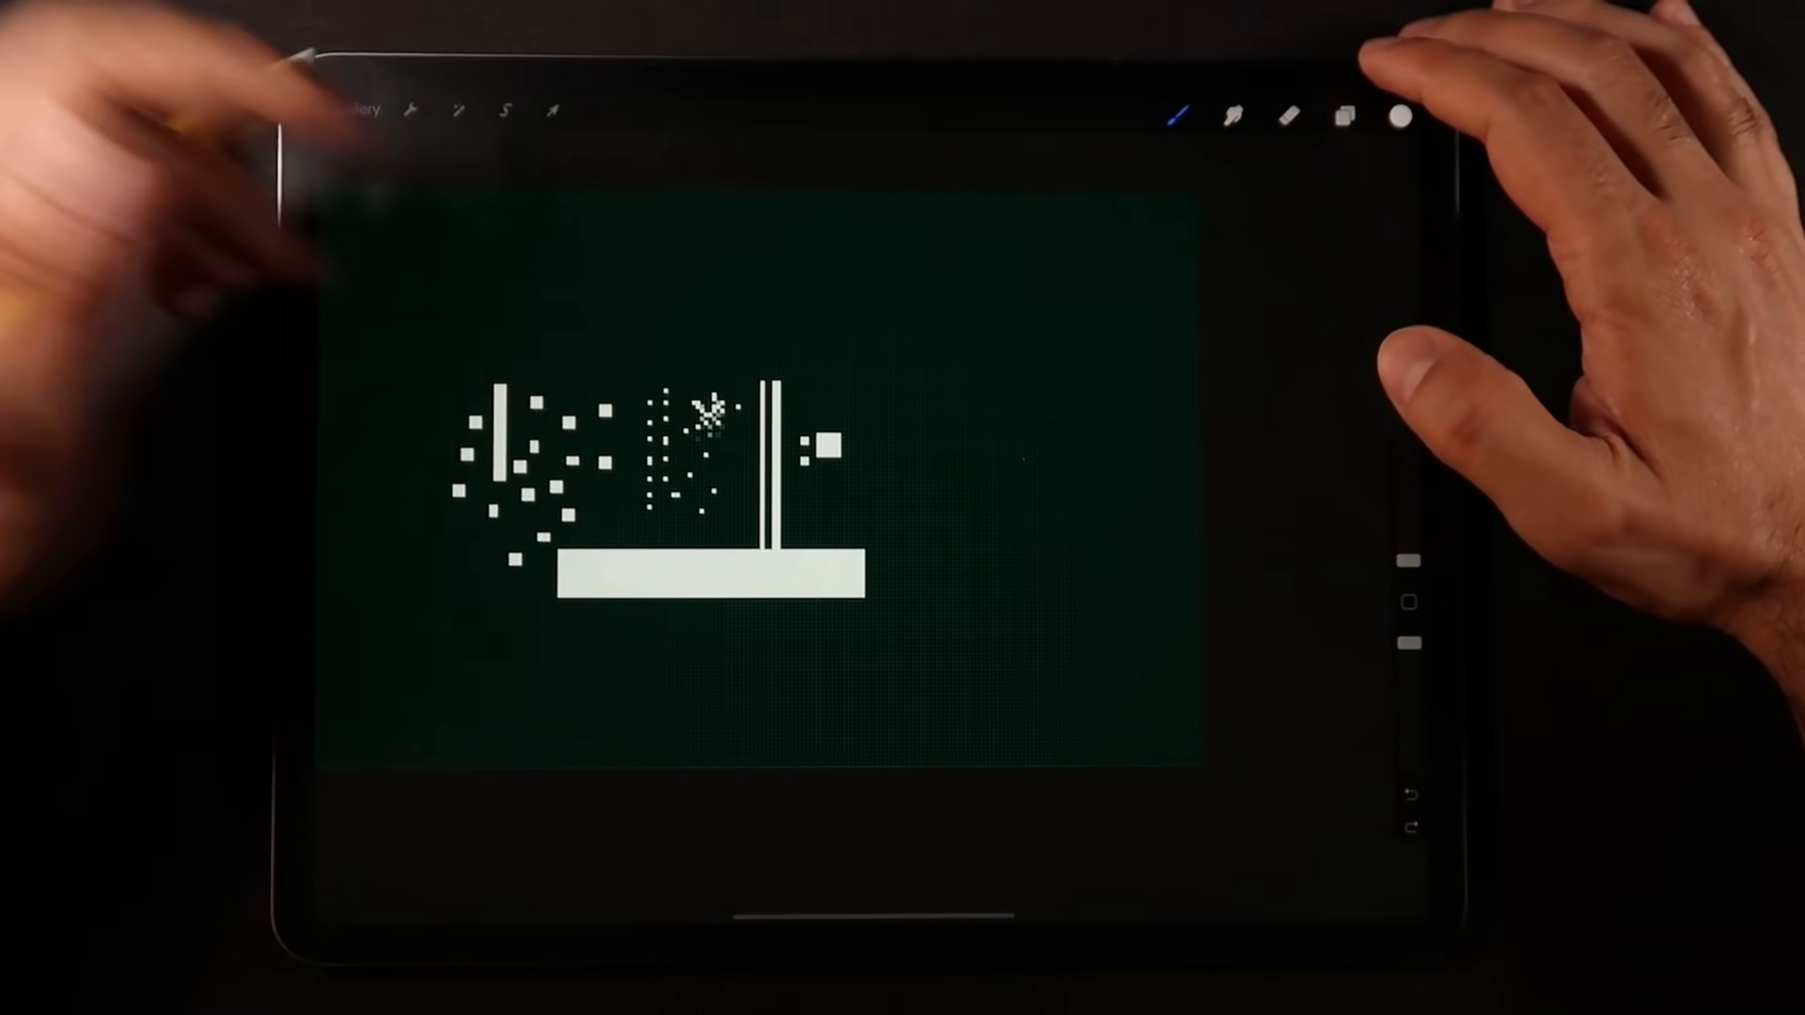
{"action": "left_click", "coordinate": [1227, 116]}
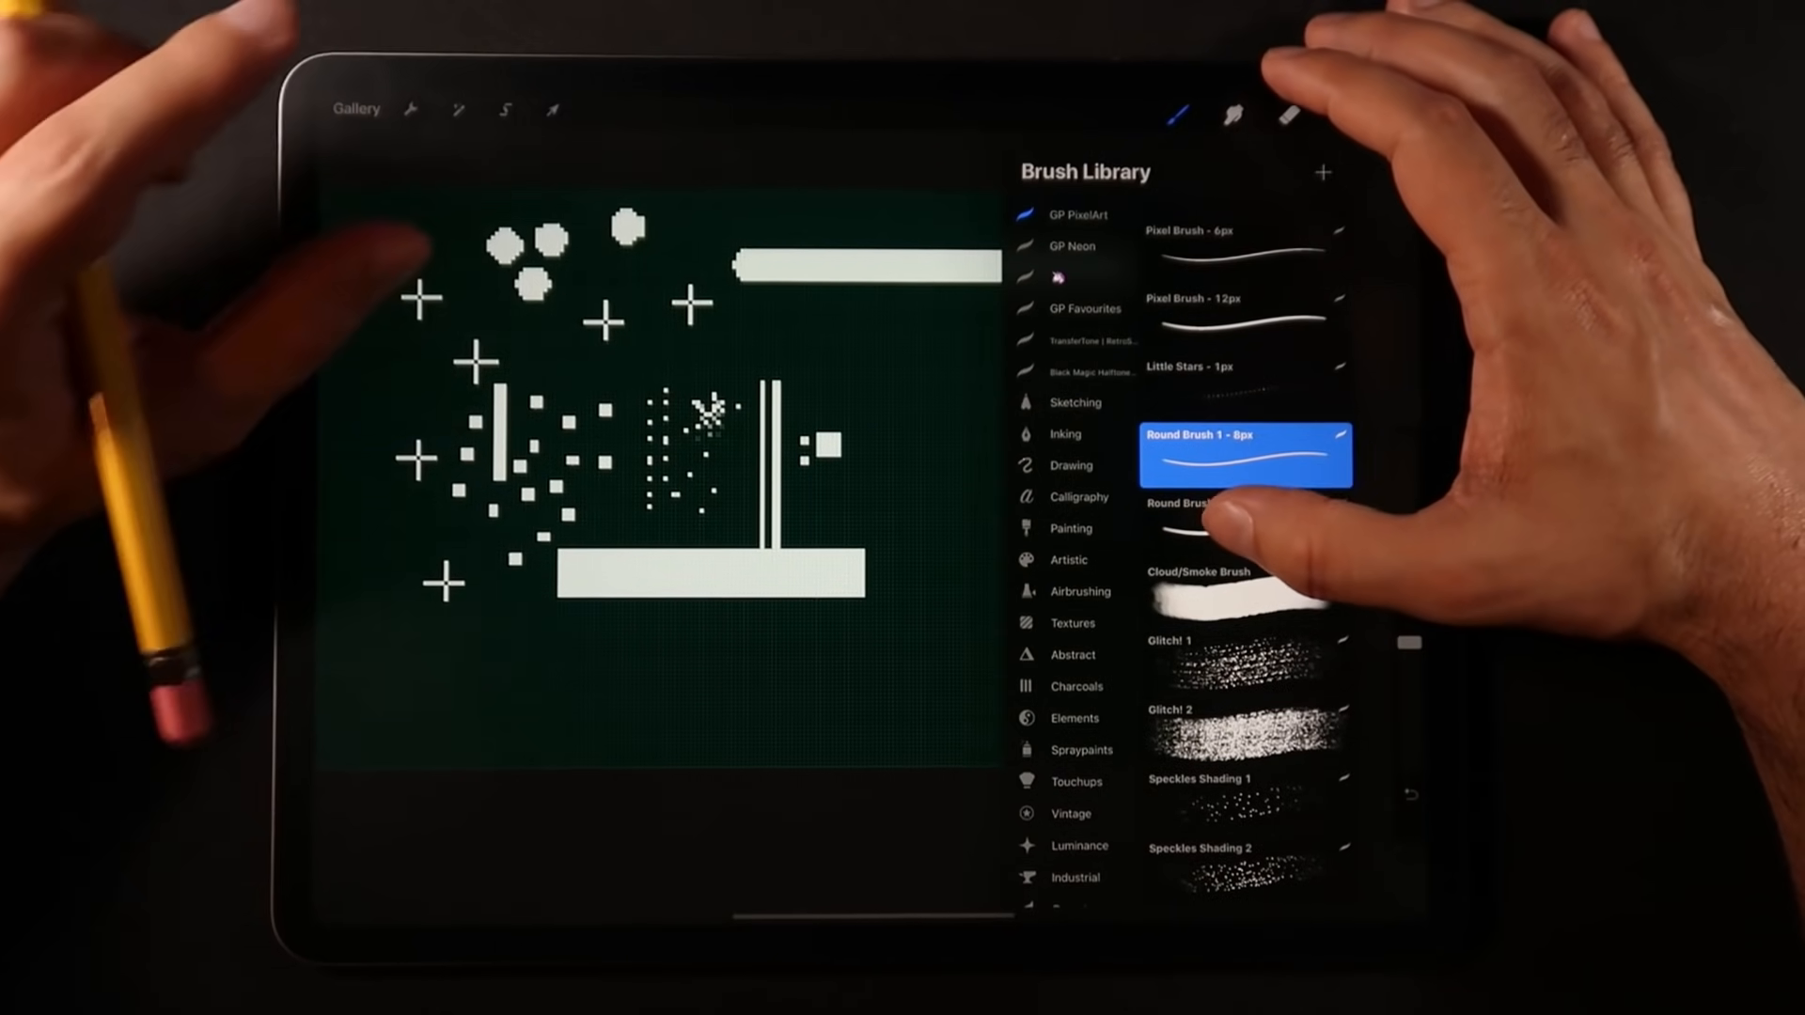
- Pick the Cloud/Smoke pixel brush and paint a large pixelated white cloud
{"action": "left_click", "coordinate": [1243, 451]}
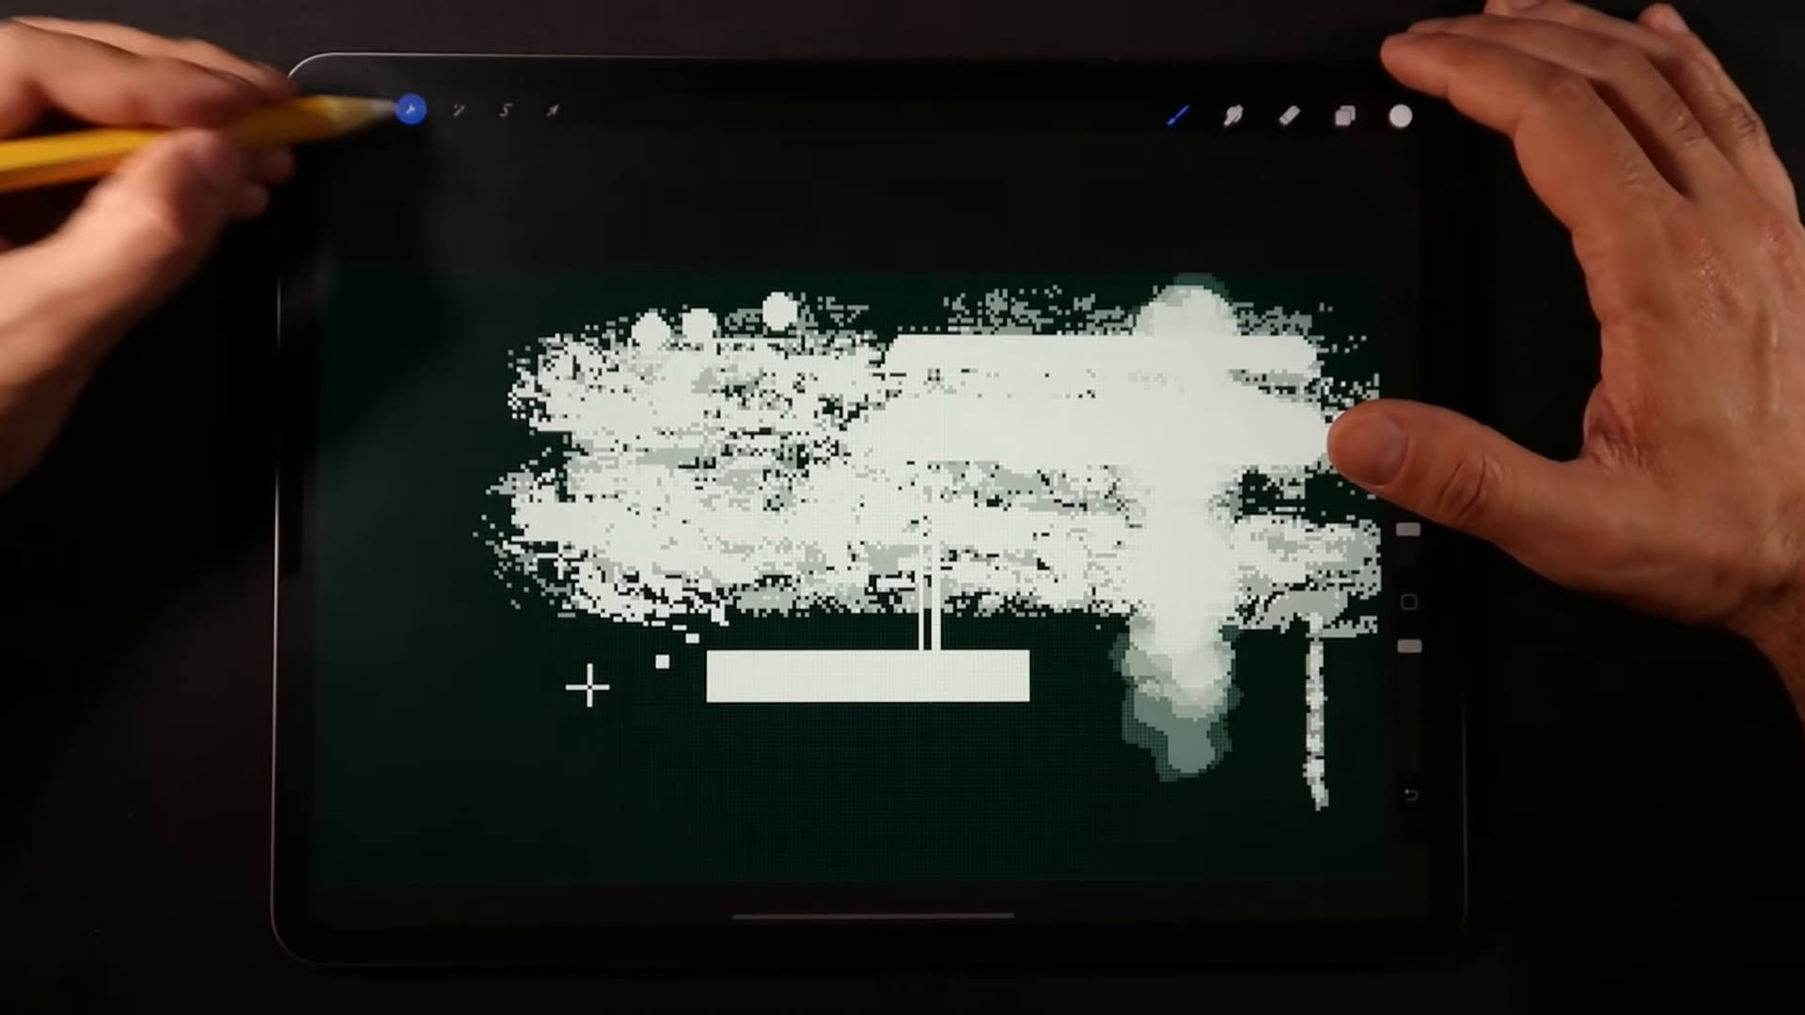
{"action": "left_click", "coordinate": [410, 111]}
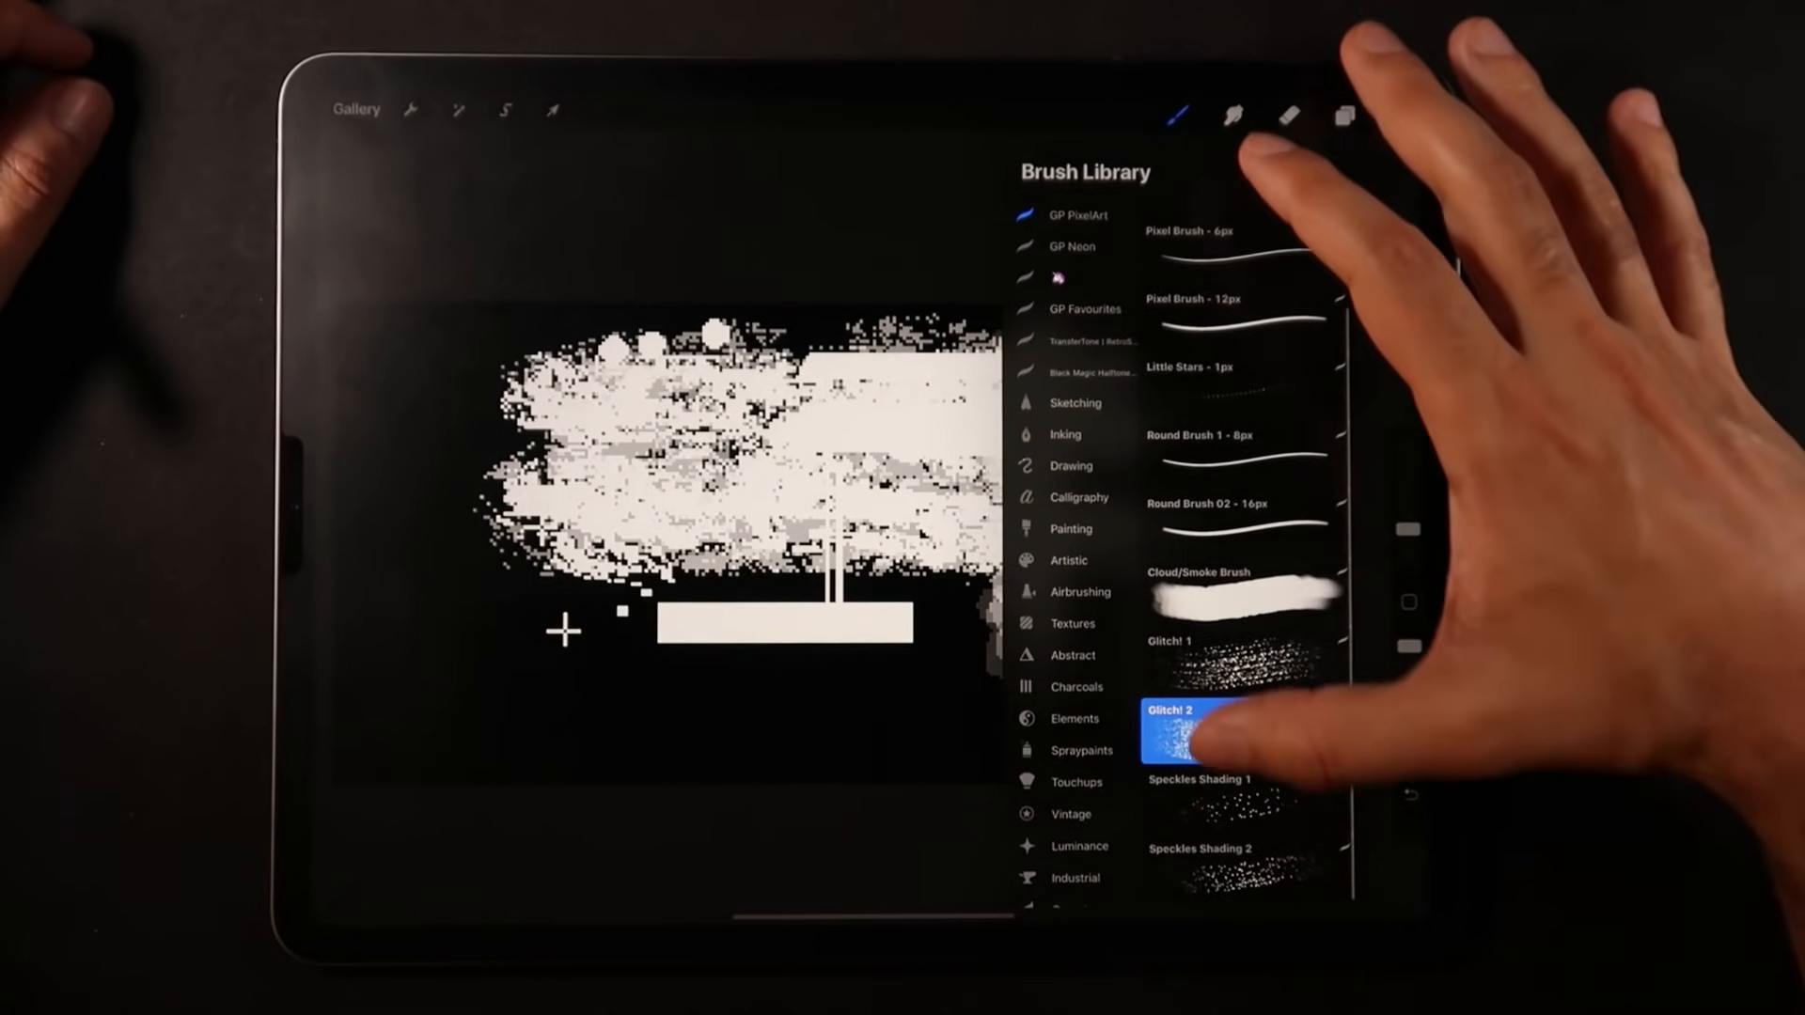
- Select Glitch! 2 from the GP PixelArt brush set
{"action": "left_click", "coordinate": [1183, 712]}
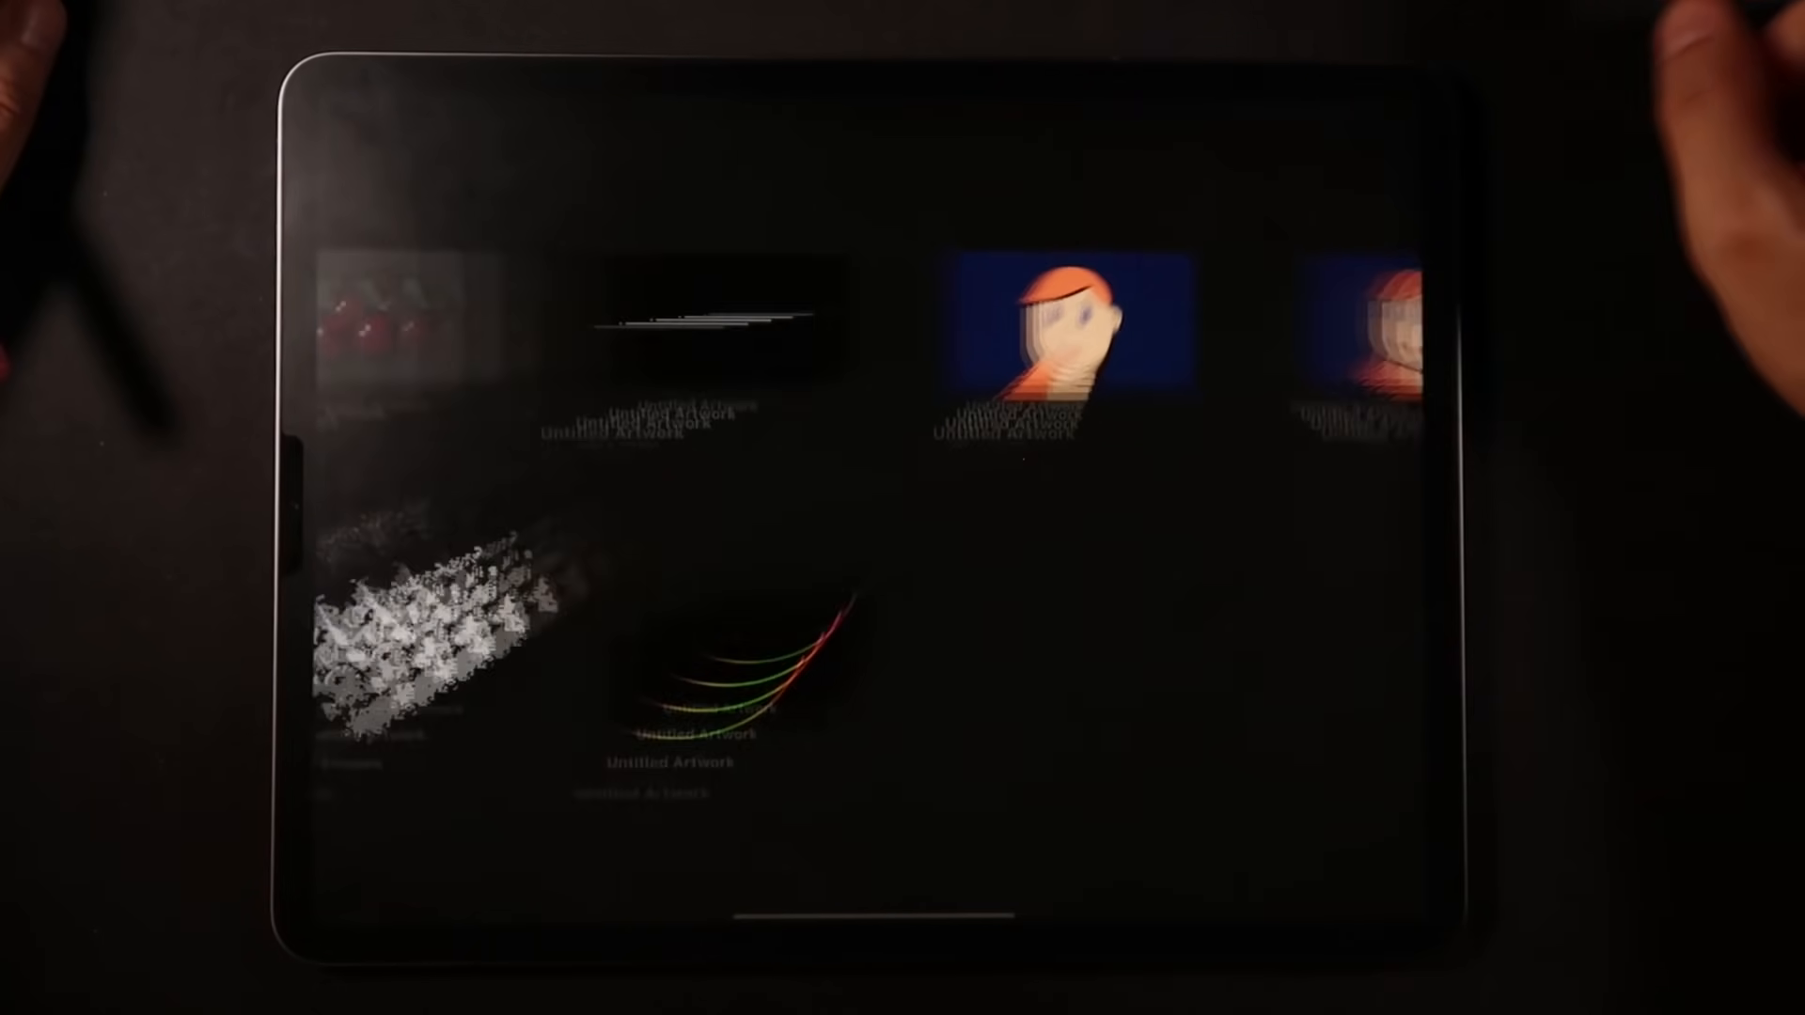
- Open the orange-haired girl pixel-art portrait from the gallery
{"action": "left_click", "coordinate": [1013, 328]}
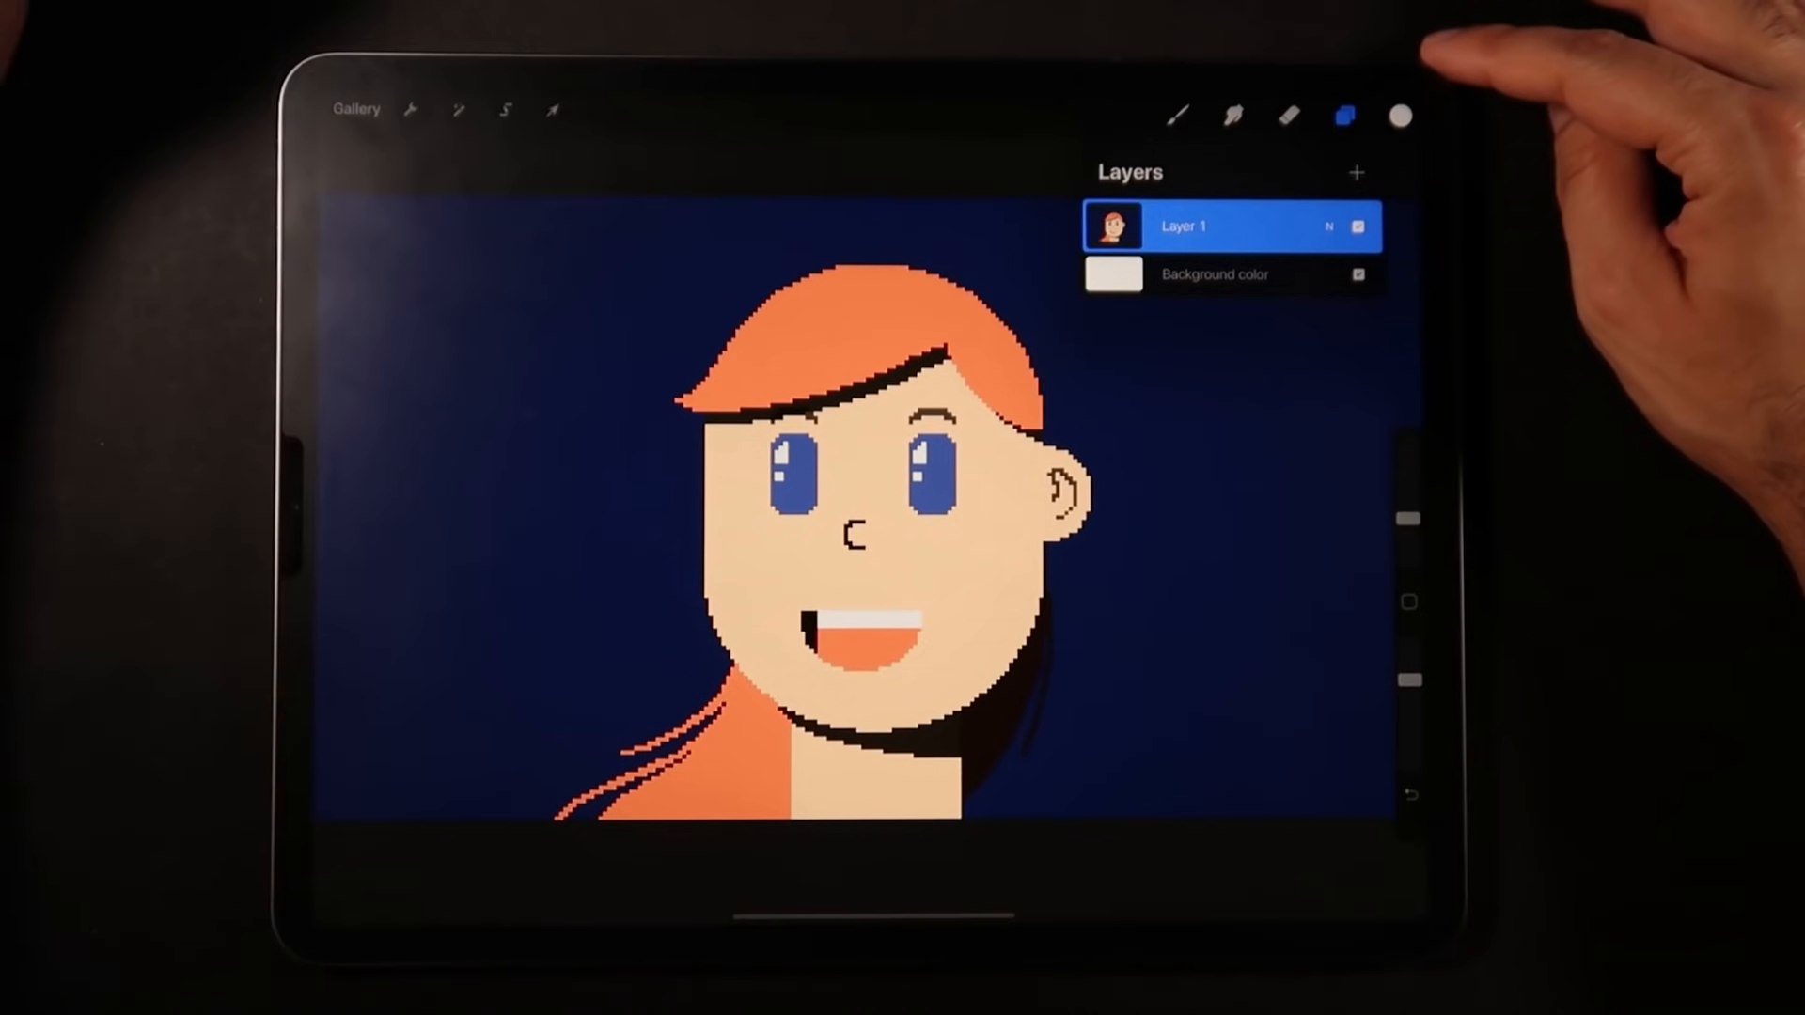
- Close the Layers panel and create a new blank screen-size landscape canvas
{"action": "left_click", "coordinate": [1343, 115]}
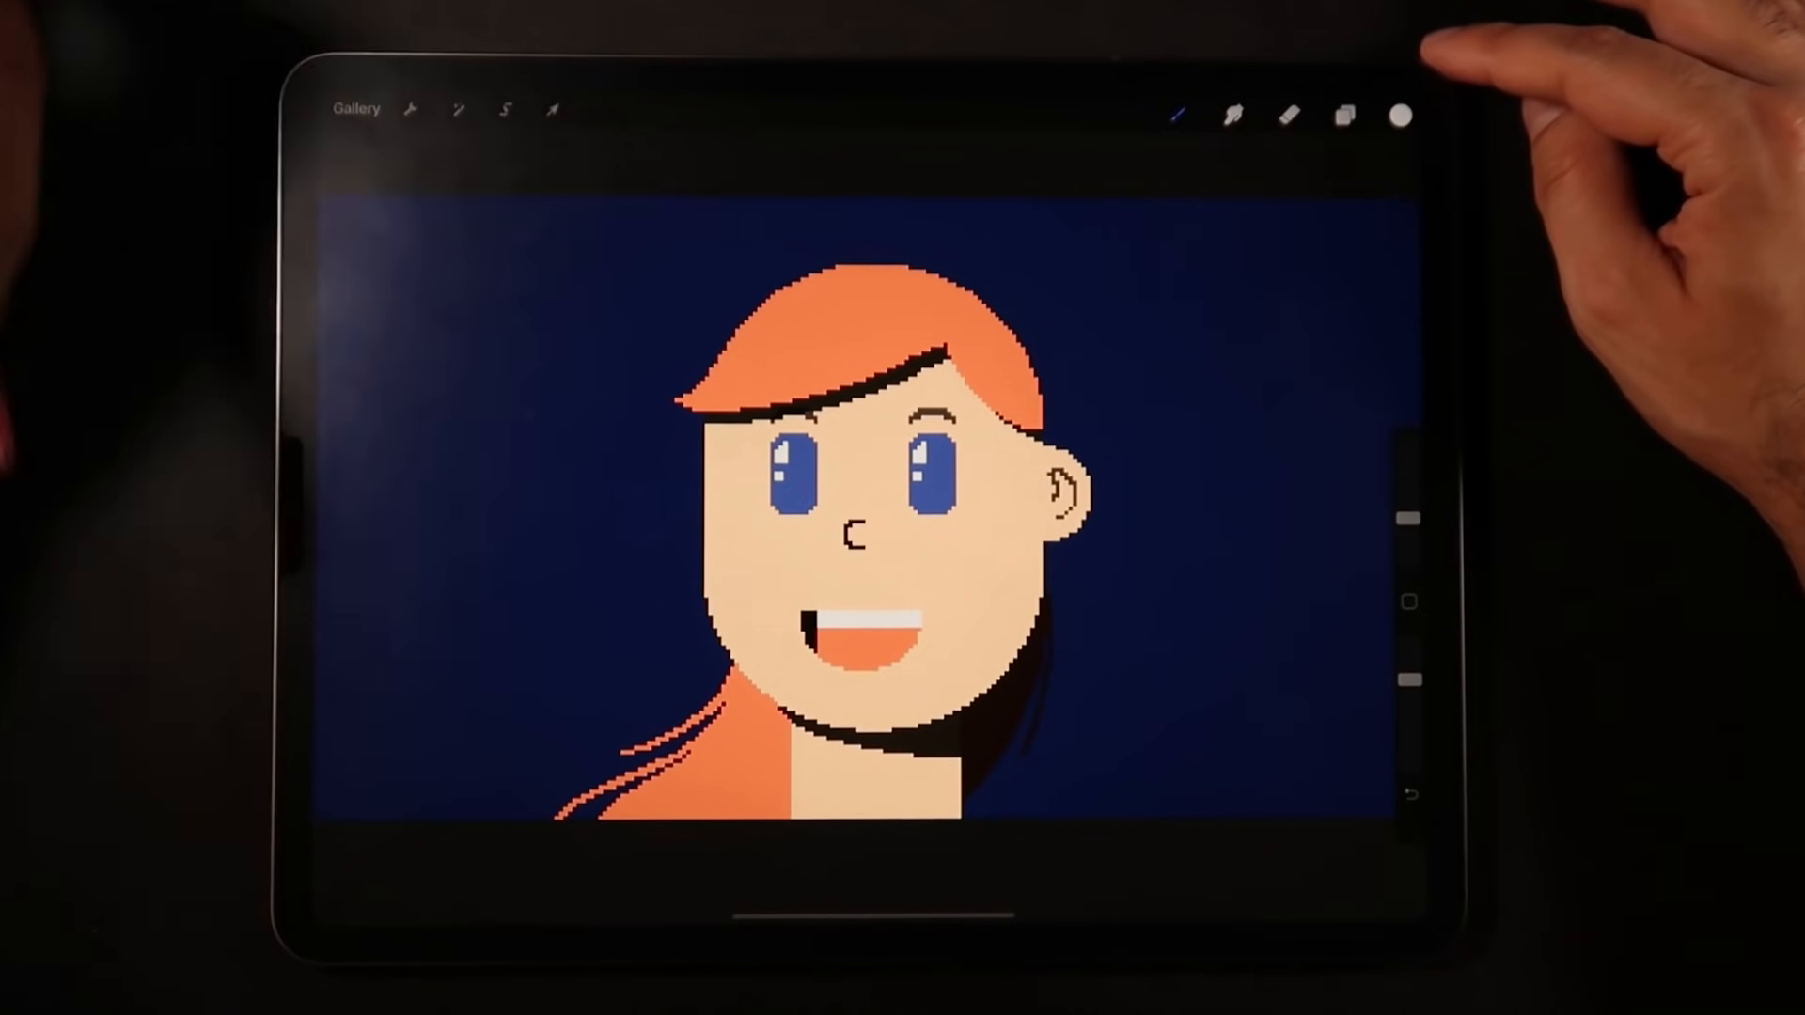
{"action": "left_click", "coordinate": [1396, 147]}
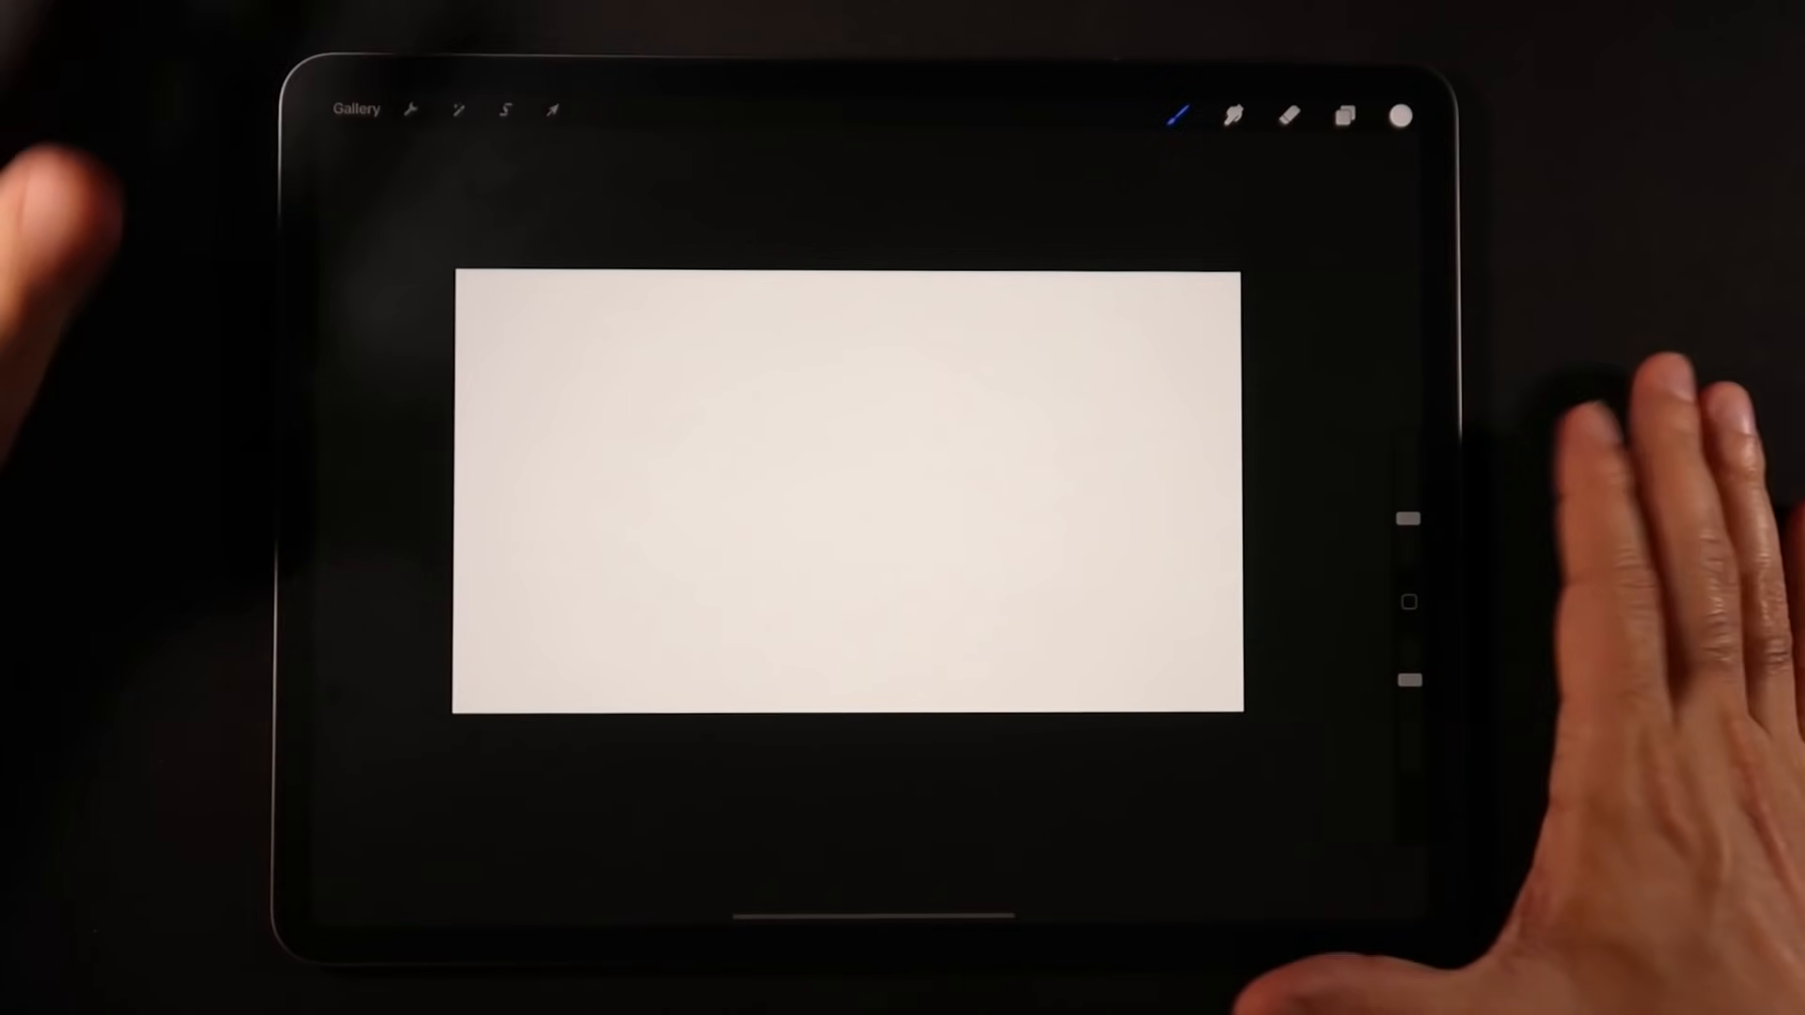
{"action": "left_click", "coordinate": [410, 112]}
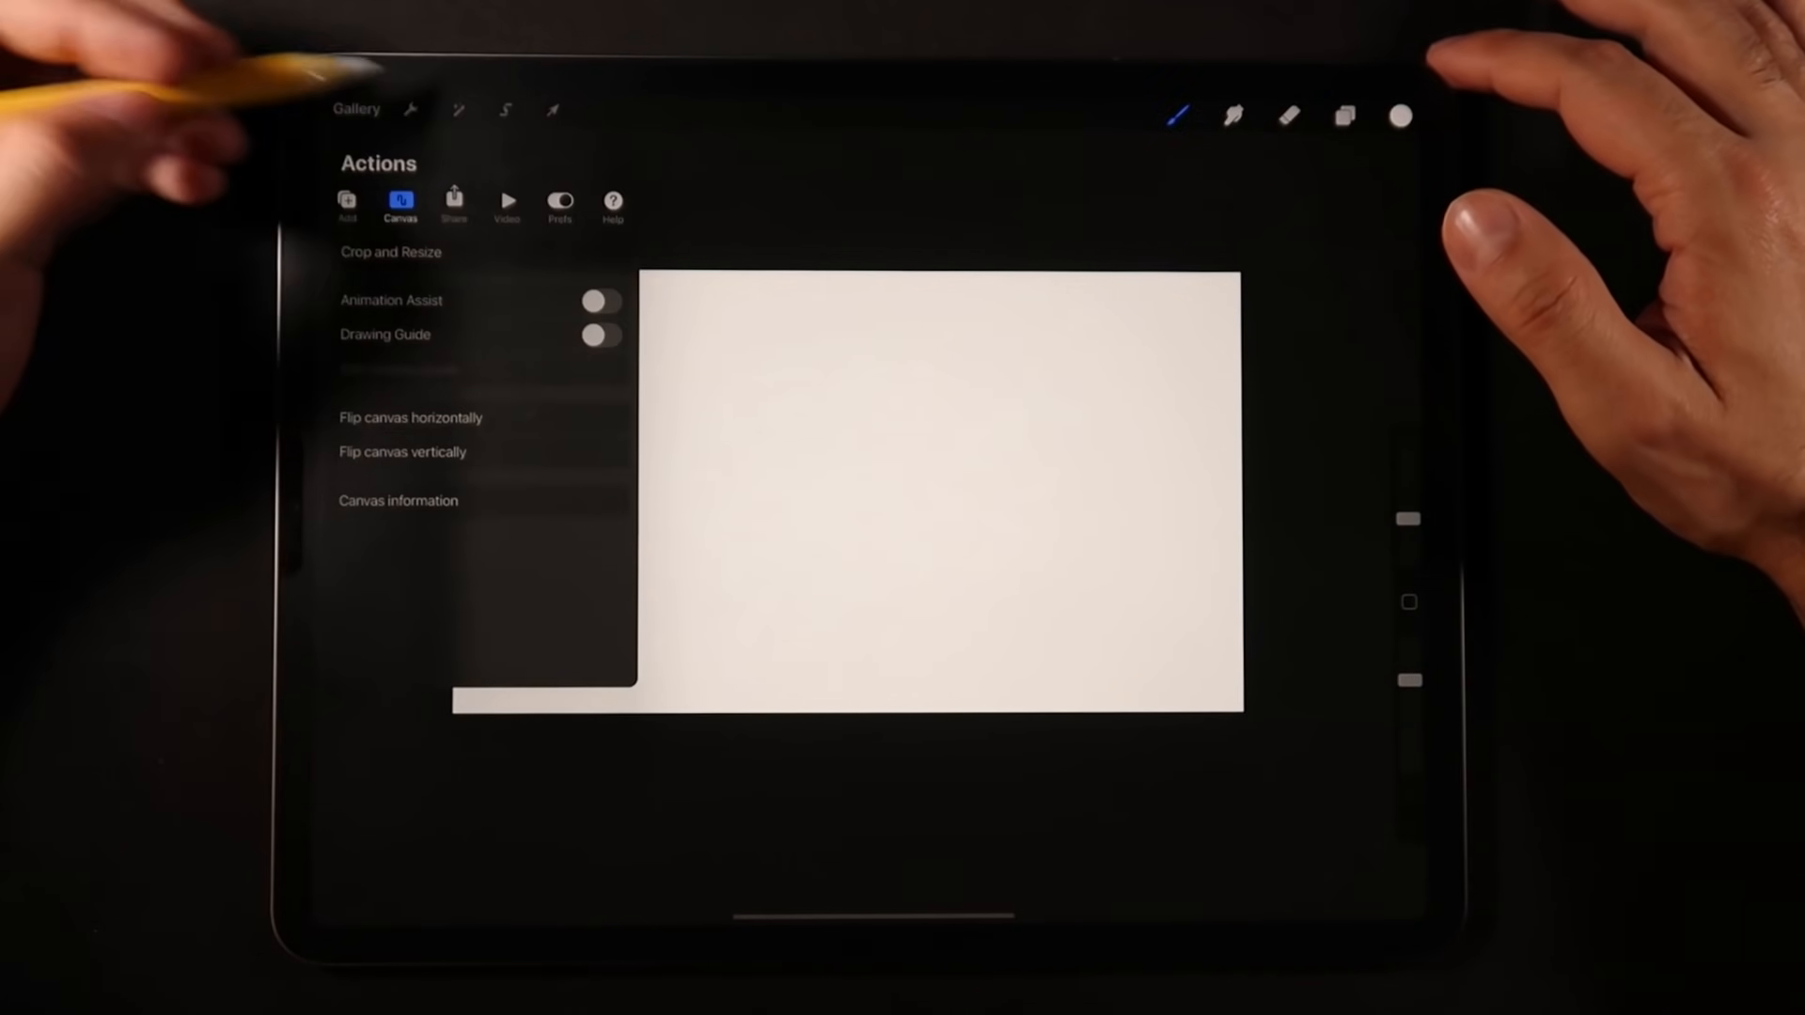
{"action": "left_click", "coordinate": [348, 205]}
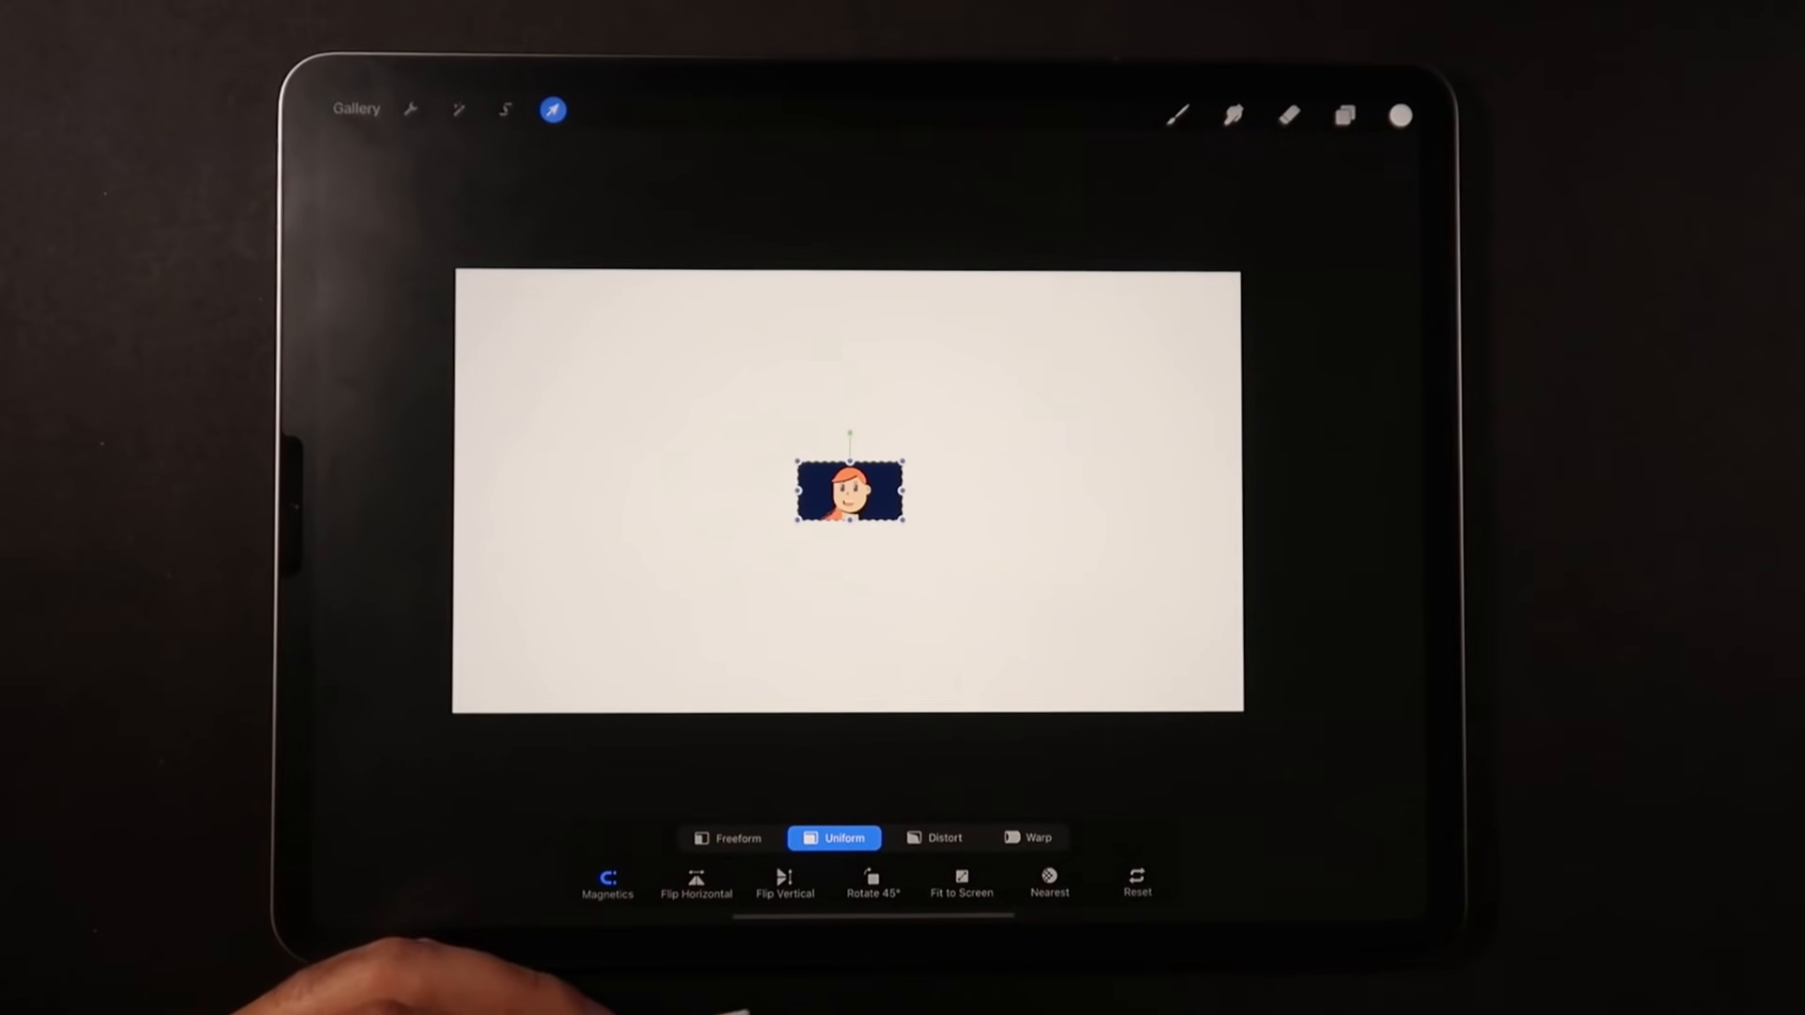
{"action": "left_click", "coordinate": [1049, 881]}
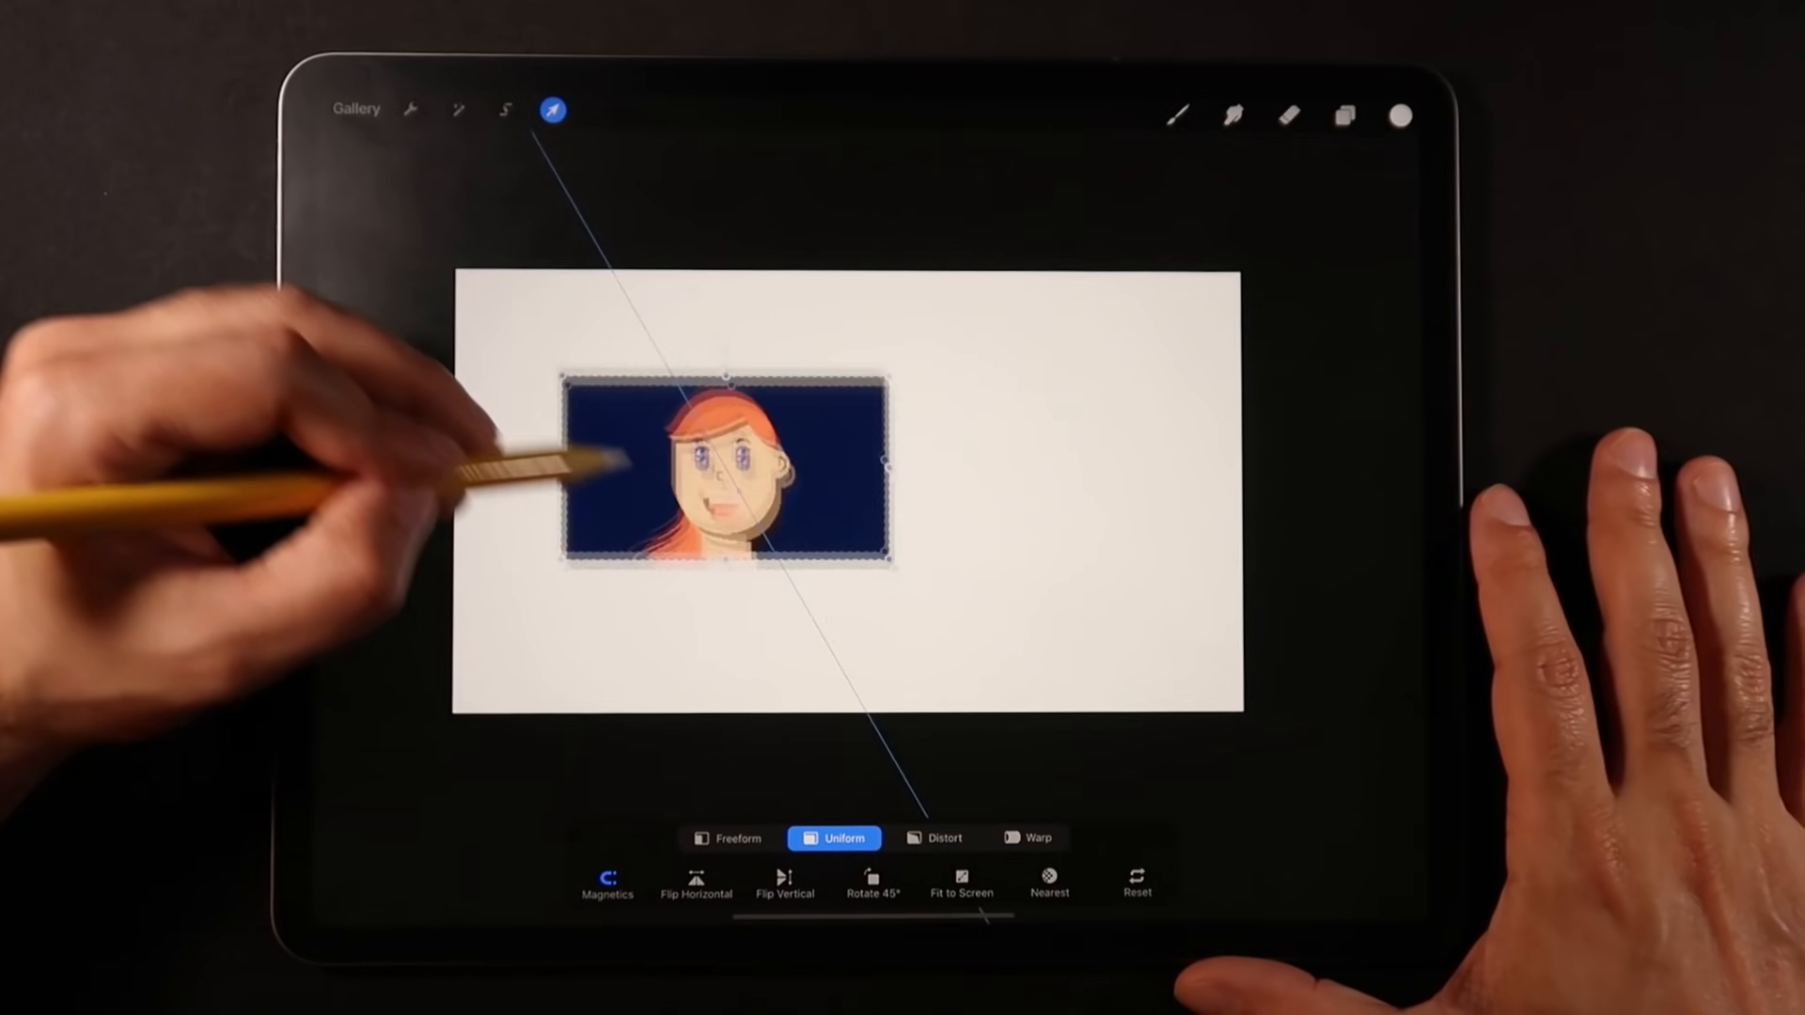
{"action": "left_click_drag", "start_coordinate": [720, 472], "coordinate": [619, 375]}
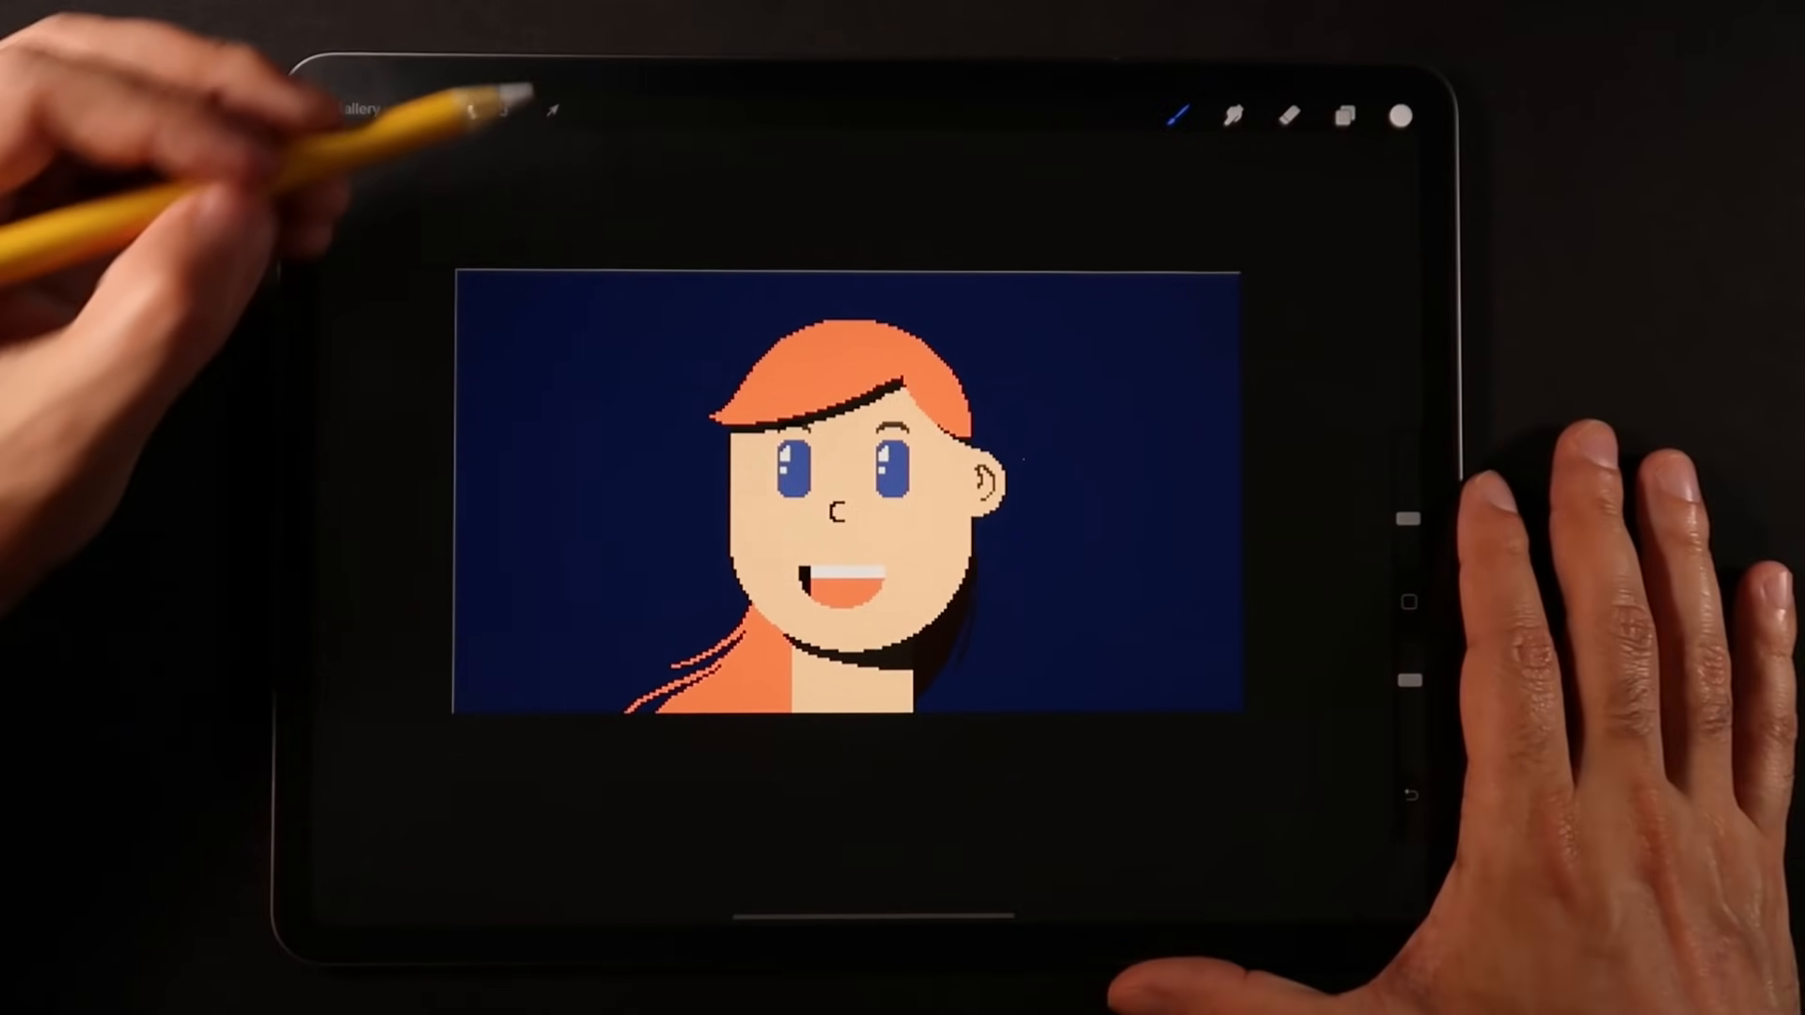
{"action": "left_click", "coordinate": [553, 111]}
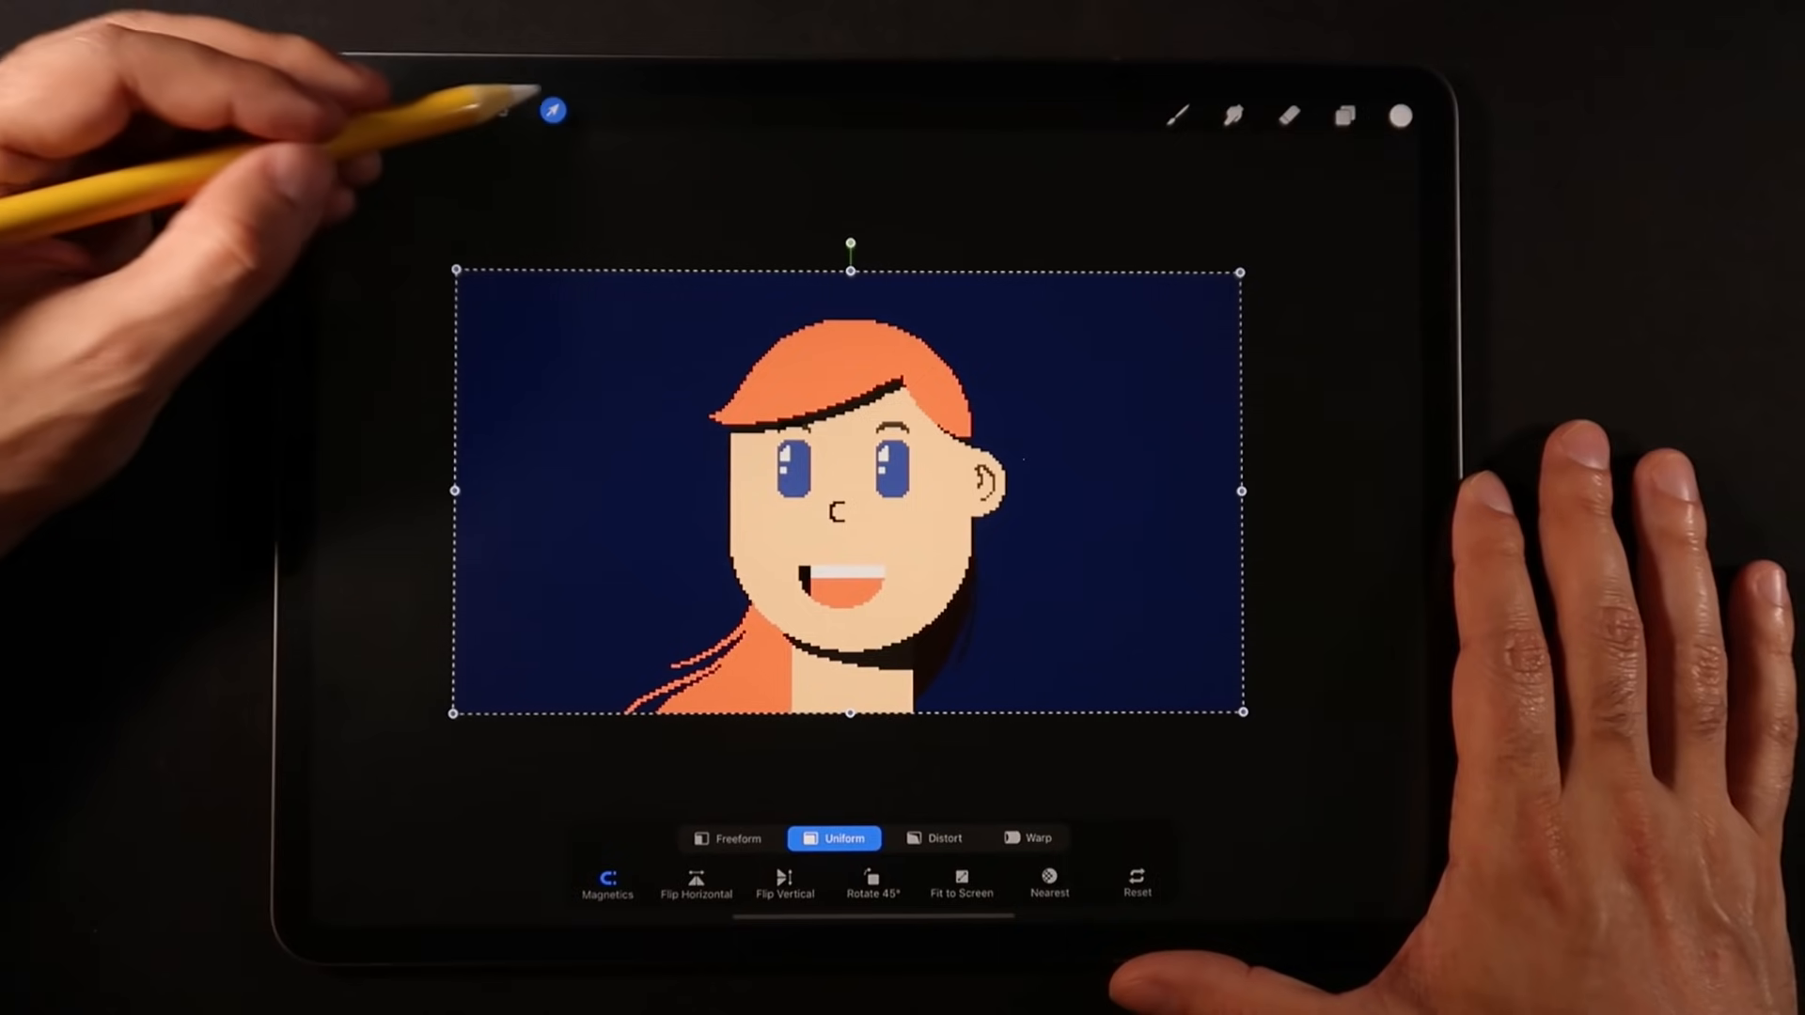
{"action": "left_click", "coordinate": [553, 111]}
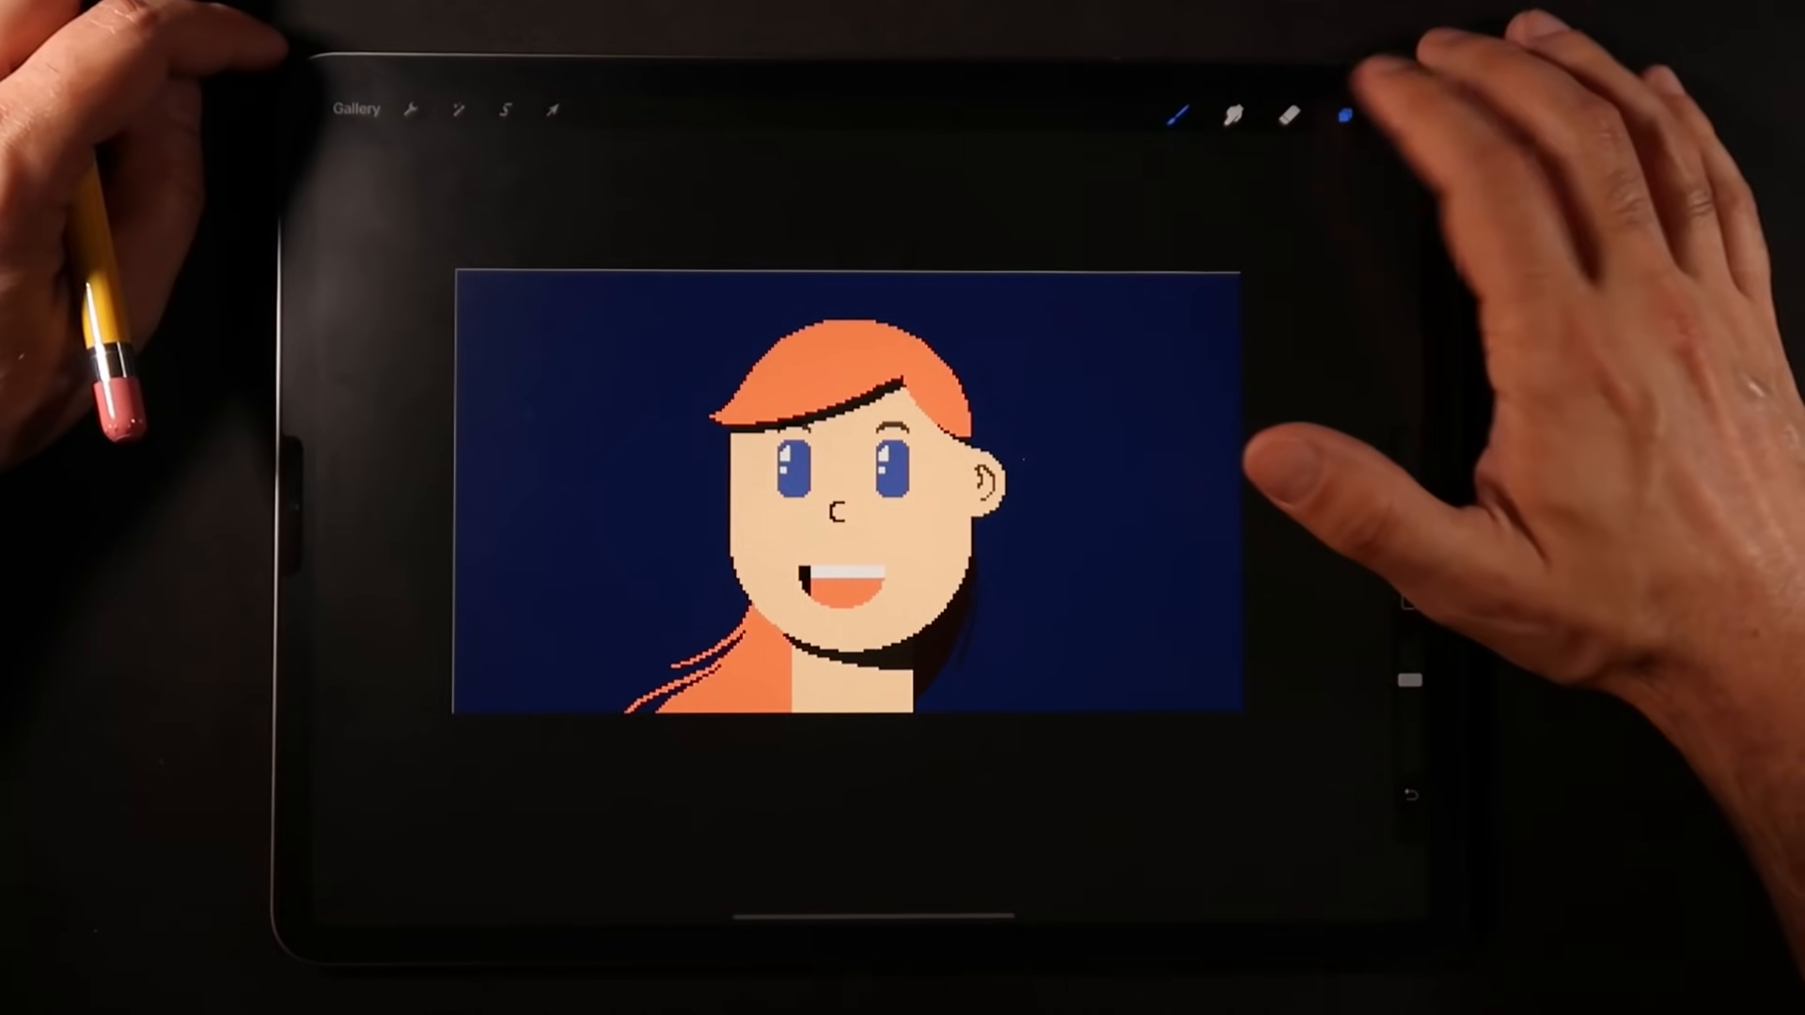
- Check the Layers panel, then show Share export formats: PSD, JPEG, PNG, animated GIF
{"action": "left_click", "coordinate": [1343, 115]}
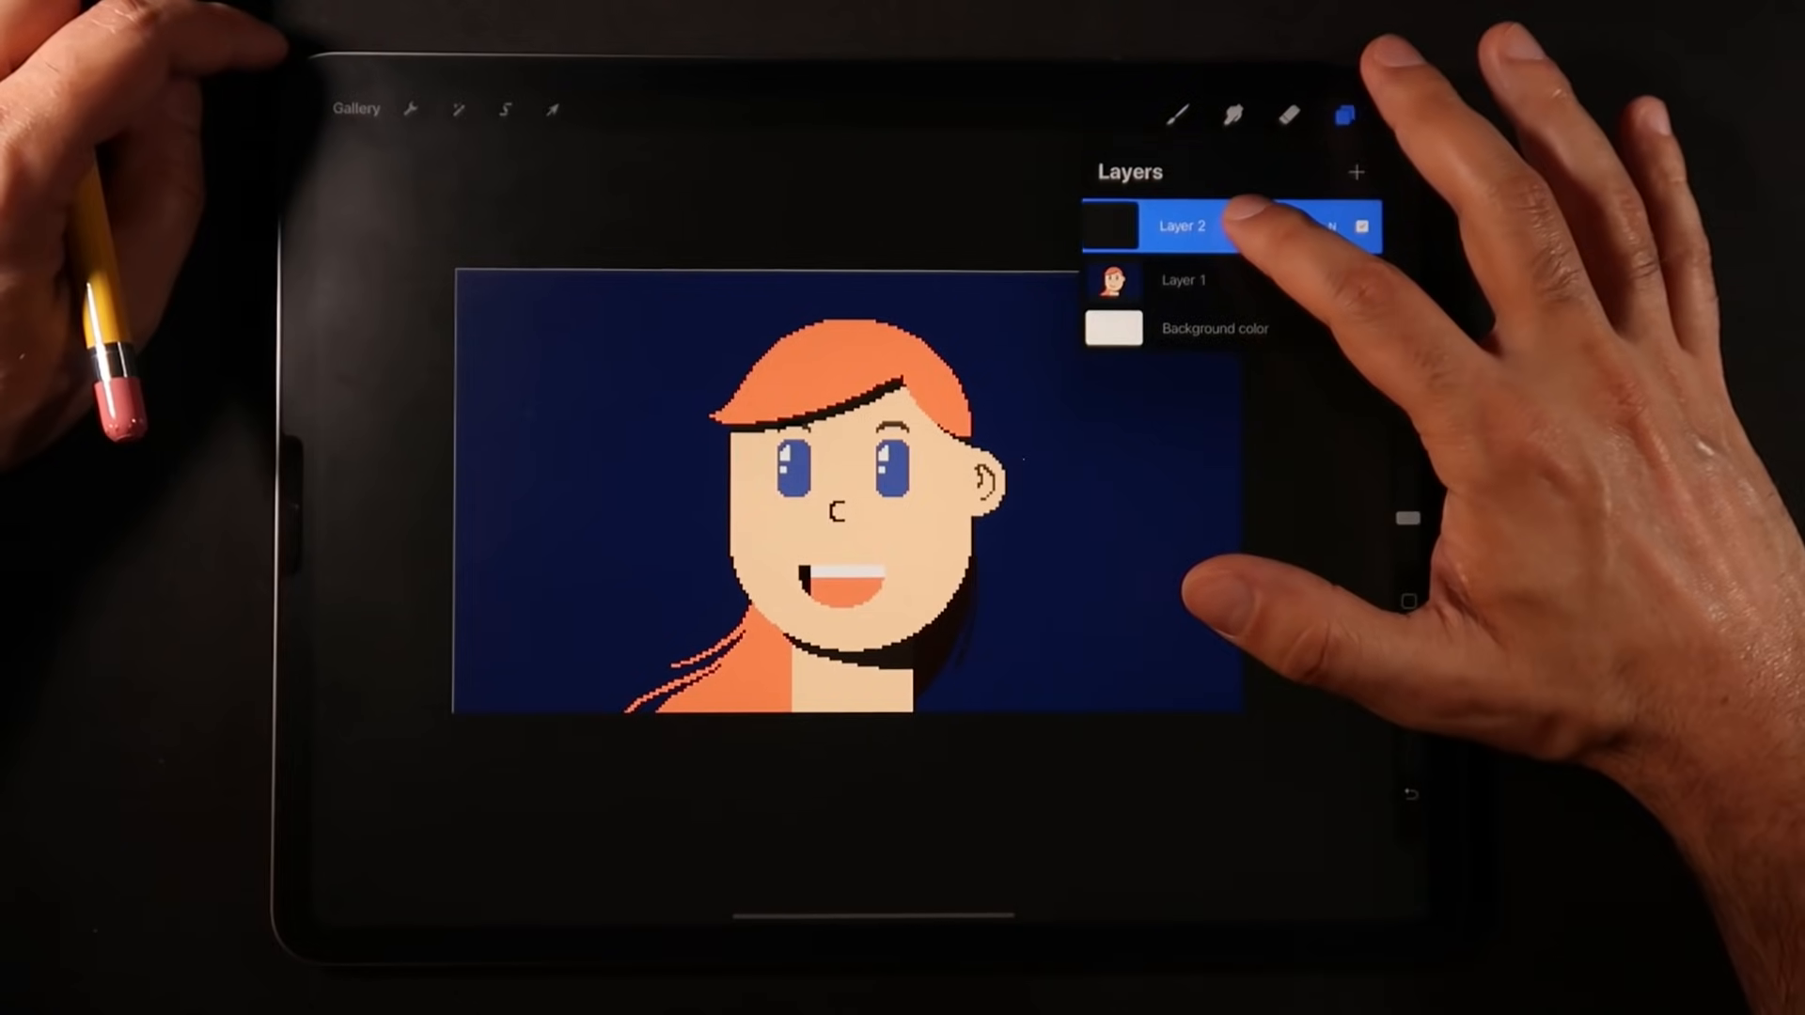
{"action": "left_click", "coordinate": [1343, 114]}
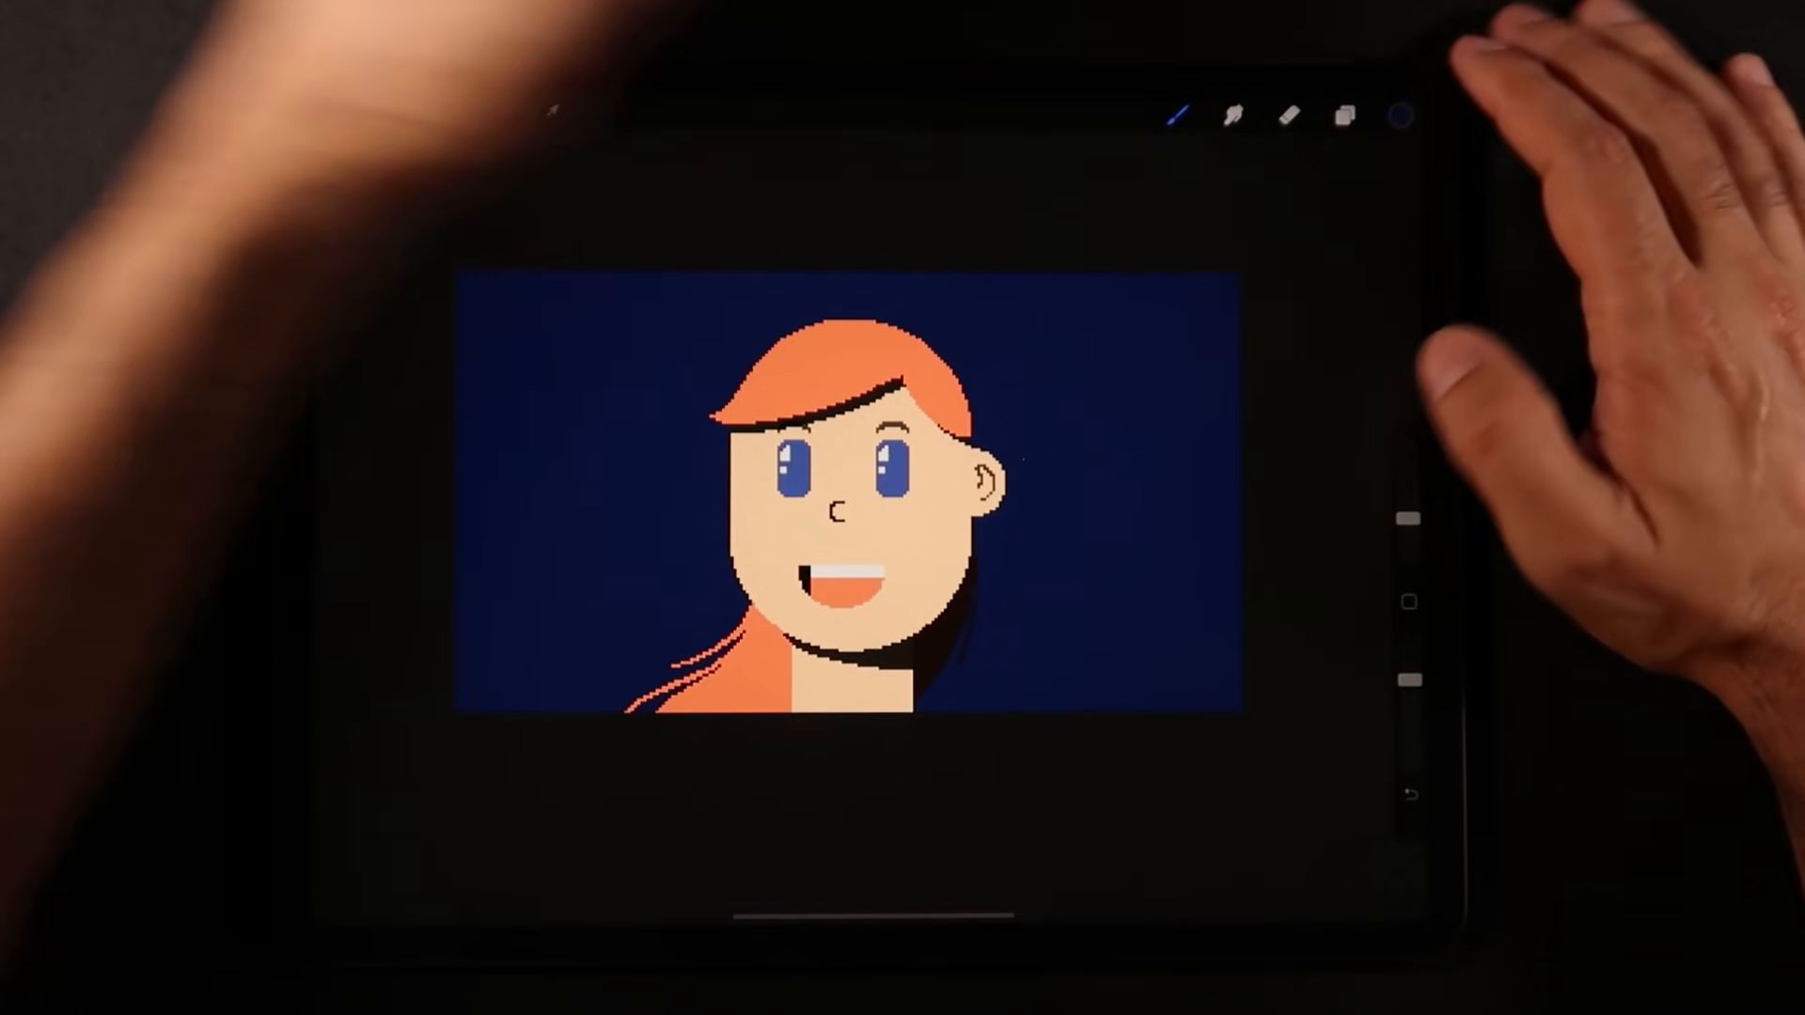
{"action": "left_click", "coordinate": [1343, 115]}
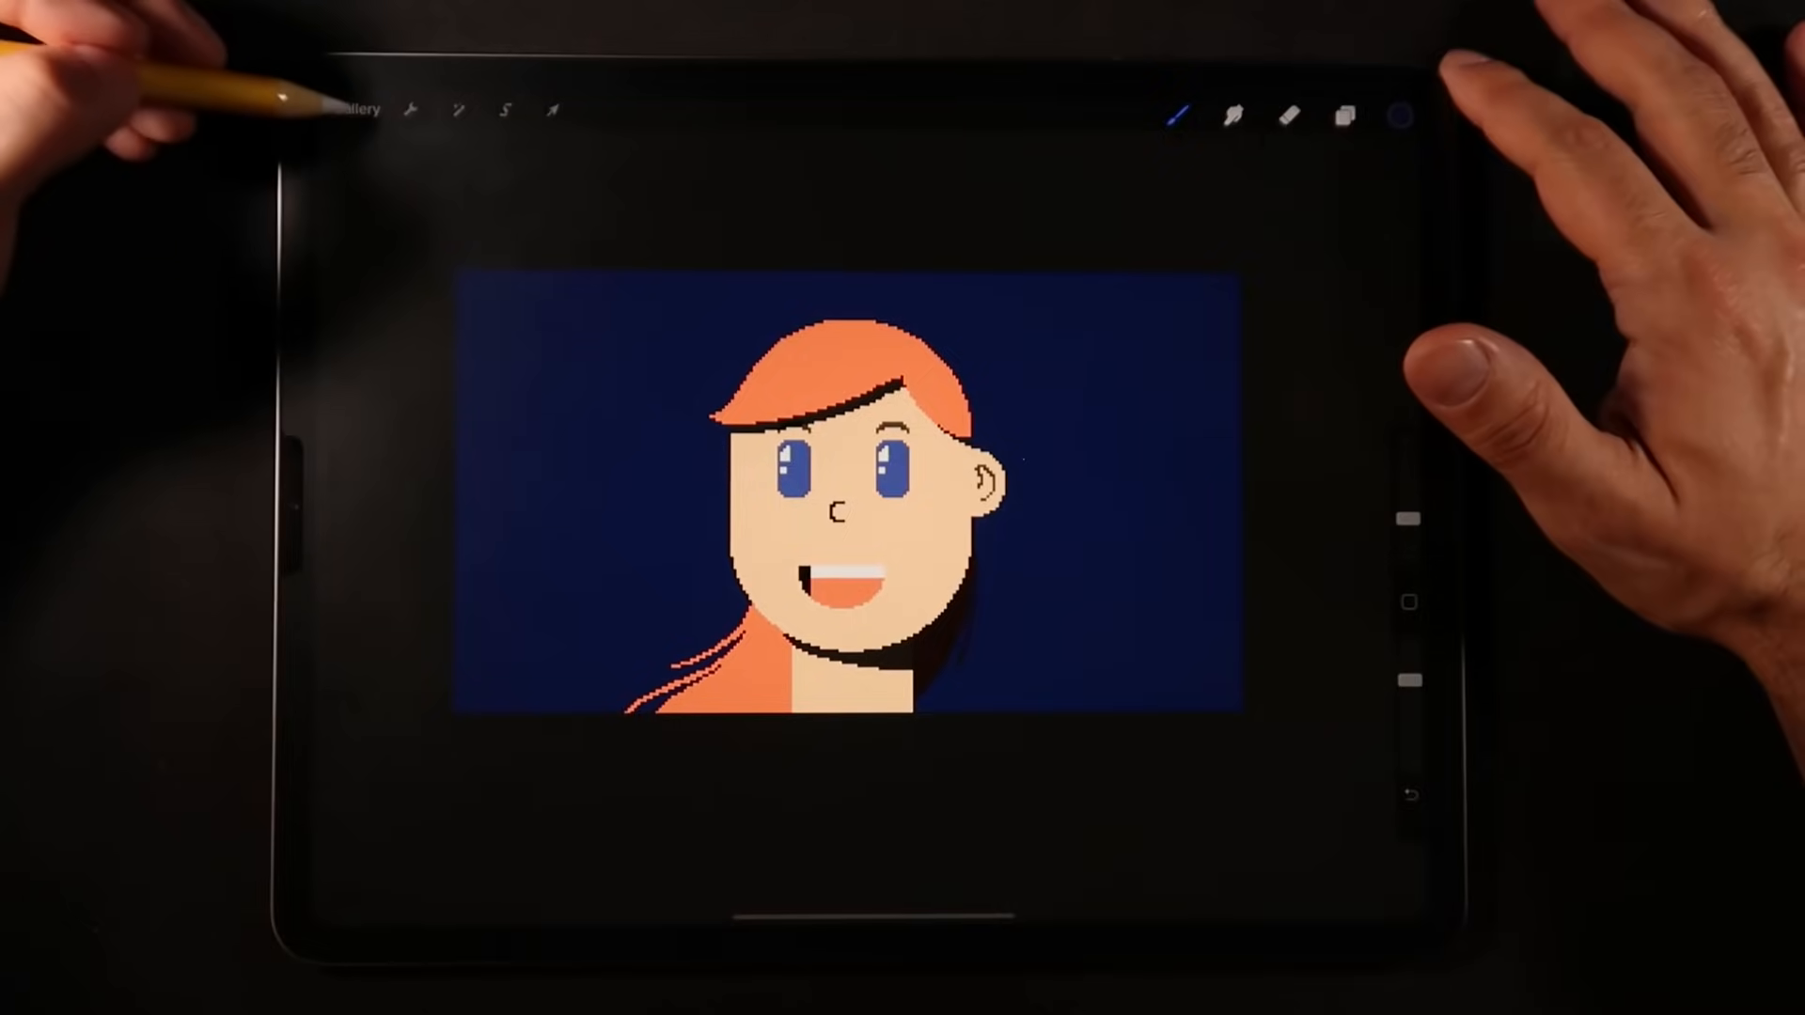
{"action": "left_click", "coordinate": [357, 112]}
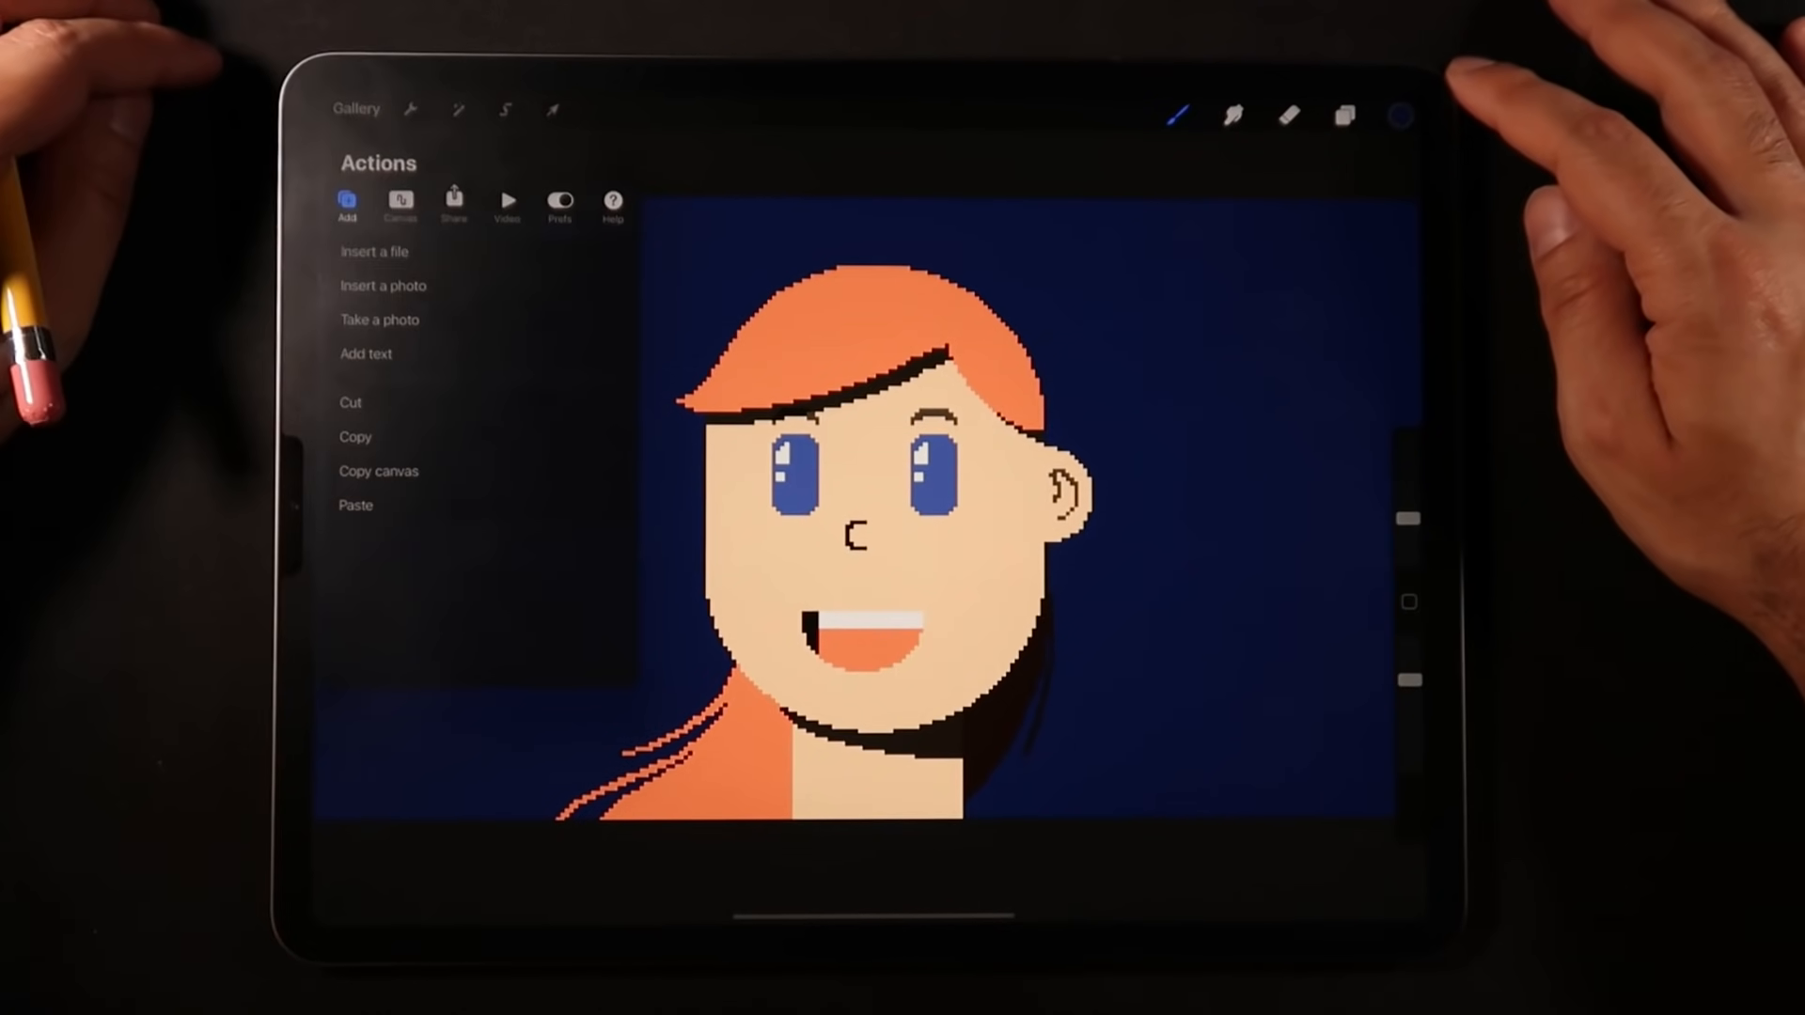
{"action": "left_click", "coordinate": [453, 201]}
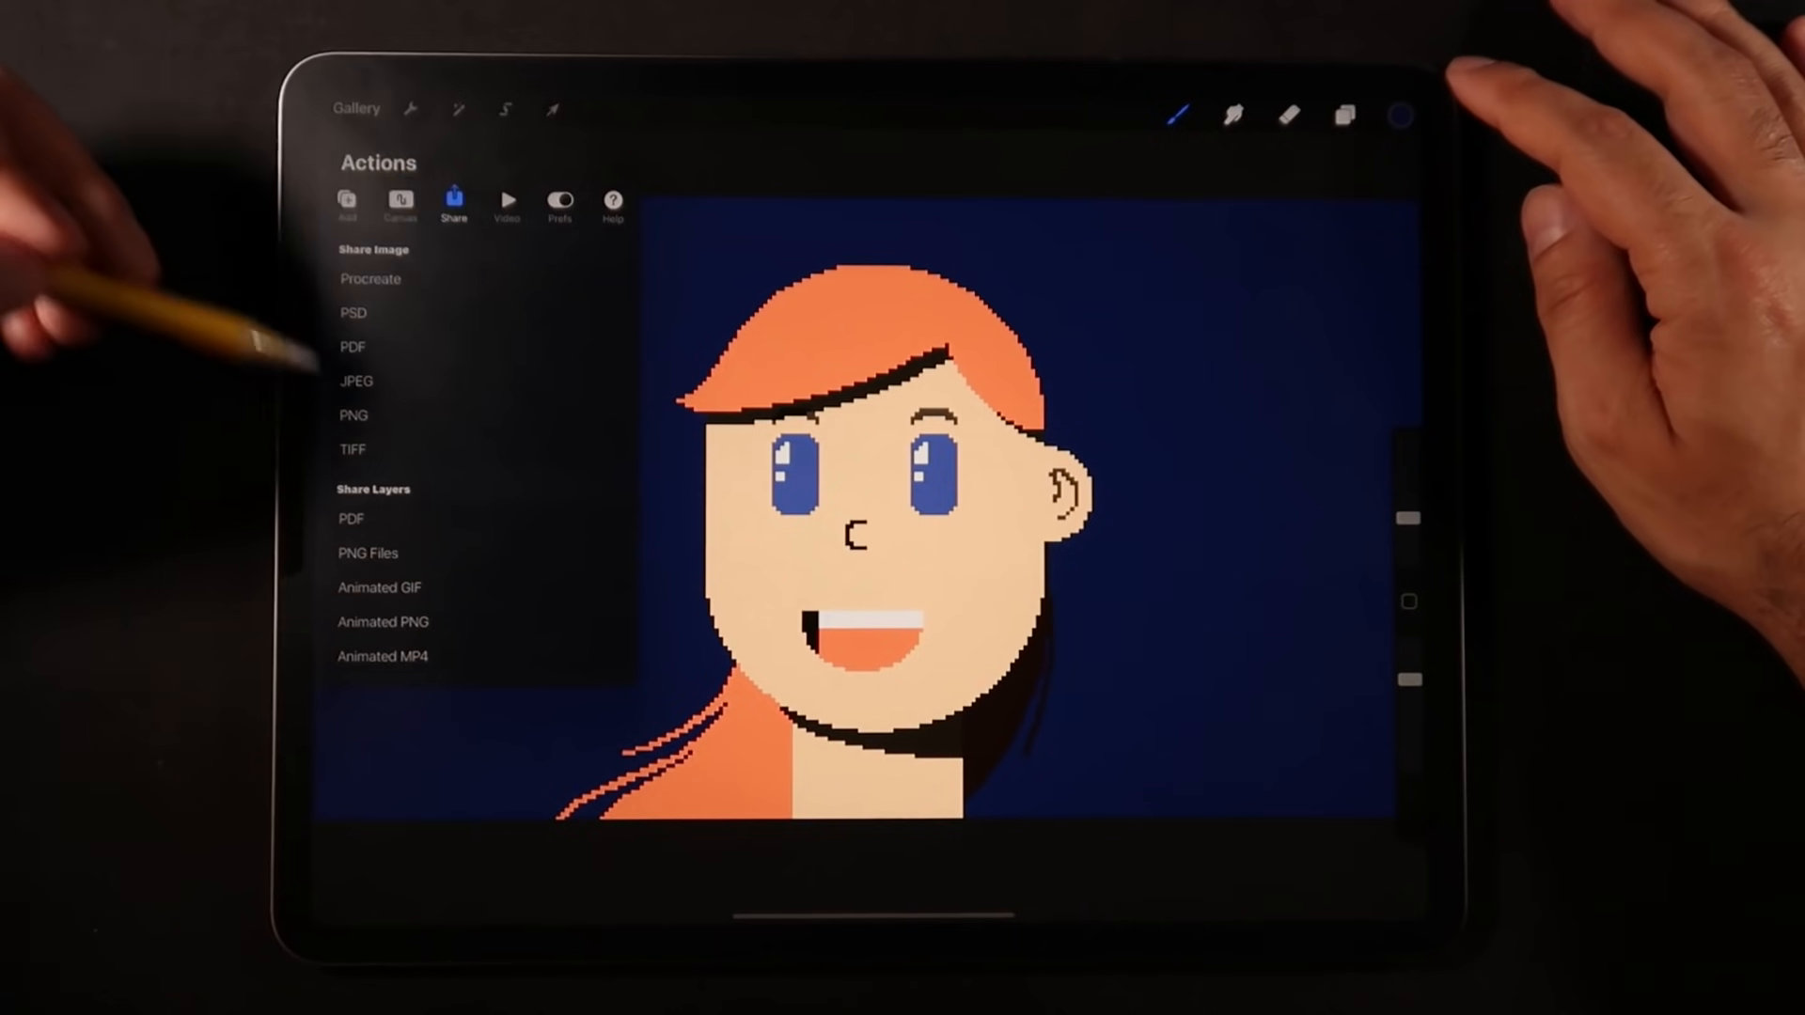